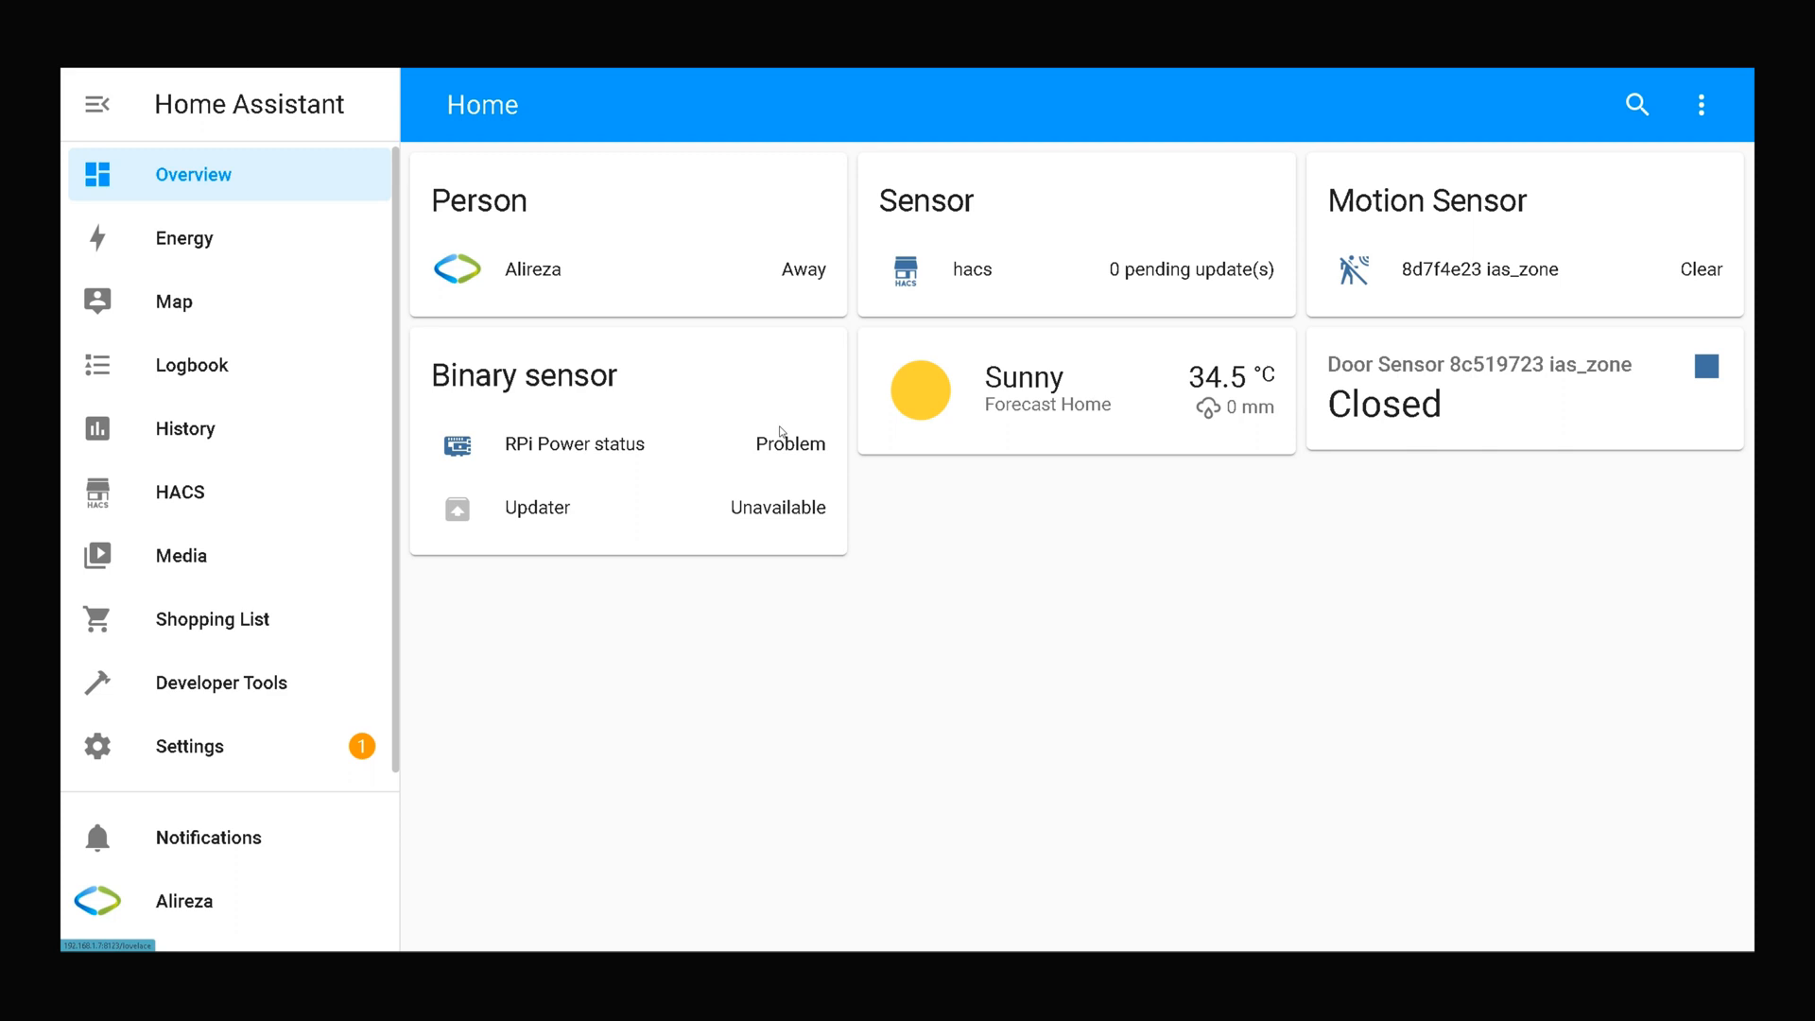
pyautogui.moveTo(545, 455)
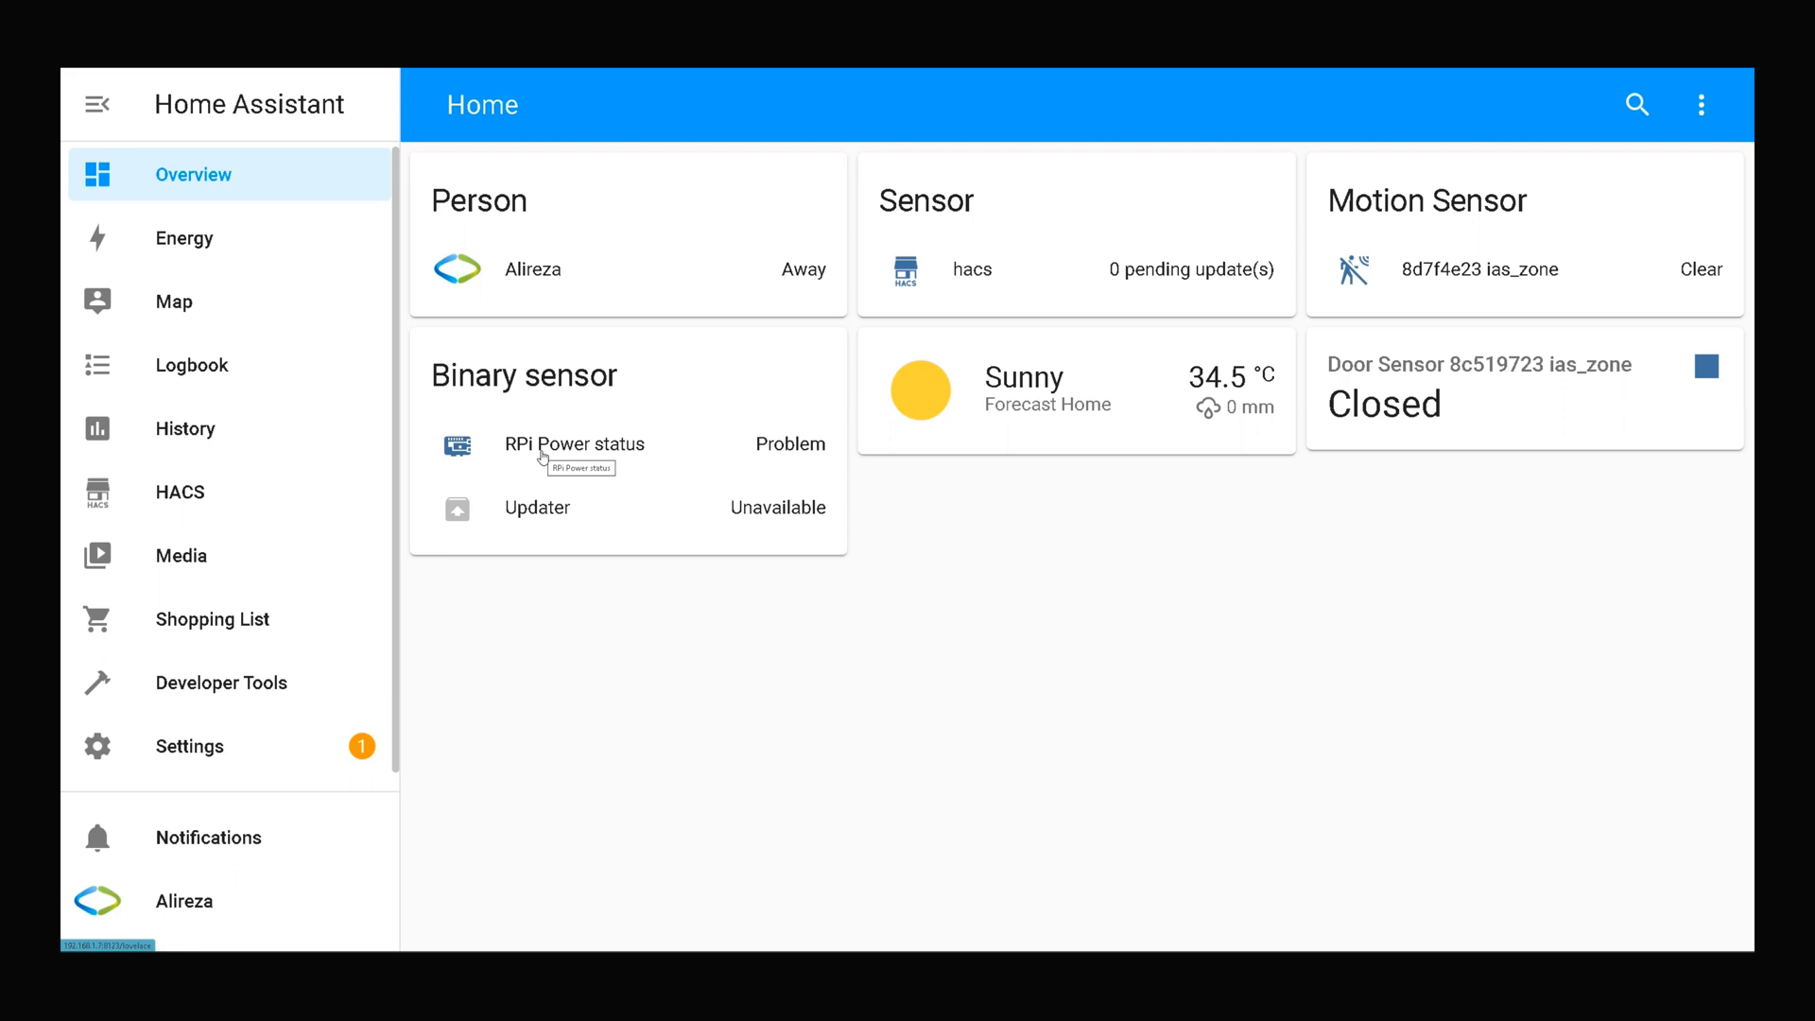
pyautogui.moveTo(298, 628)
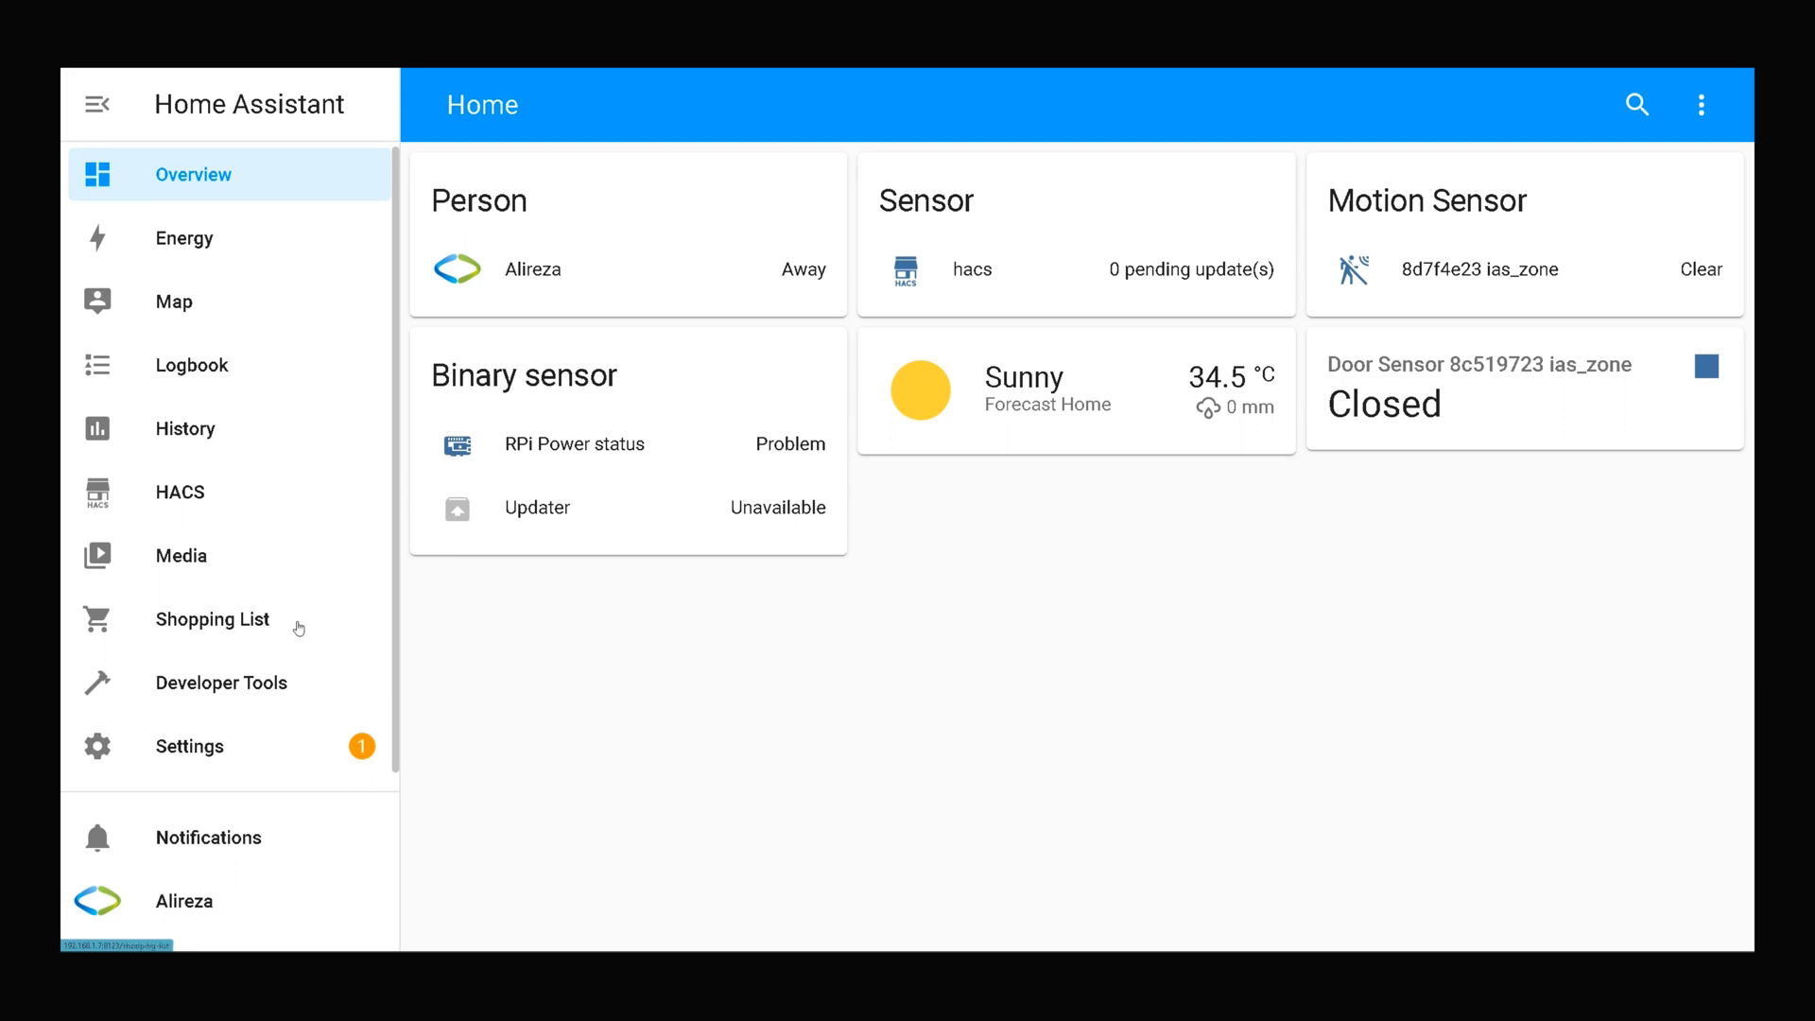
# - Visit the Add-on Store from Settings > Add-ons, then return to the installed add-ons list
pyautogui.click(100, 104)
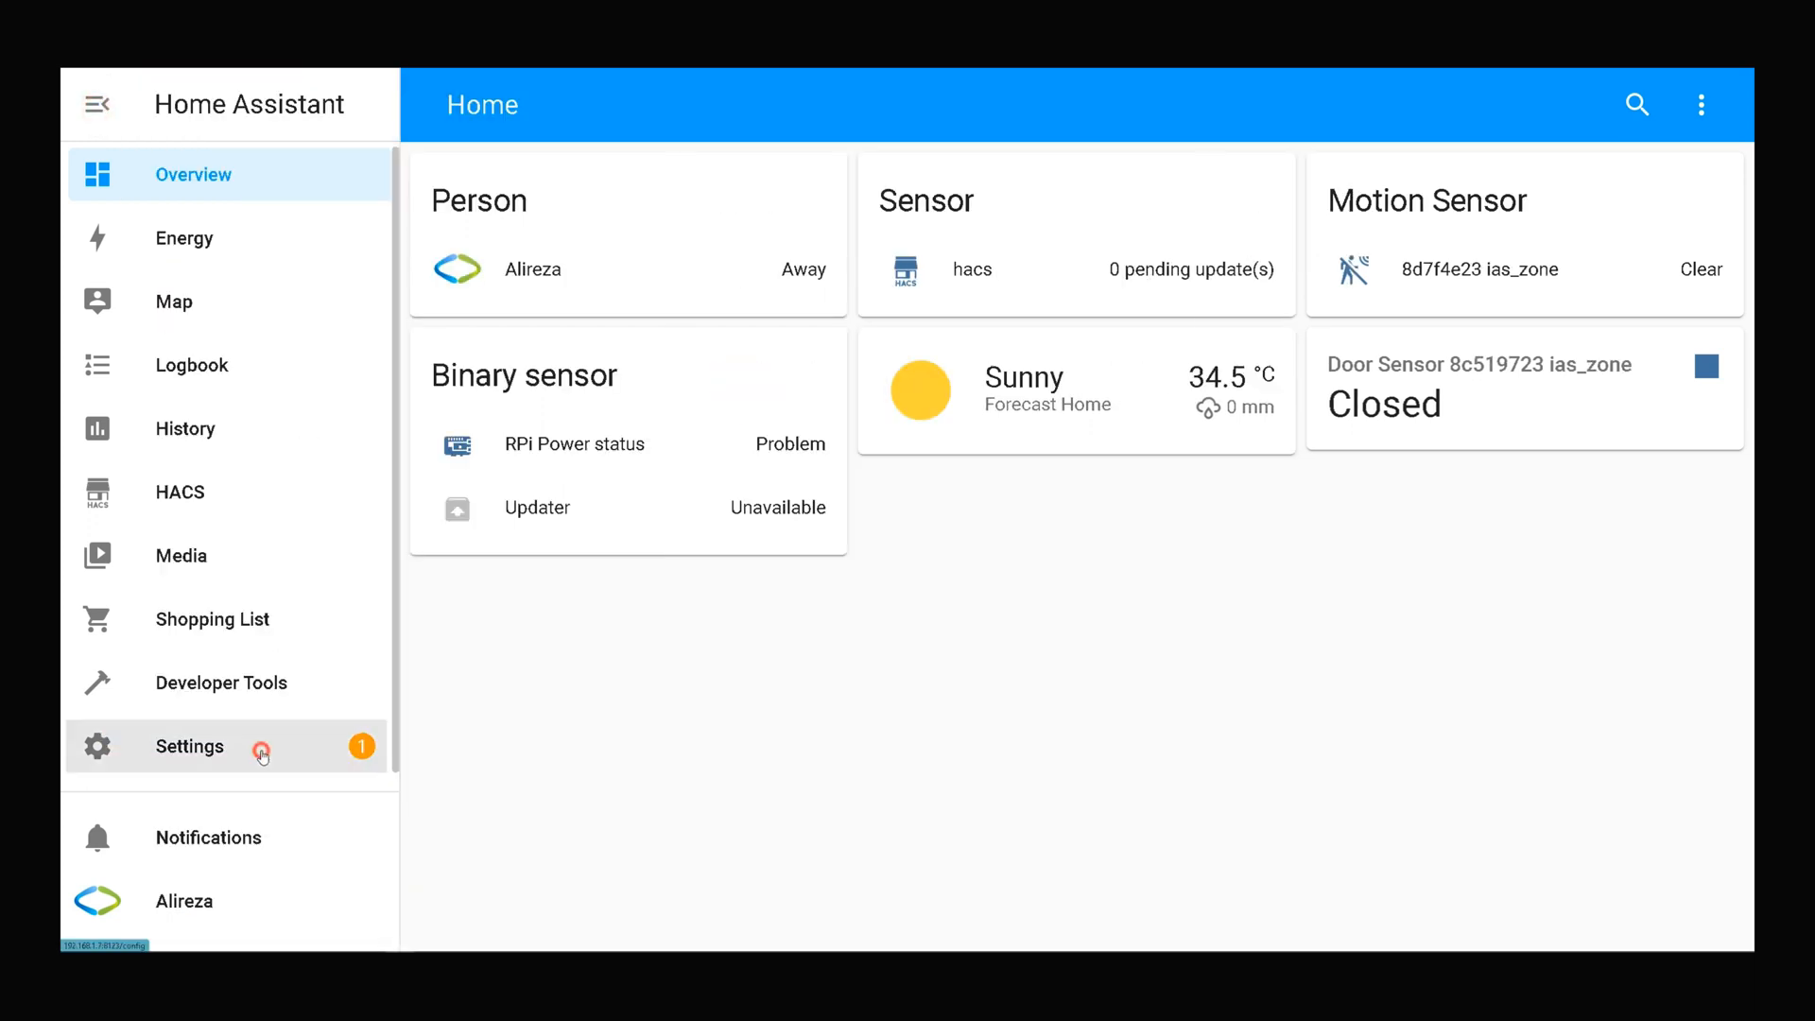
pyautogui.click(189, 746)
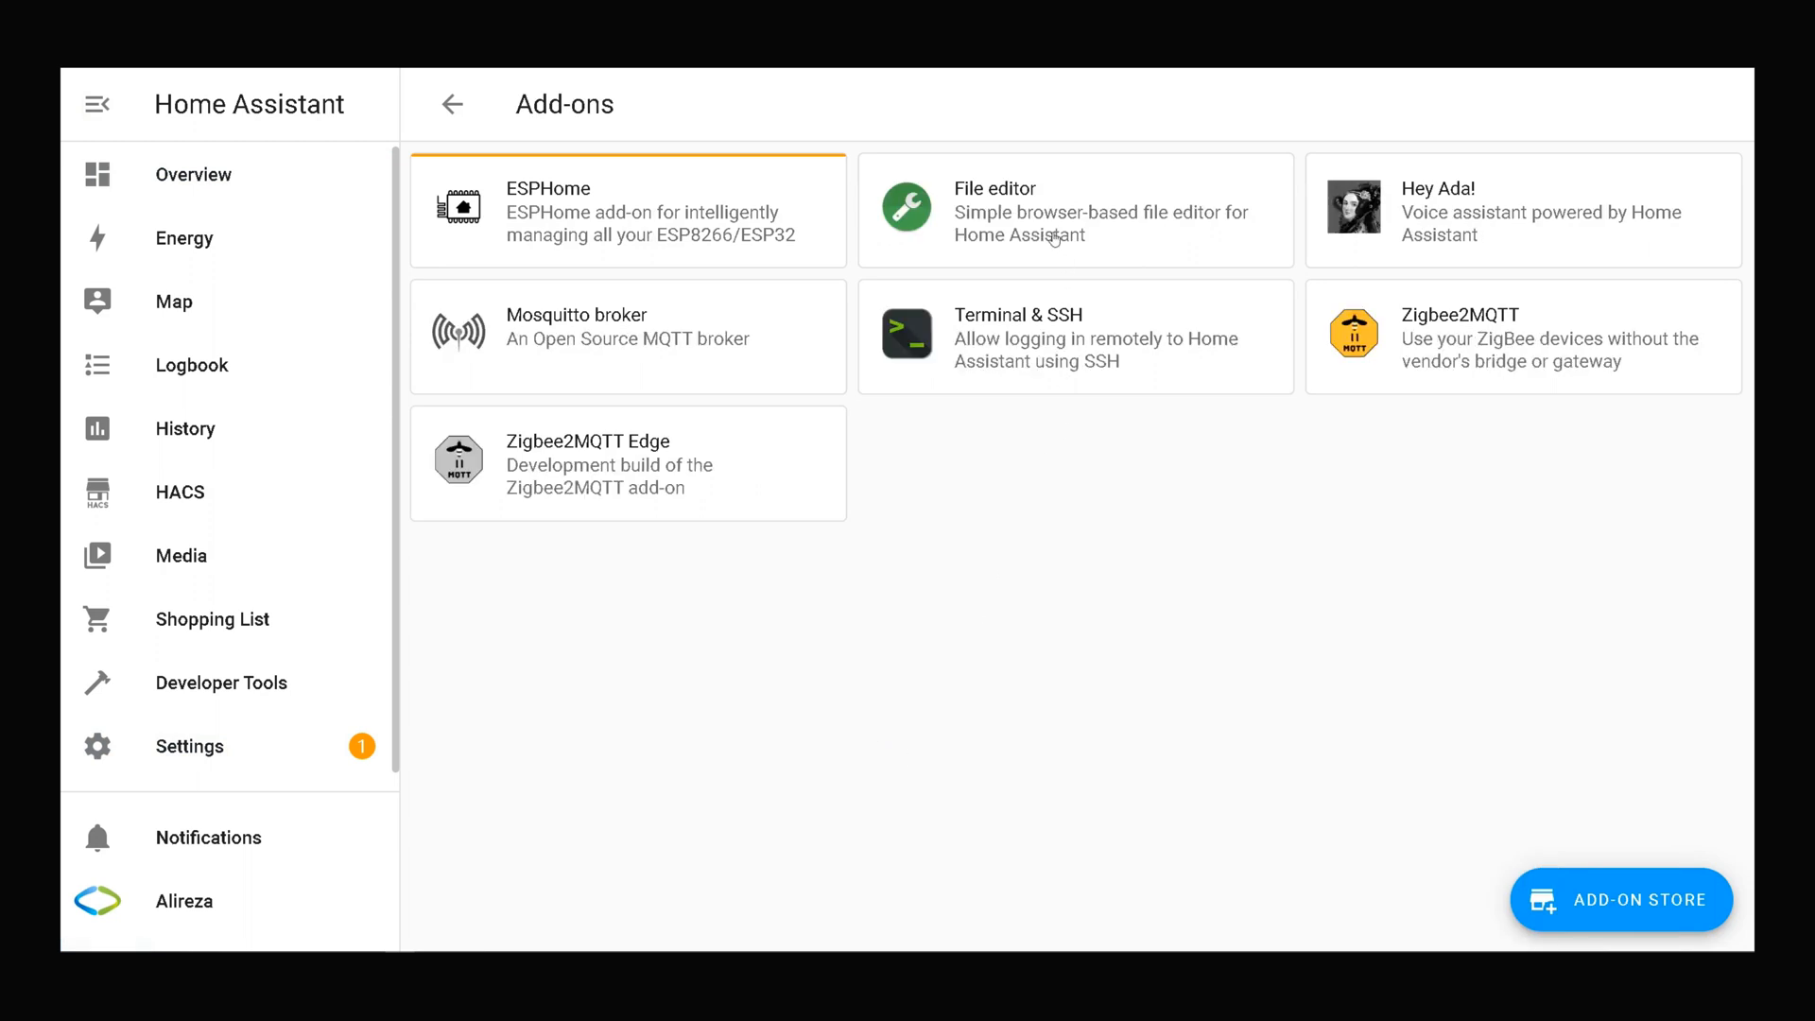
pyautogui.click(189, 746)
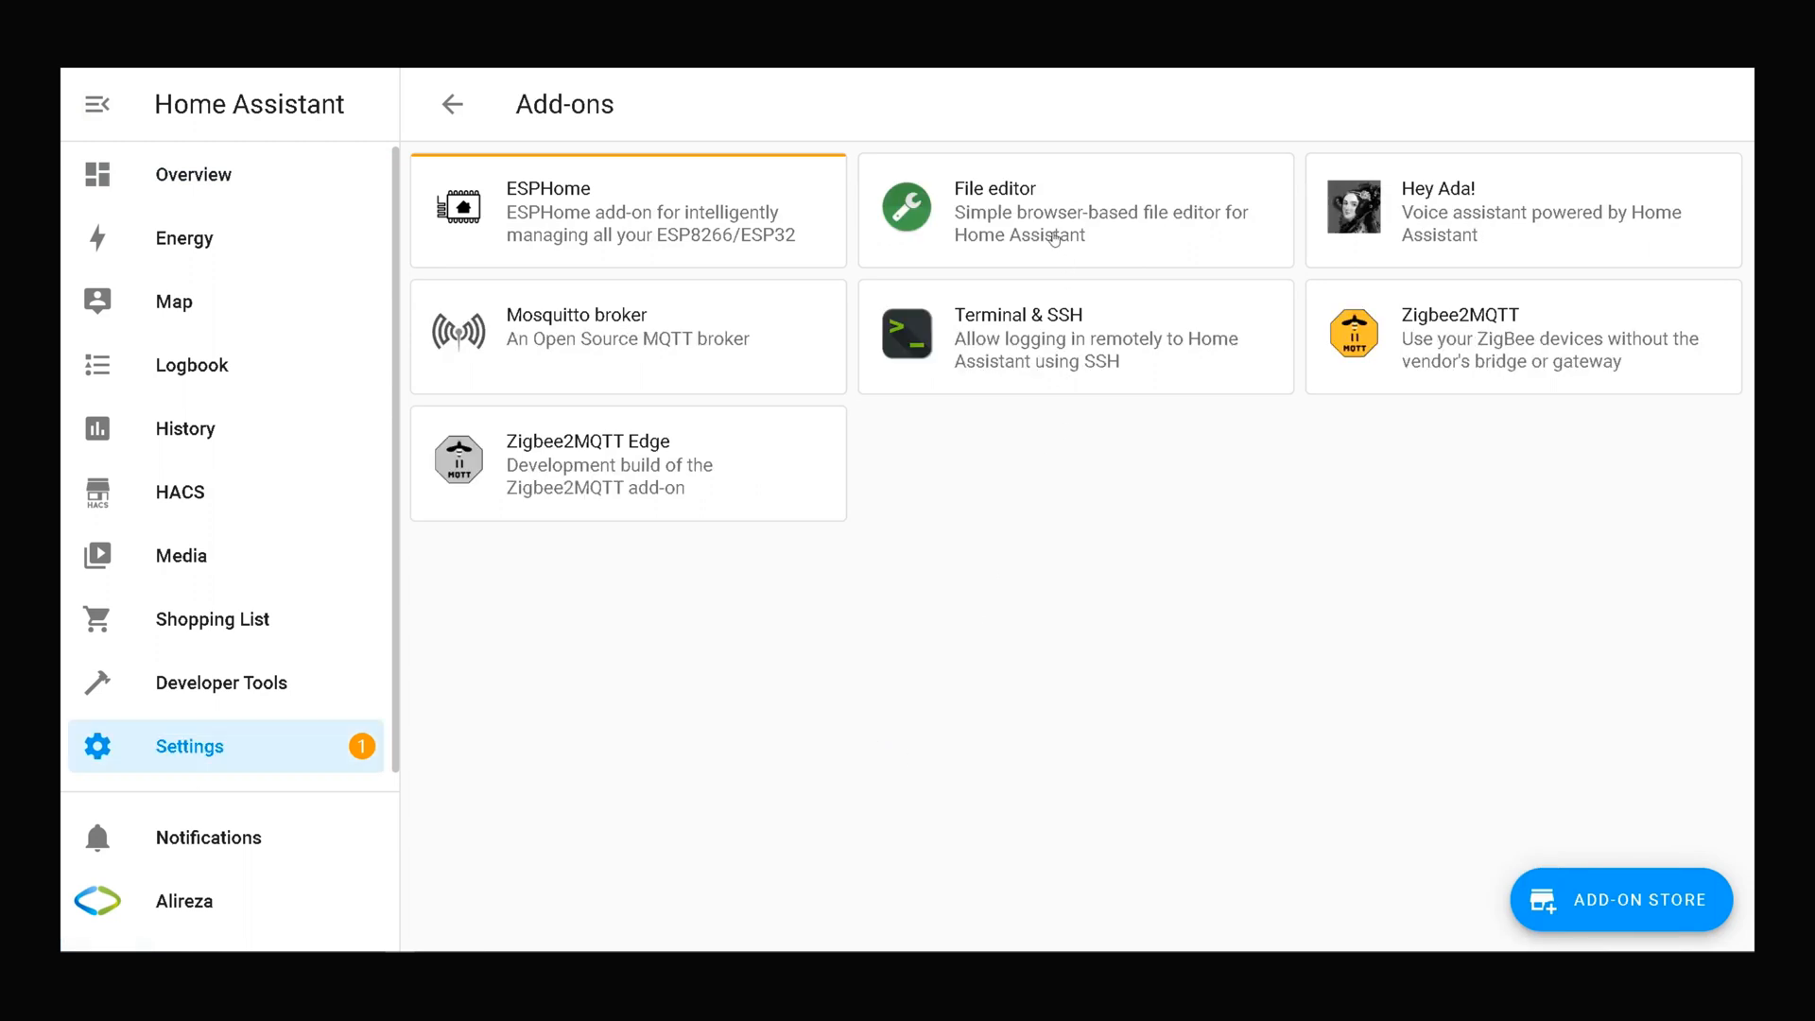
pyautogui.moveTo(1347, 754)
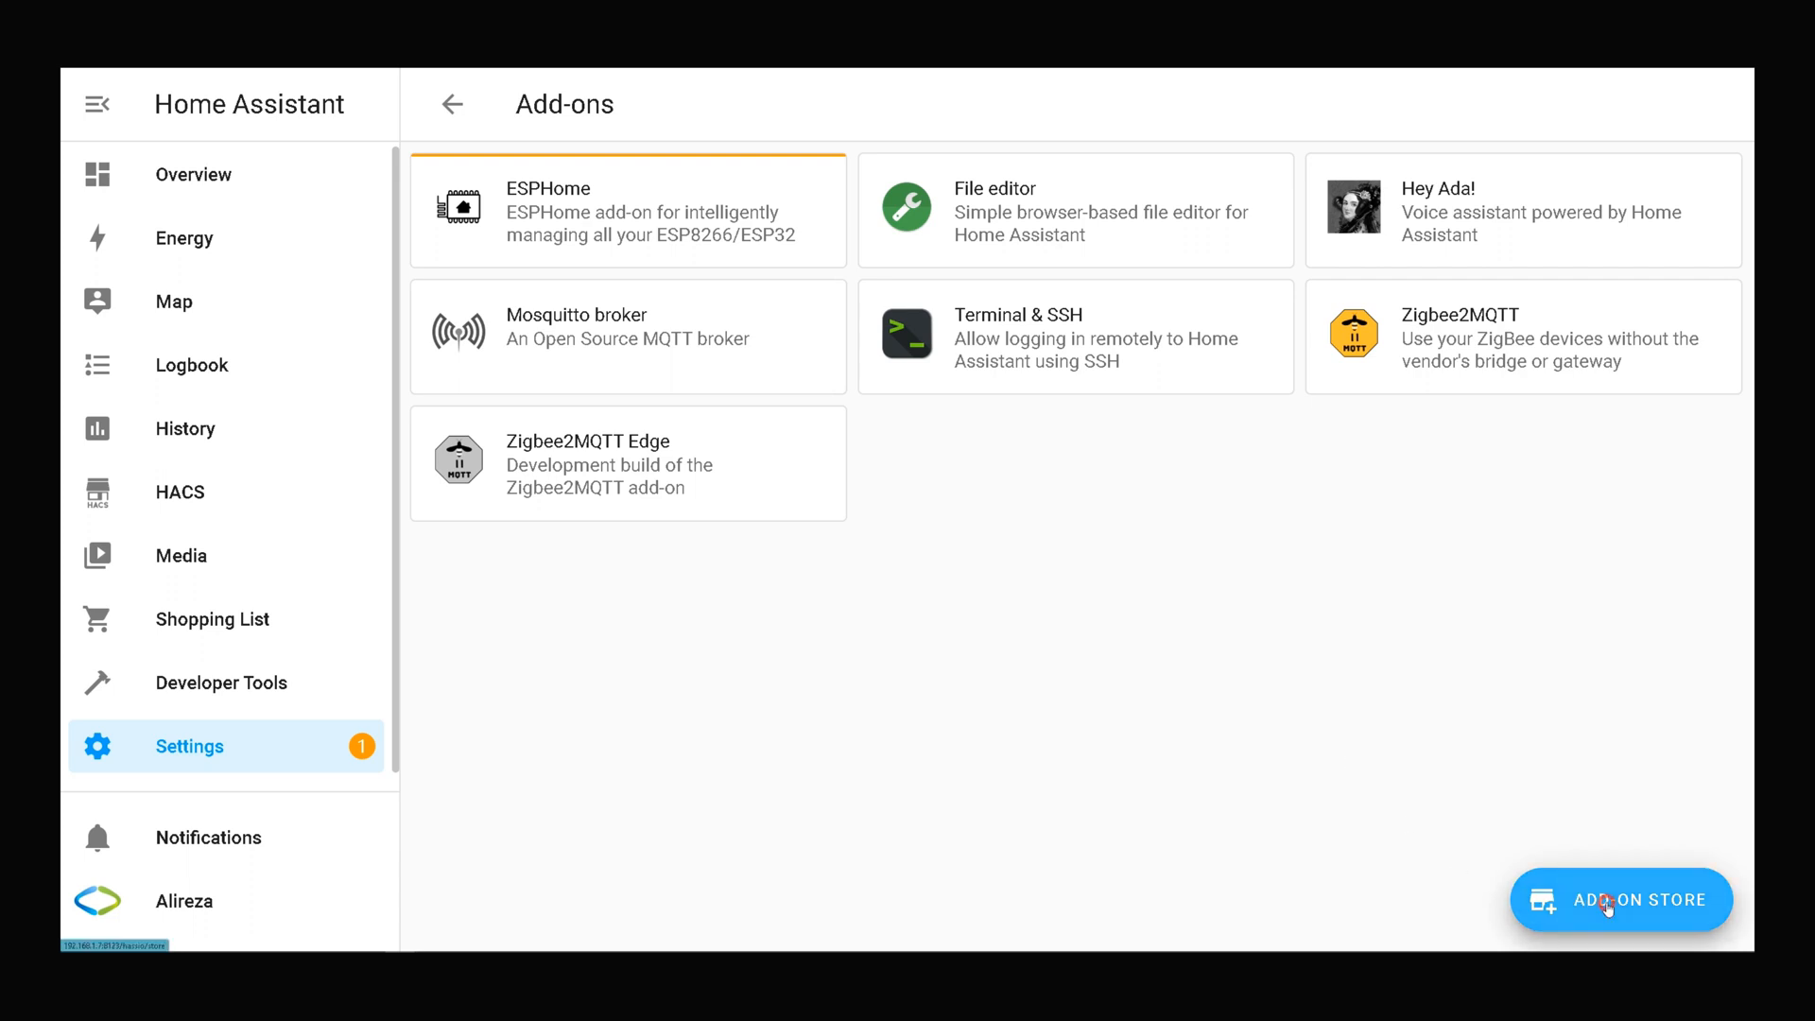
pyautogui.click(1608, 899)
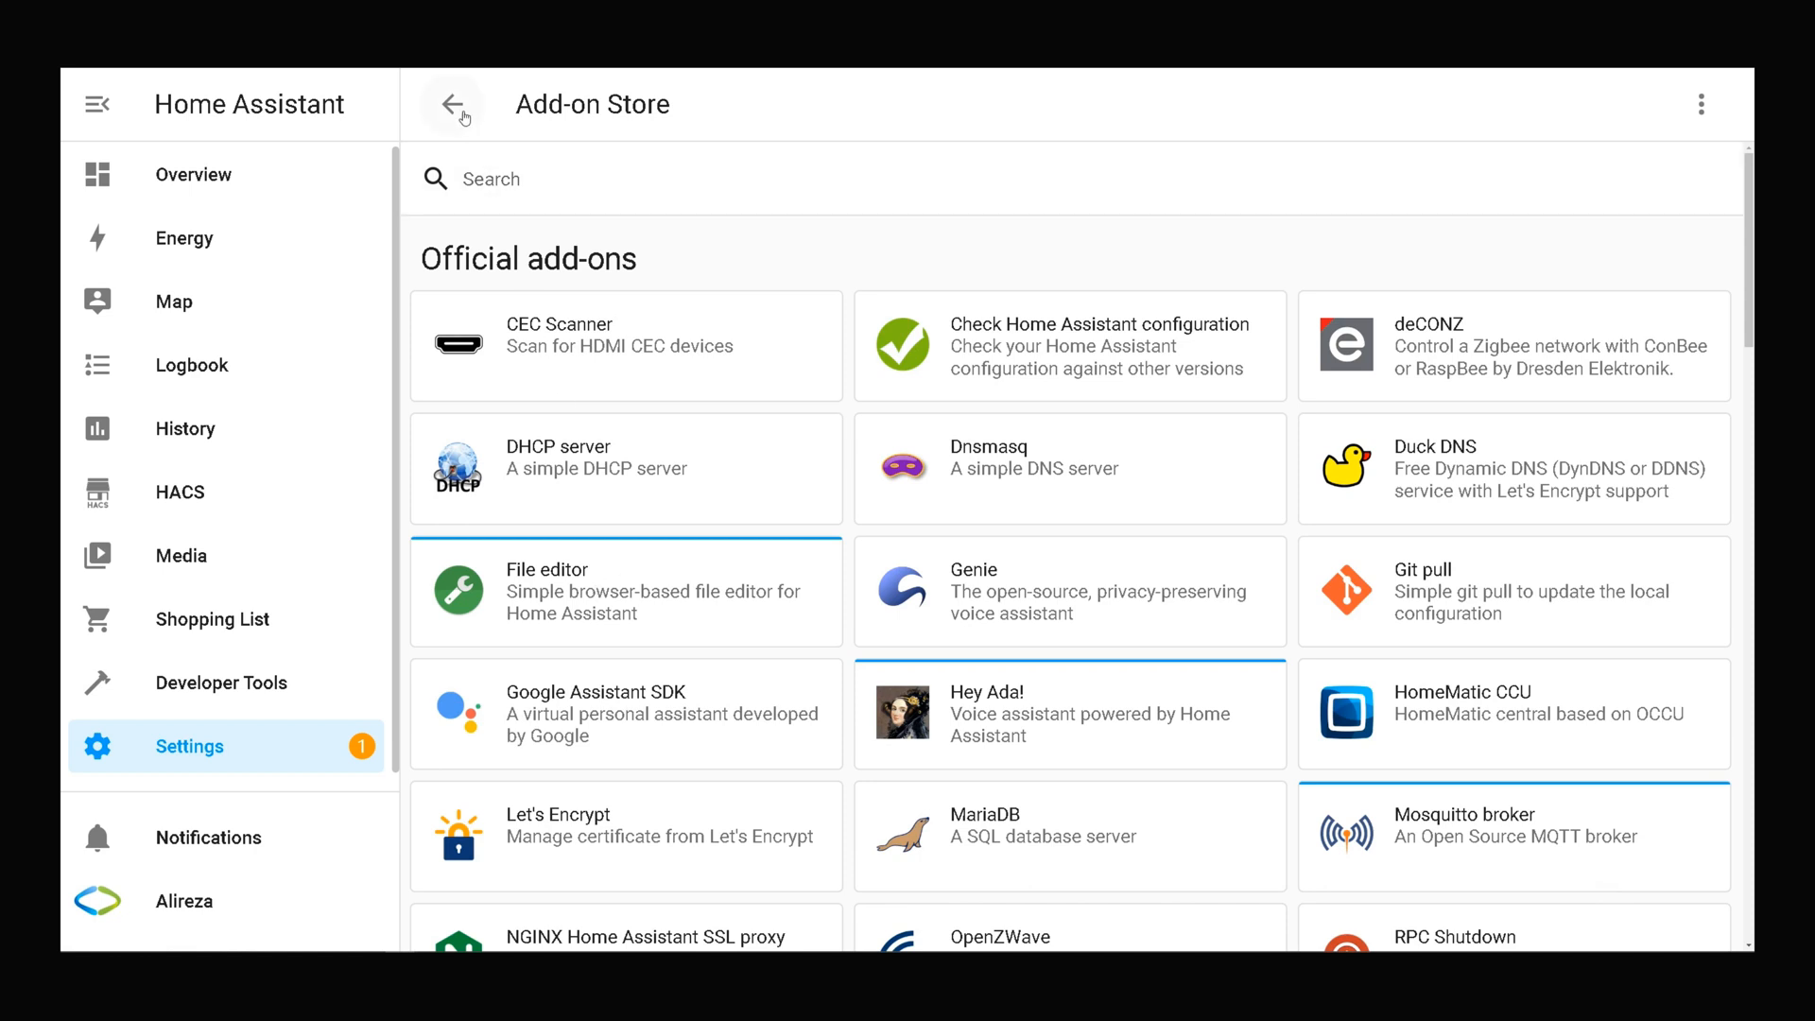
pyautogui.click(455, 105)
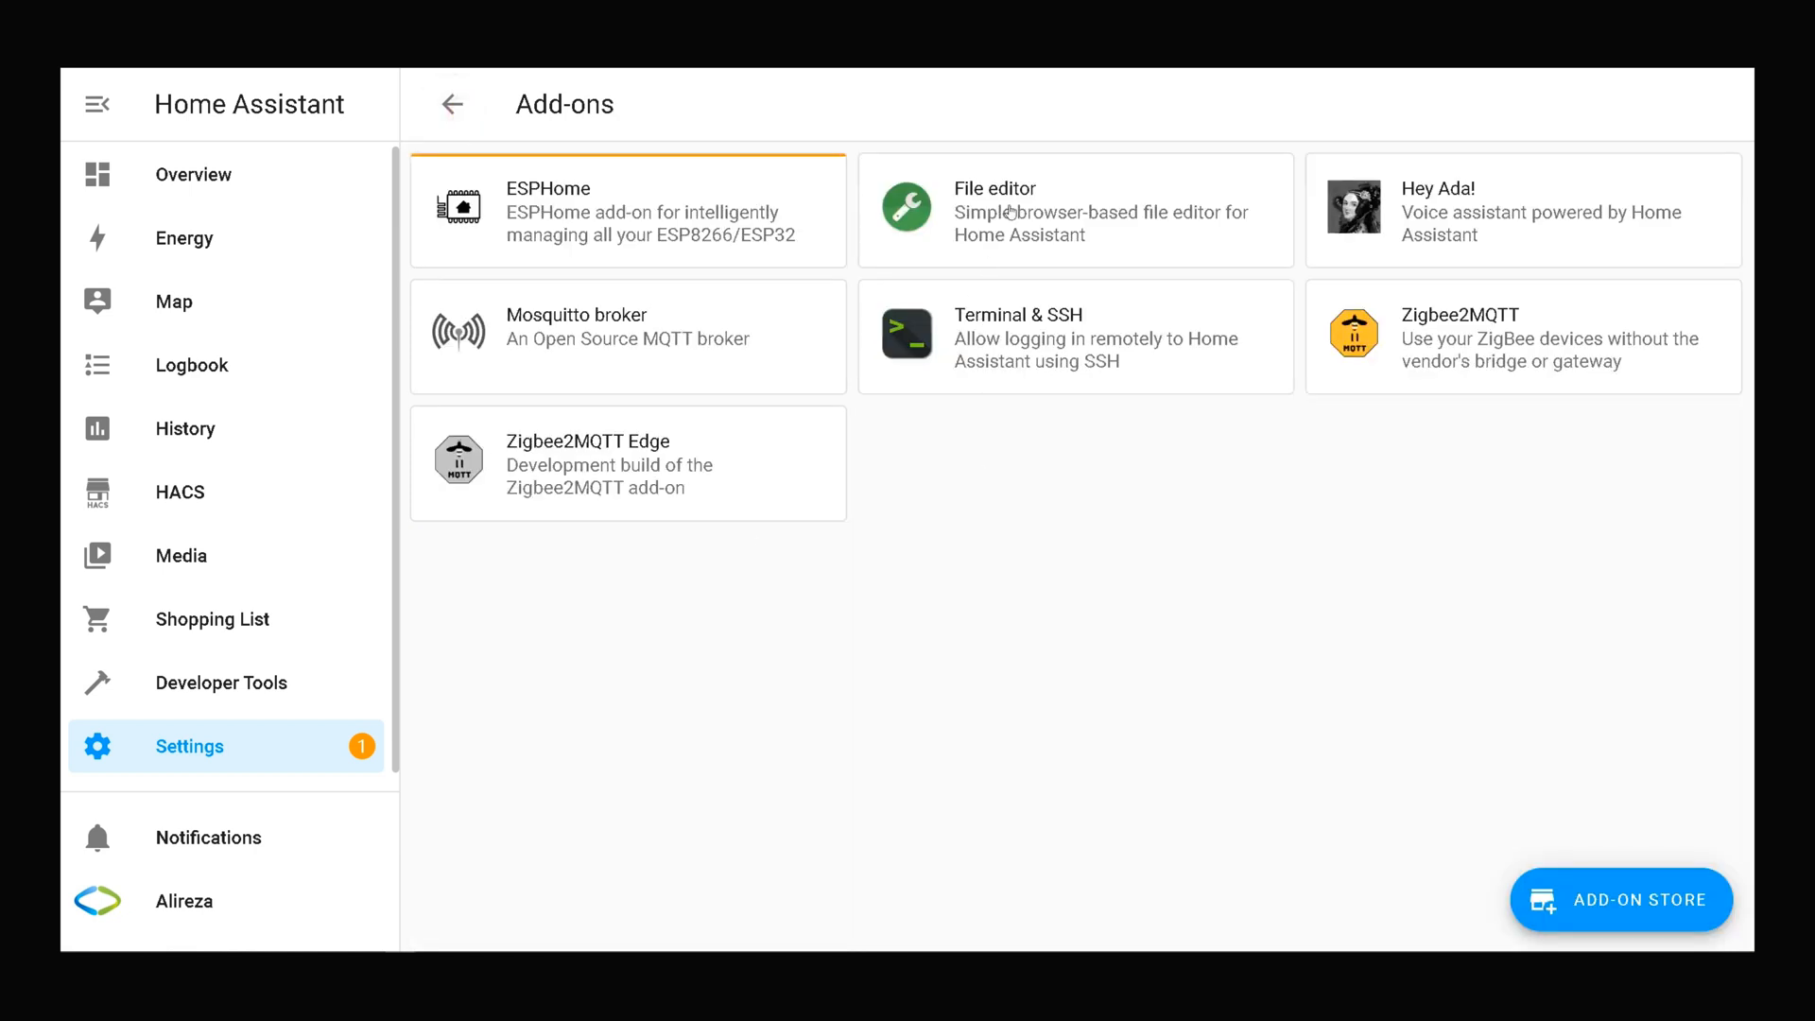
pyautogui.moveTo(1025, 207)
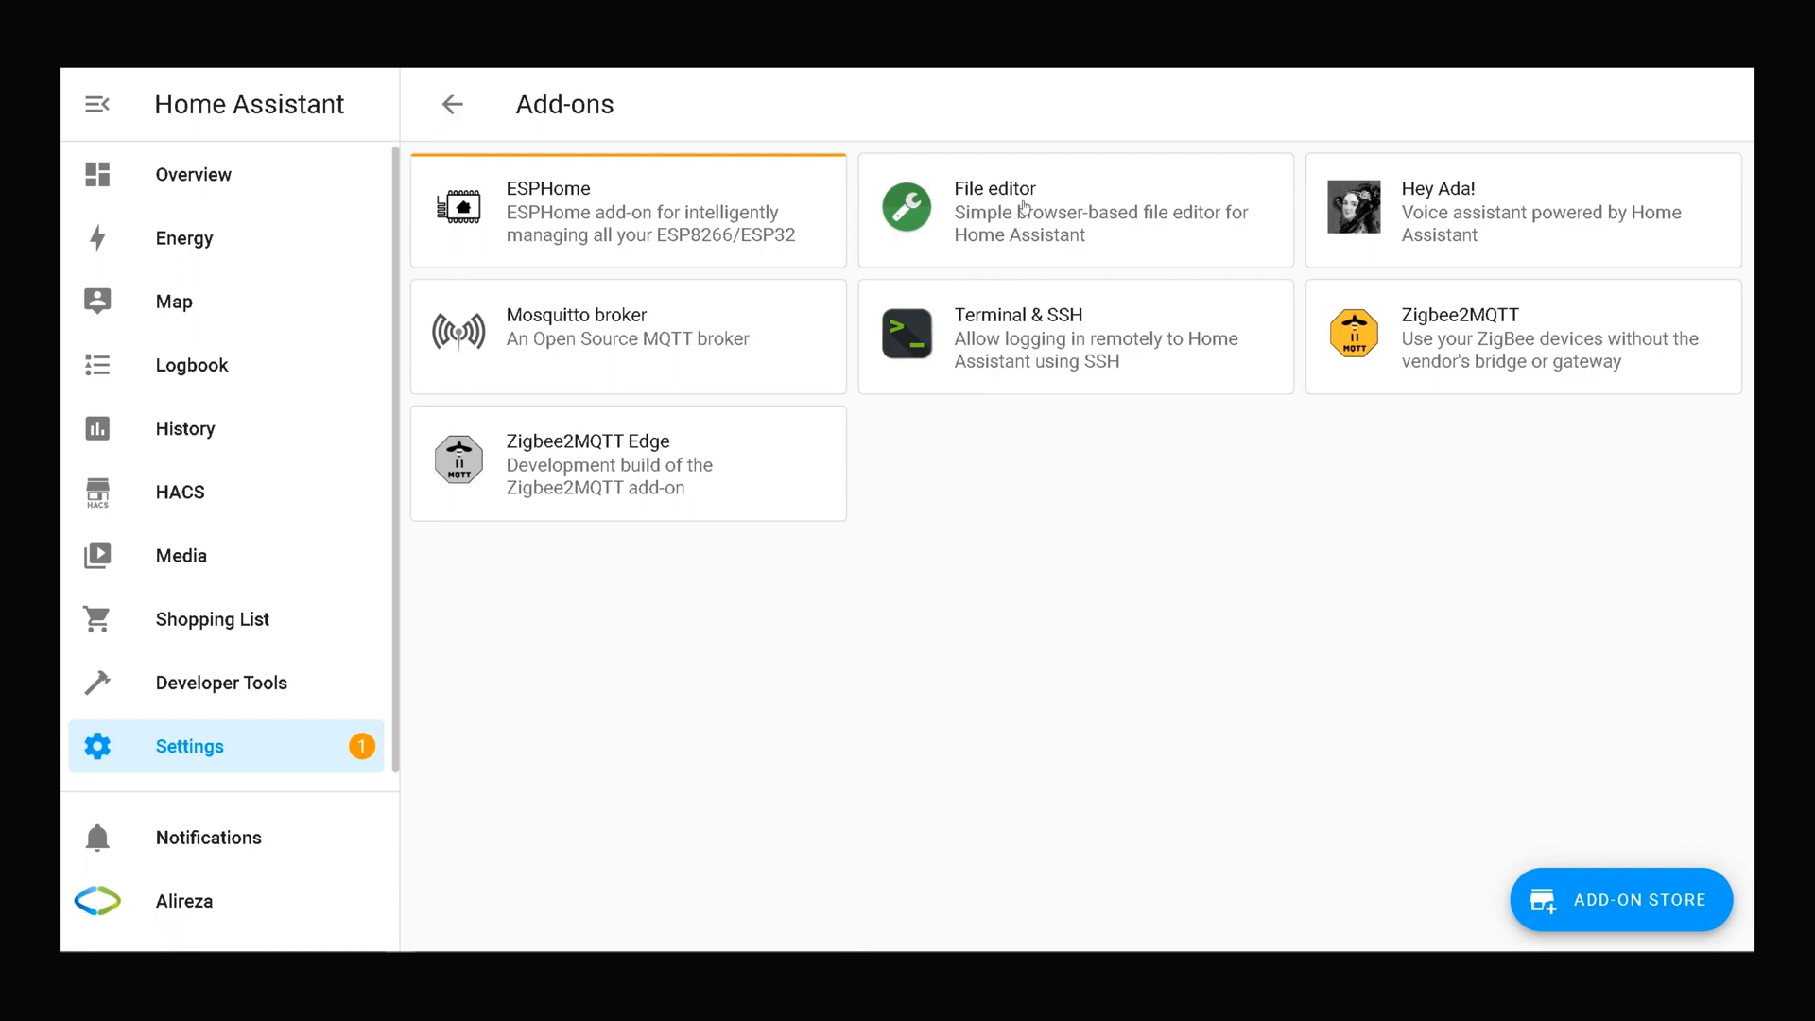
# - Open the File editor add-on card to view its Info tab
pyautogui.click(1022, 202)
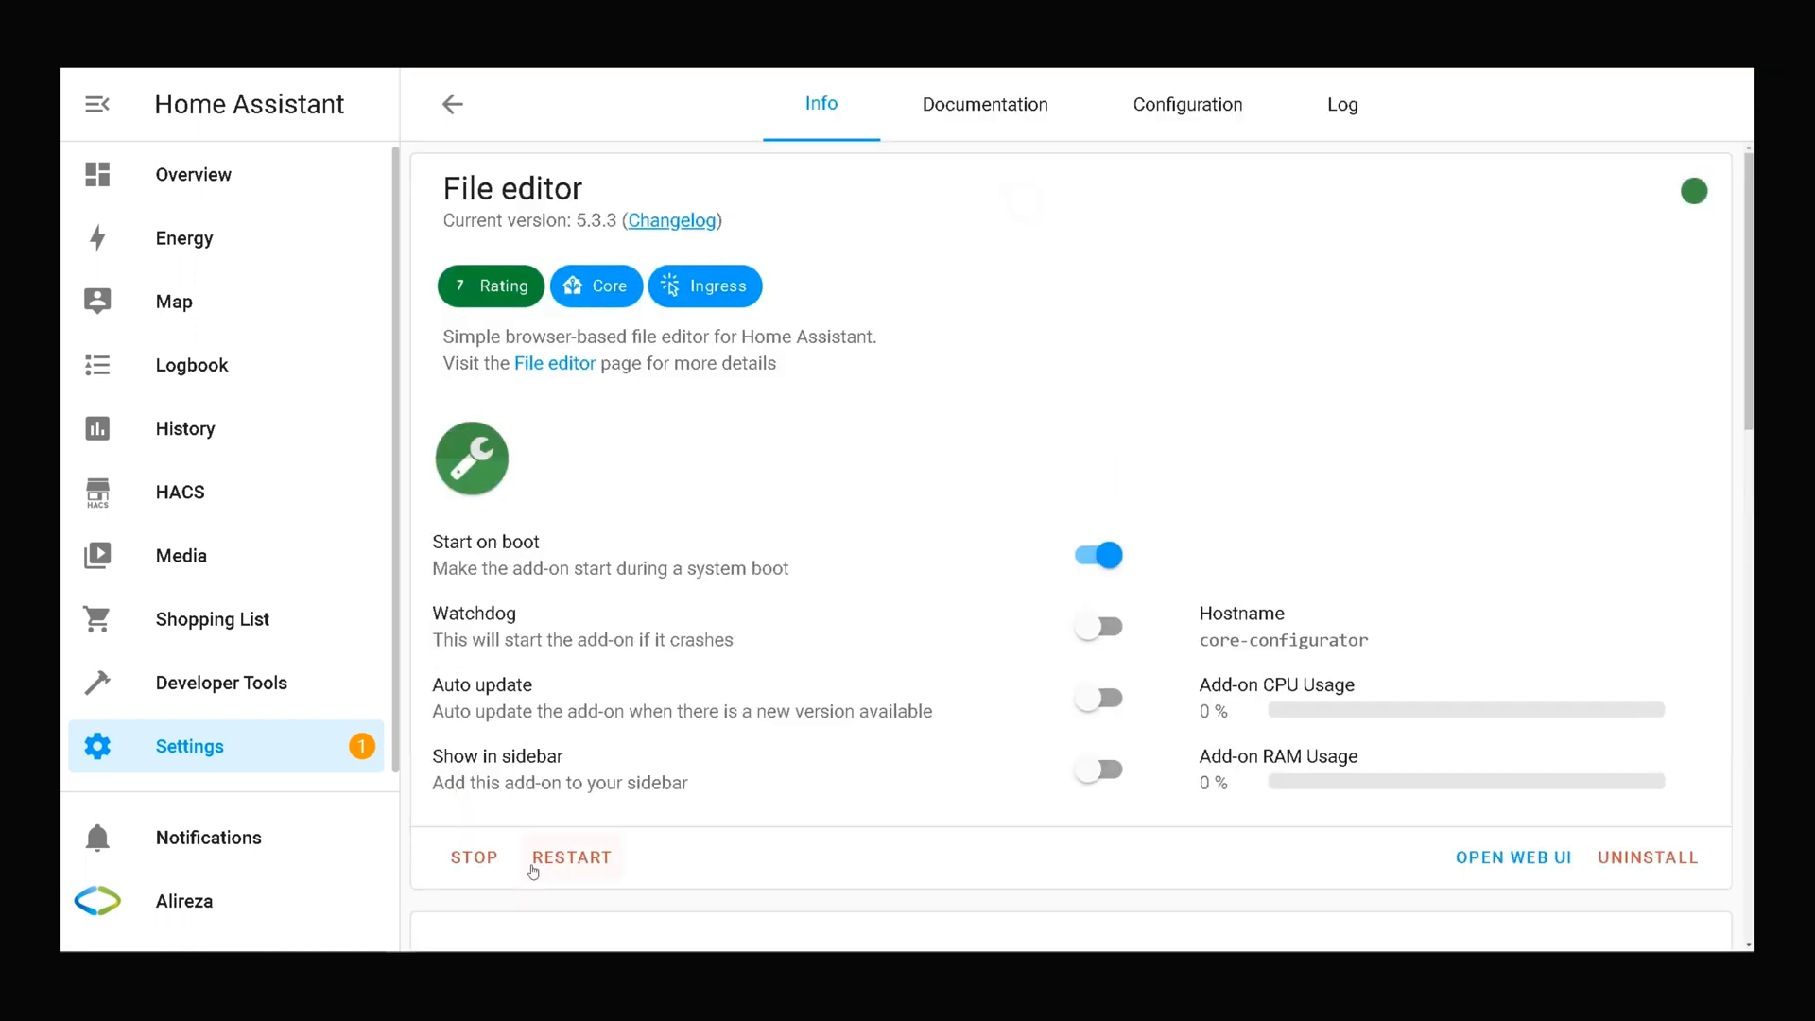
pyautogui.moveTo(469, 892)
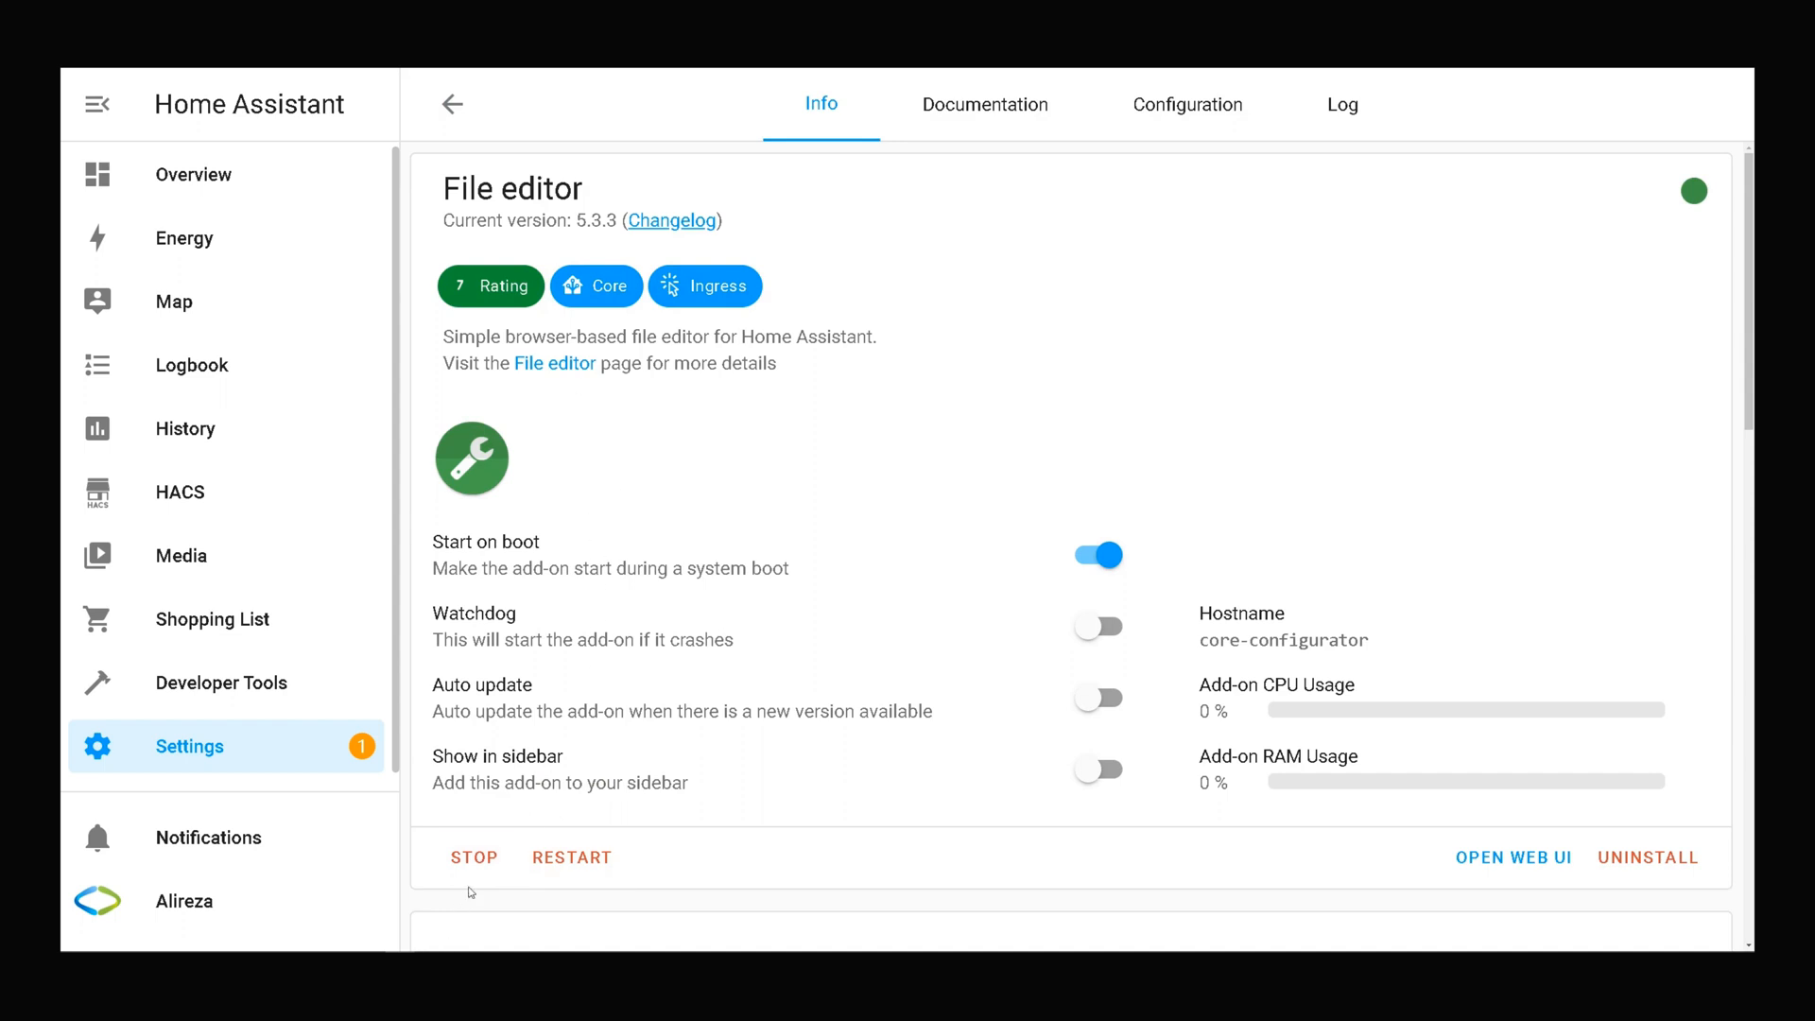
pyautogui.moveTo(475, 861)
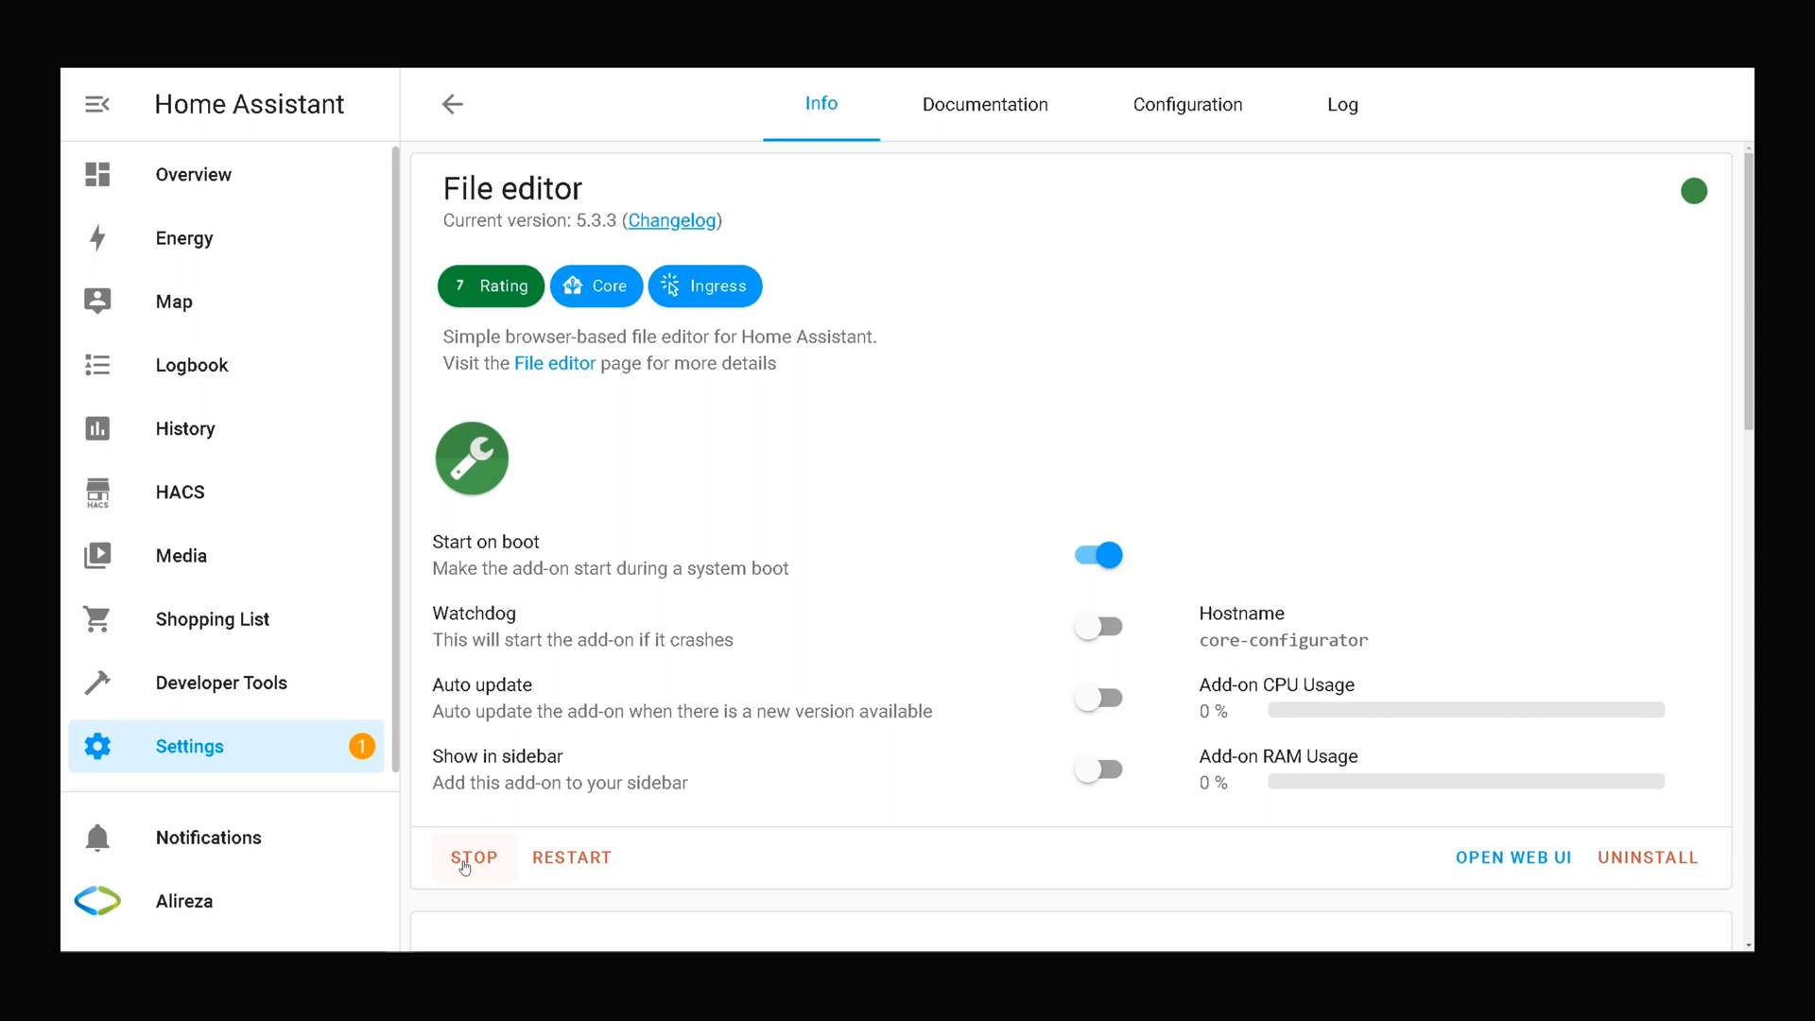
pyautogui.moveTo(1527, 866)
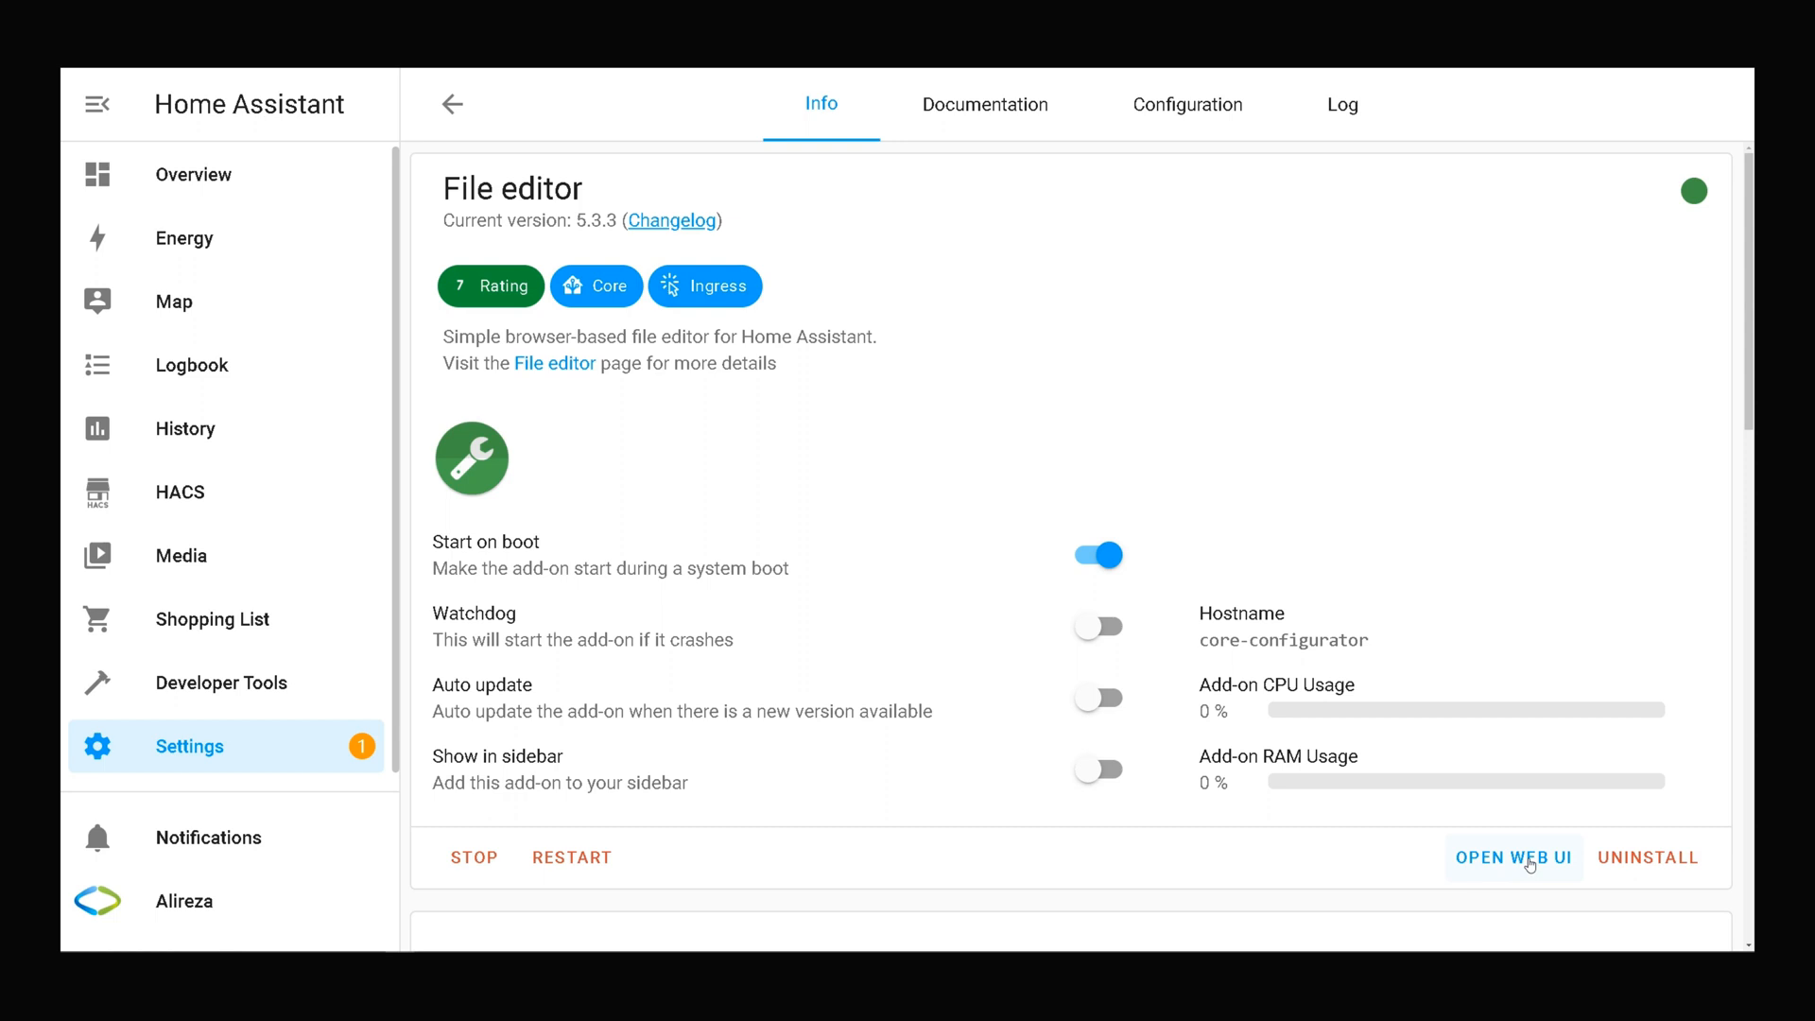
pyautogui.moveTo(1527, 867)
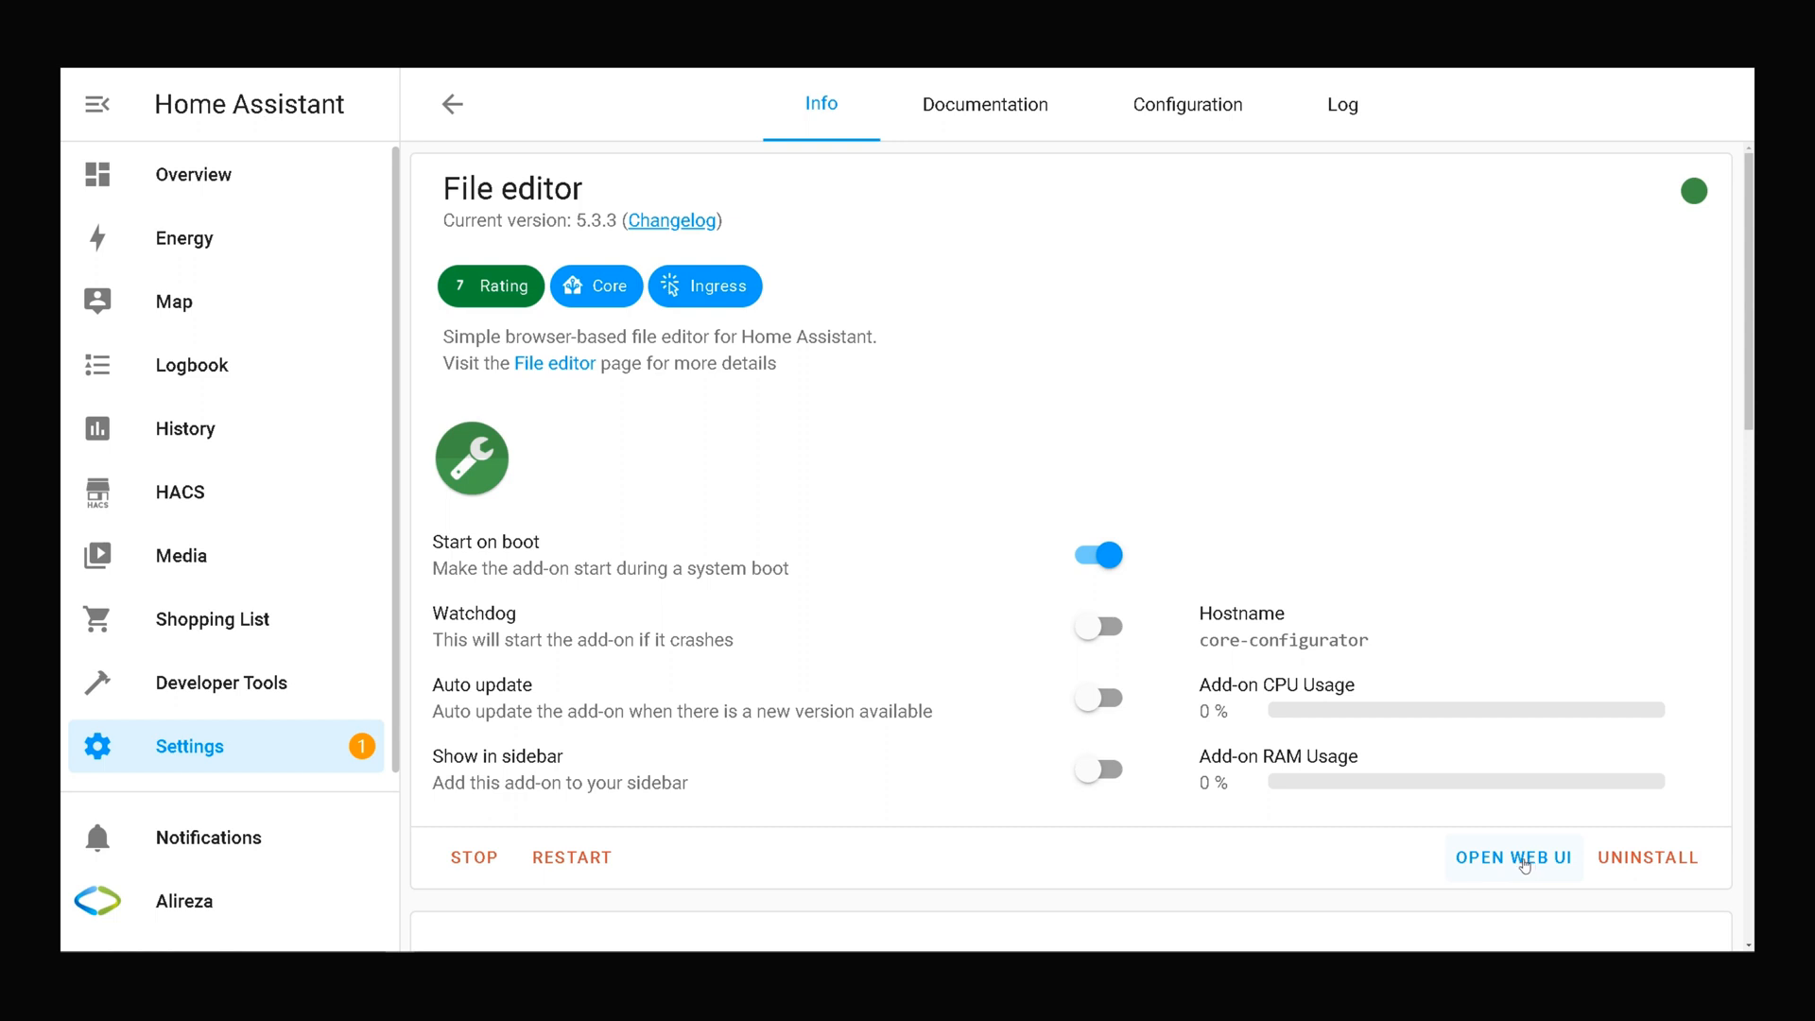
# - Launch the File editor web UI and open /config/configuration.yaml from the folder browser
pyautogui.click(1514, 857)
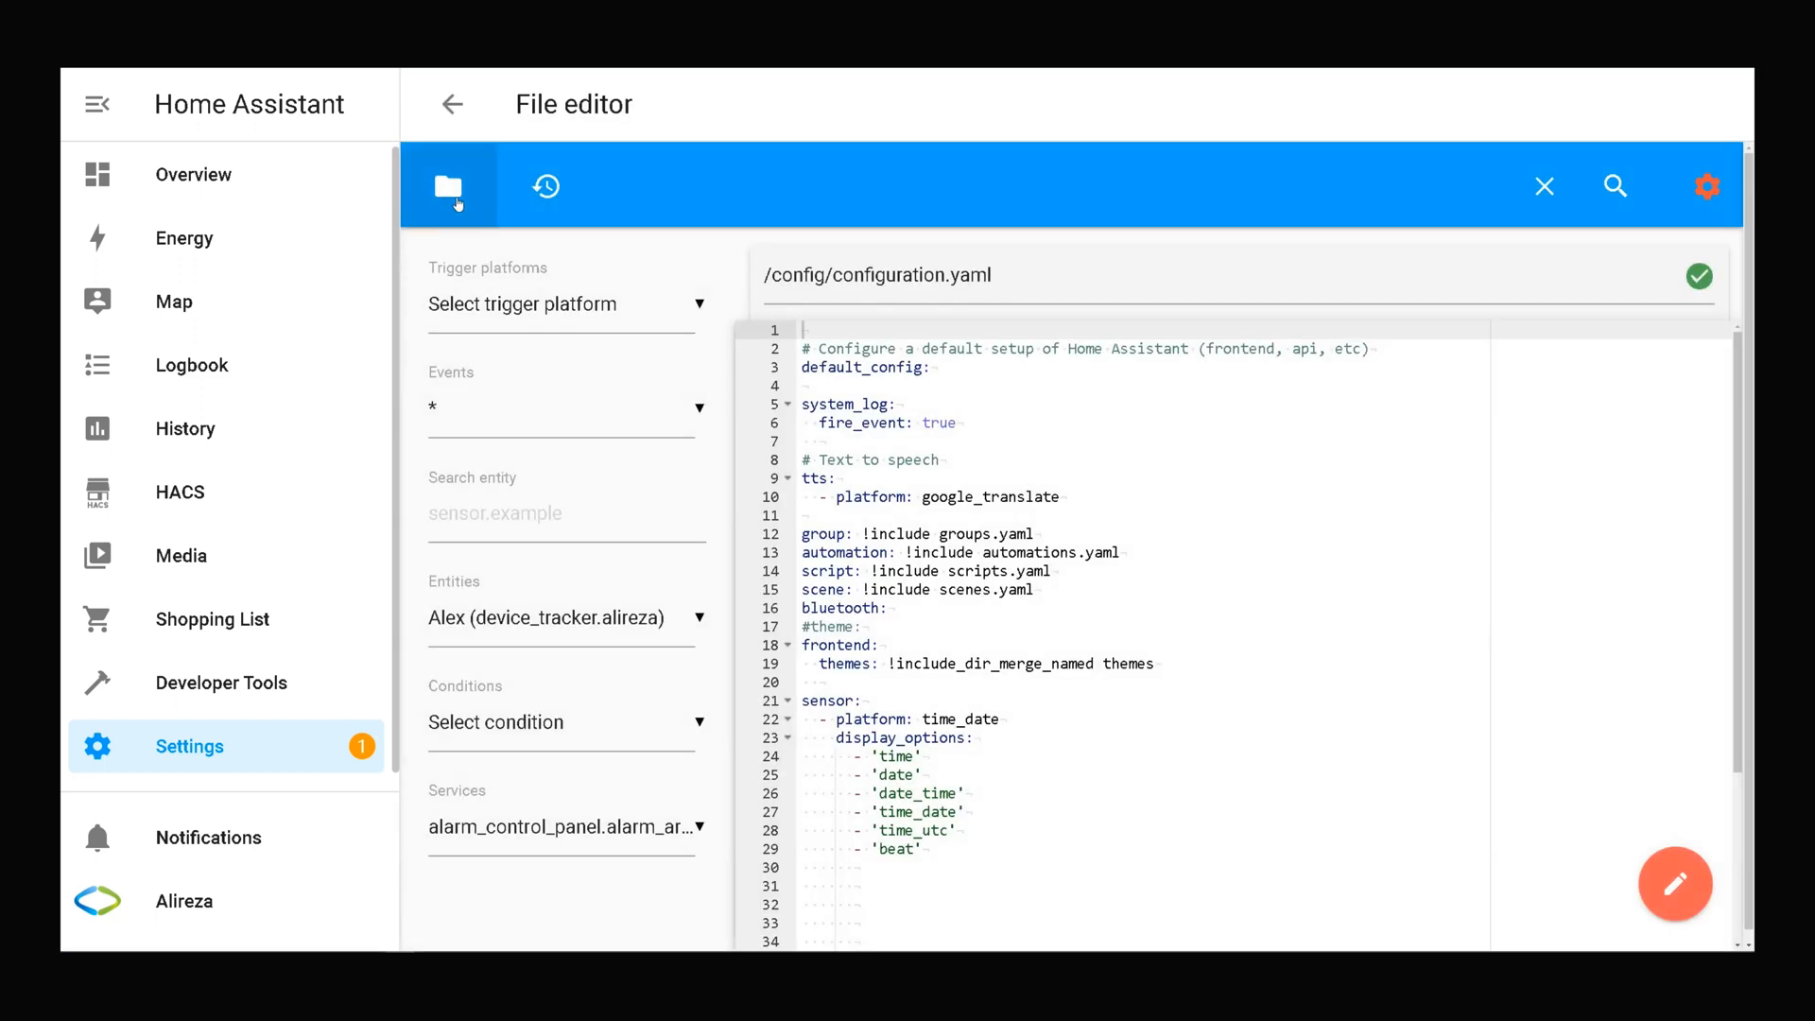
pyautogui.click(448, 185)
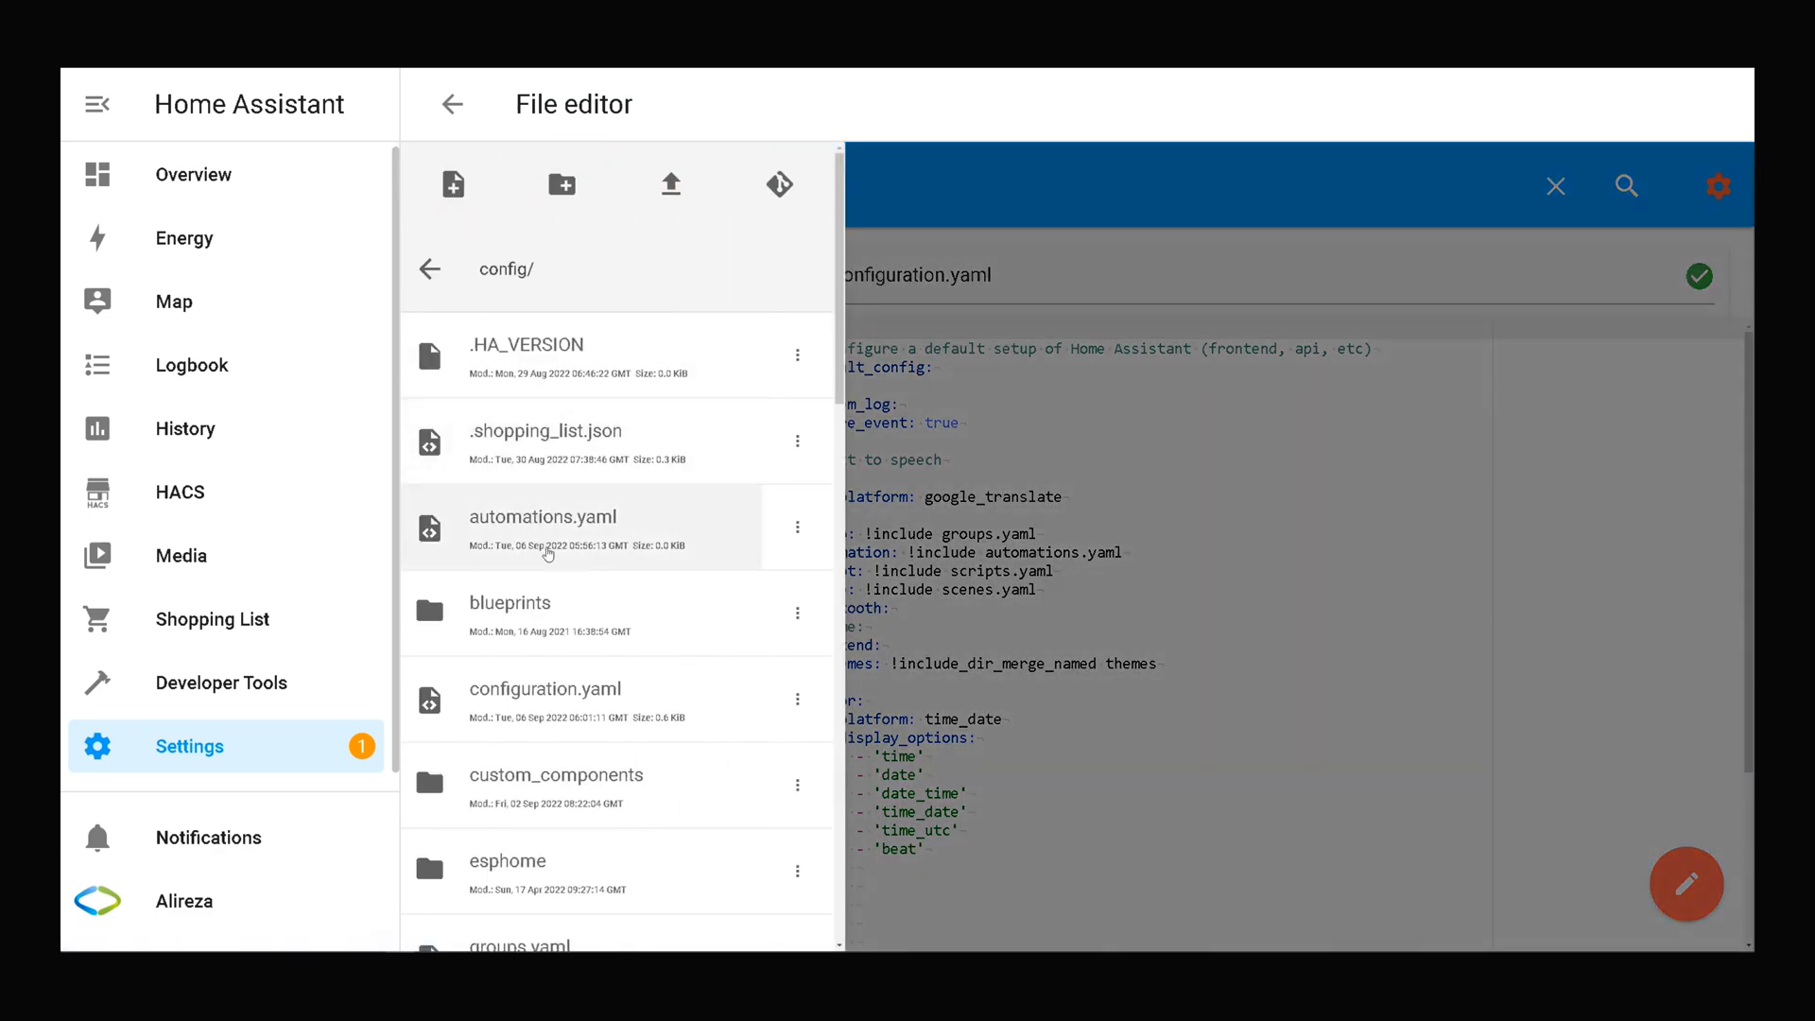
pyautogui.click(561, 701)
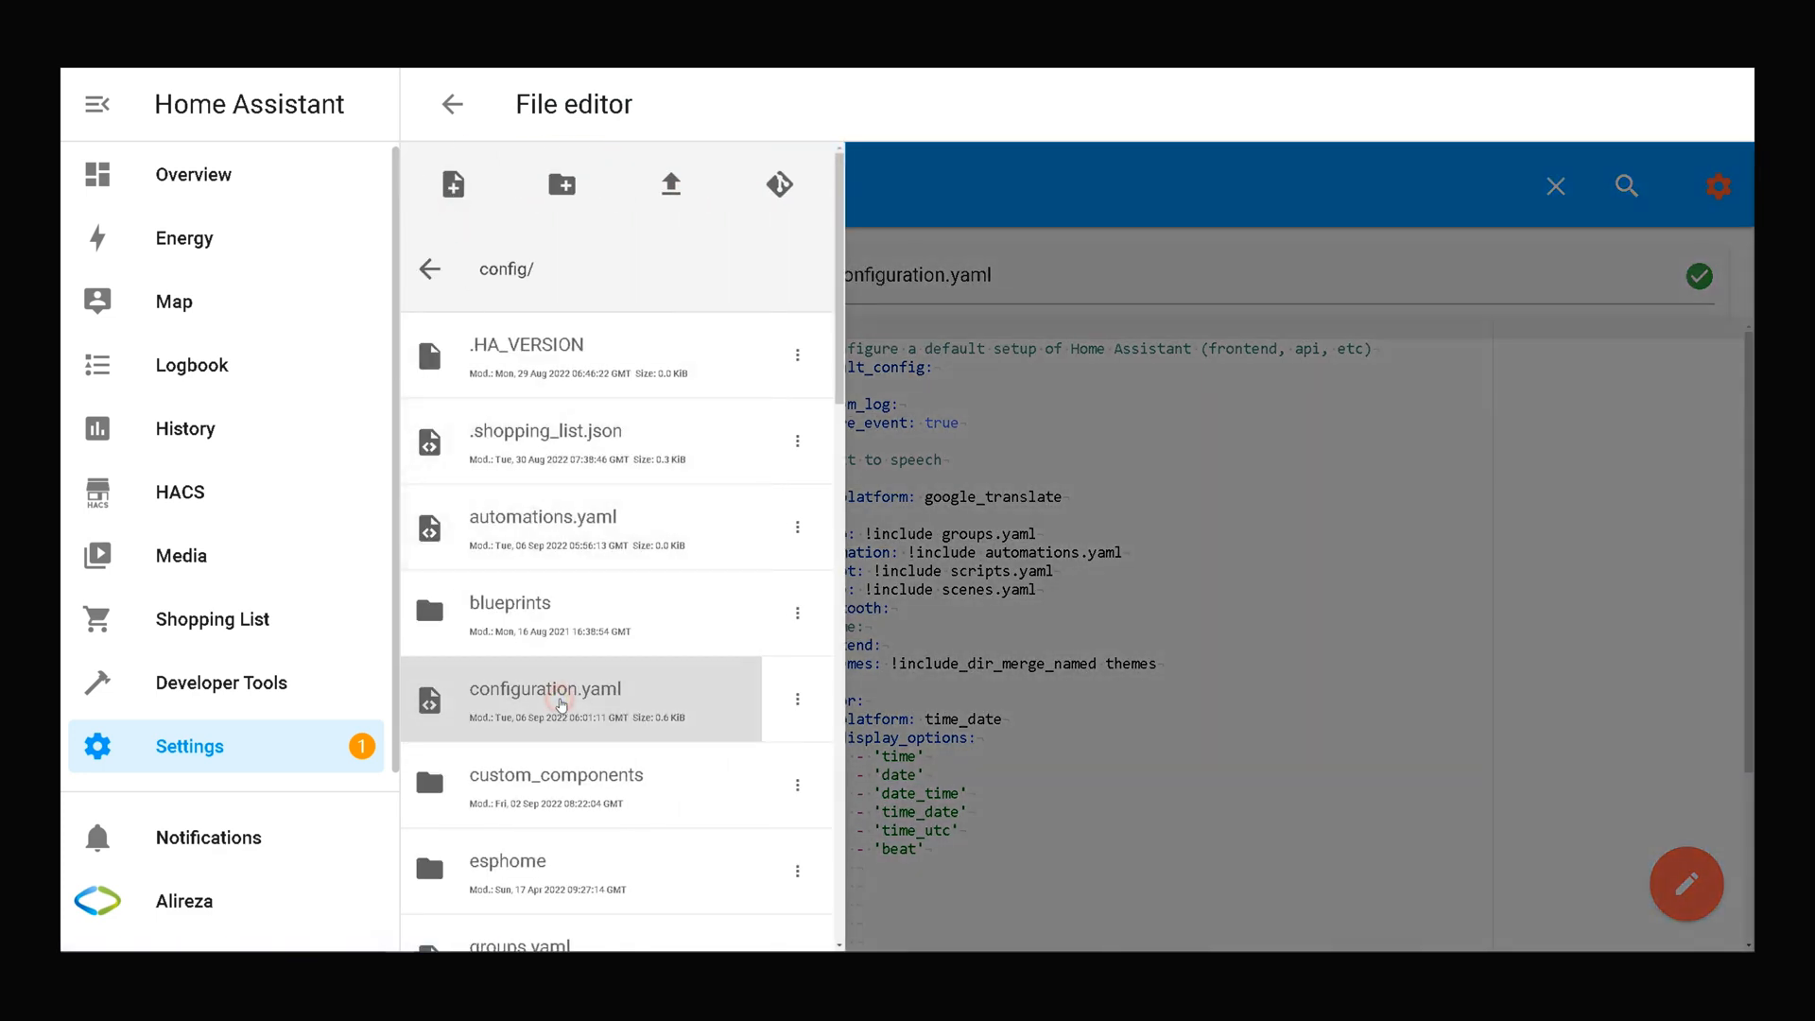
pyautogui.click(560, 702)
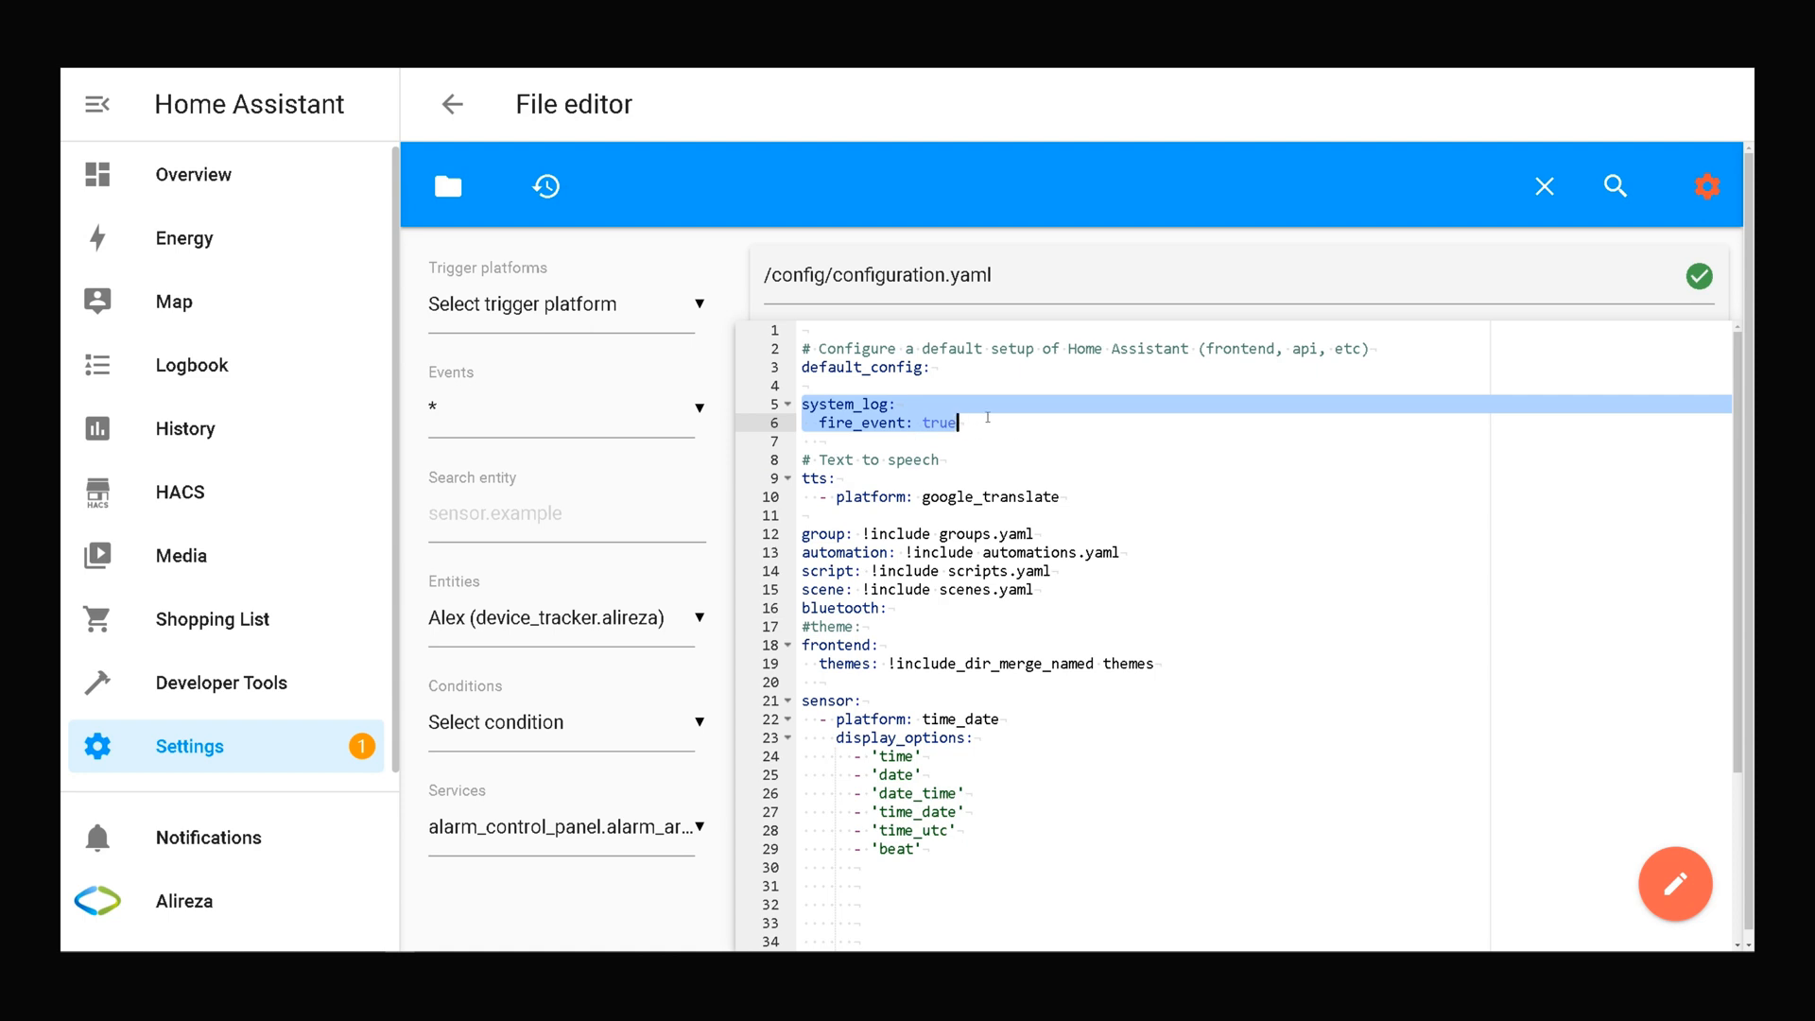
# - Add a blank line after 'fire_event: true' and save configuration.yaml
pyautogui.press('Enter')
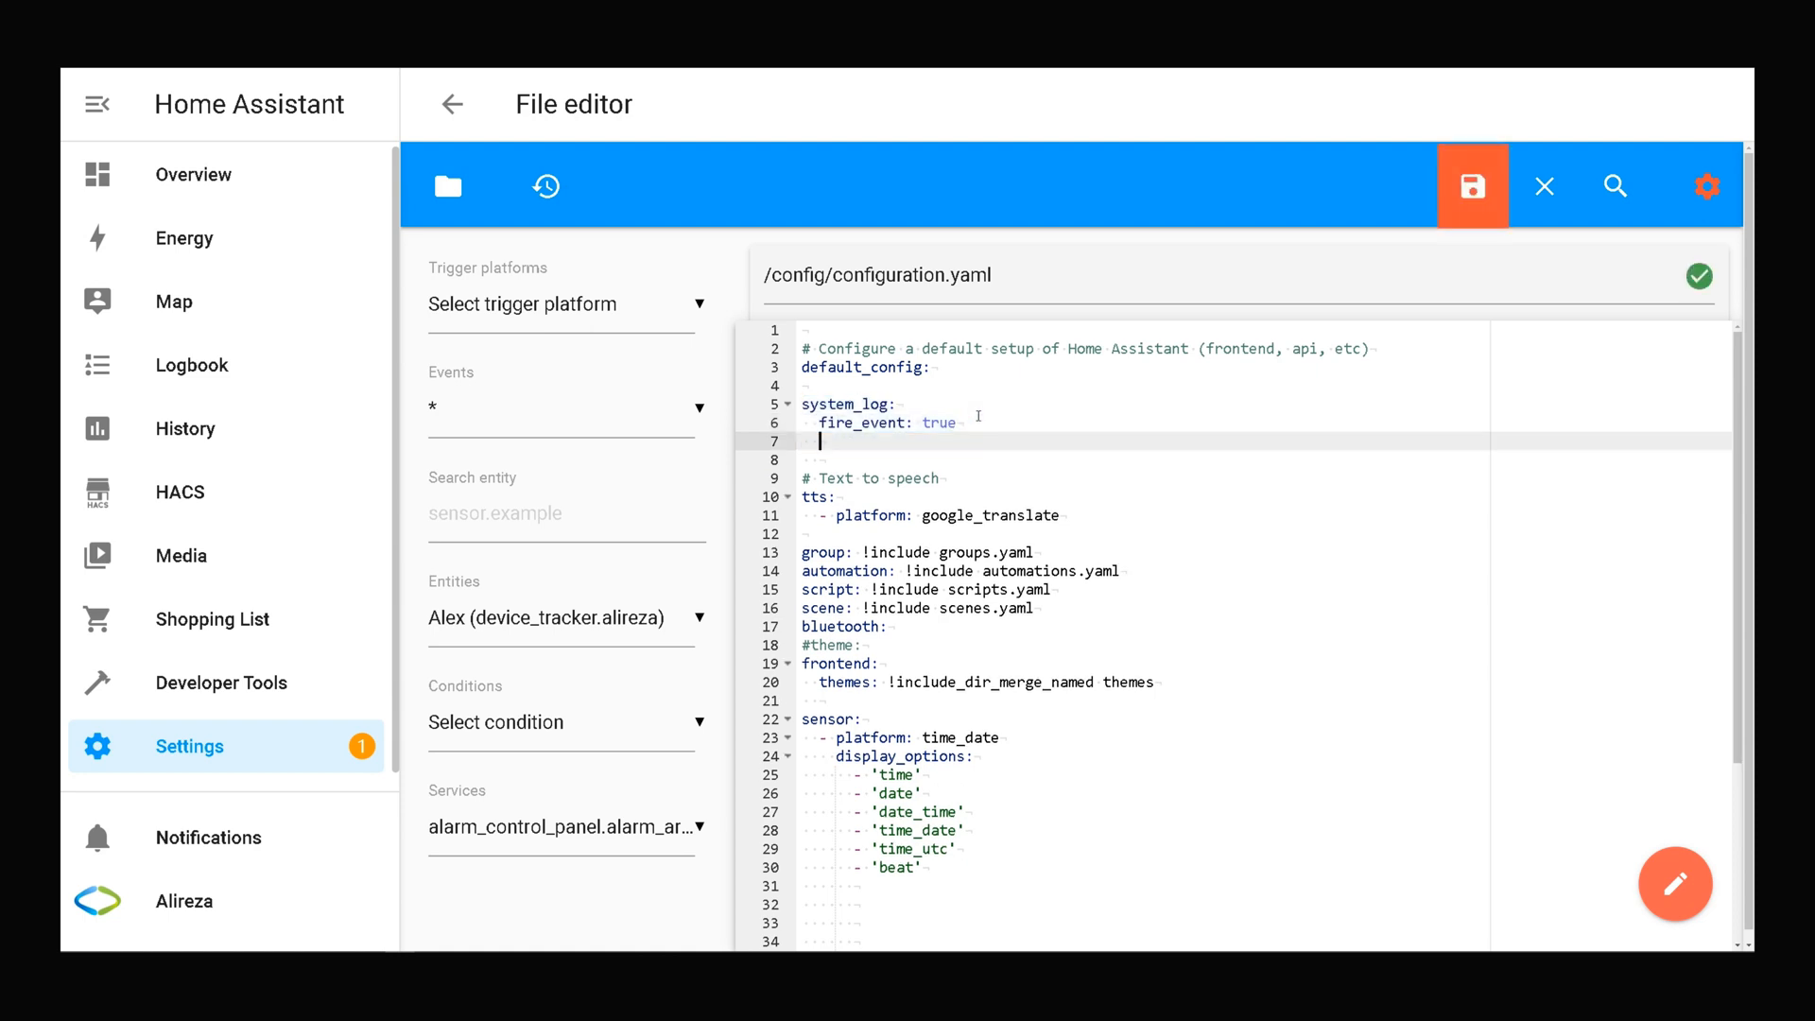
pyautogui.click(1473, 185)
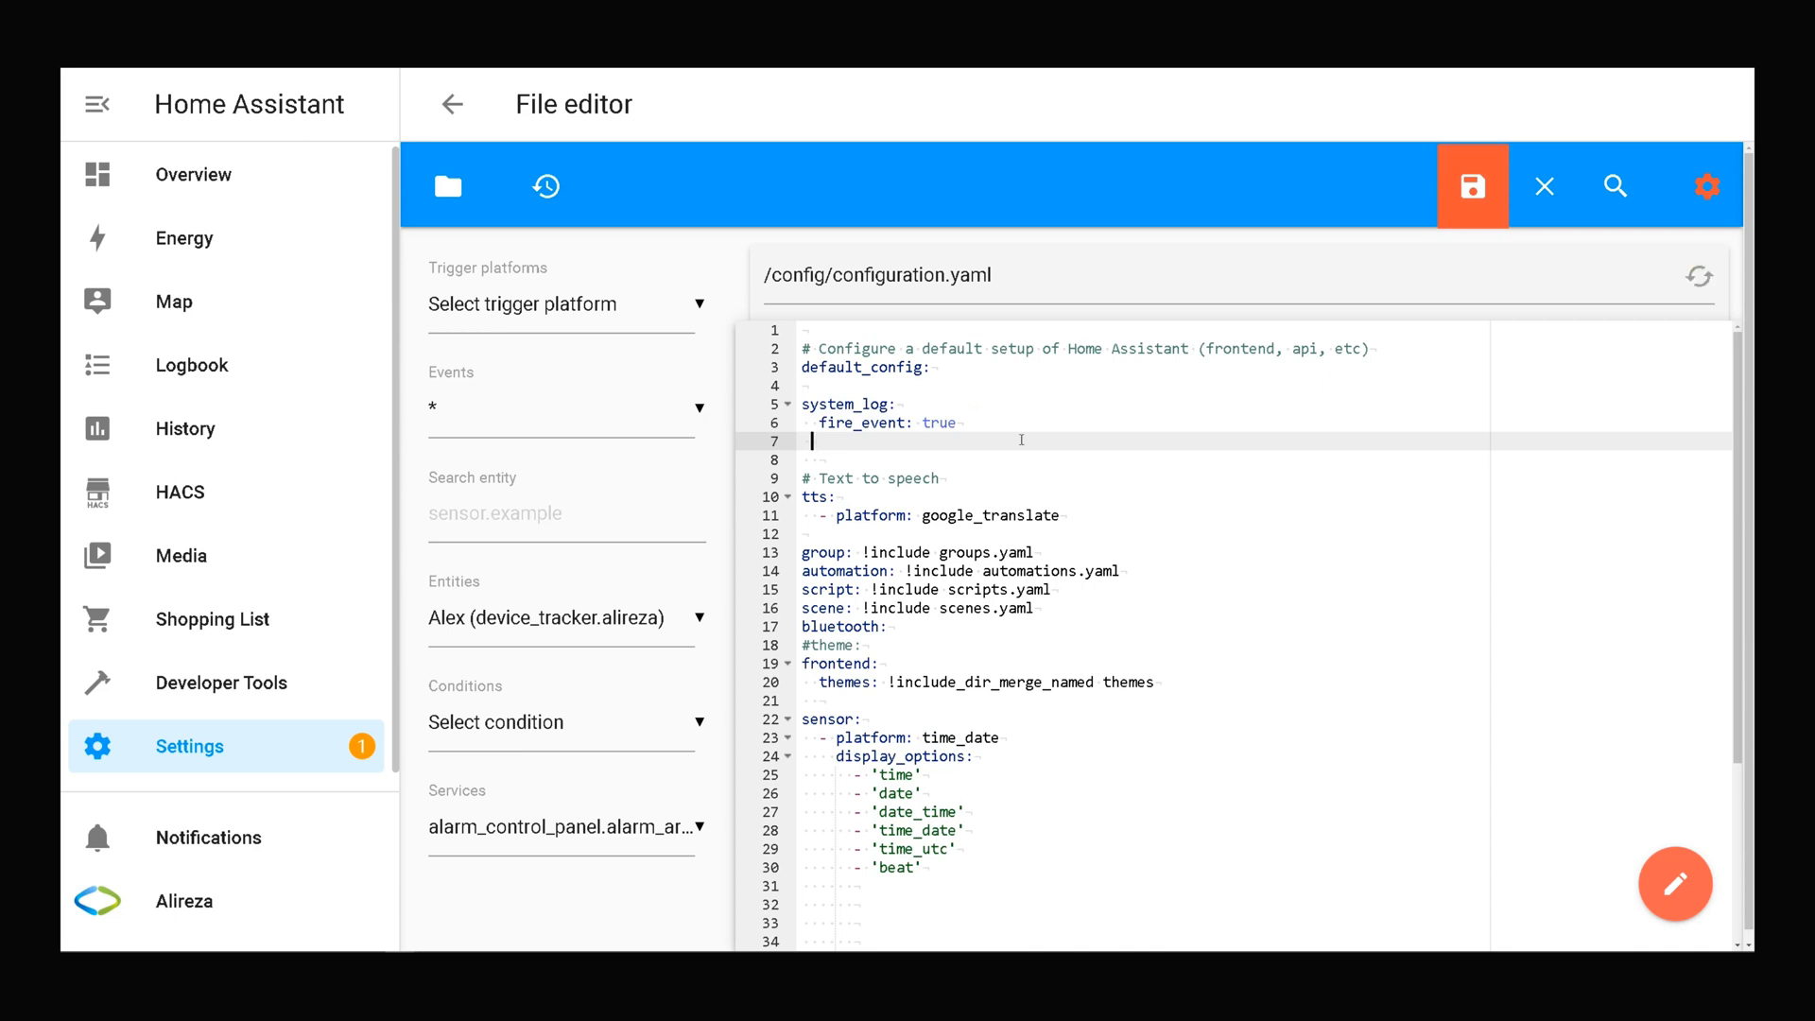
pyautogui.click(1473, 185)
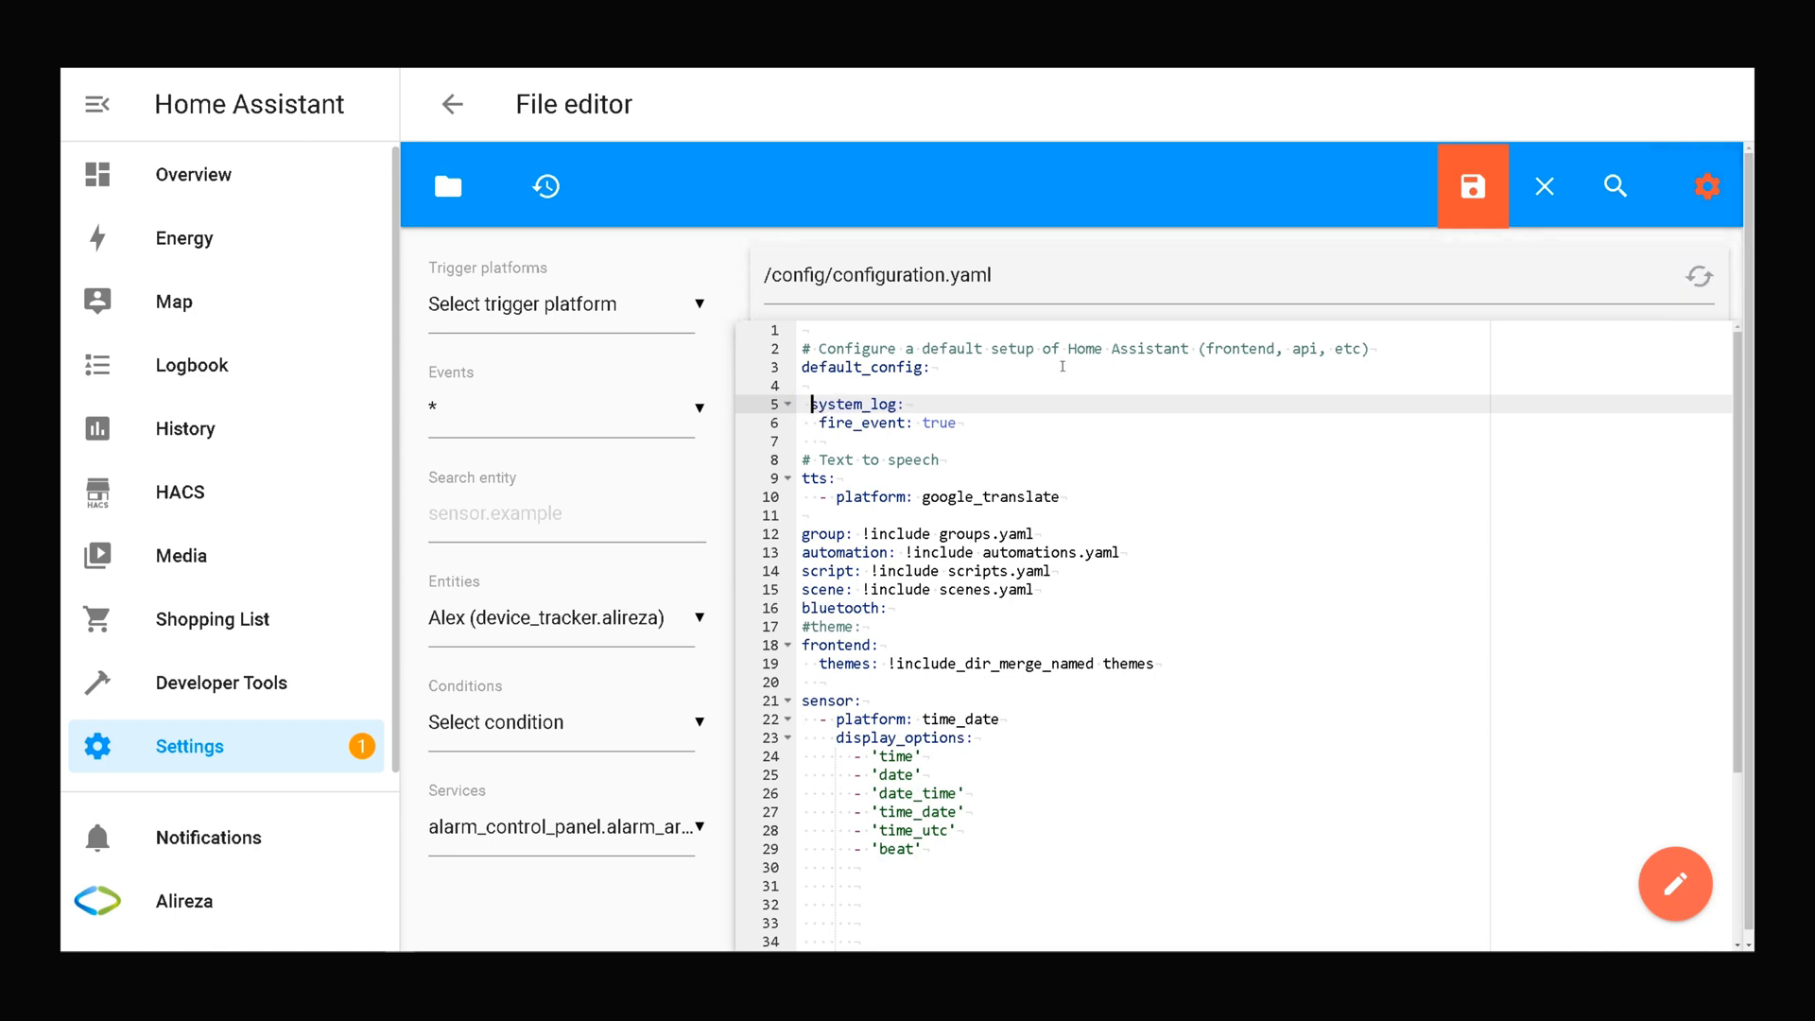
pyautogui.click(1473, 186)
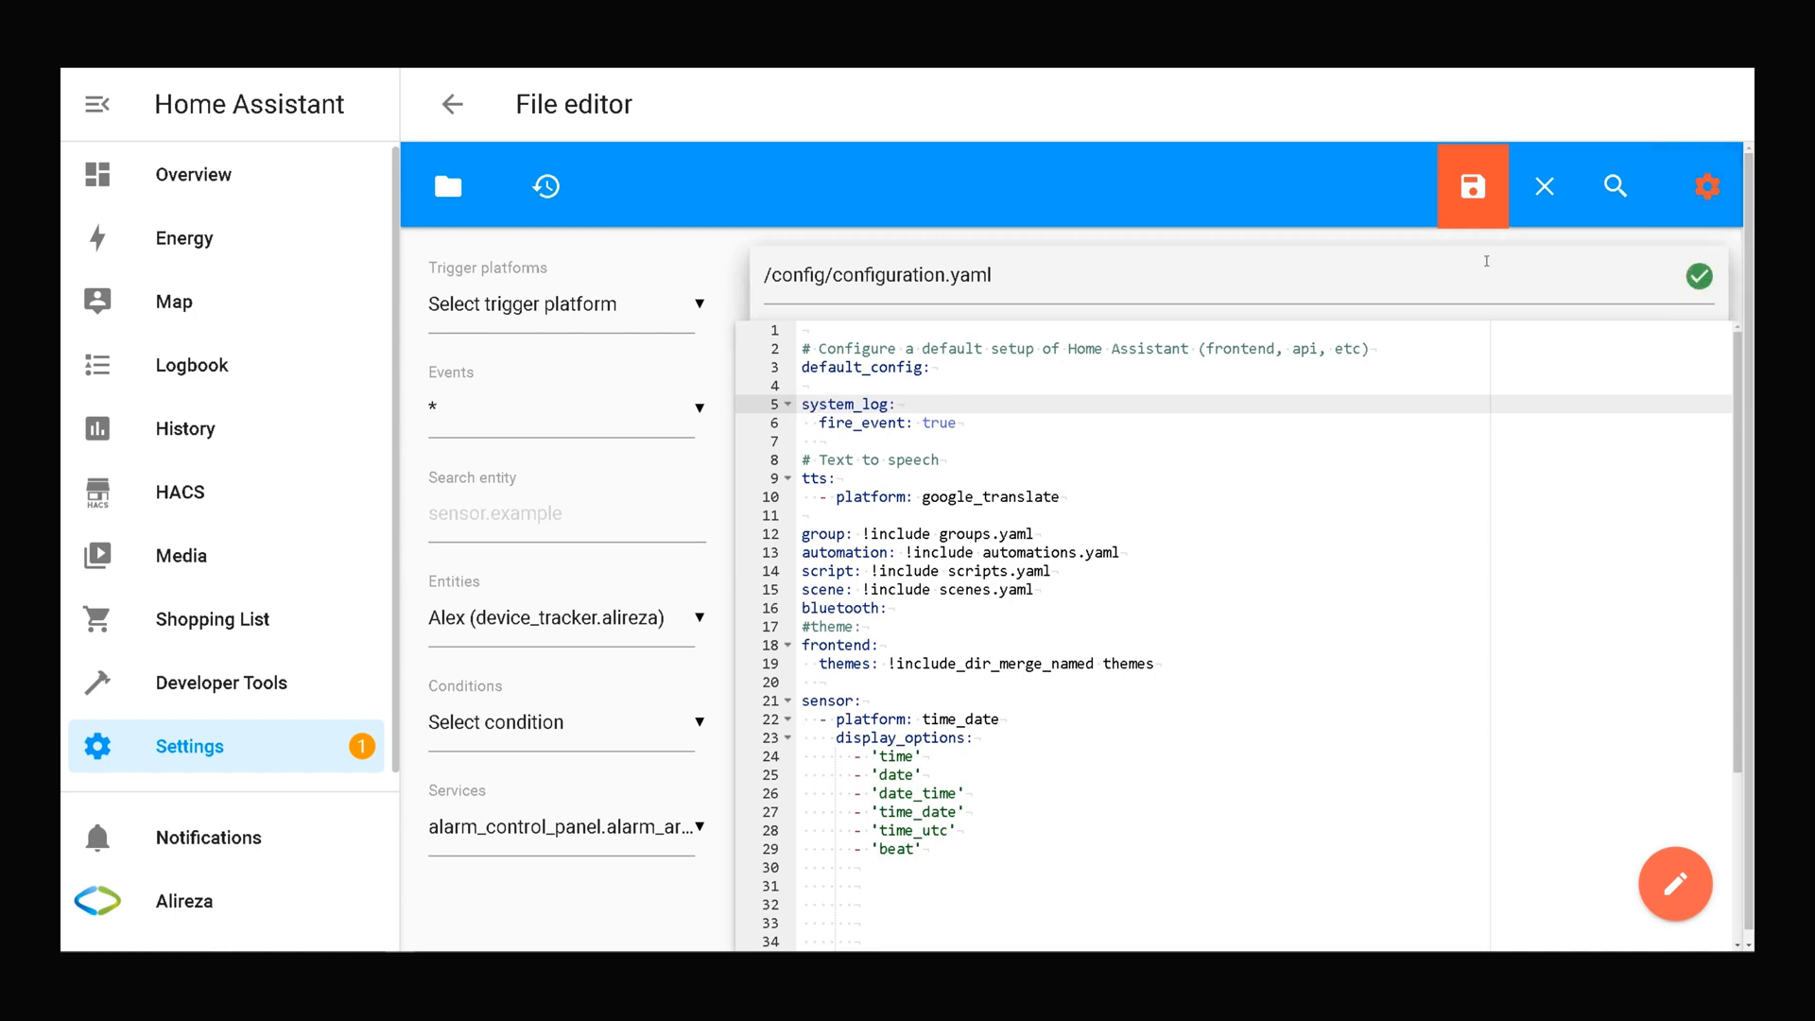
pyautogui.moveTo(1471, 185)
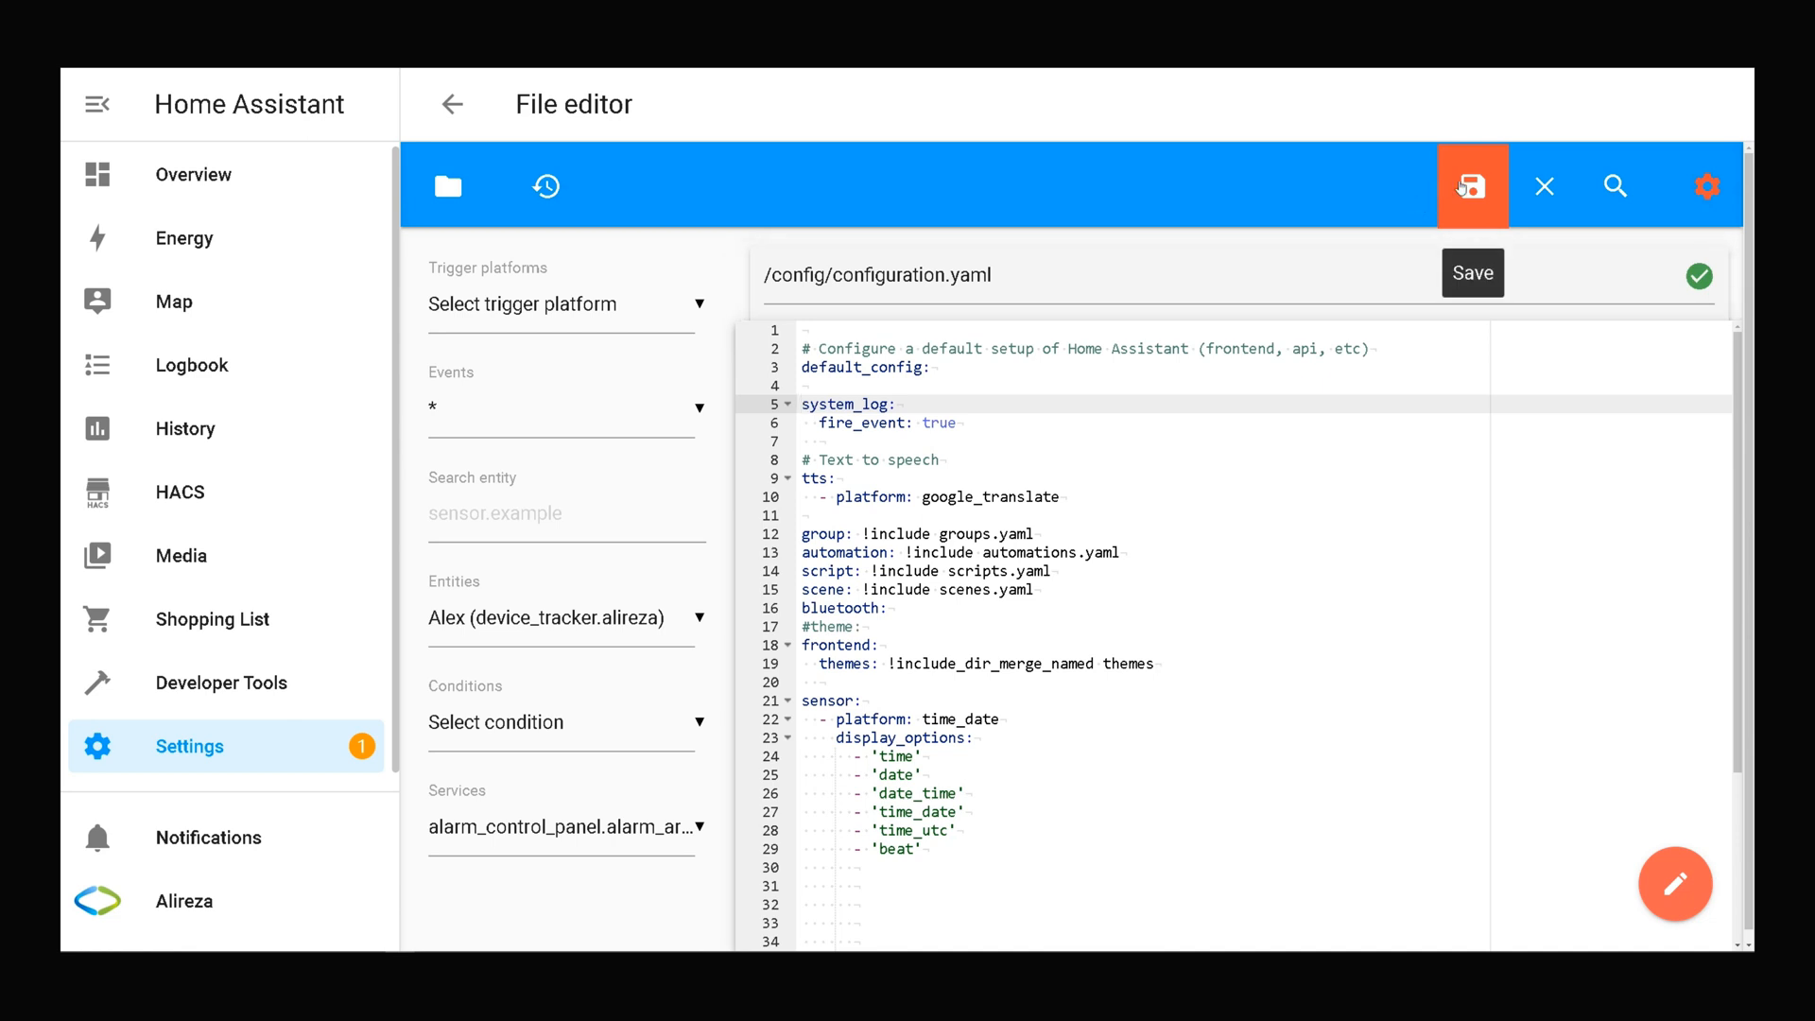
pyautogui.click(1473, 185)
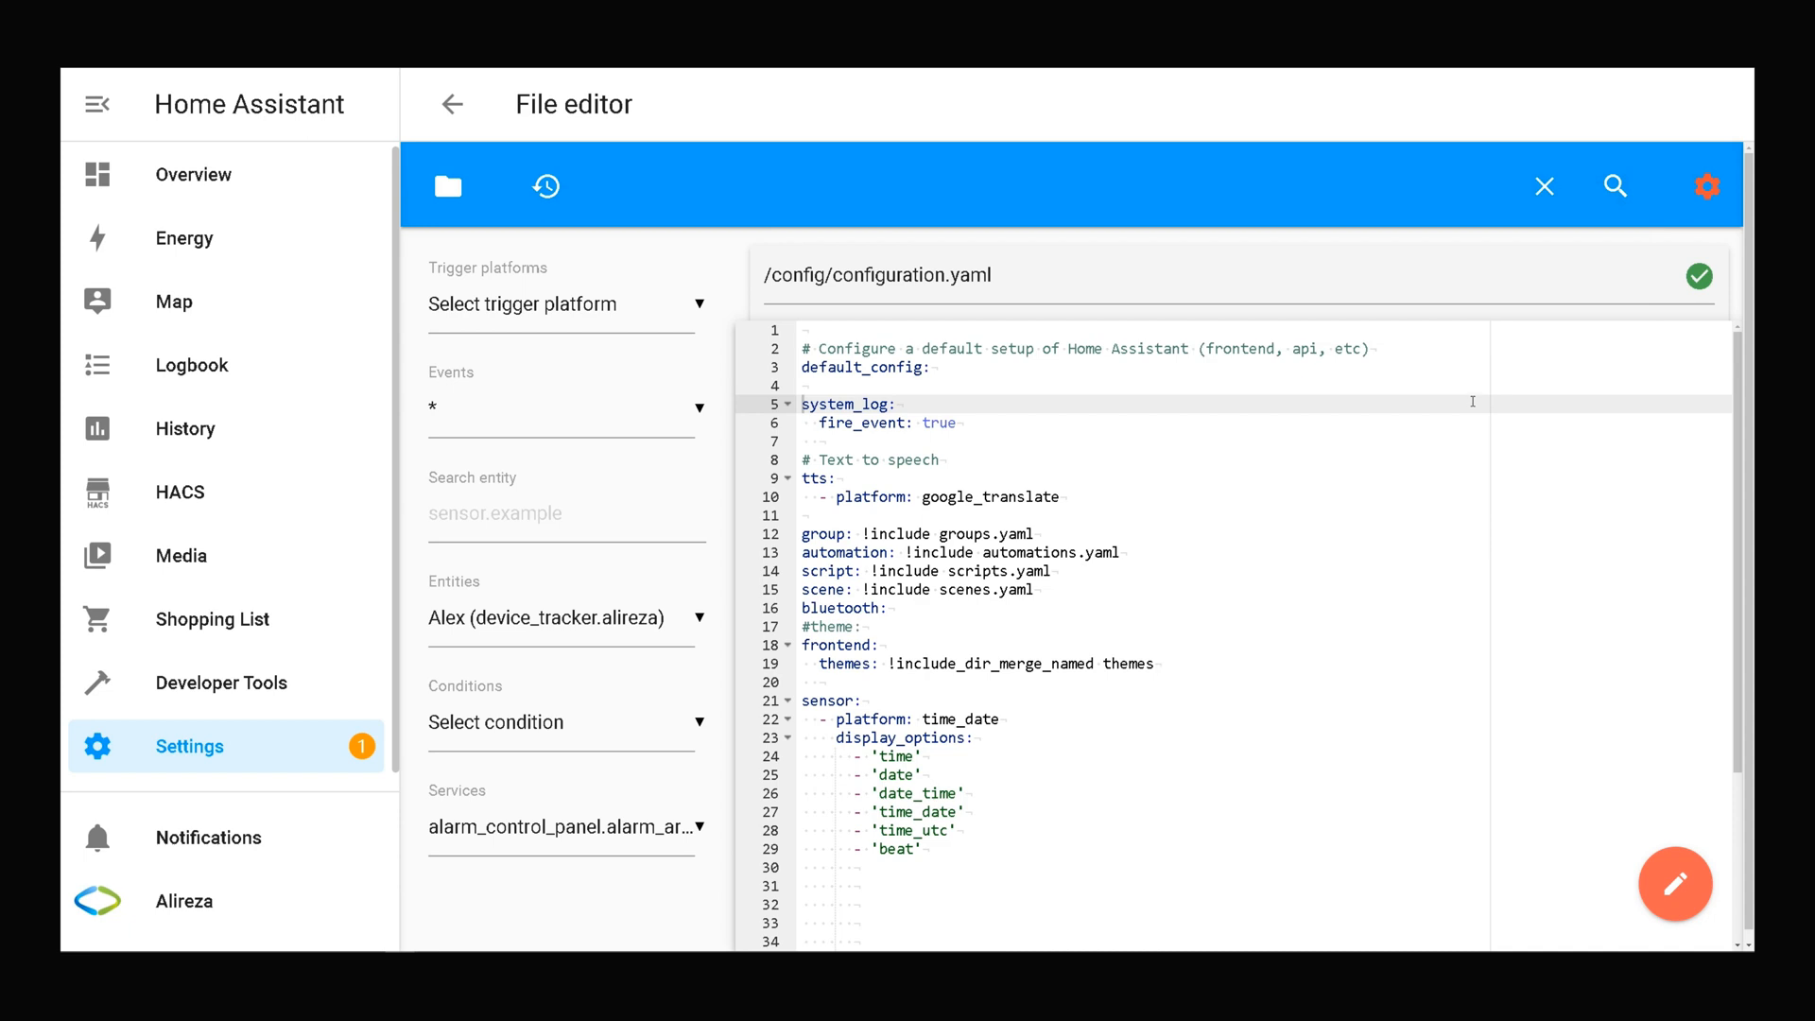
pyautogui.click(884, 422)
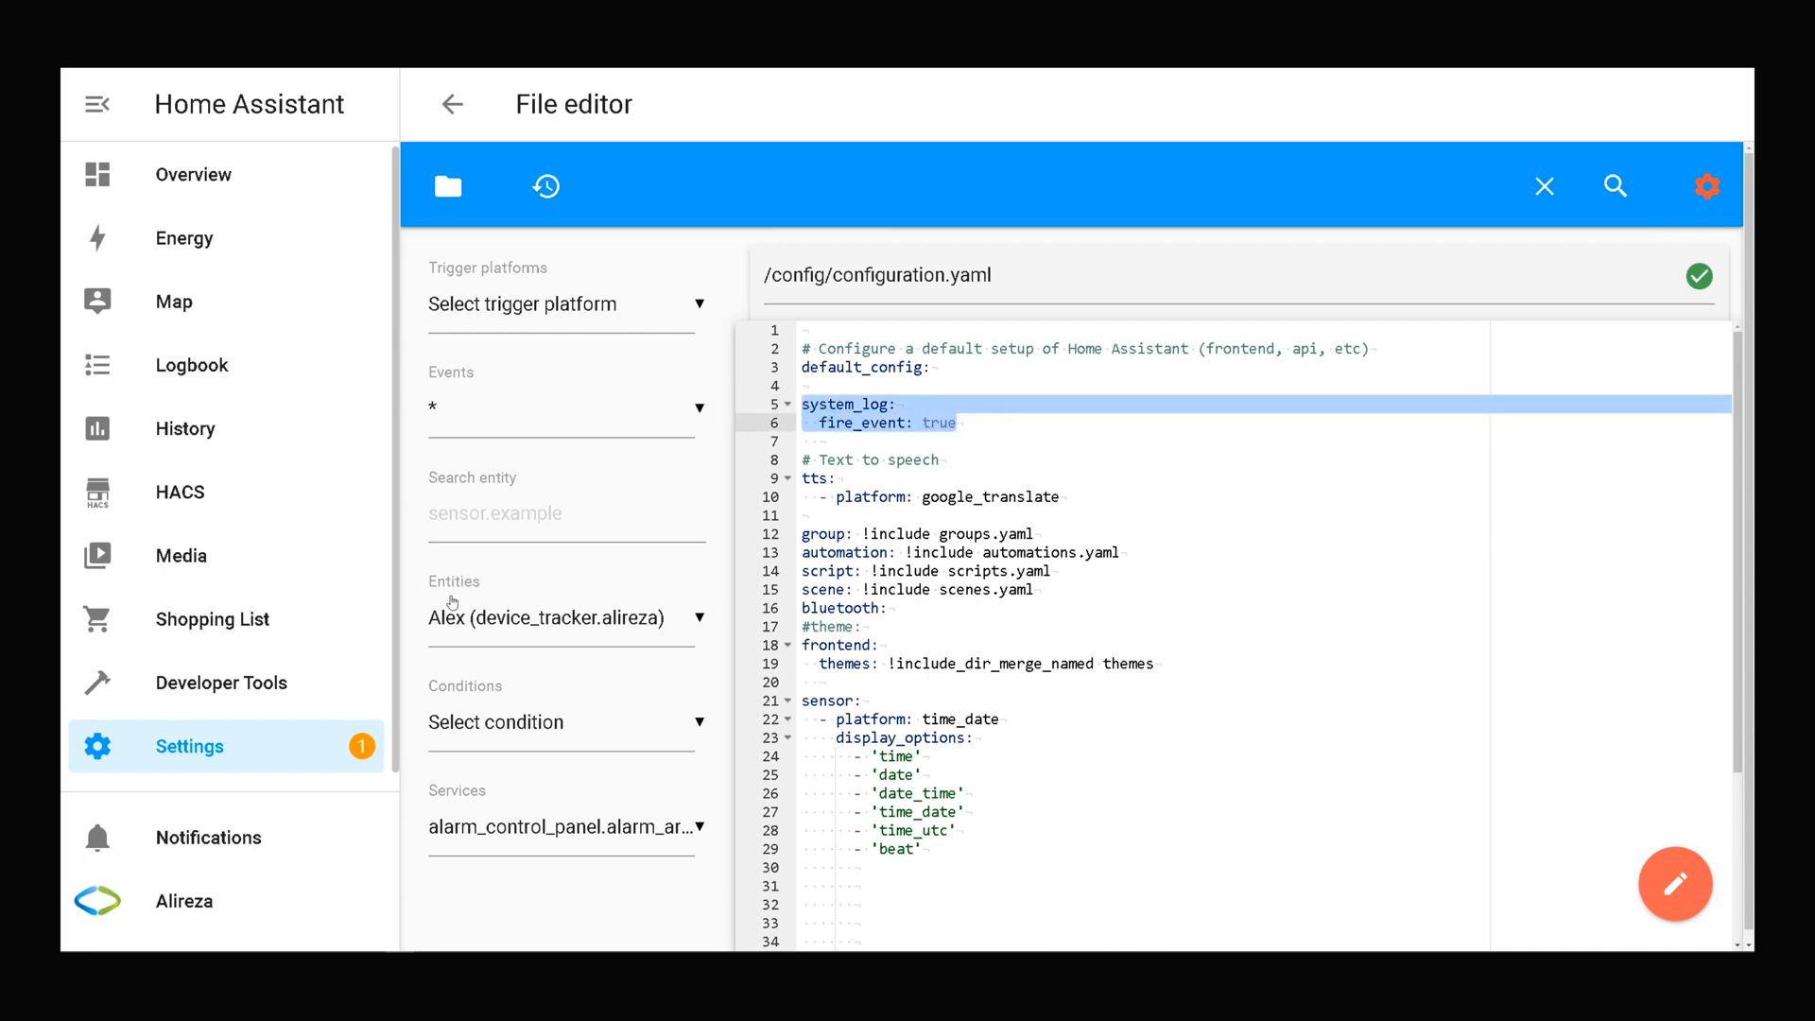
pyautogui.moveTo(388, 610)
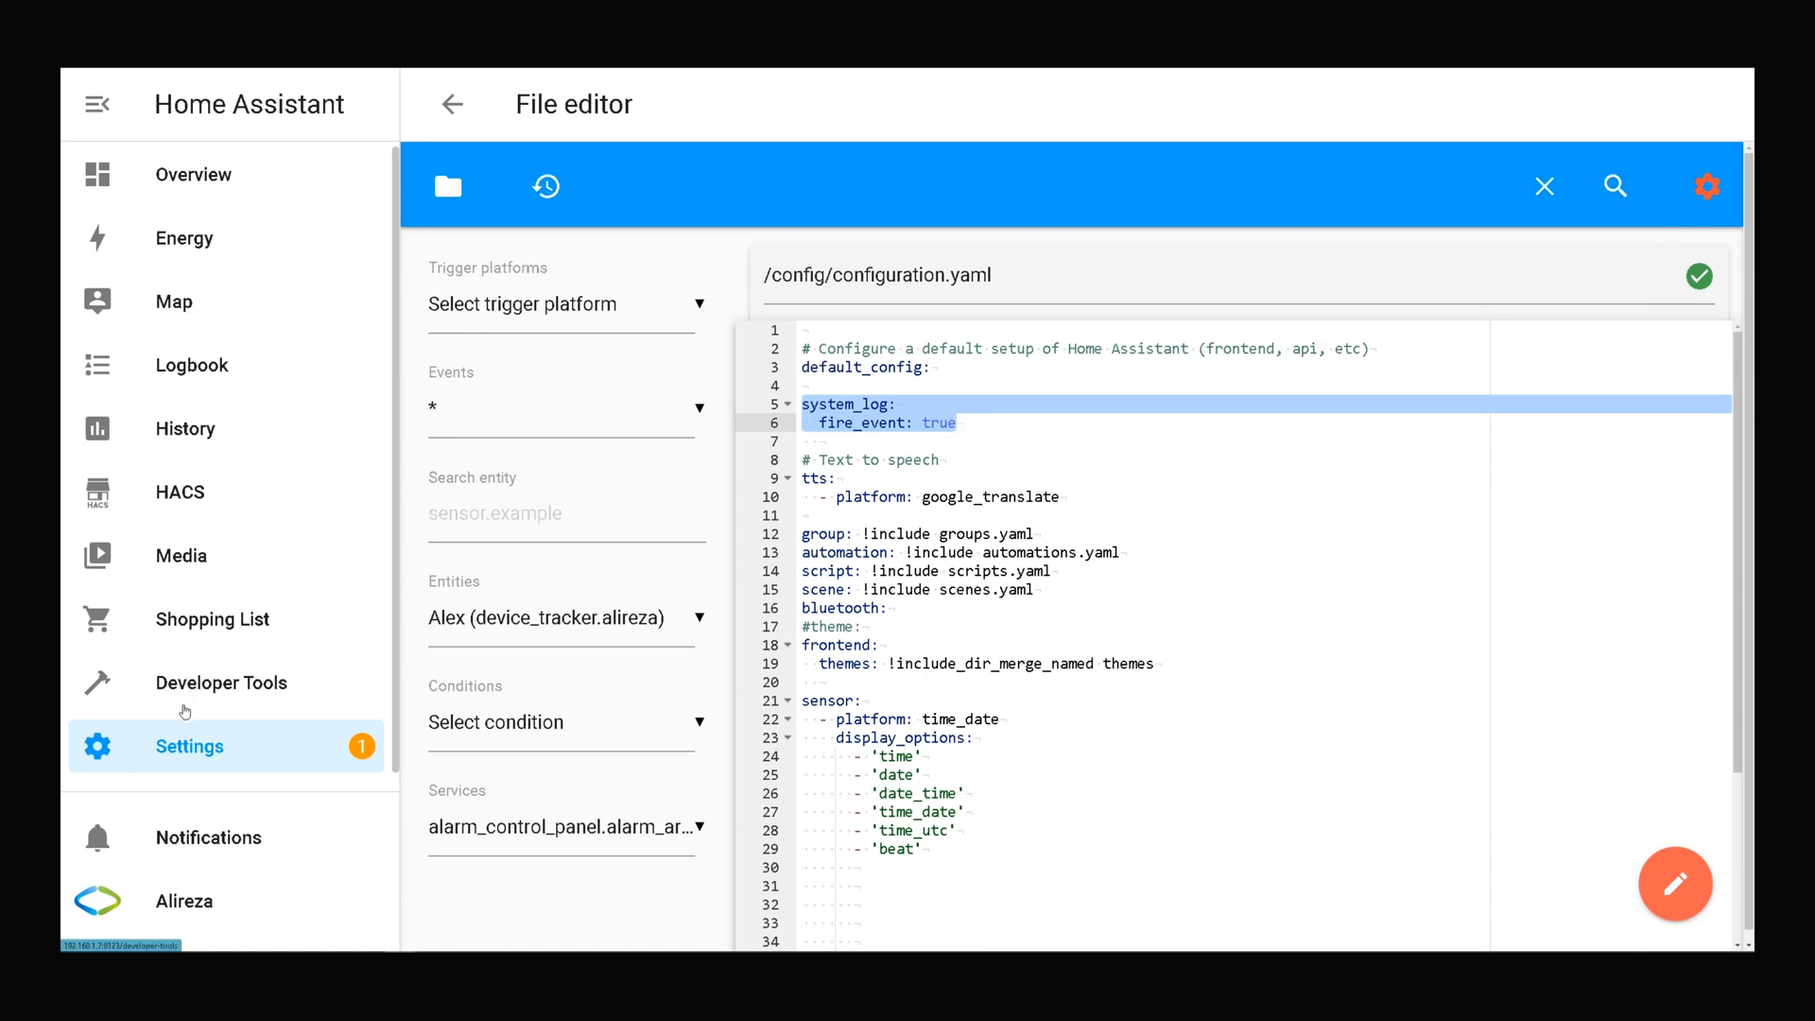
# - Go to Settings > System to show General, Updates, Repairs, Logs and Backups
pyautogui.click(188, 746)
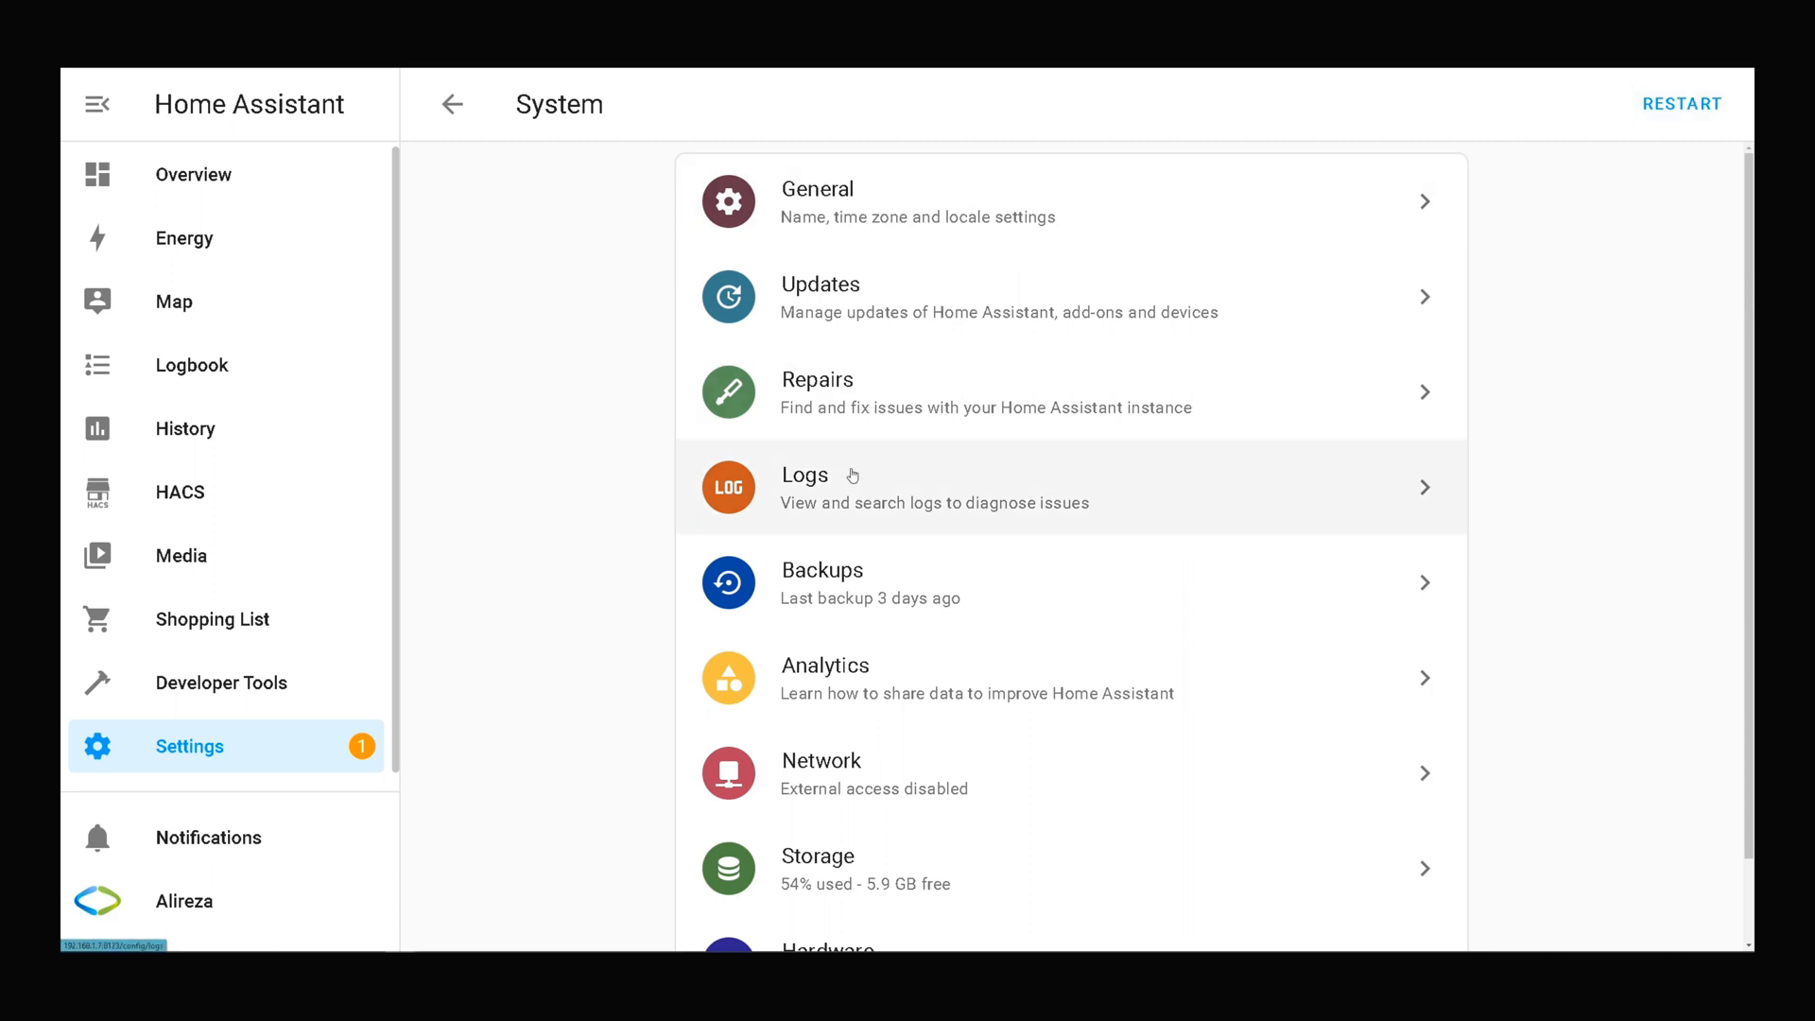
pyautogui.moveTo(288, 574)
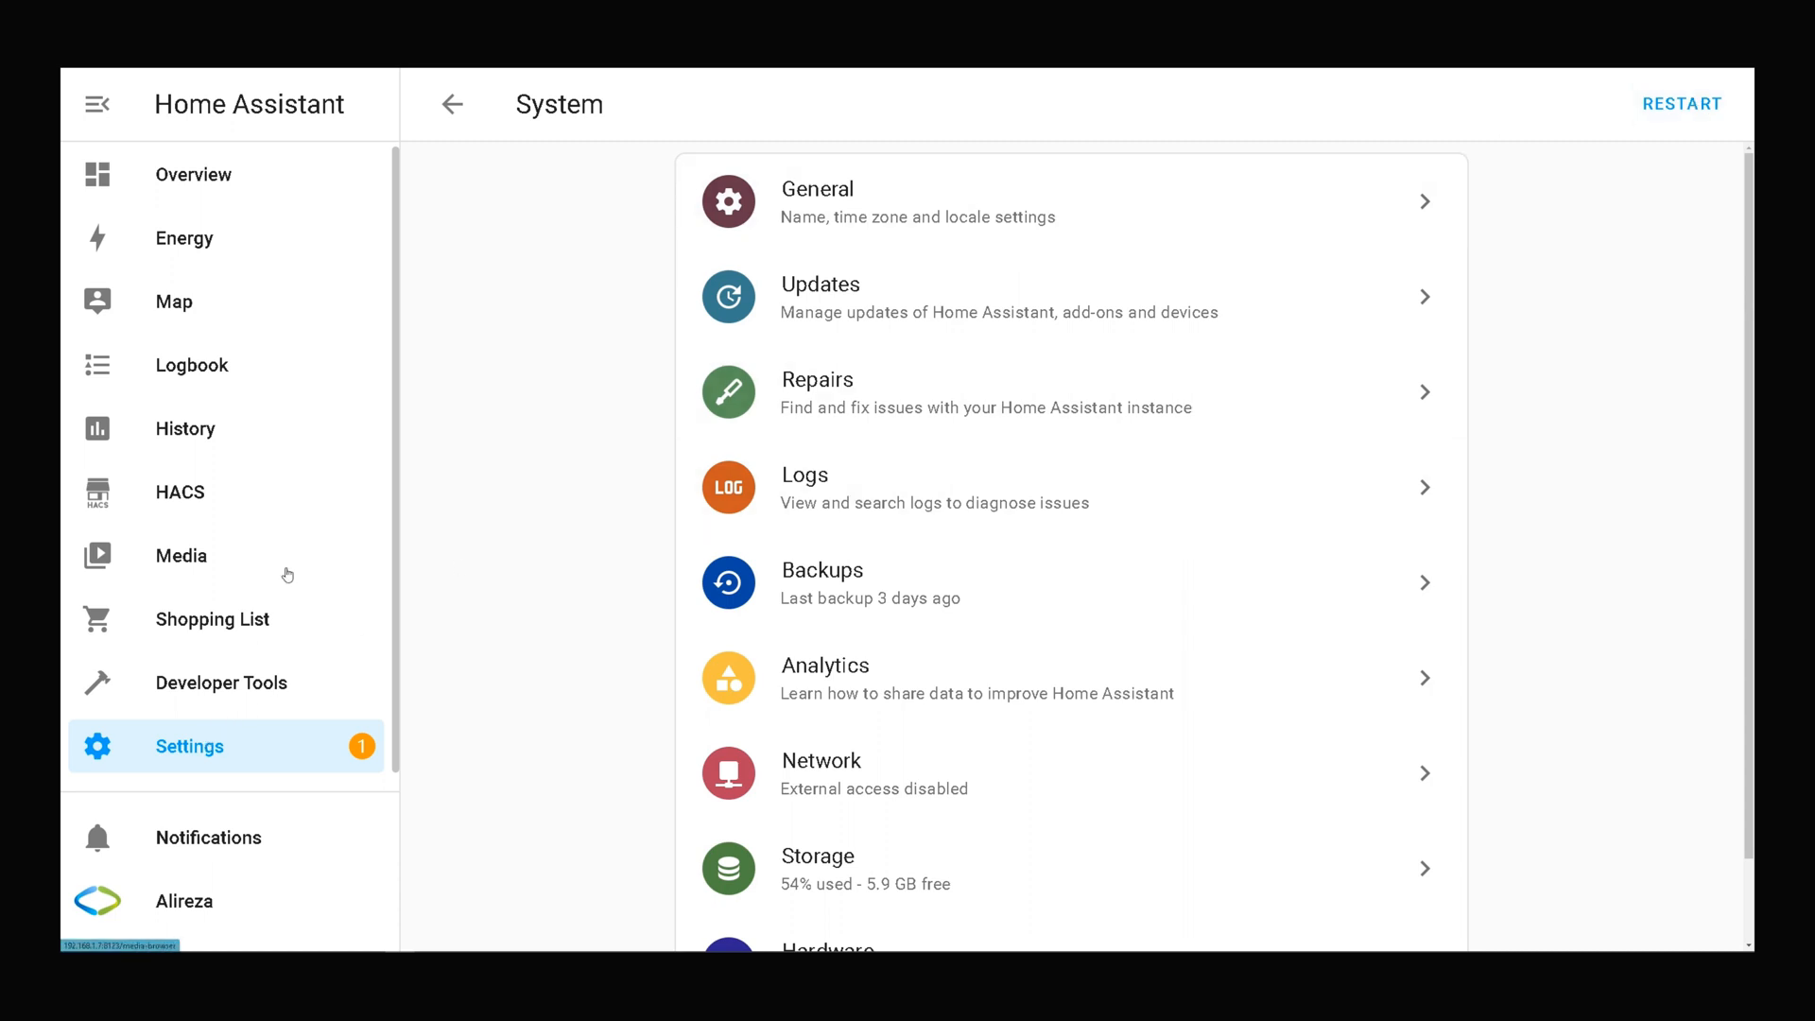
pyautogui.moveTo(229, 690)
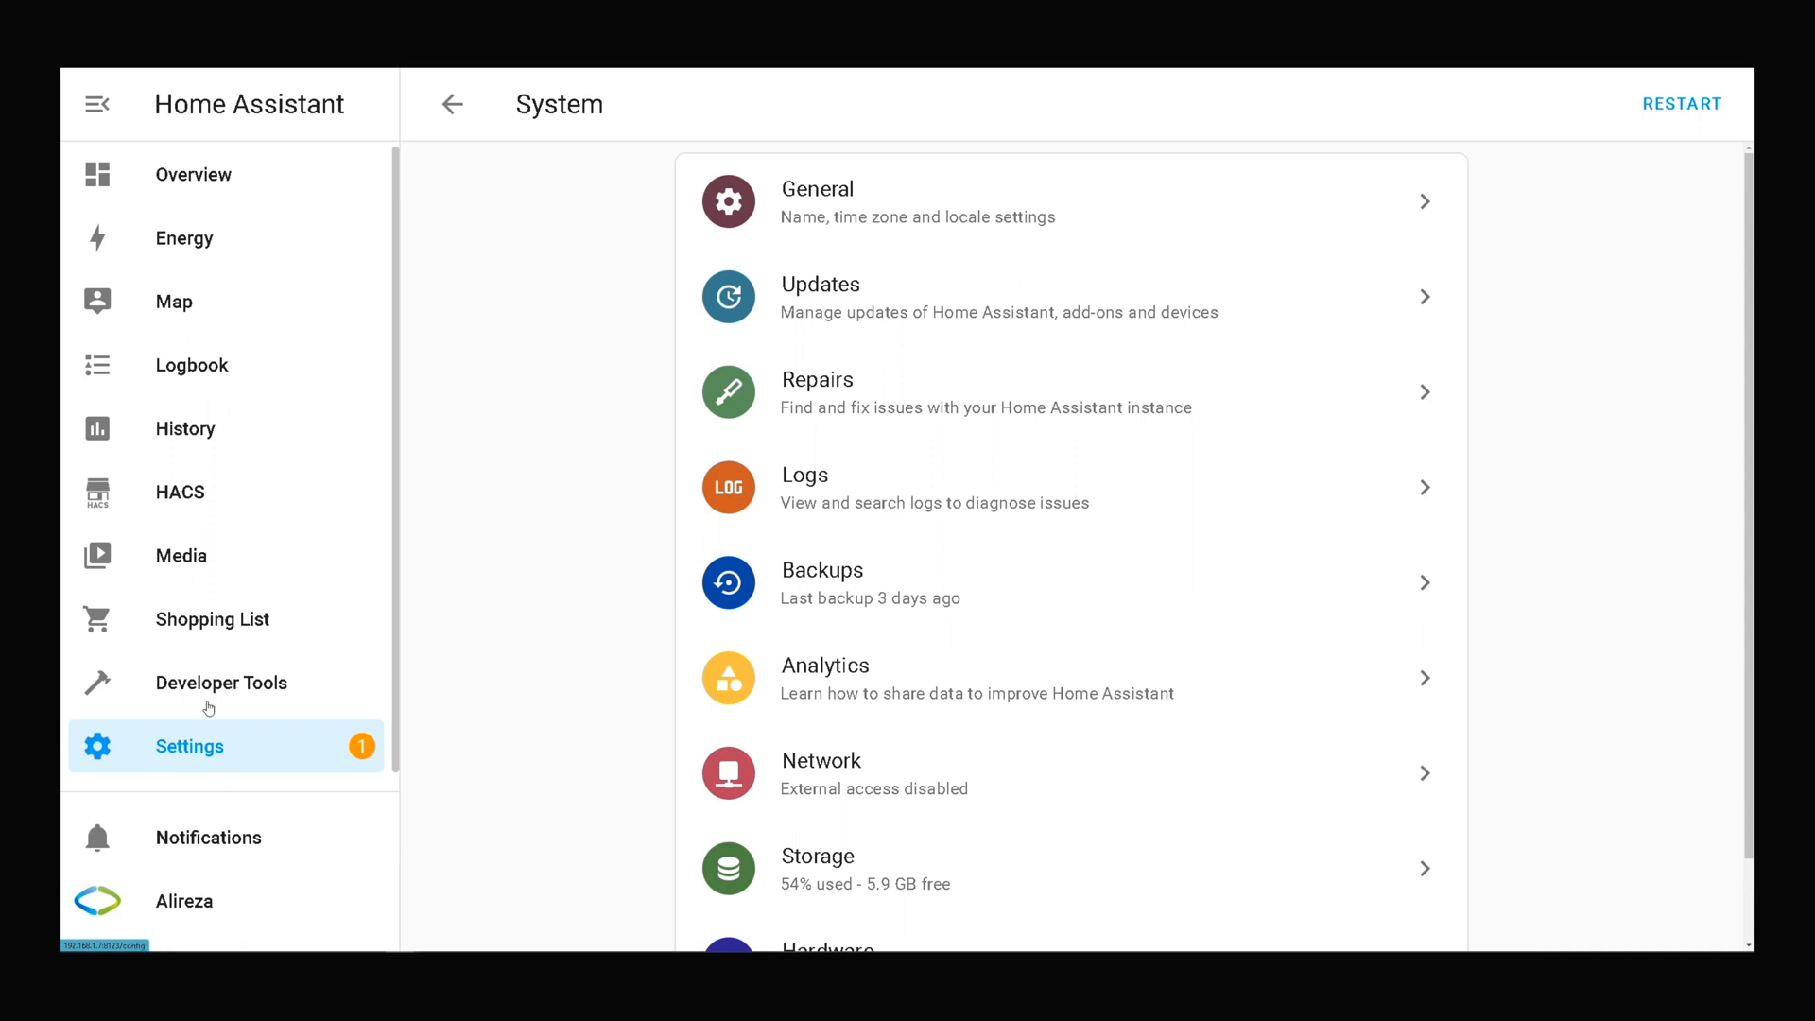
# - On Developer Tools > Events, enter 'system_log_event' as the event to subscribe to
pyautogui.click(221, 682)
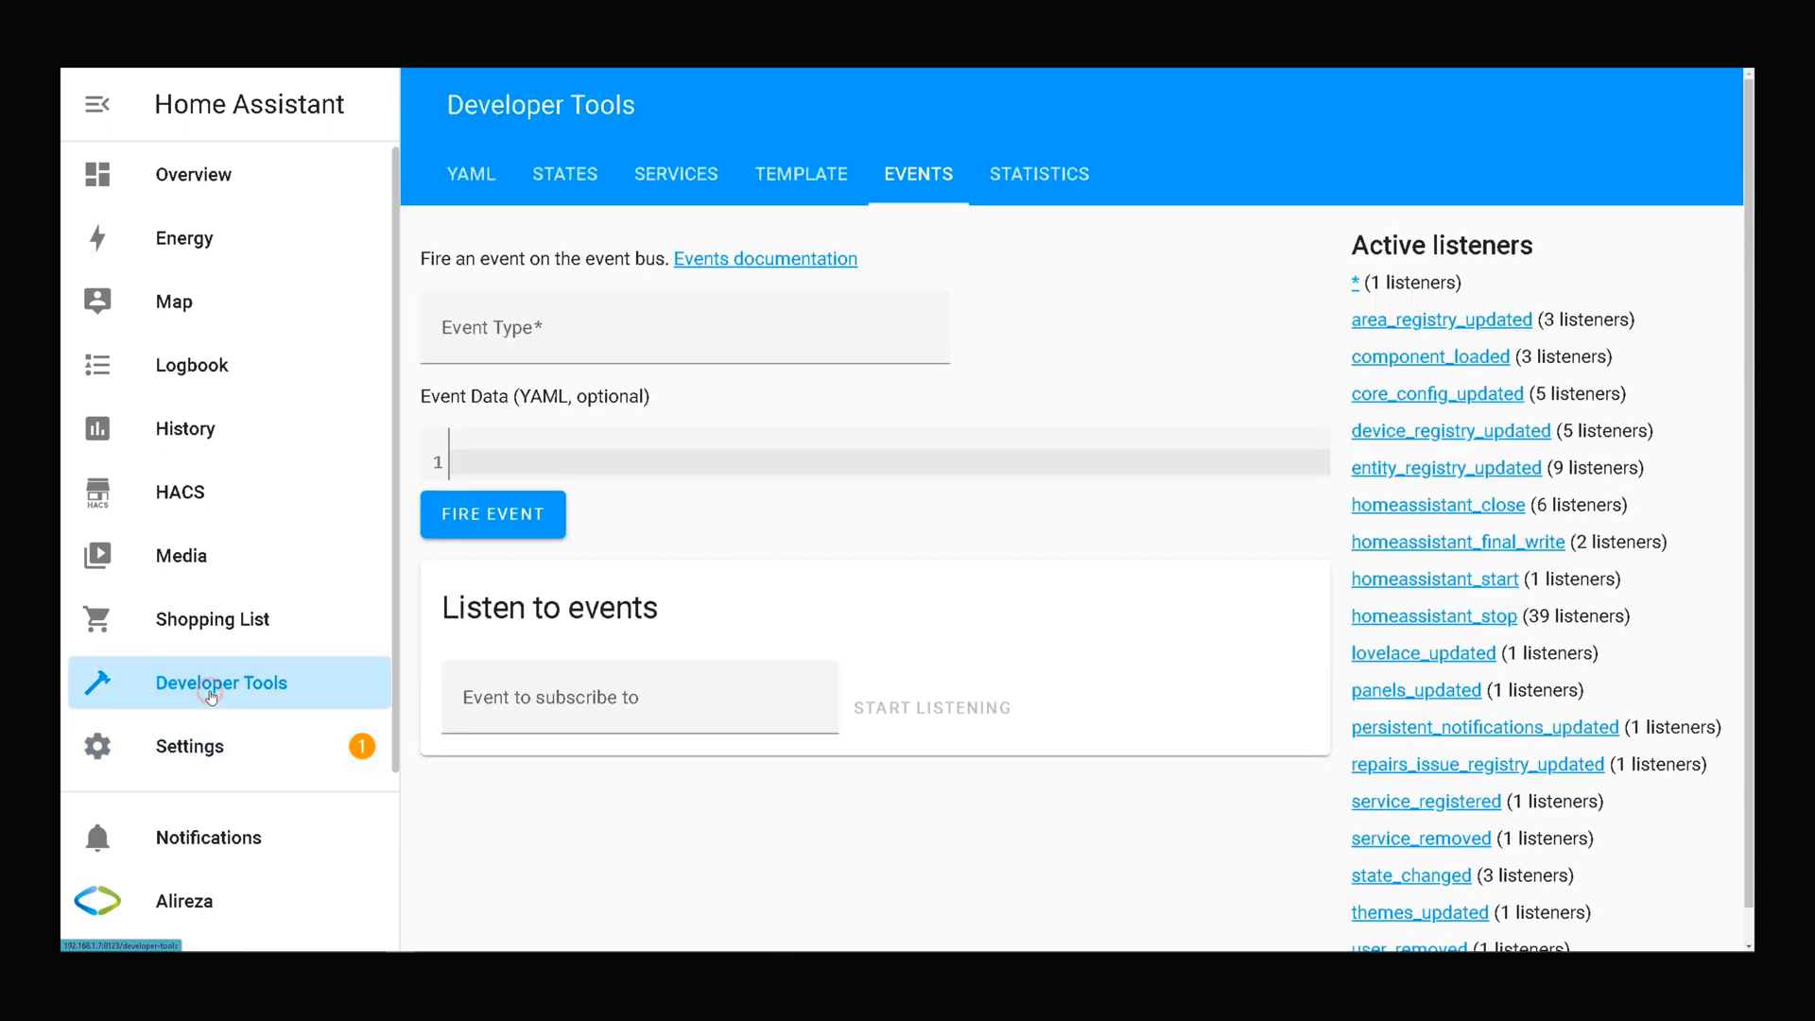
pyautogui.moveTo(930, 179)
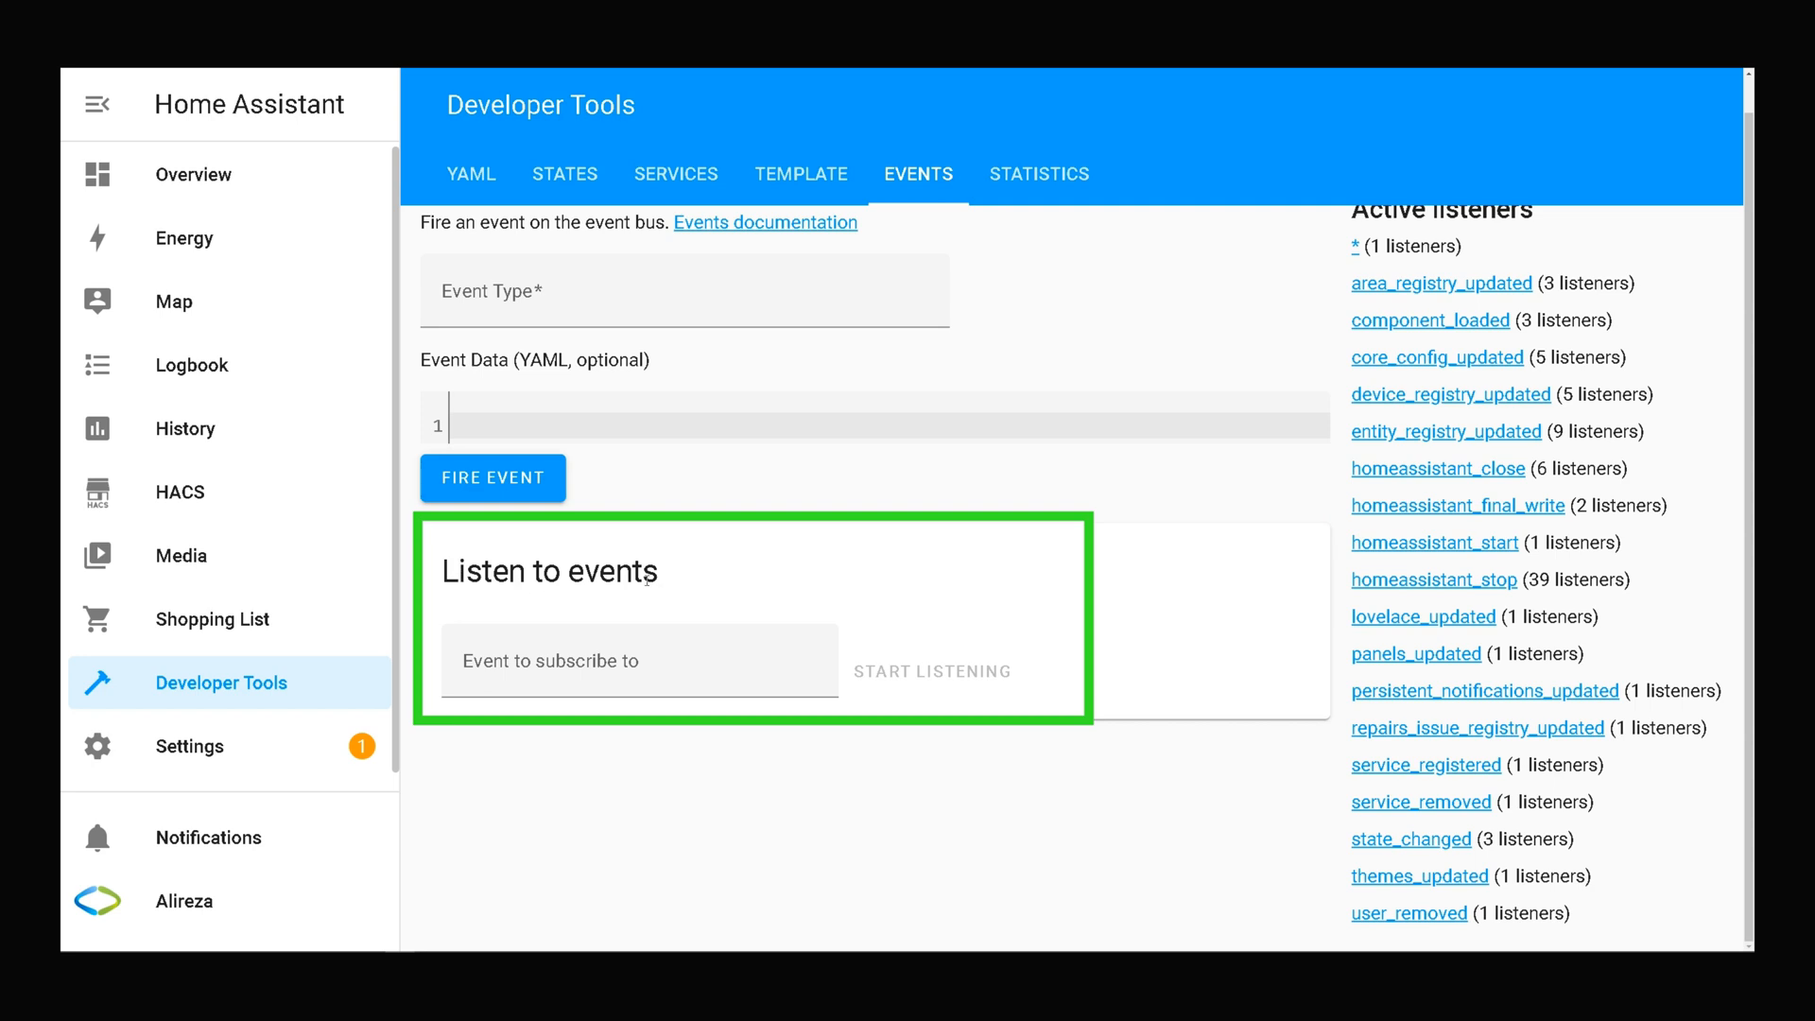
pyautogui.moveTo(643, 614)
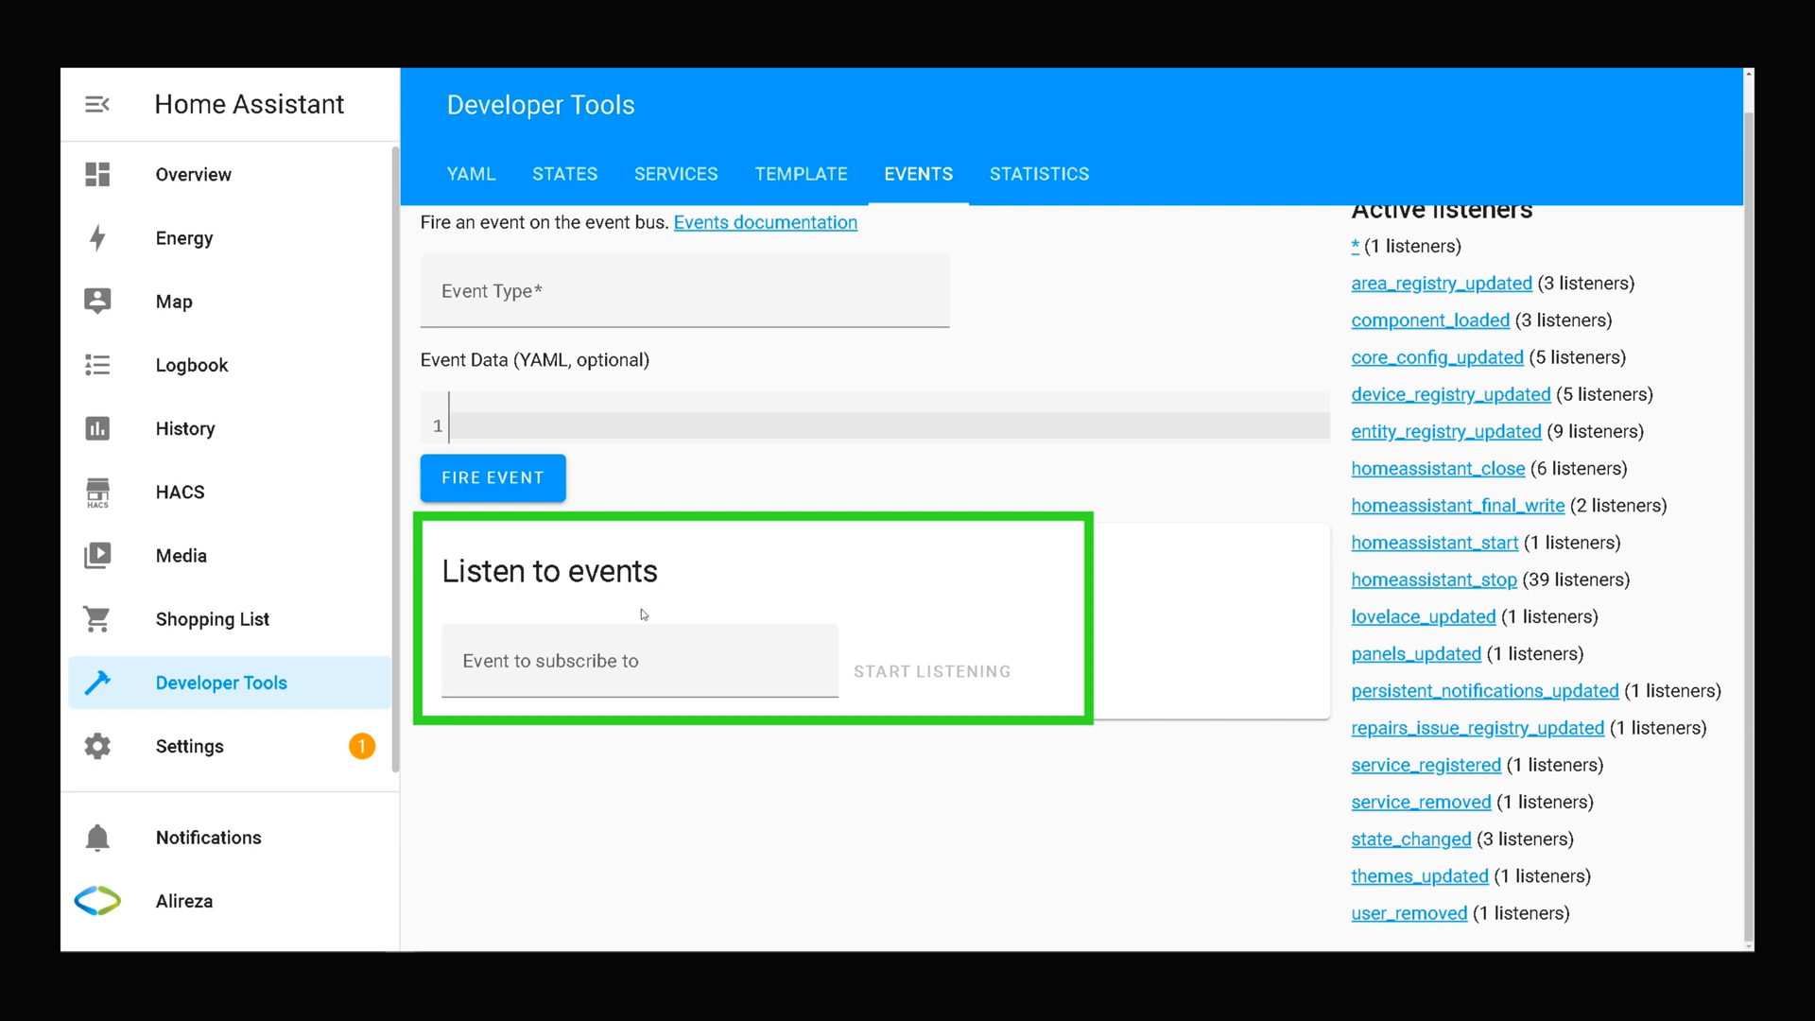
pyautogui.click(627, 670)
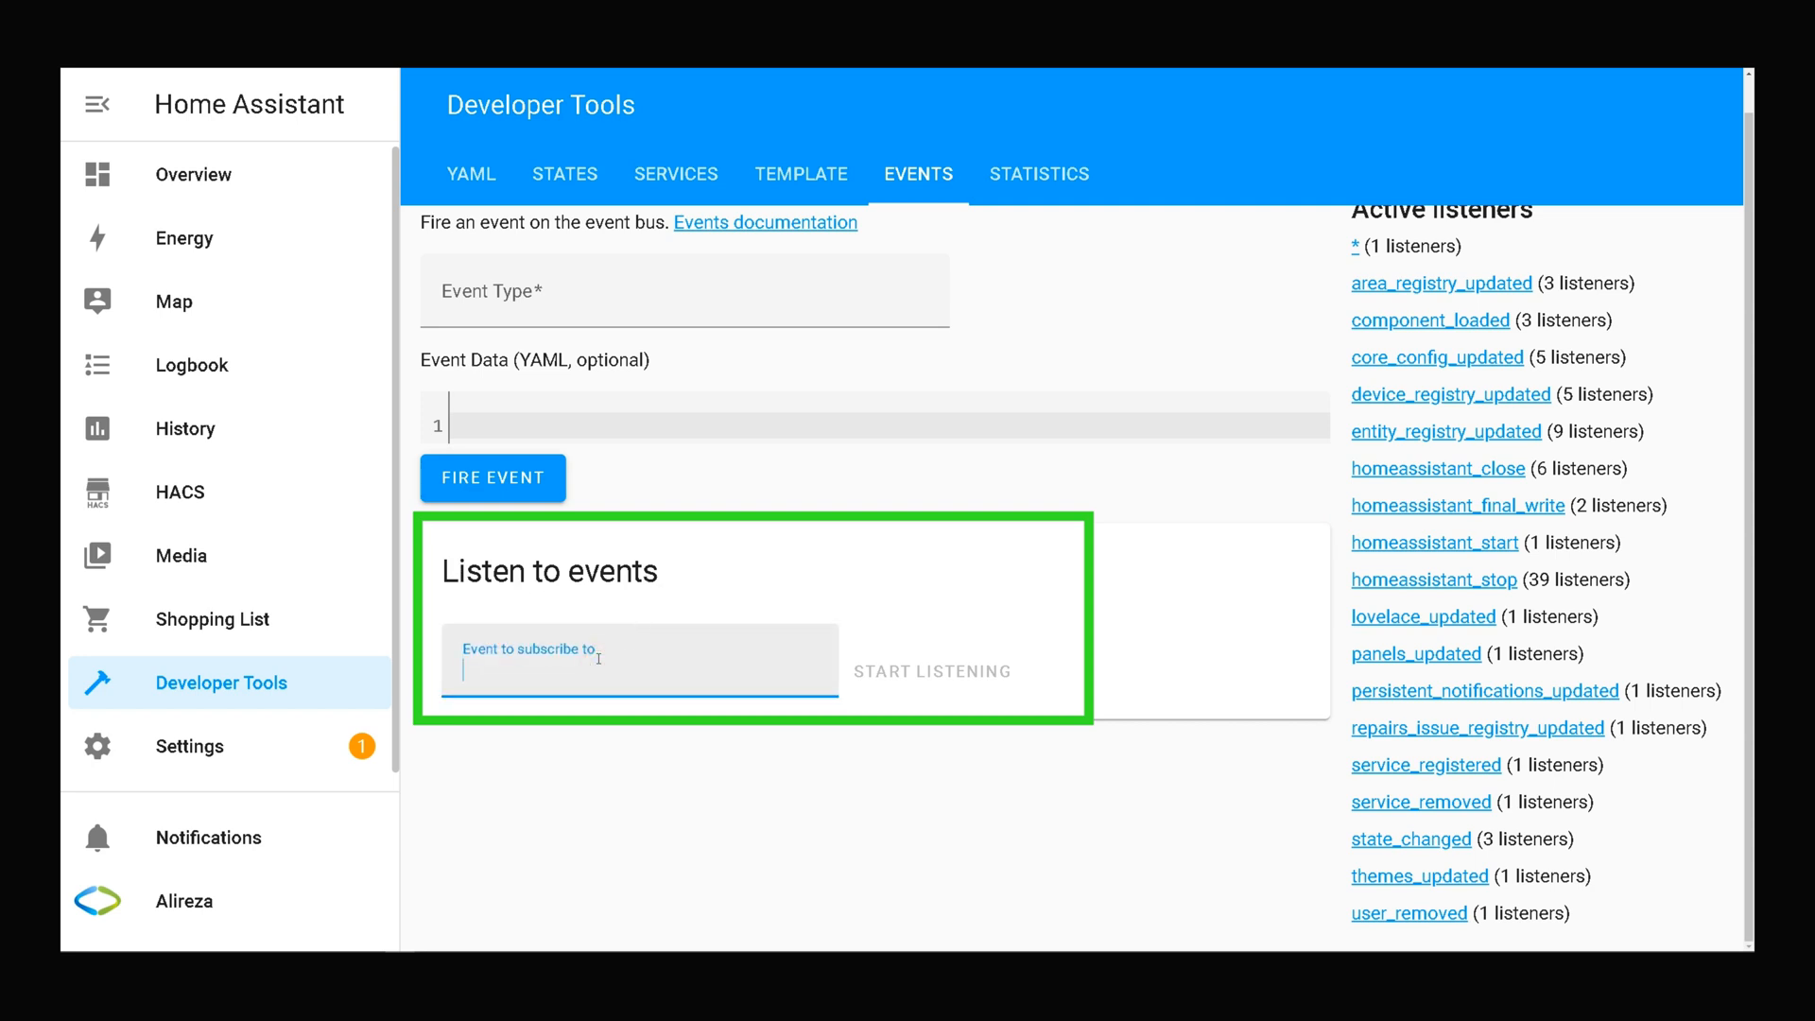
pyautogui.write('system')
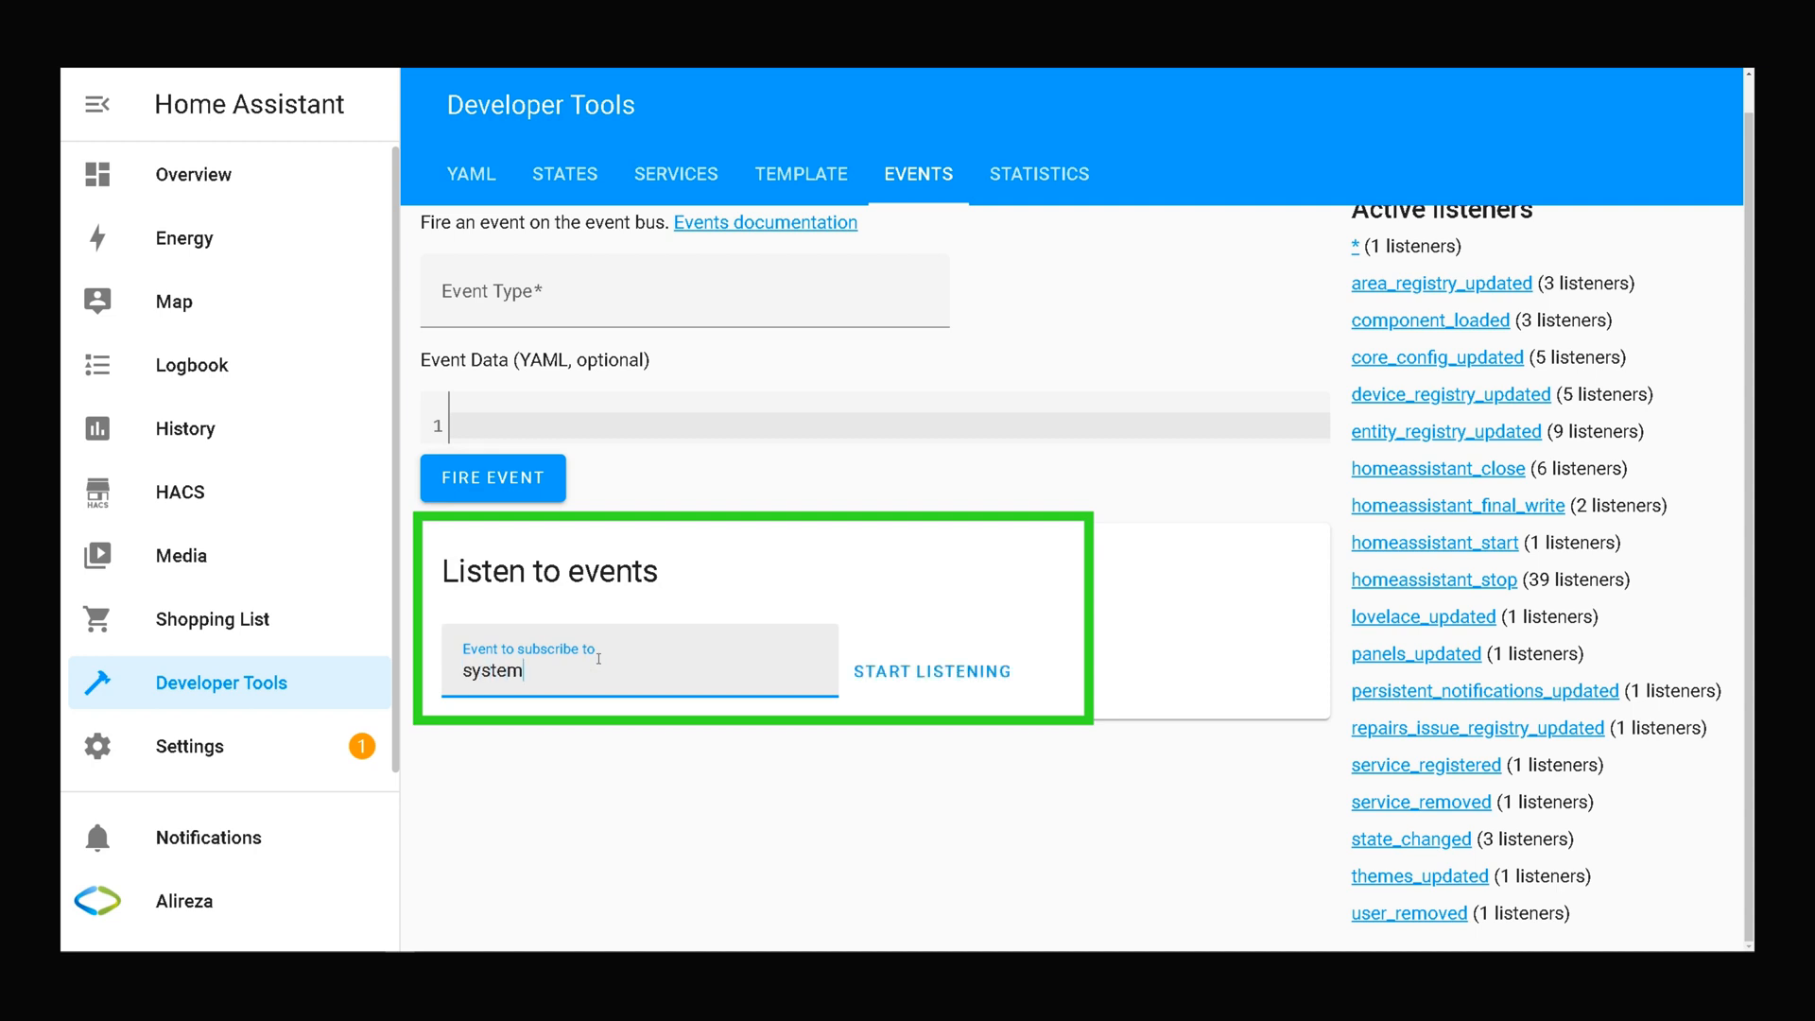
pyautogui.write('_log')
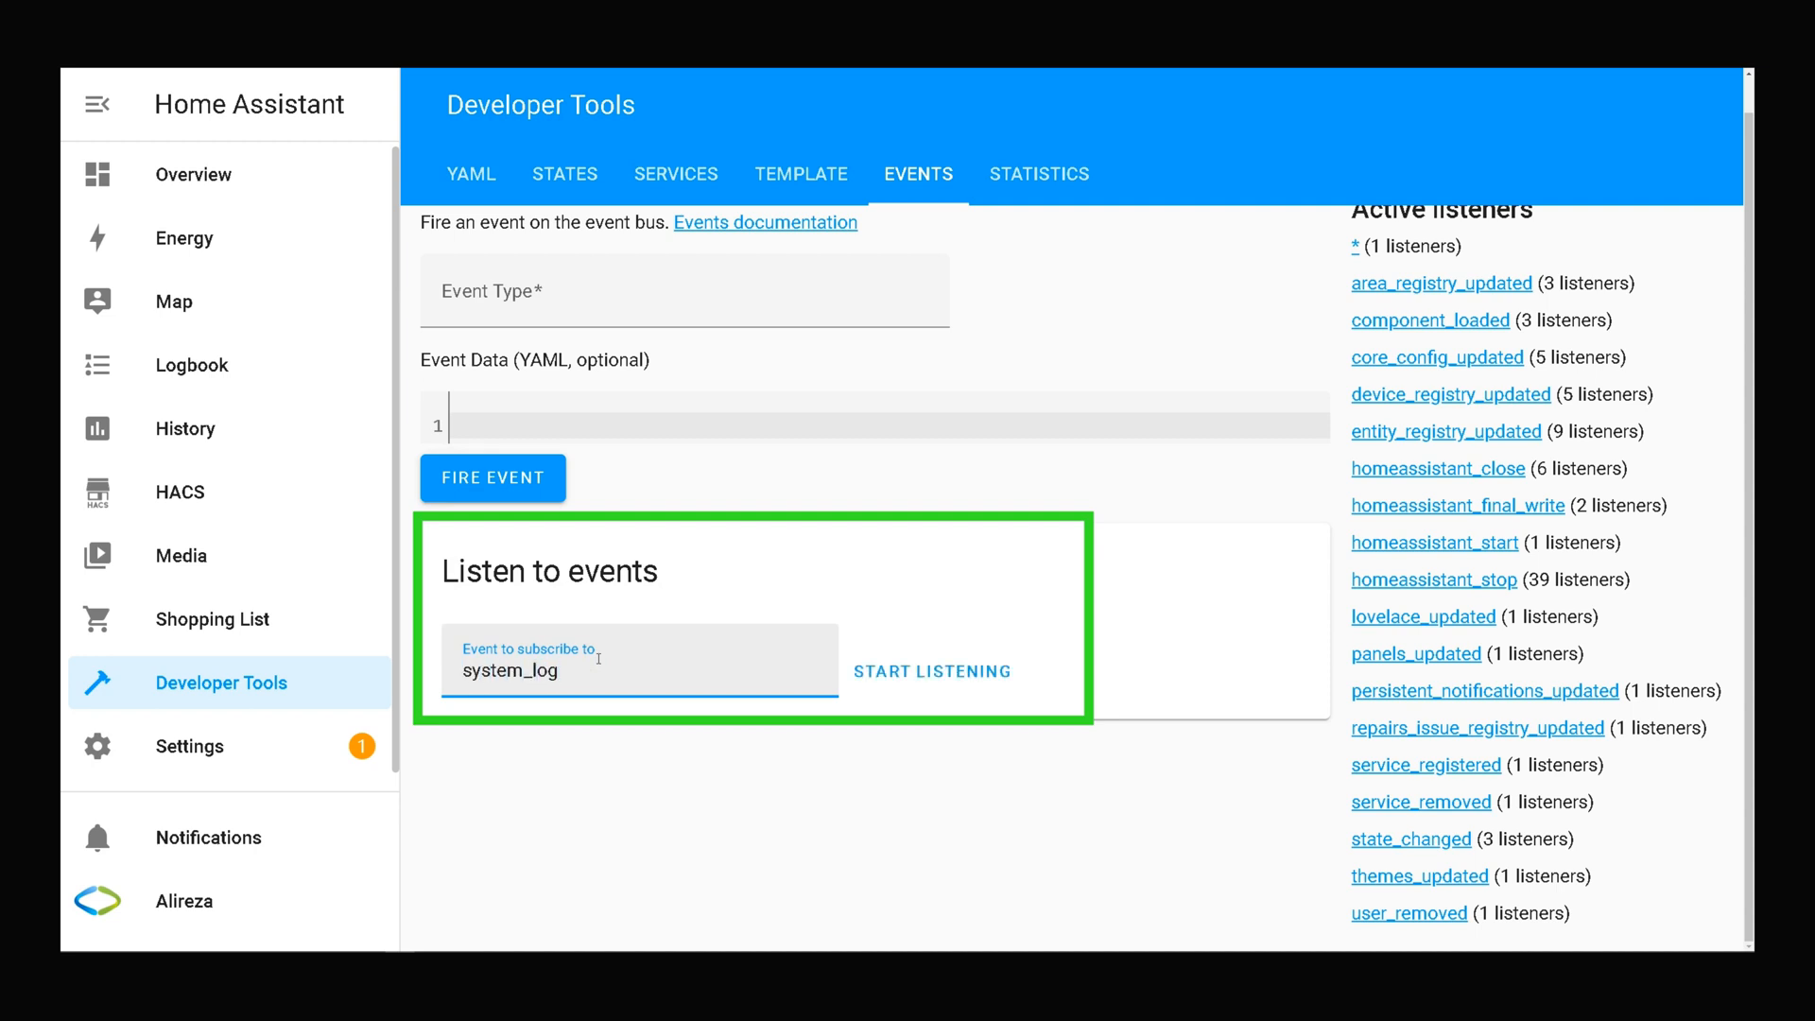
pyautogui.write('_event')
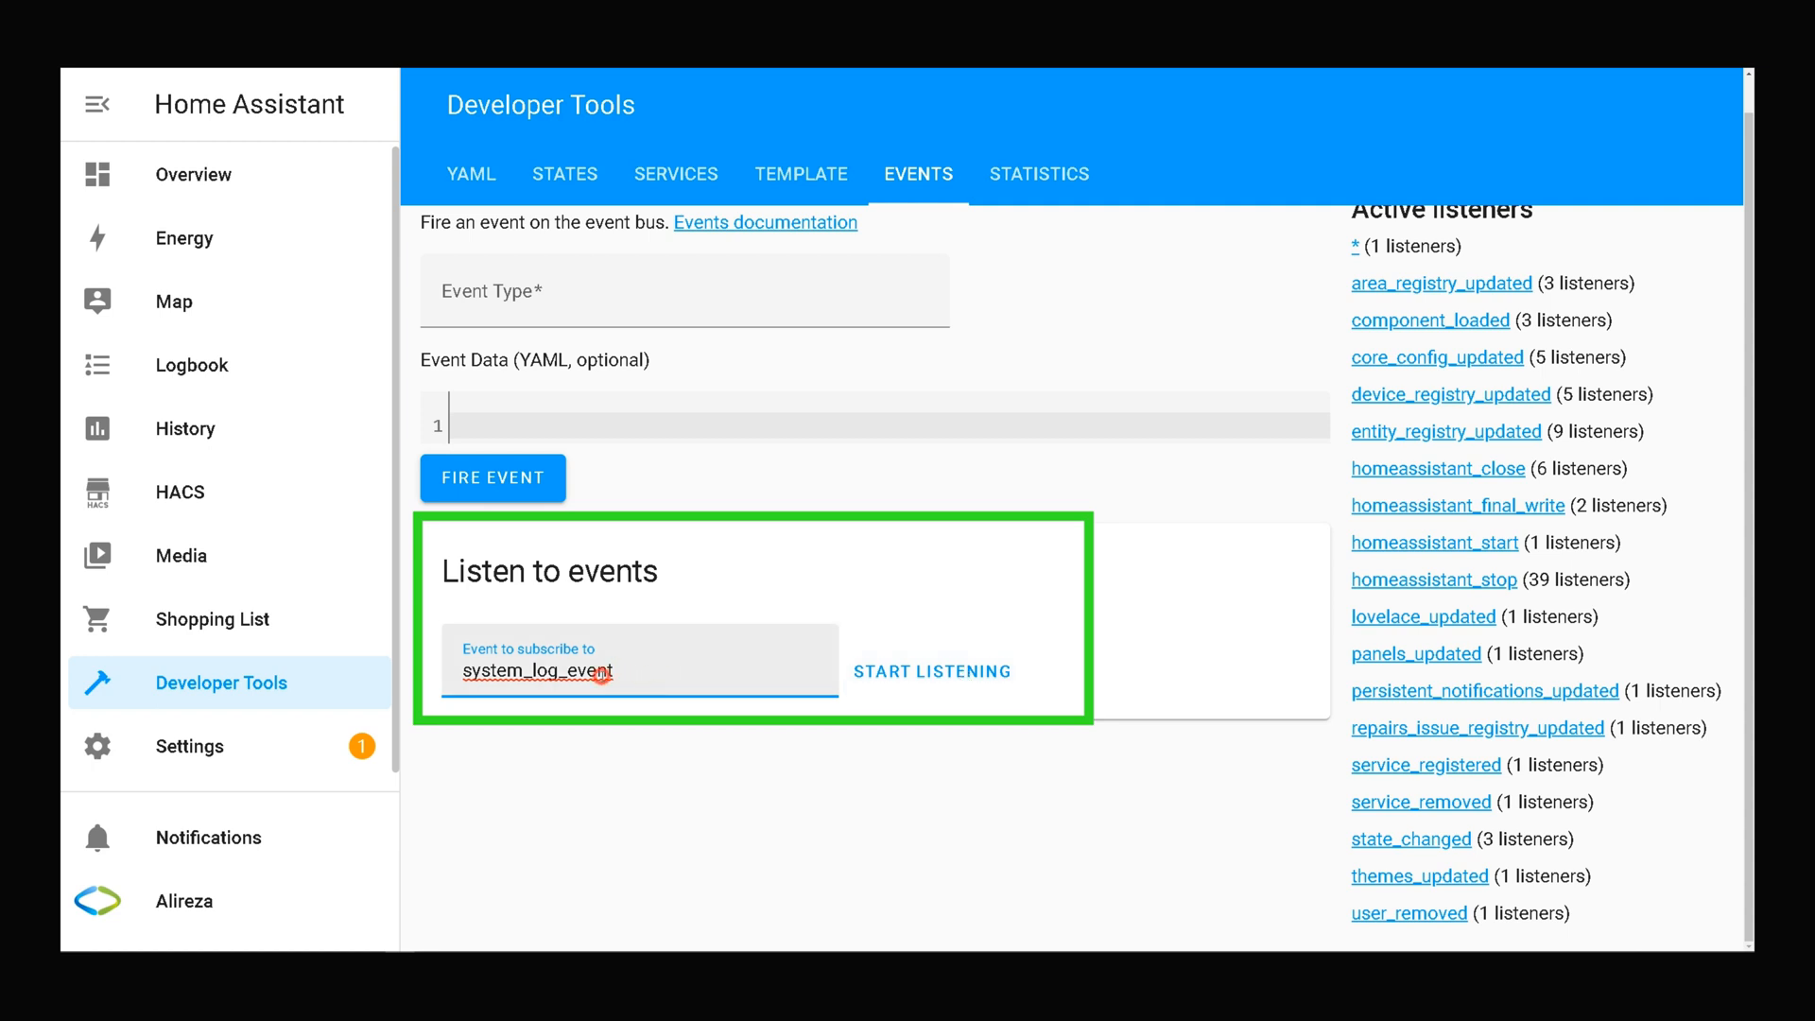
pyautogui.doubleClick(537, 670)
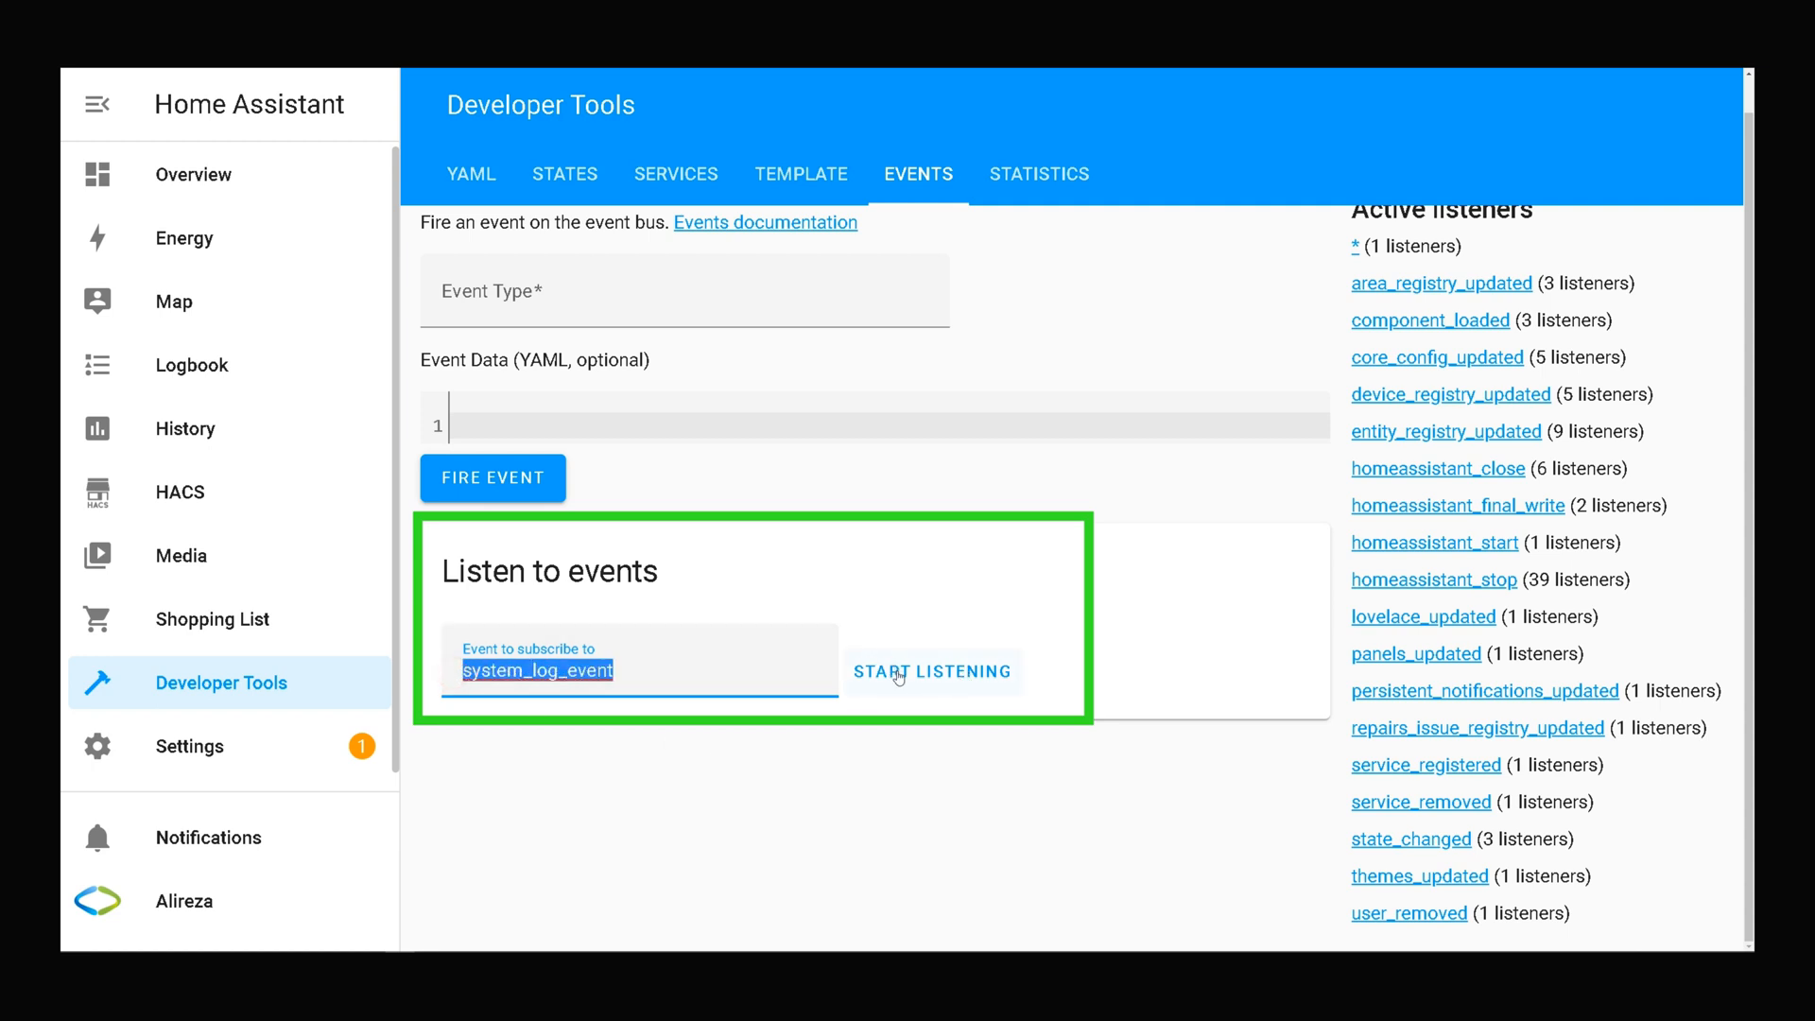
# - Start listening to system_log_event and inspect the captured bluetooth ERROR event's details
pyautogui.click(932, 671)
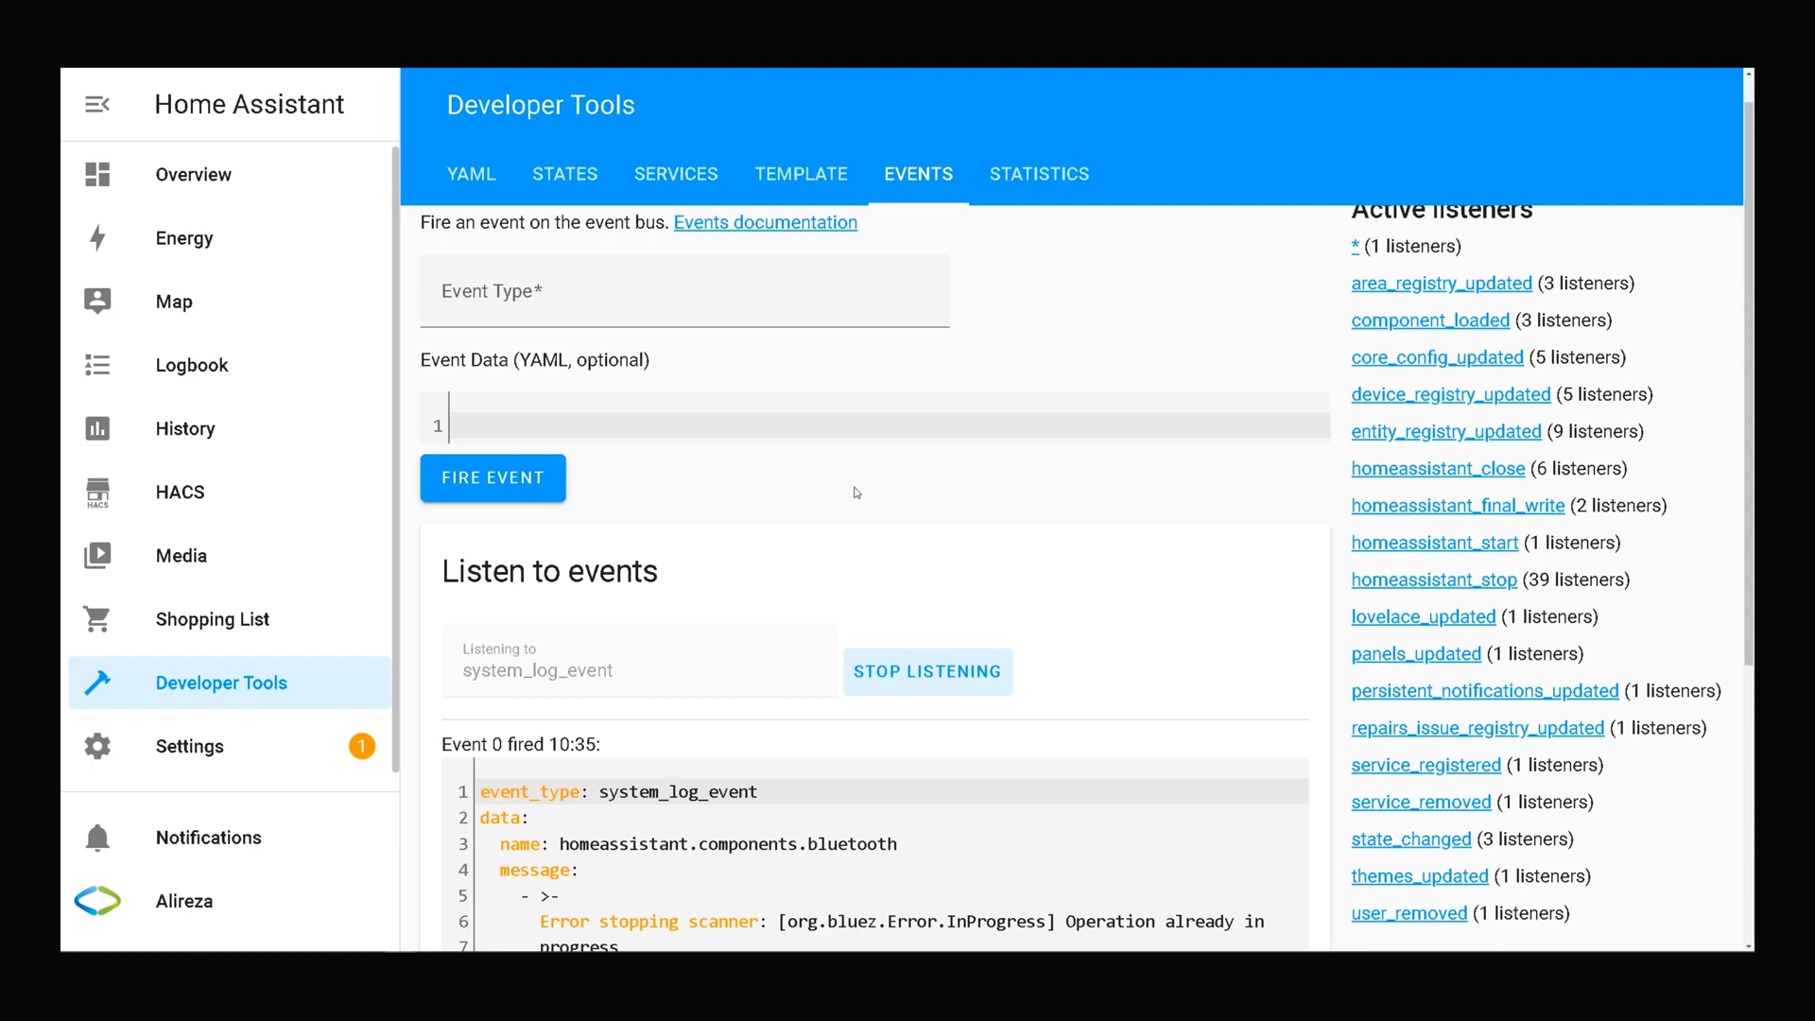
pyautogui.scroll(-3)
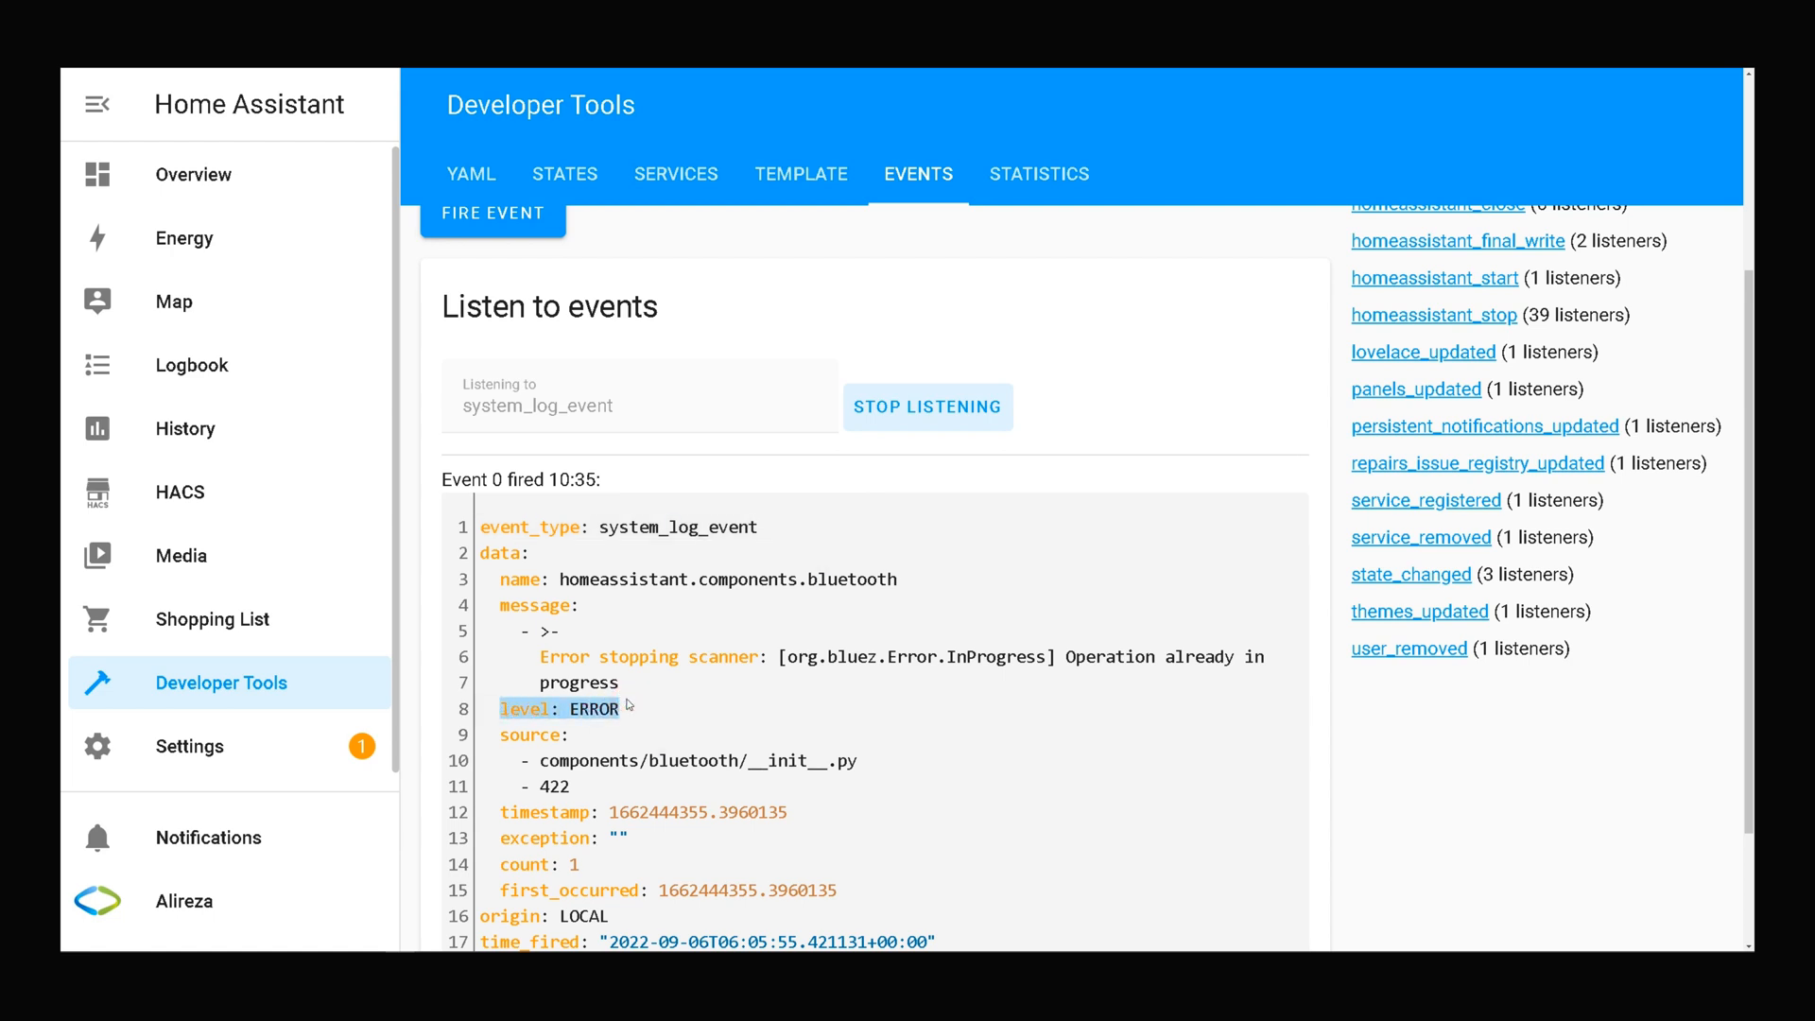
pyautogui.scroll(-3)
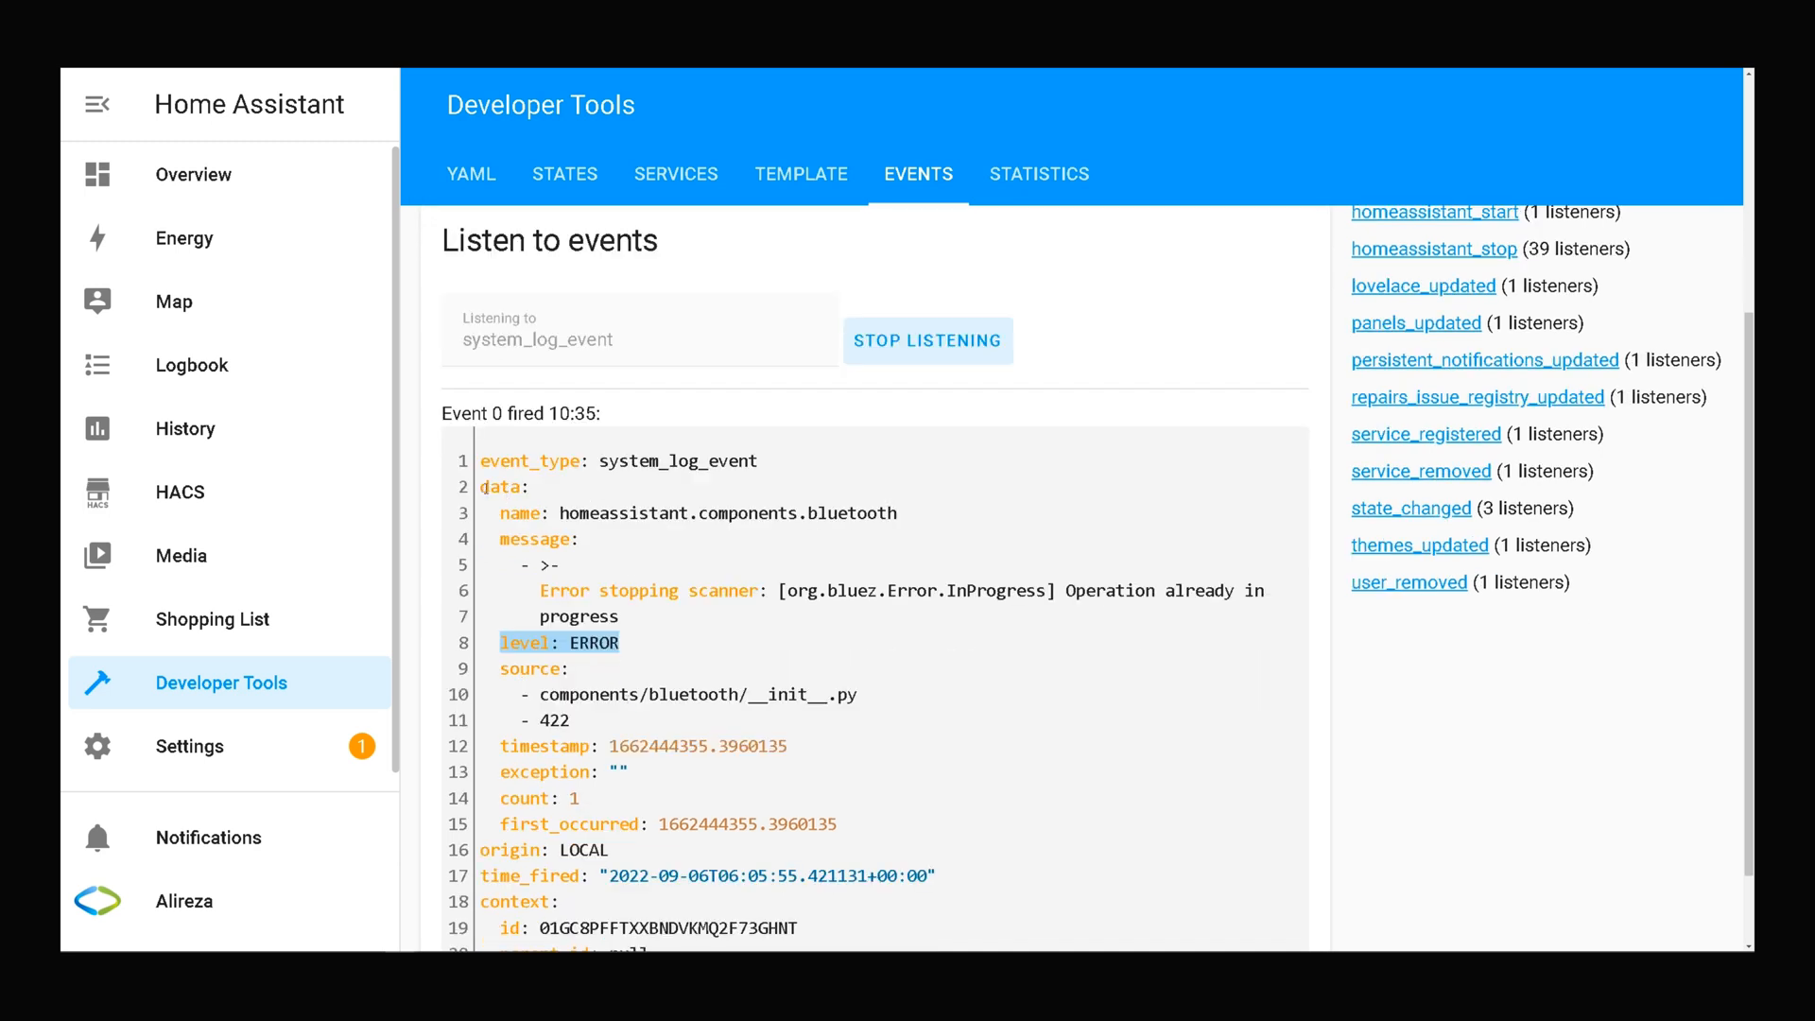
pyautogui.moveTo(850, 684)
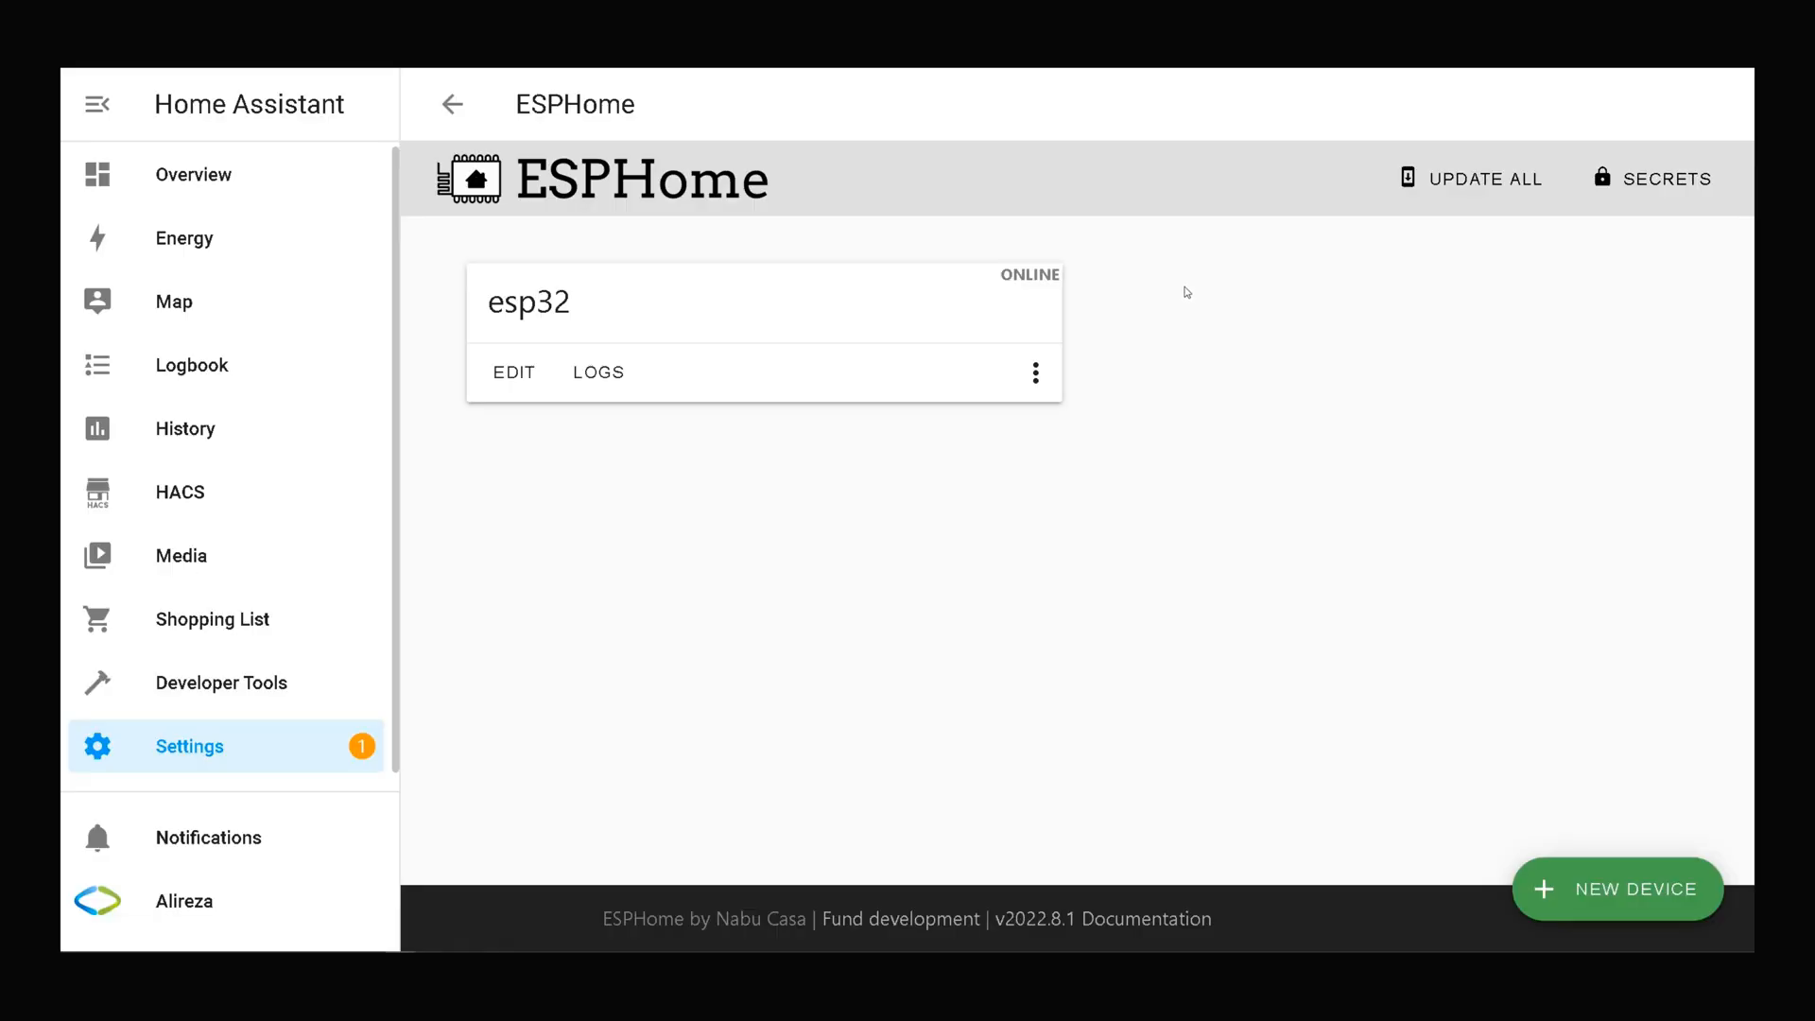
pyautogui.moveTo(1029, 290)
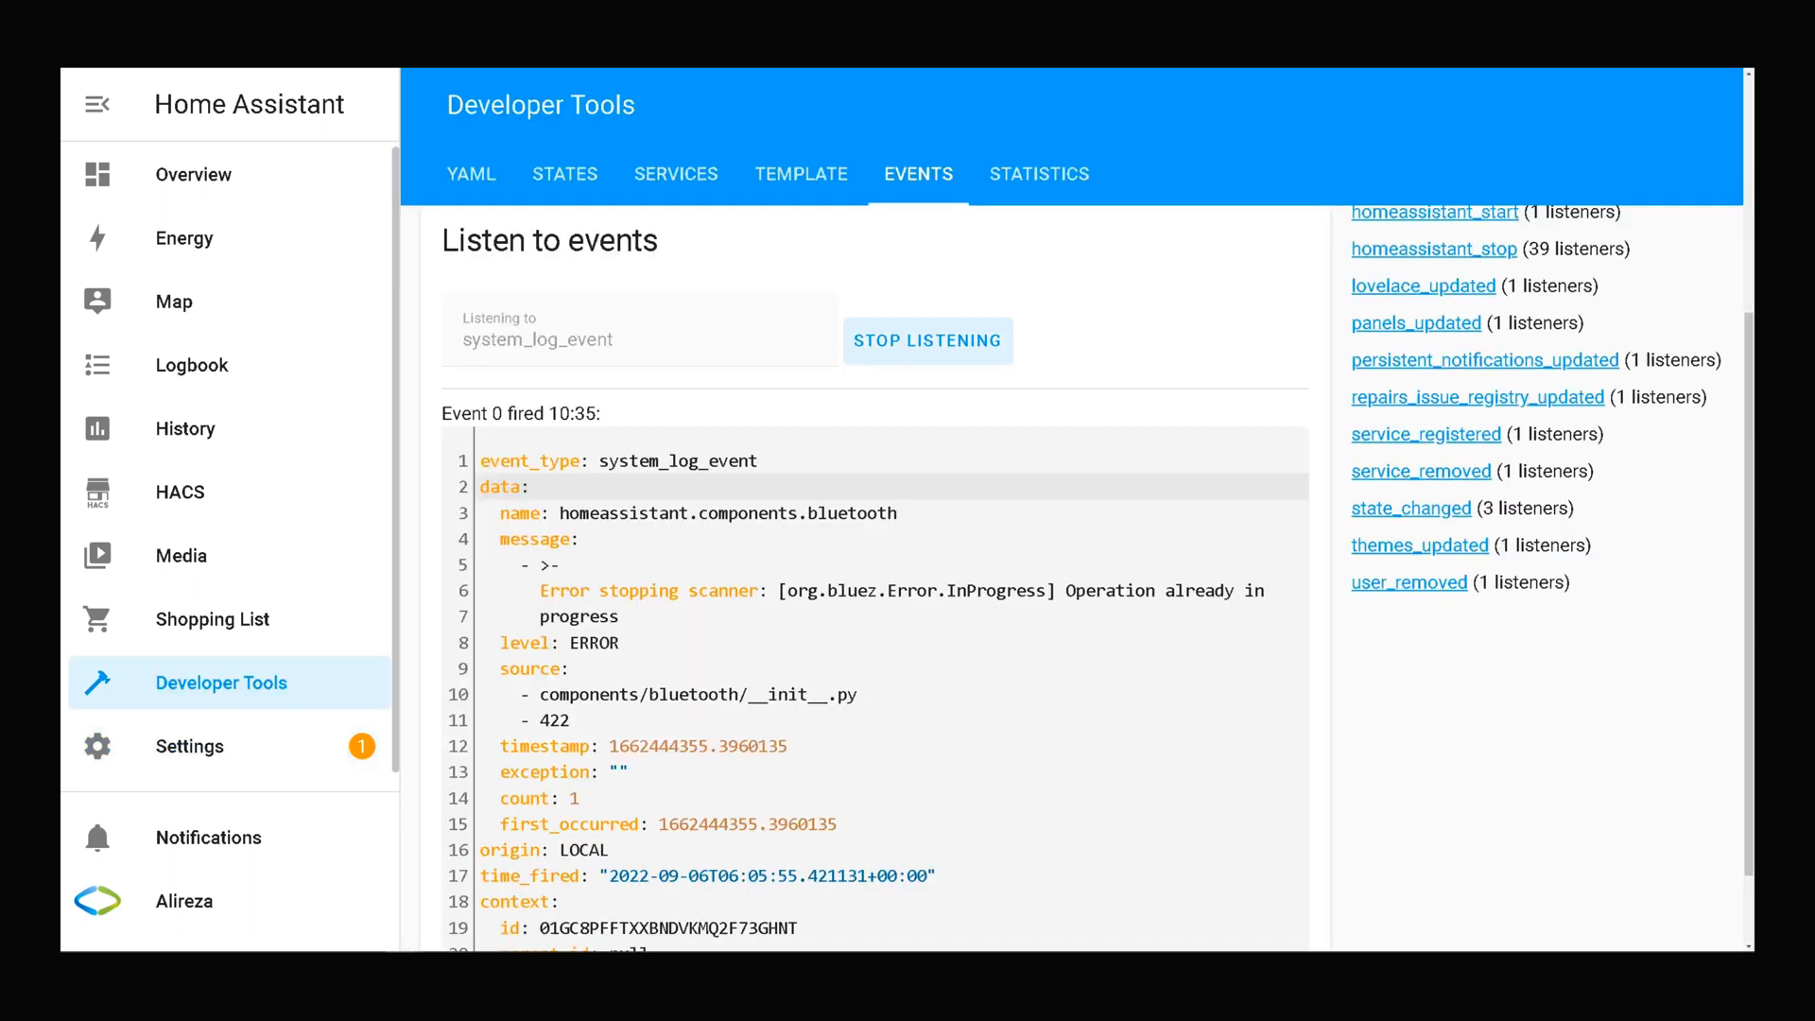
pyautogui.moveTo(1212, 397)
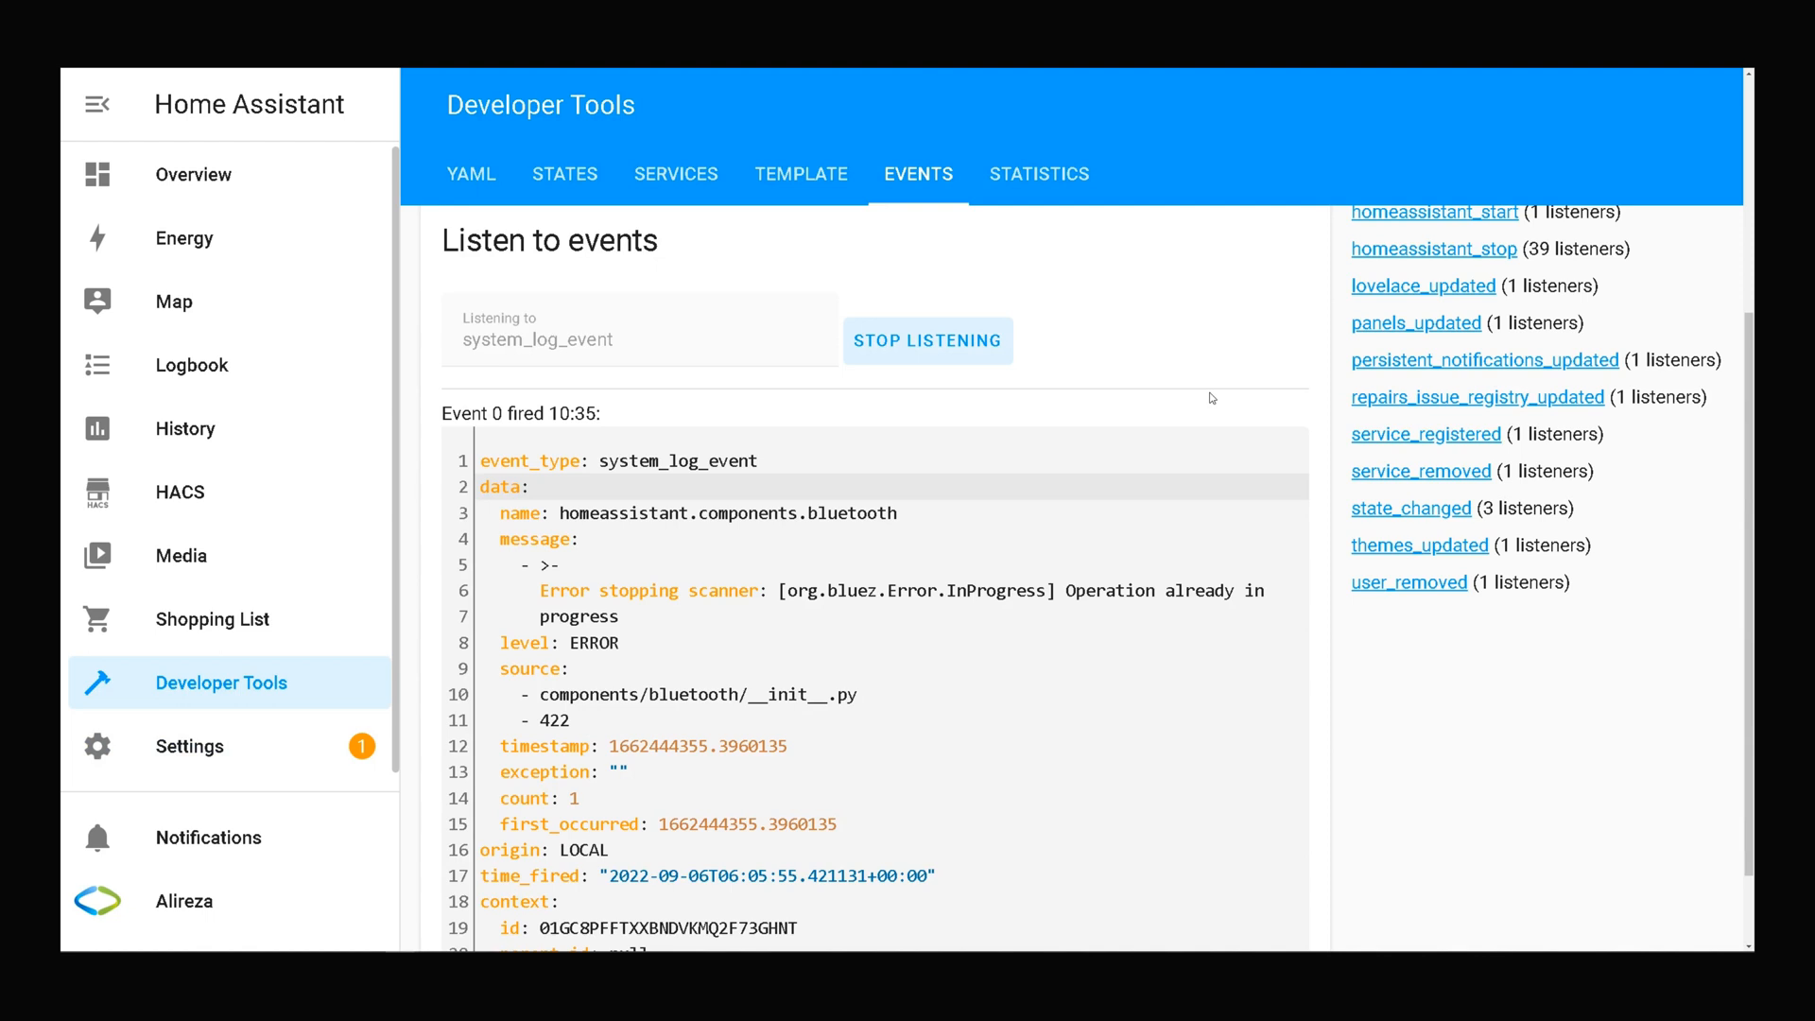
pyautogui.moveTo(878, 350)
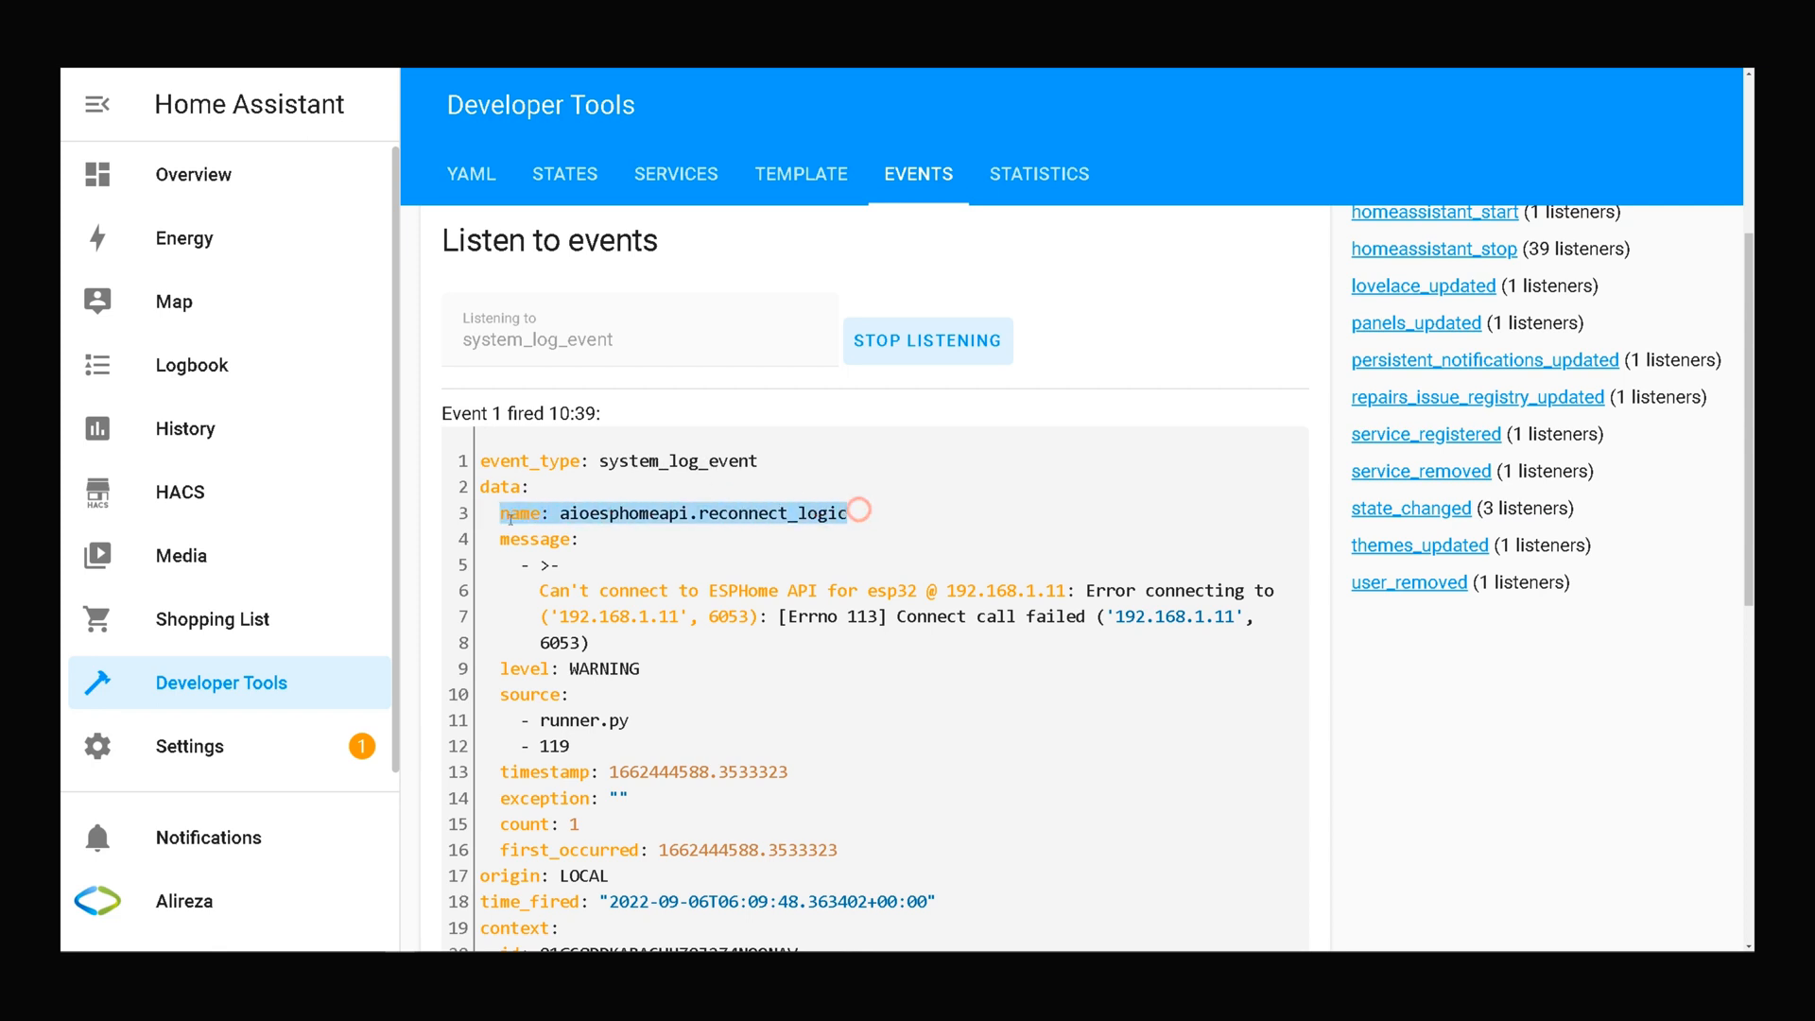
# - Highlight the esp32 connection-failure WARNING message, then switch to the Developer Tools YAML tab
pyautogui.moveTo(498, 538); pyautogui.dragTo(695, 643)
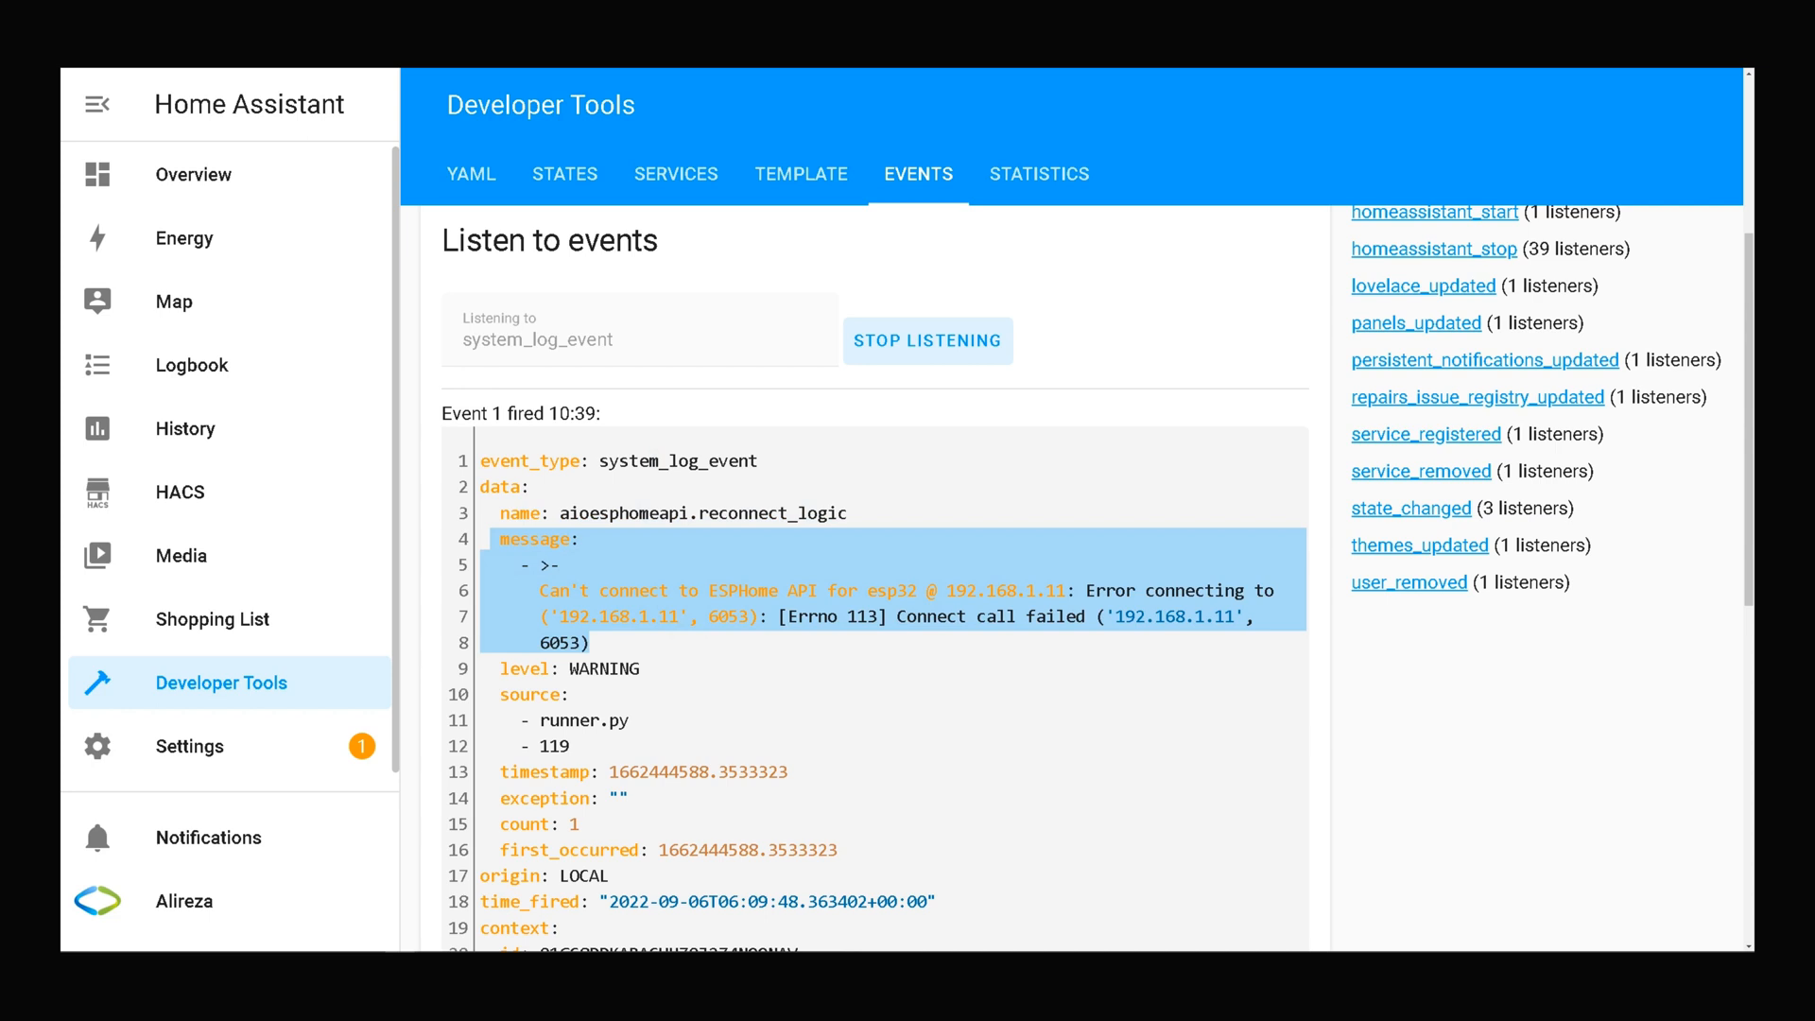
pyautogui.click(472, 174)
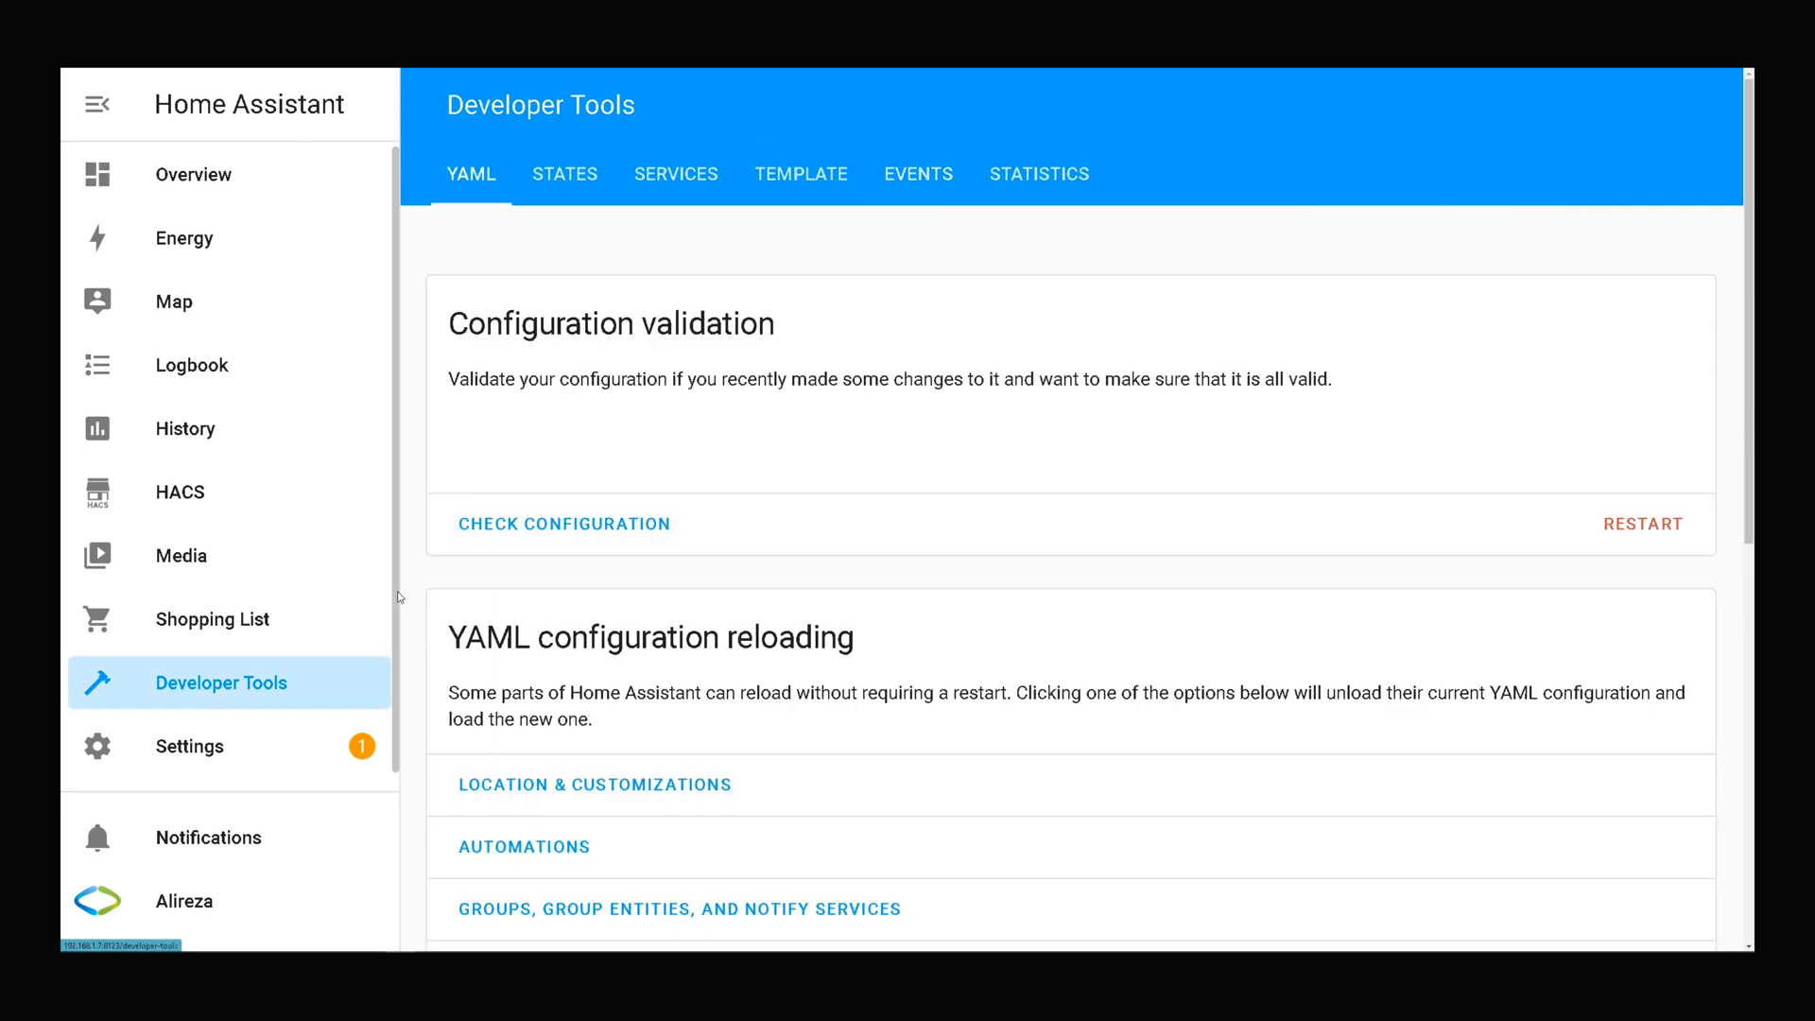
pyautogui.moveTo(235, 742)
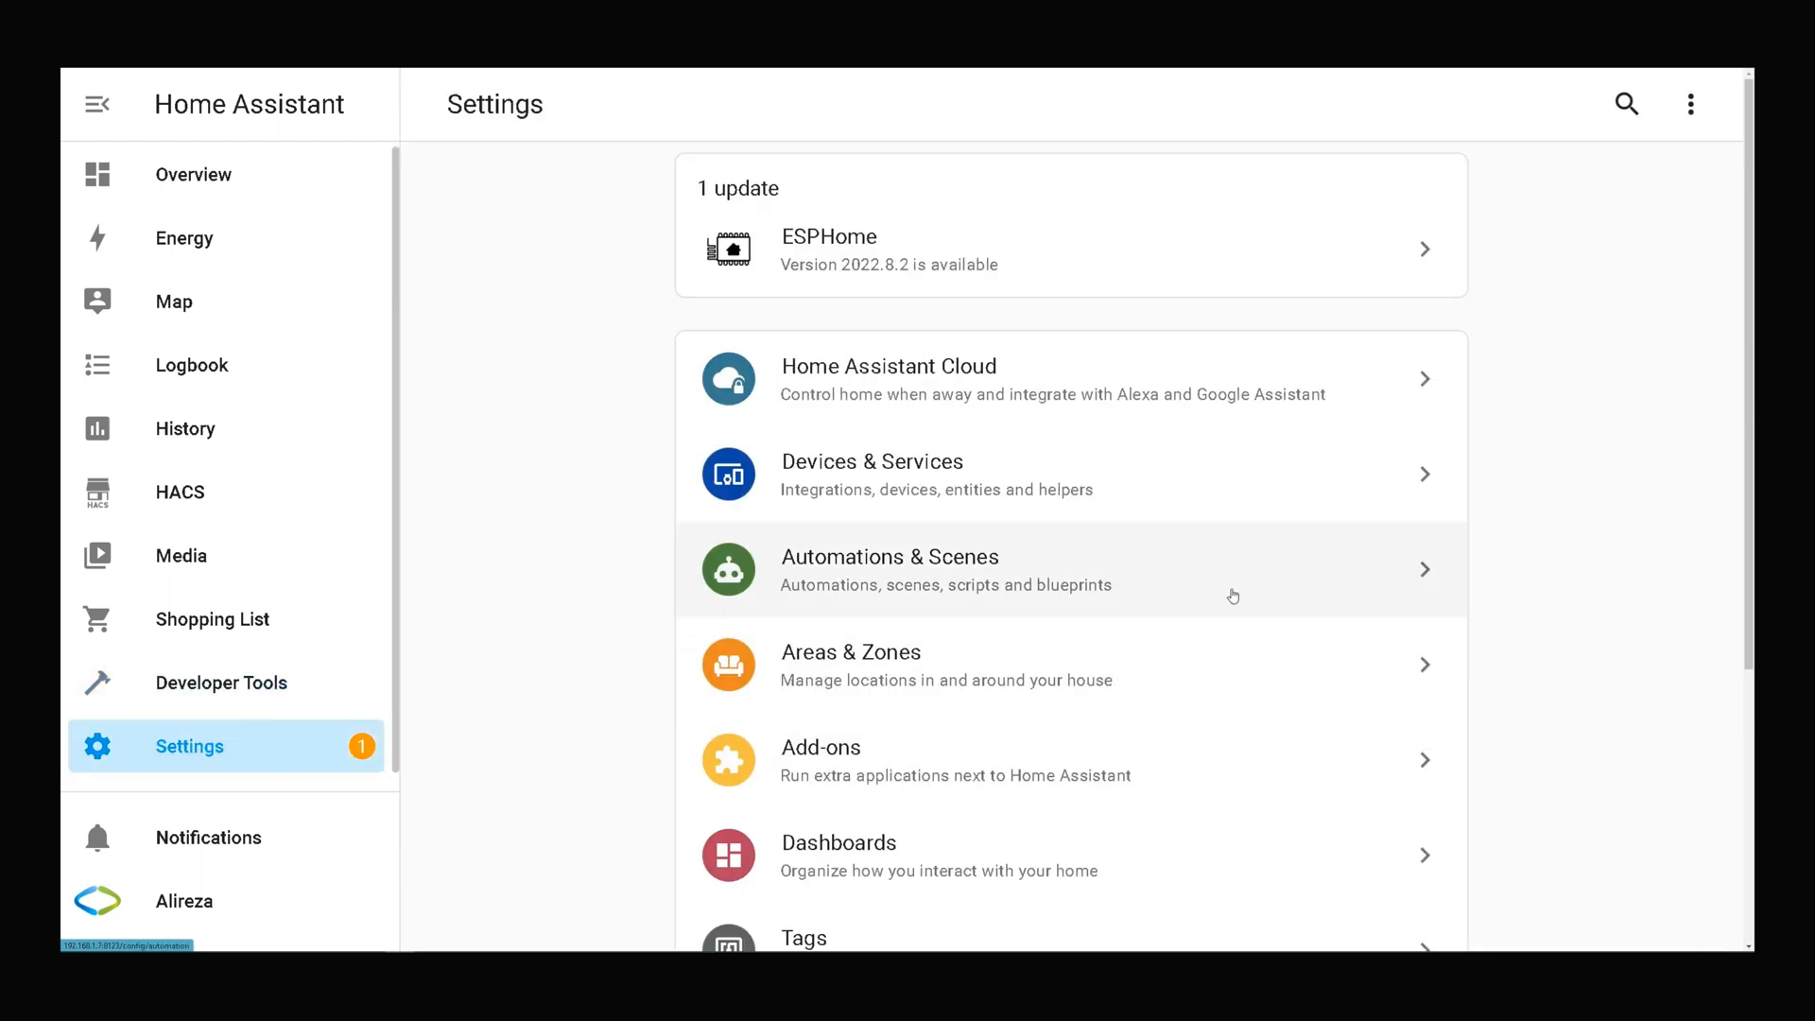
pyautogui.moveTo(958, 574)
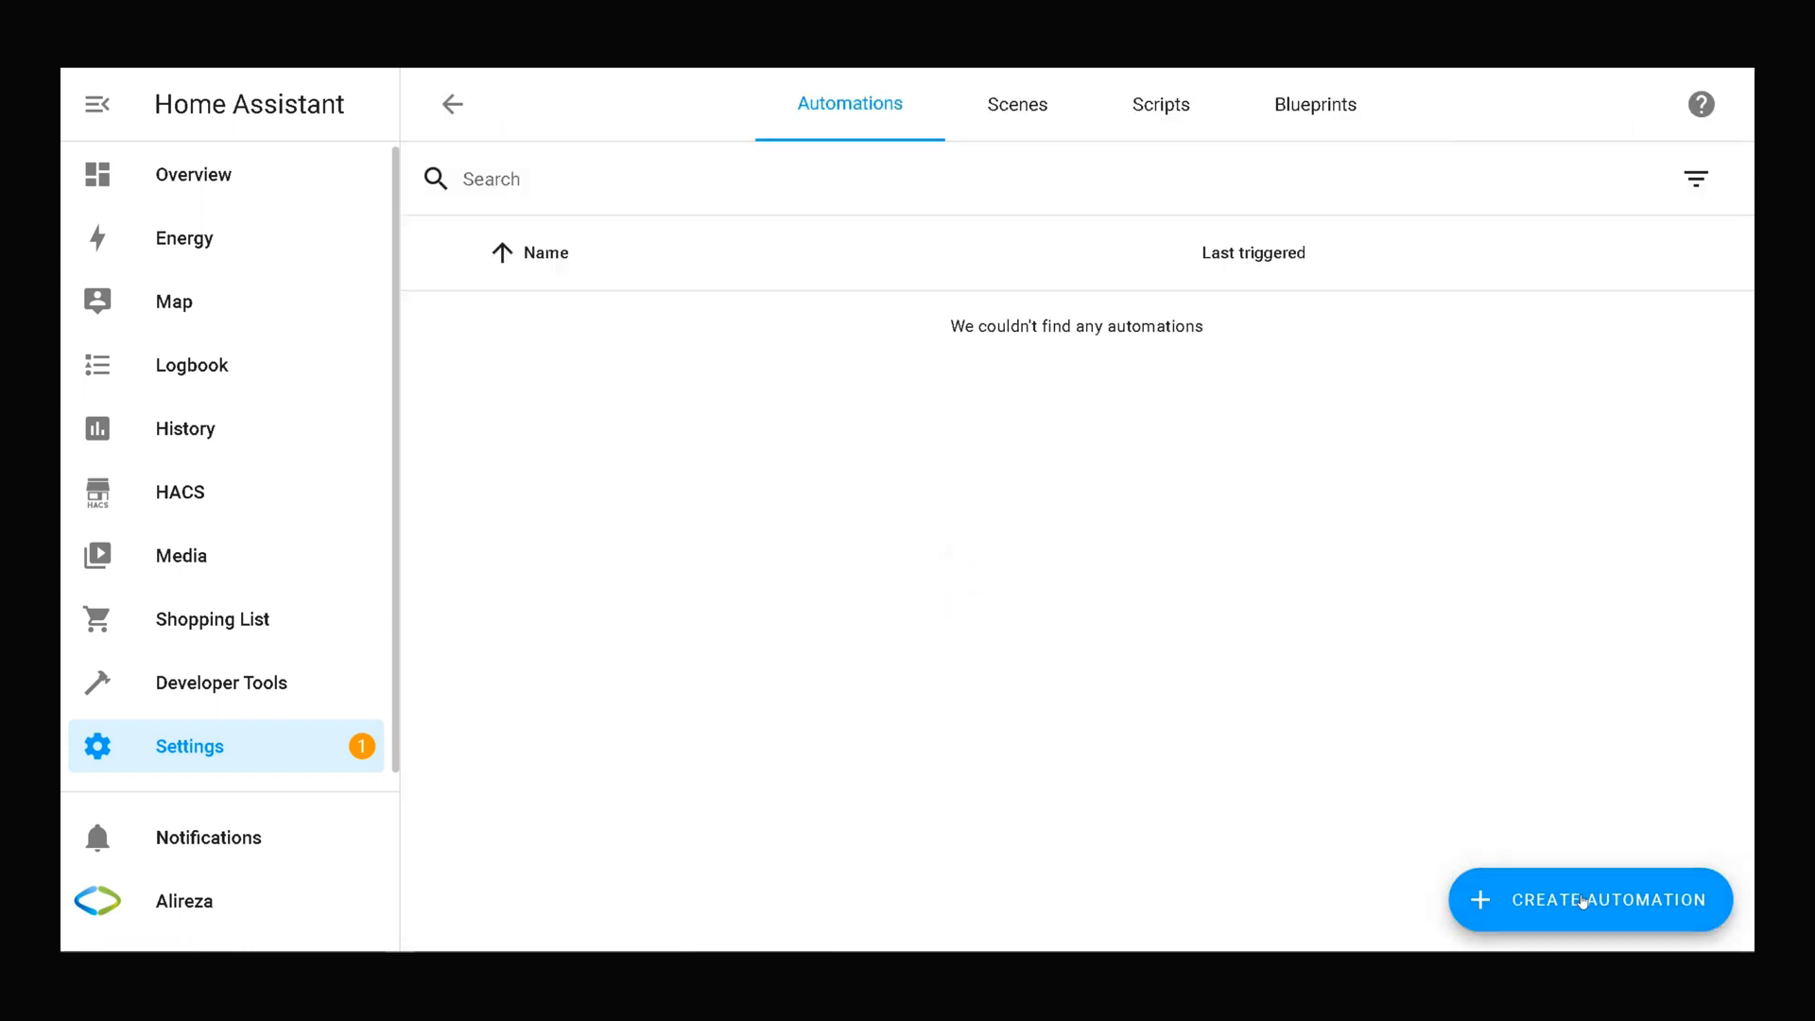
# - Start a new automation from the empty Automations list
pyautogui.click(1584, 900)
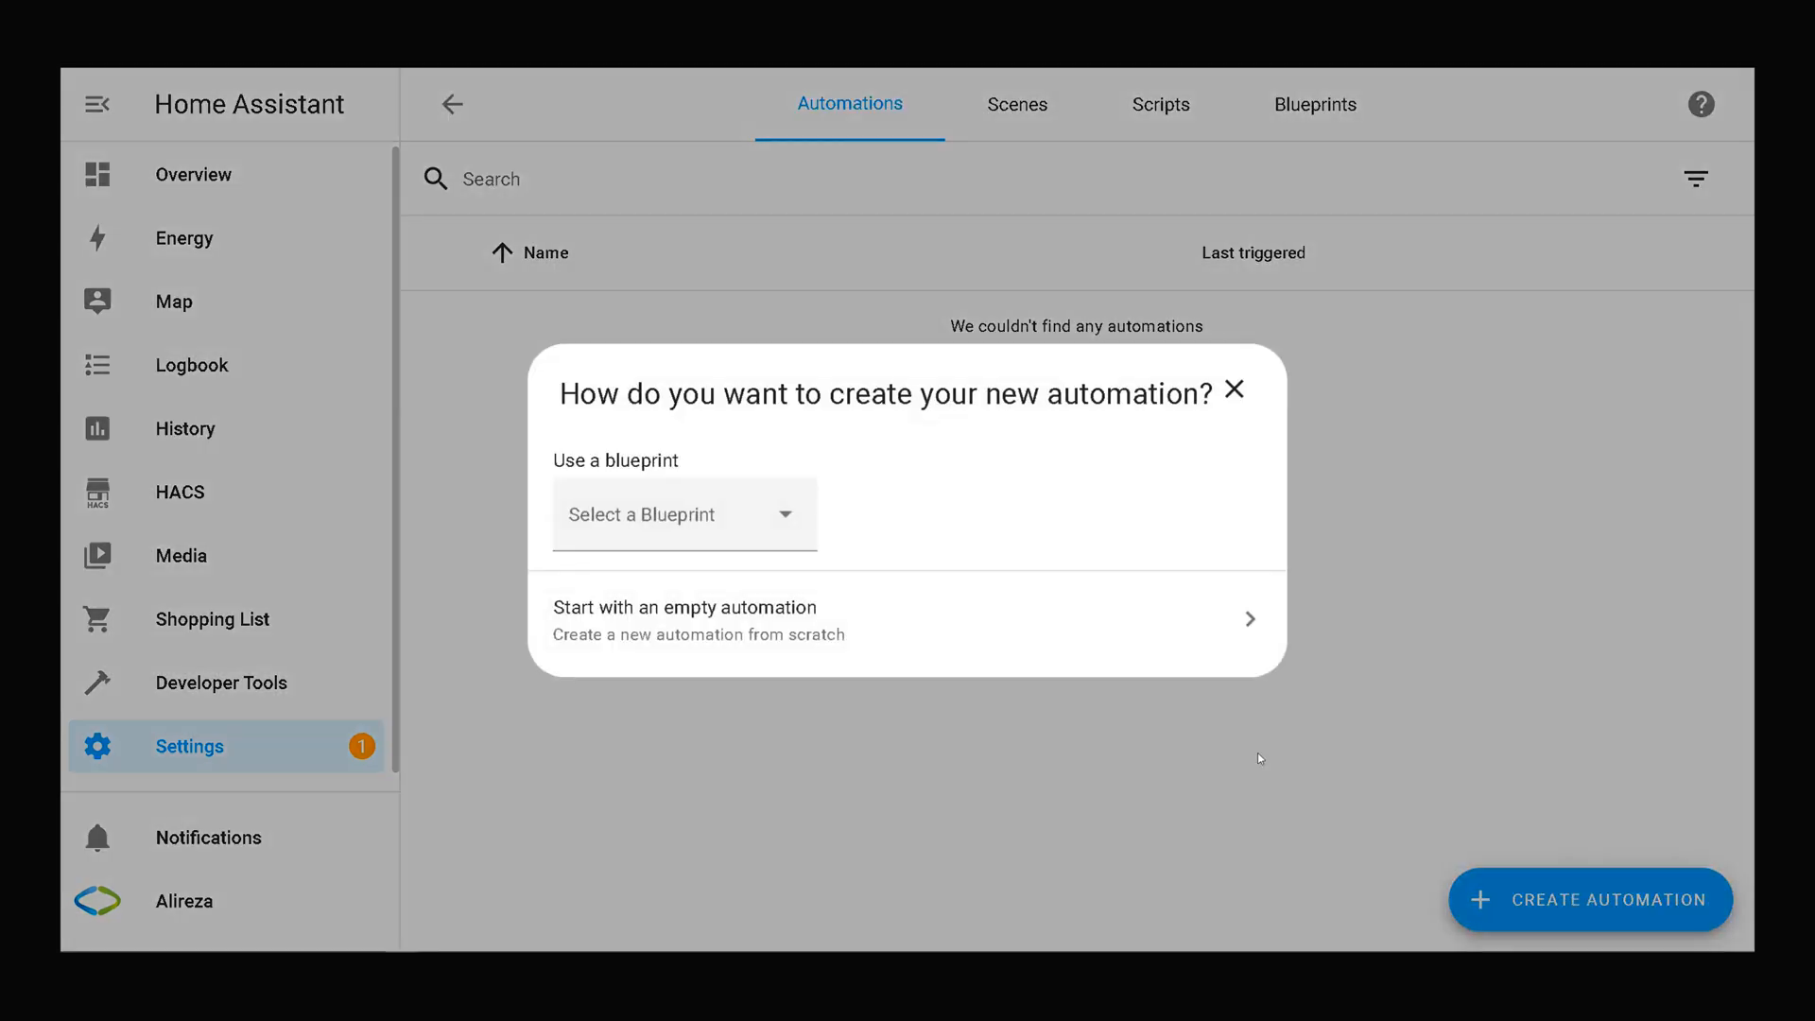
pyautogui.moveTo(729, 619)
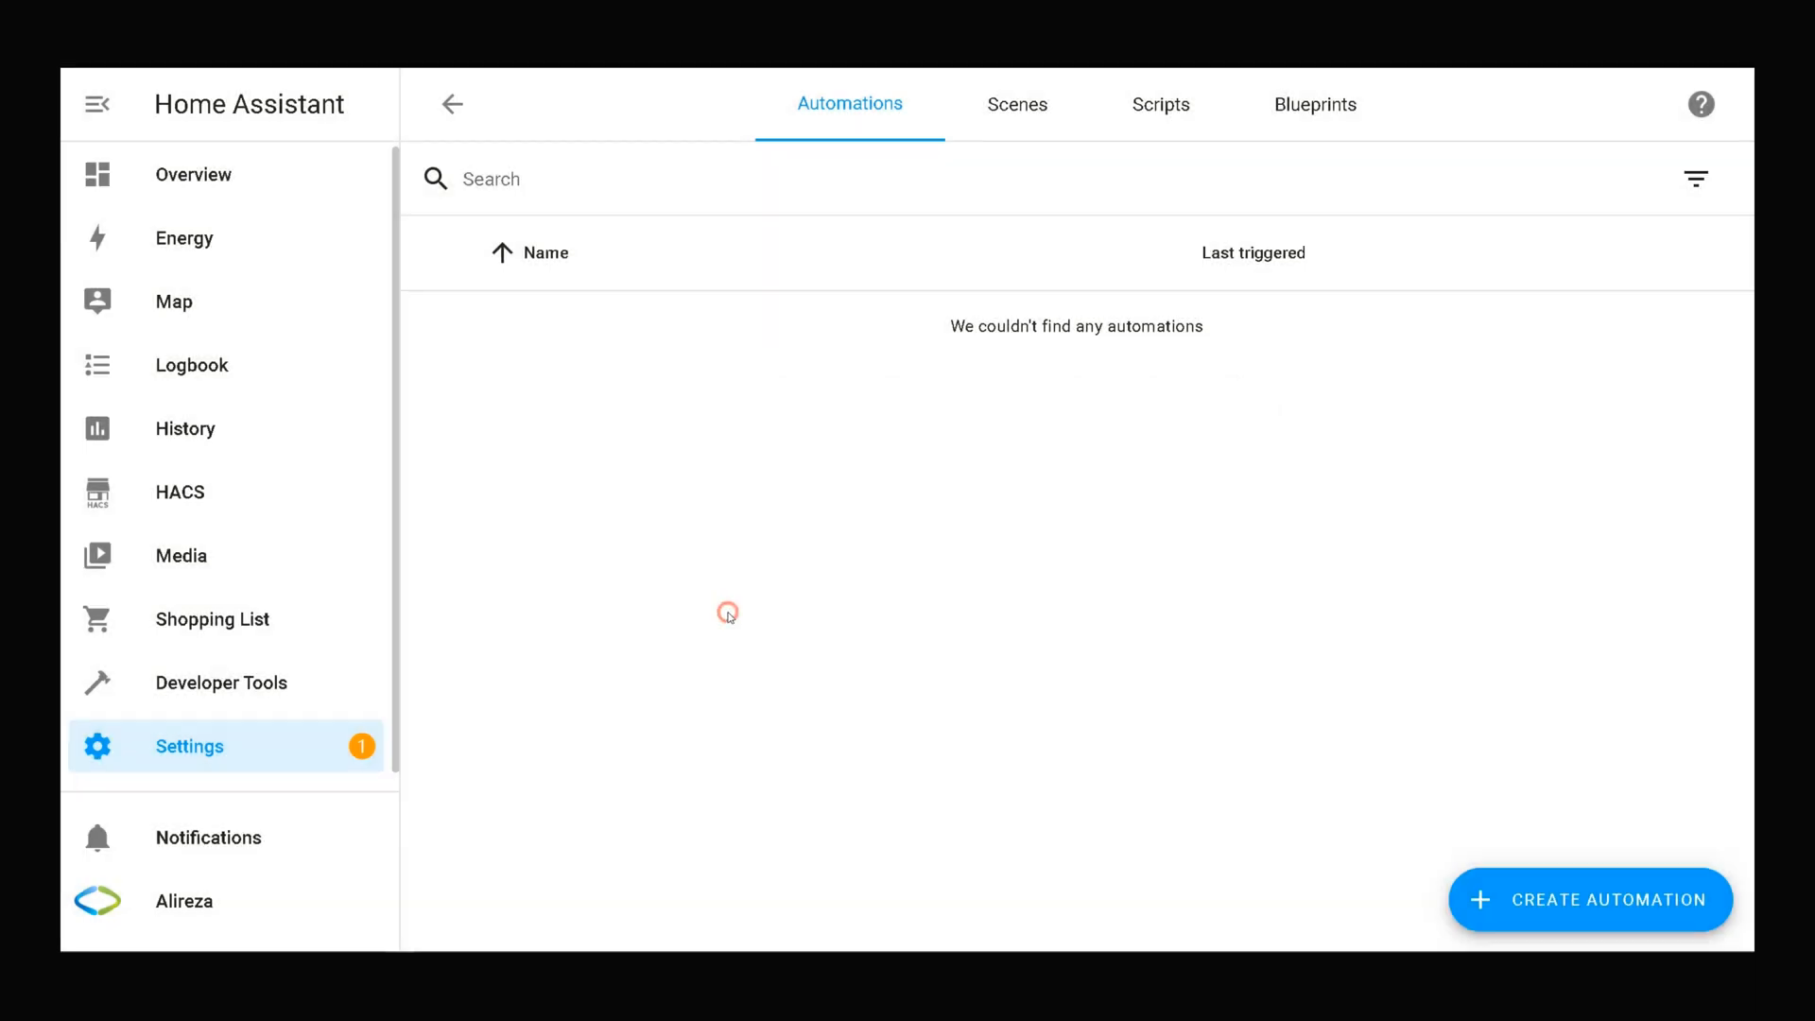
# - Create automation 'Test' in Parallel mode and scroll down to Triggers
pyautogui.click(1592, 899)
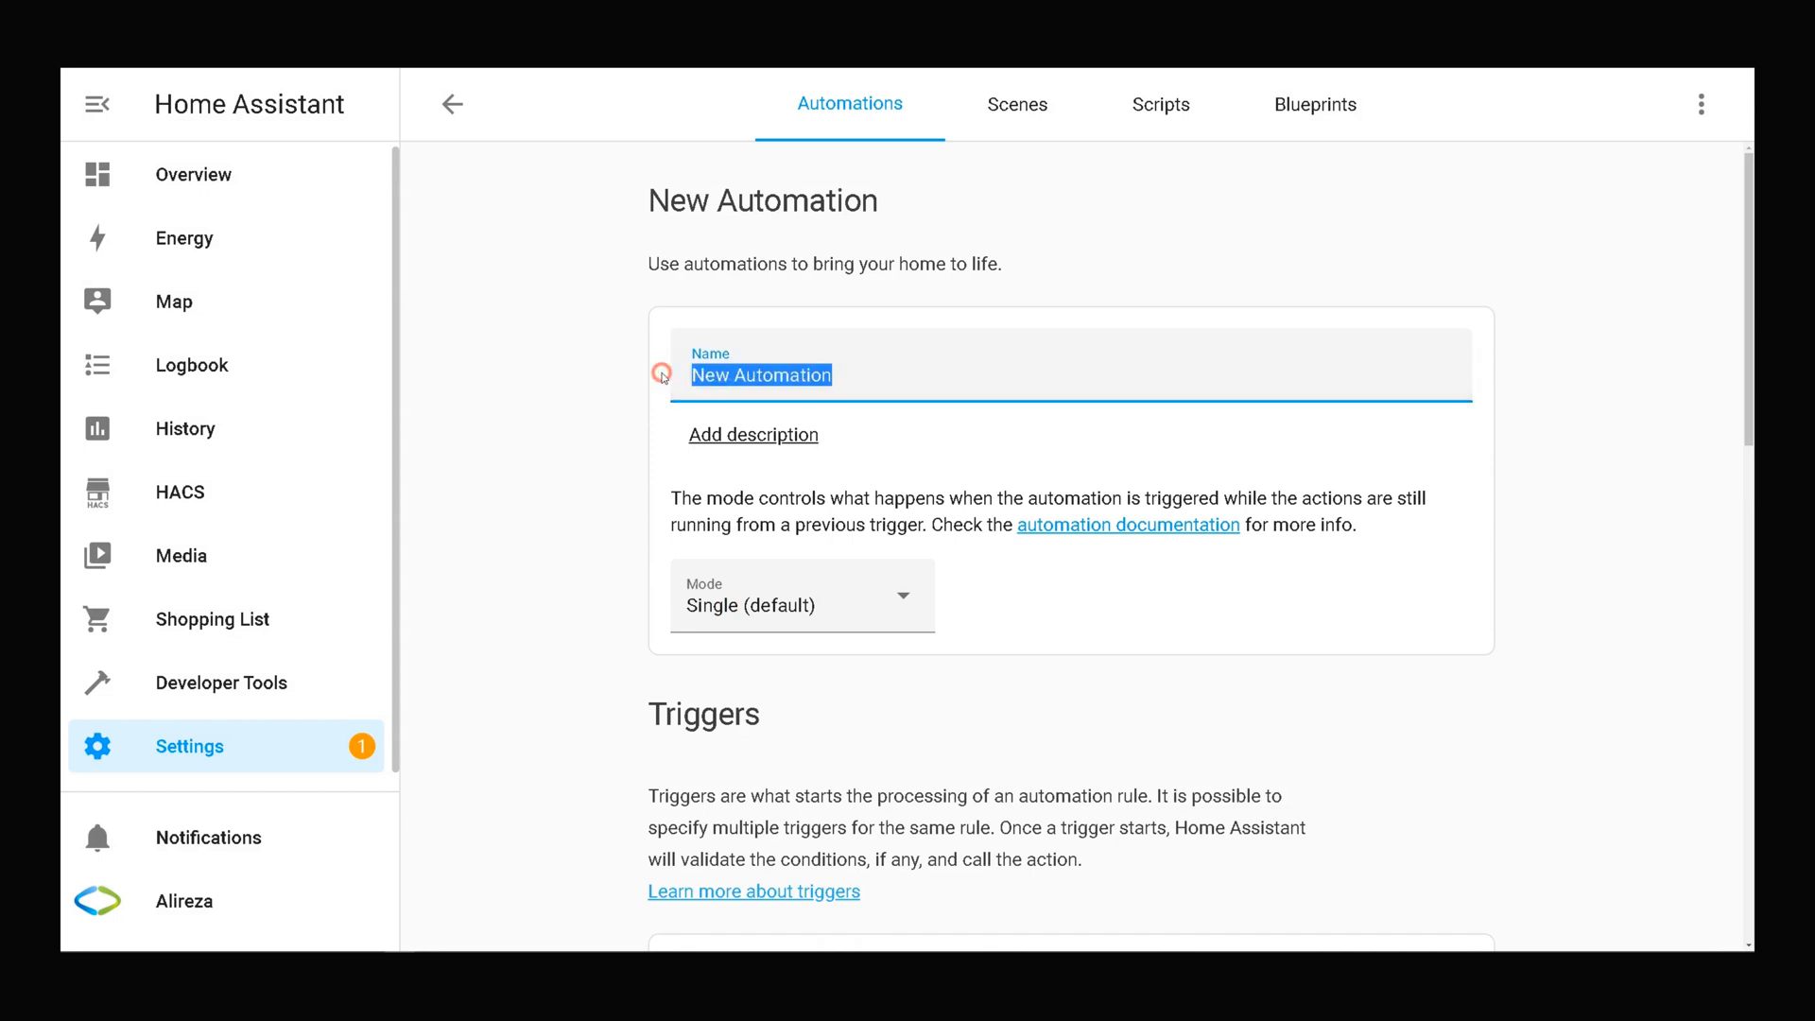
pyautogui.write('Test')
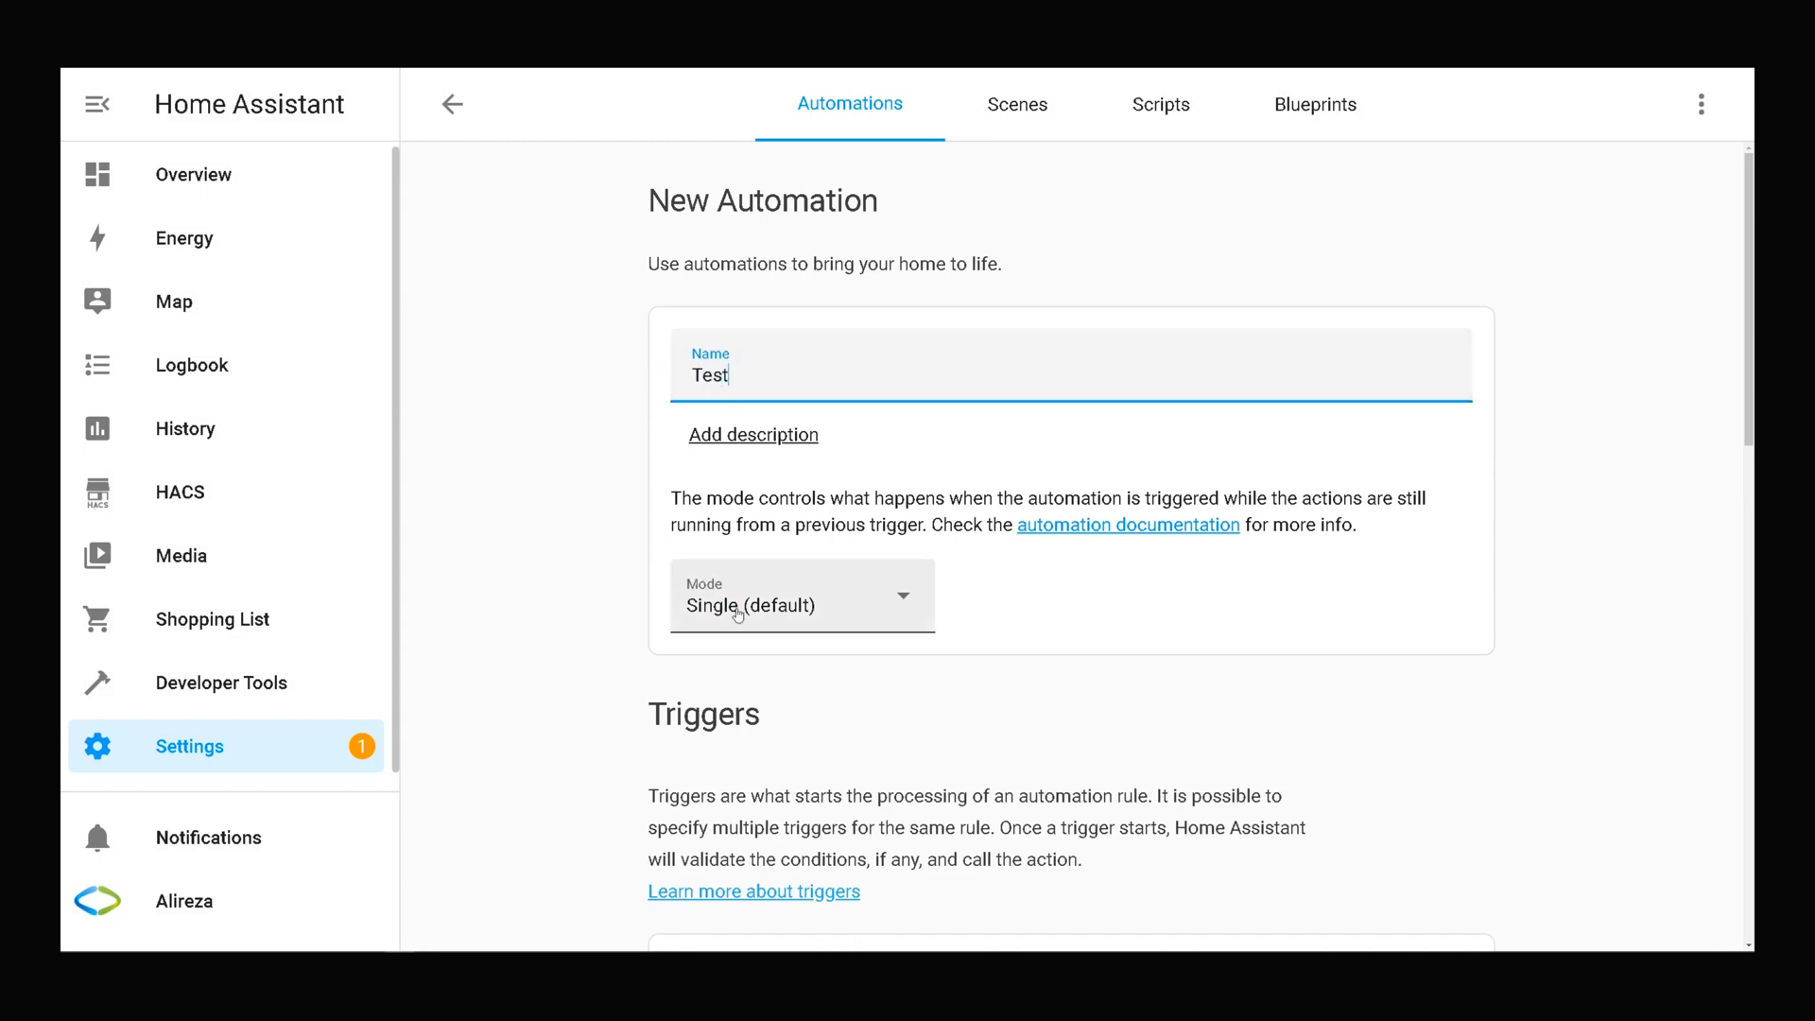
pyautogui.click(803, 596)
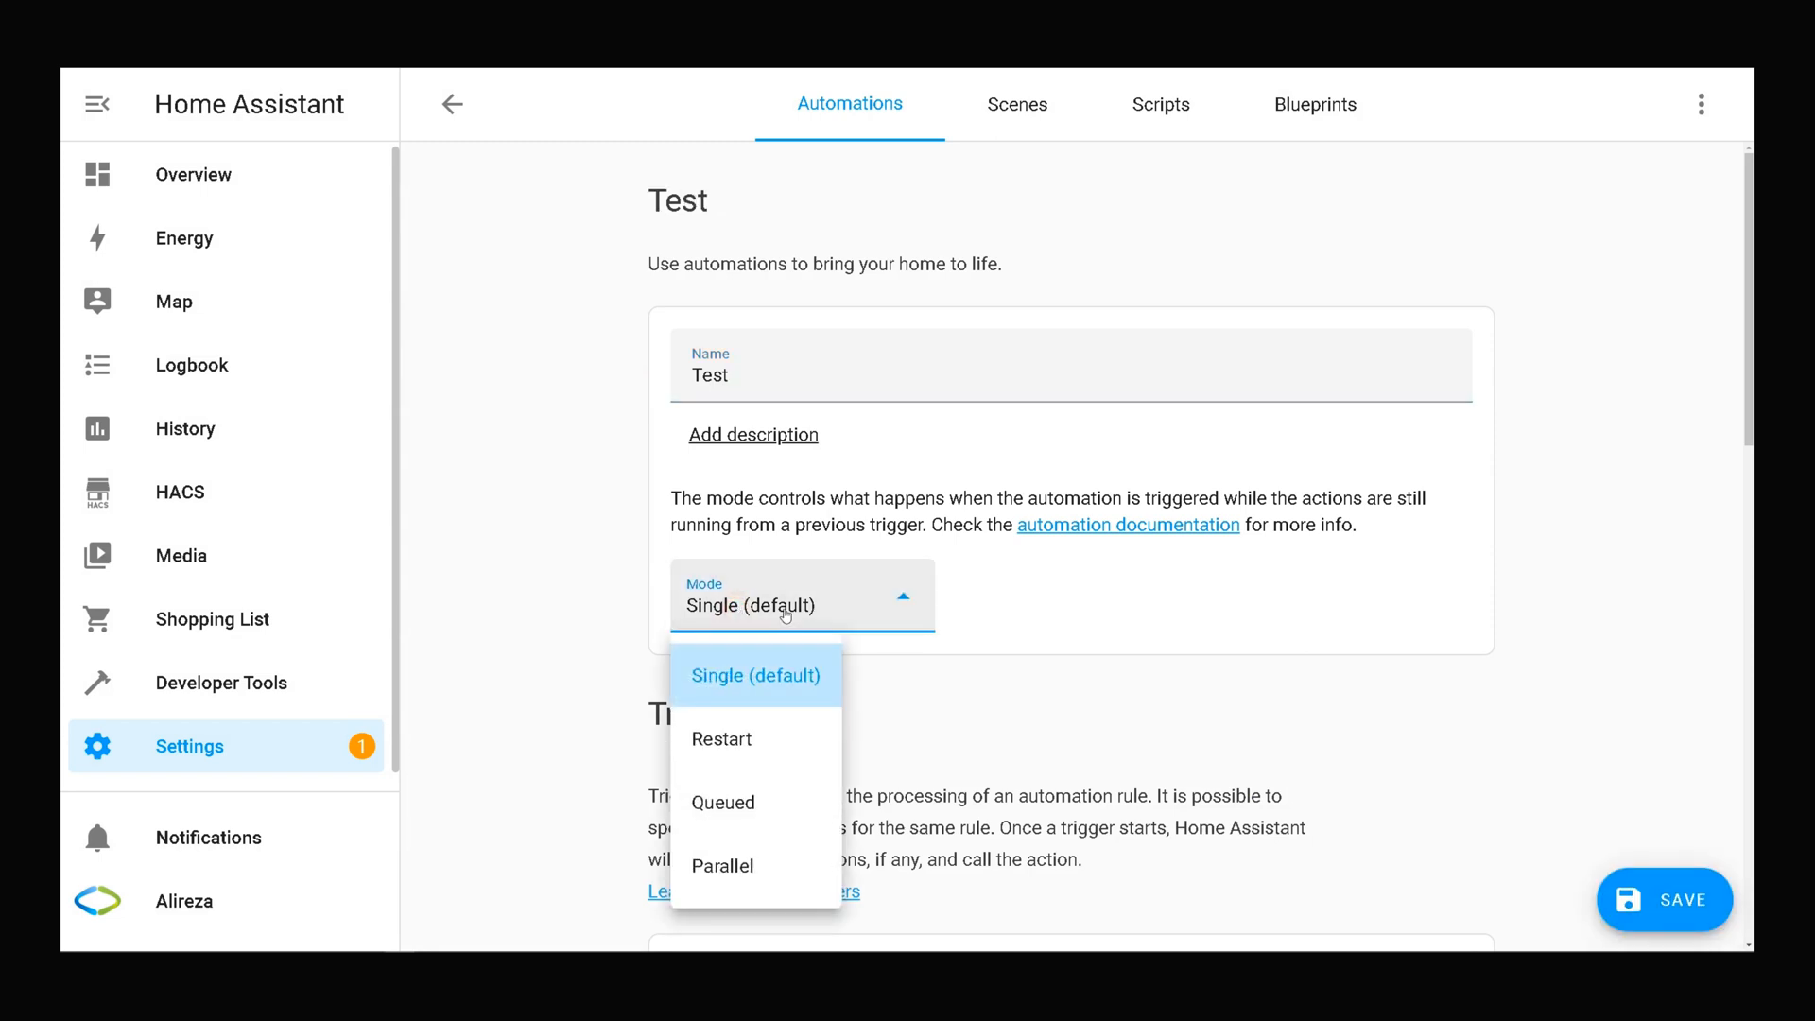
pyautogui.moveTo(747, 868)
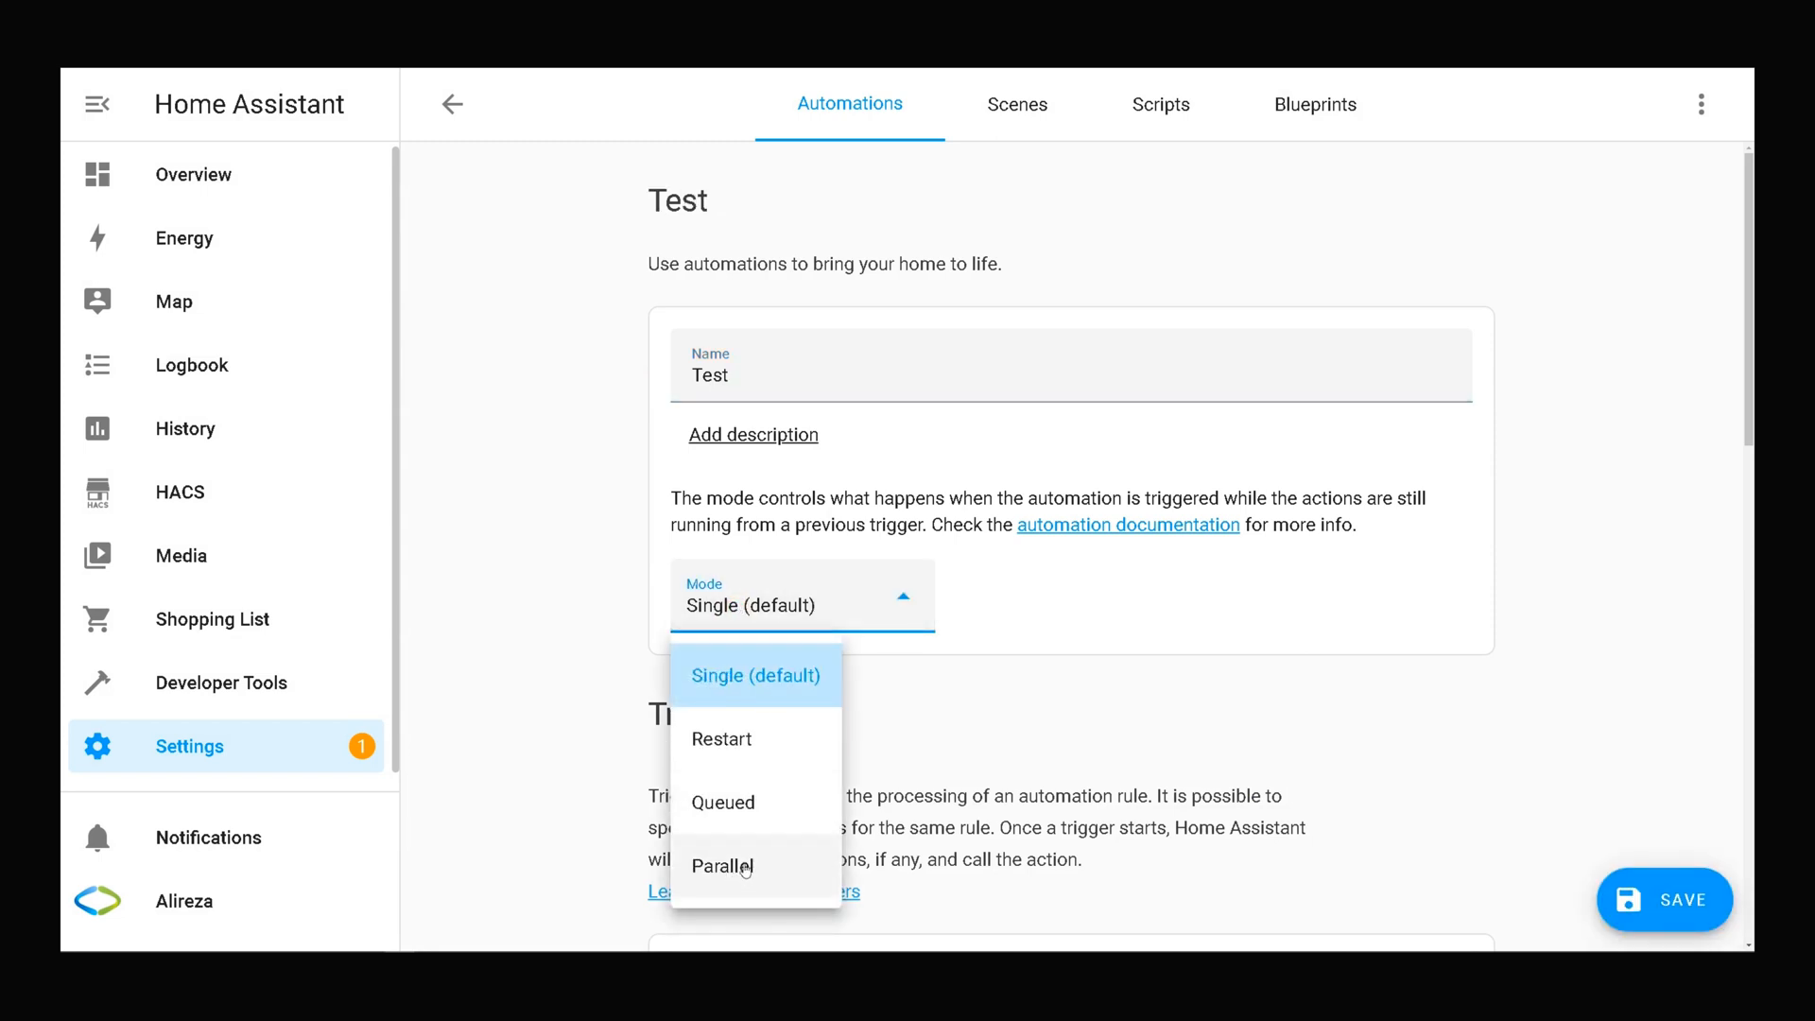
pyautogui.click(722, 866)
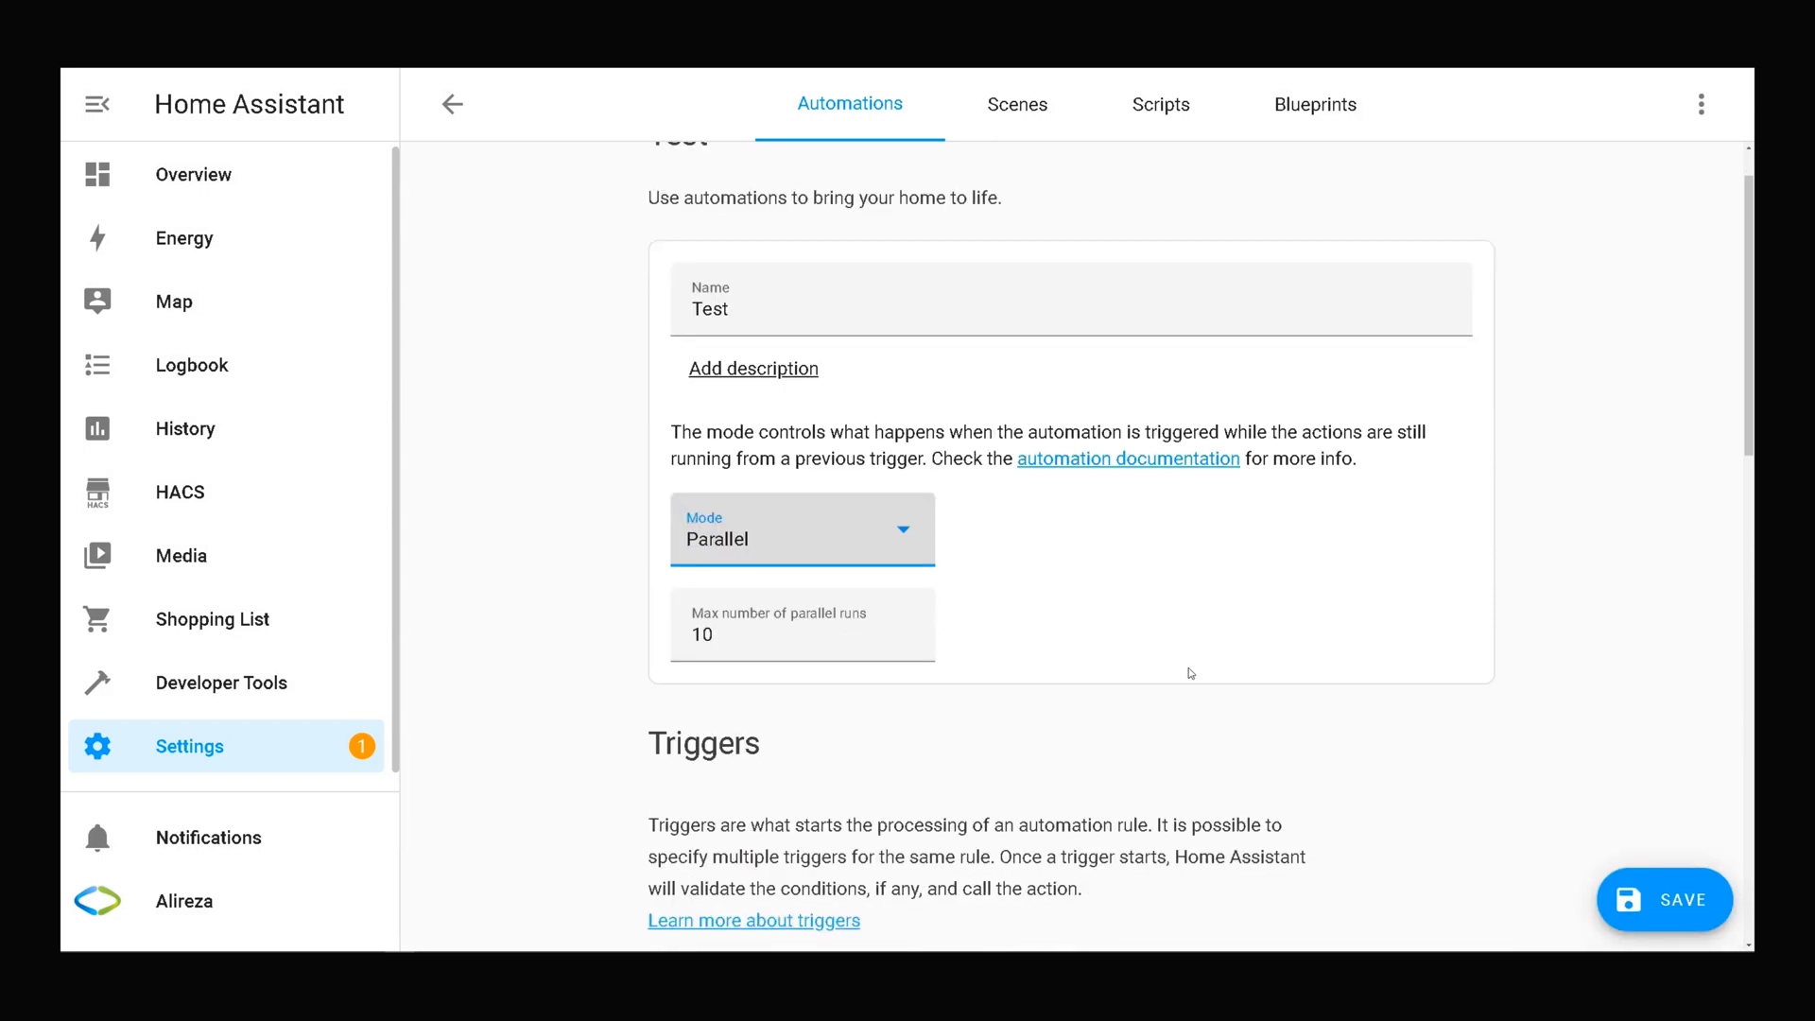
pyautogui.scroll(-3)
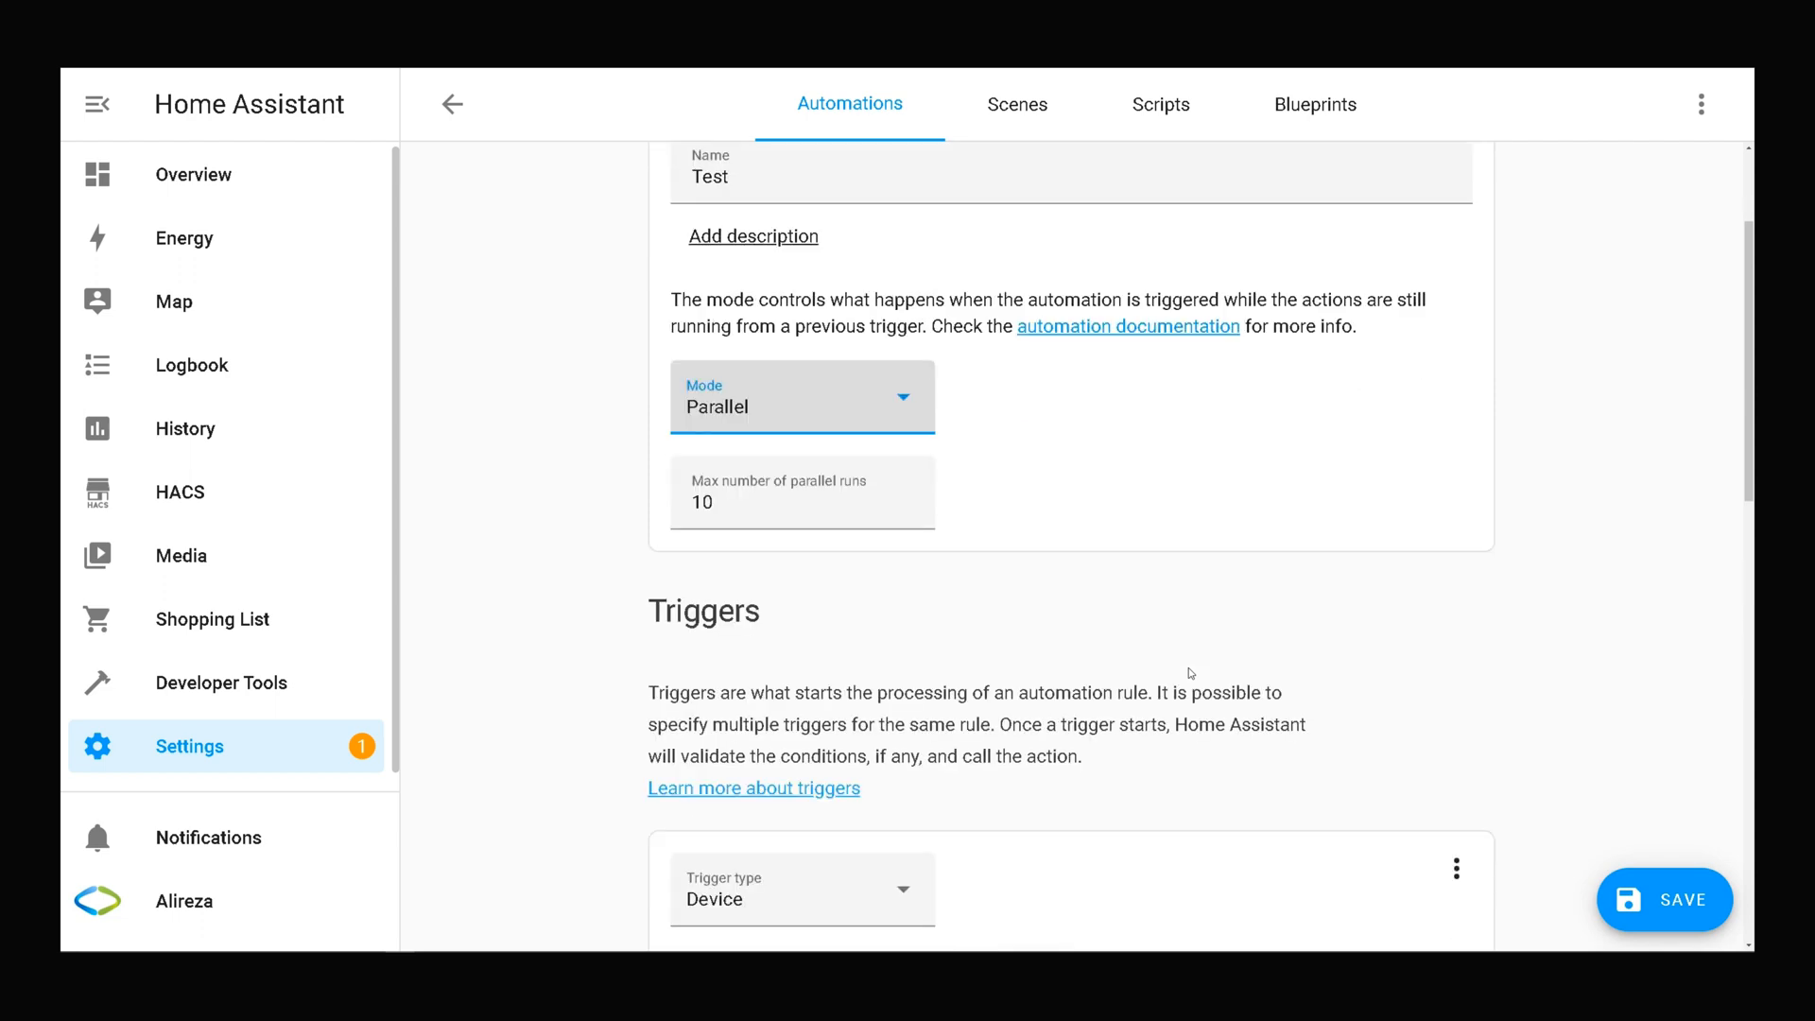
pyautogui.scroll(-3)
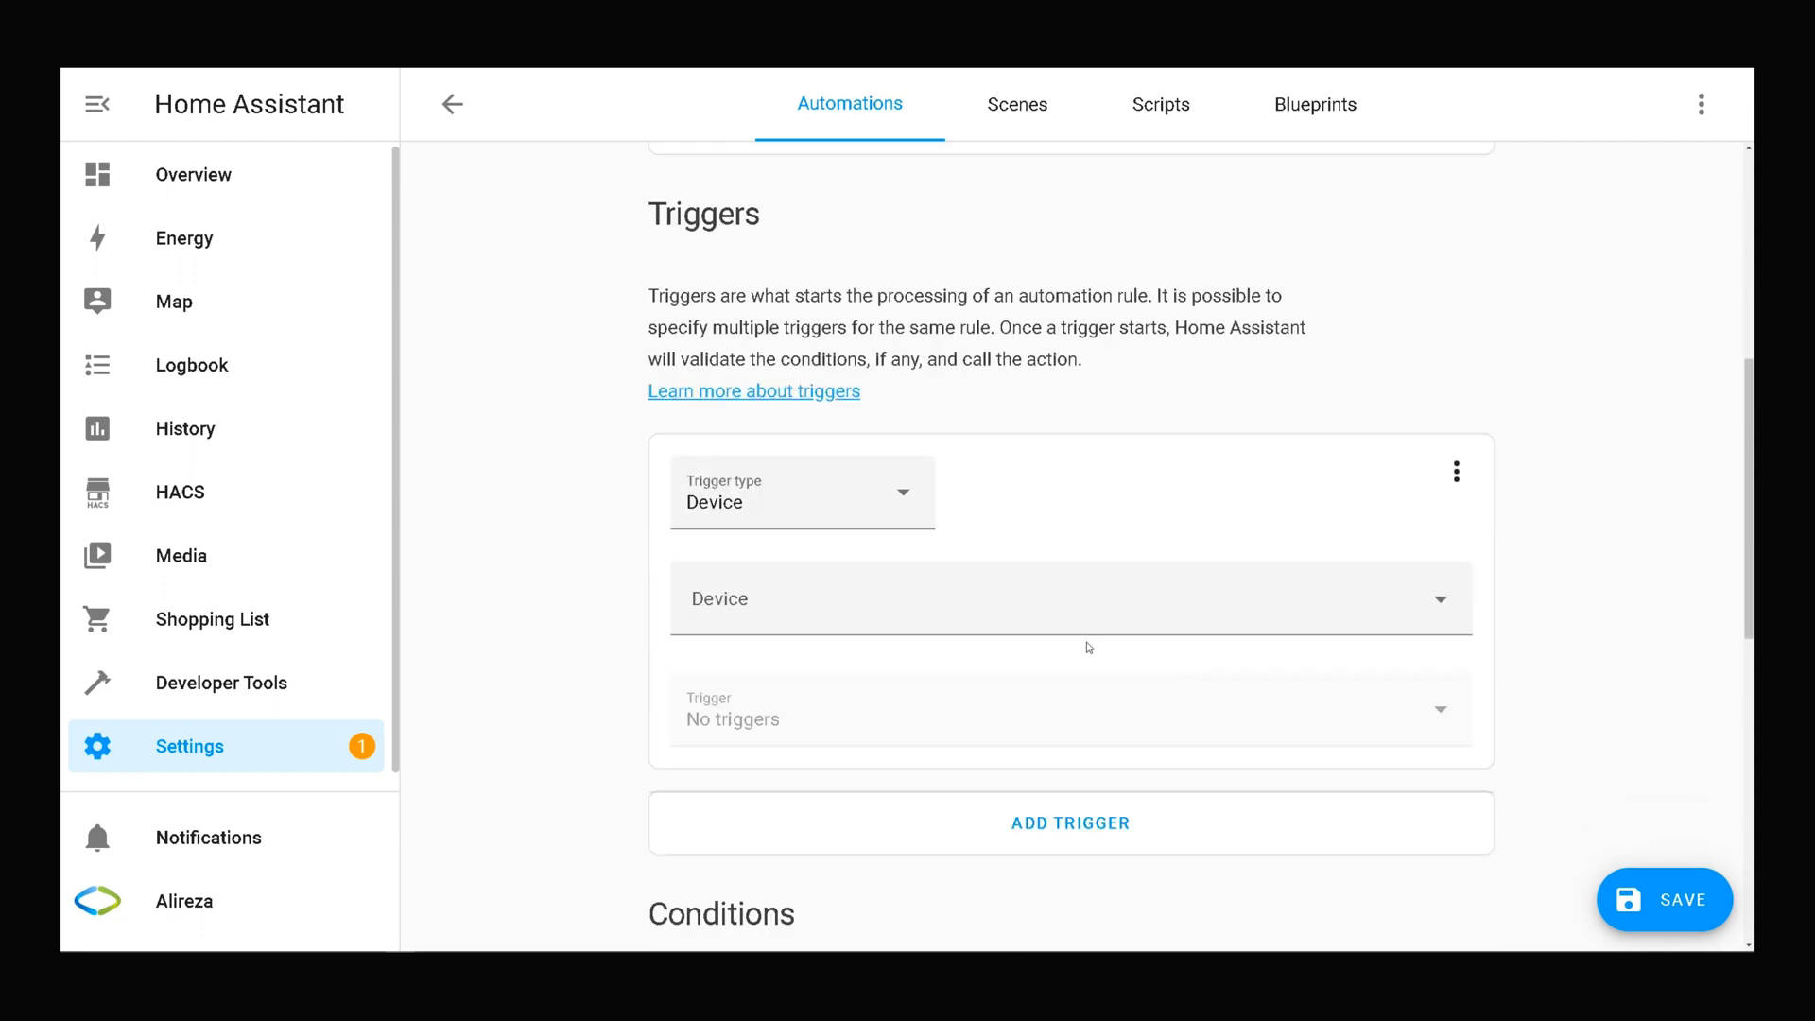
# - Make the Test automation's trigger an Event trigger with event type system_log_event
pyautogui.click(801, 492)
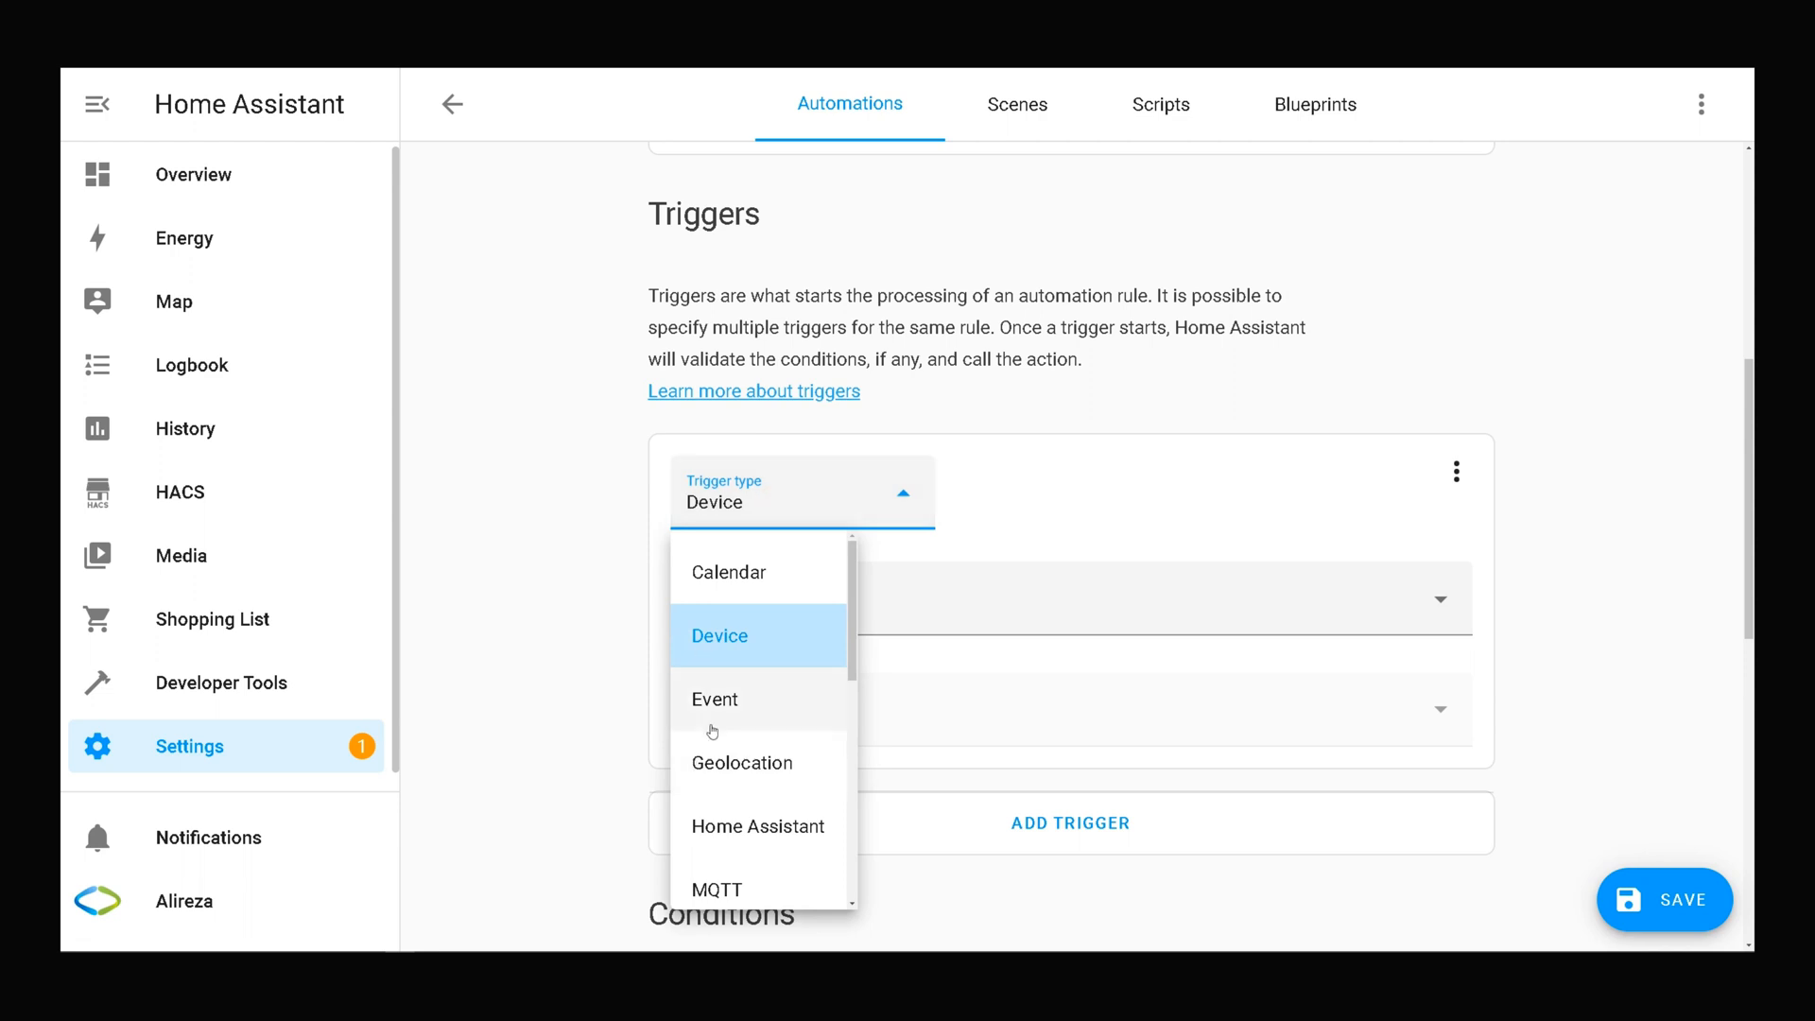
pyautogui.click(715, 699)
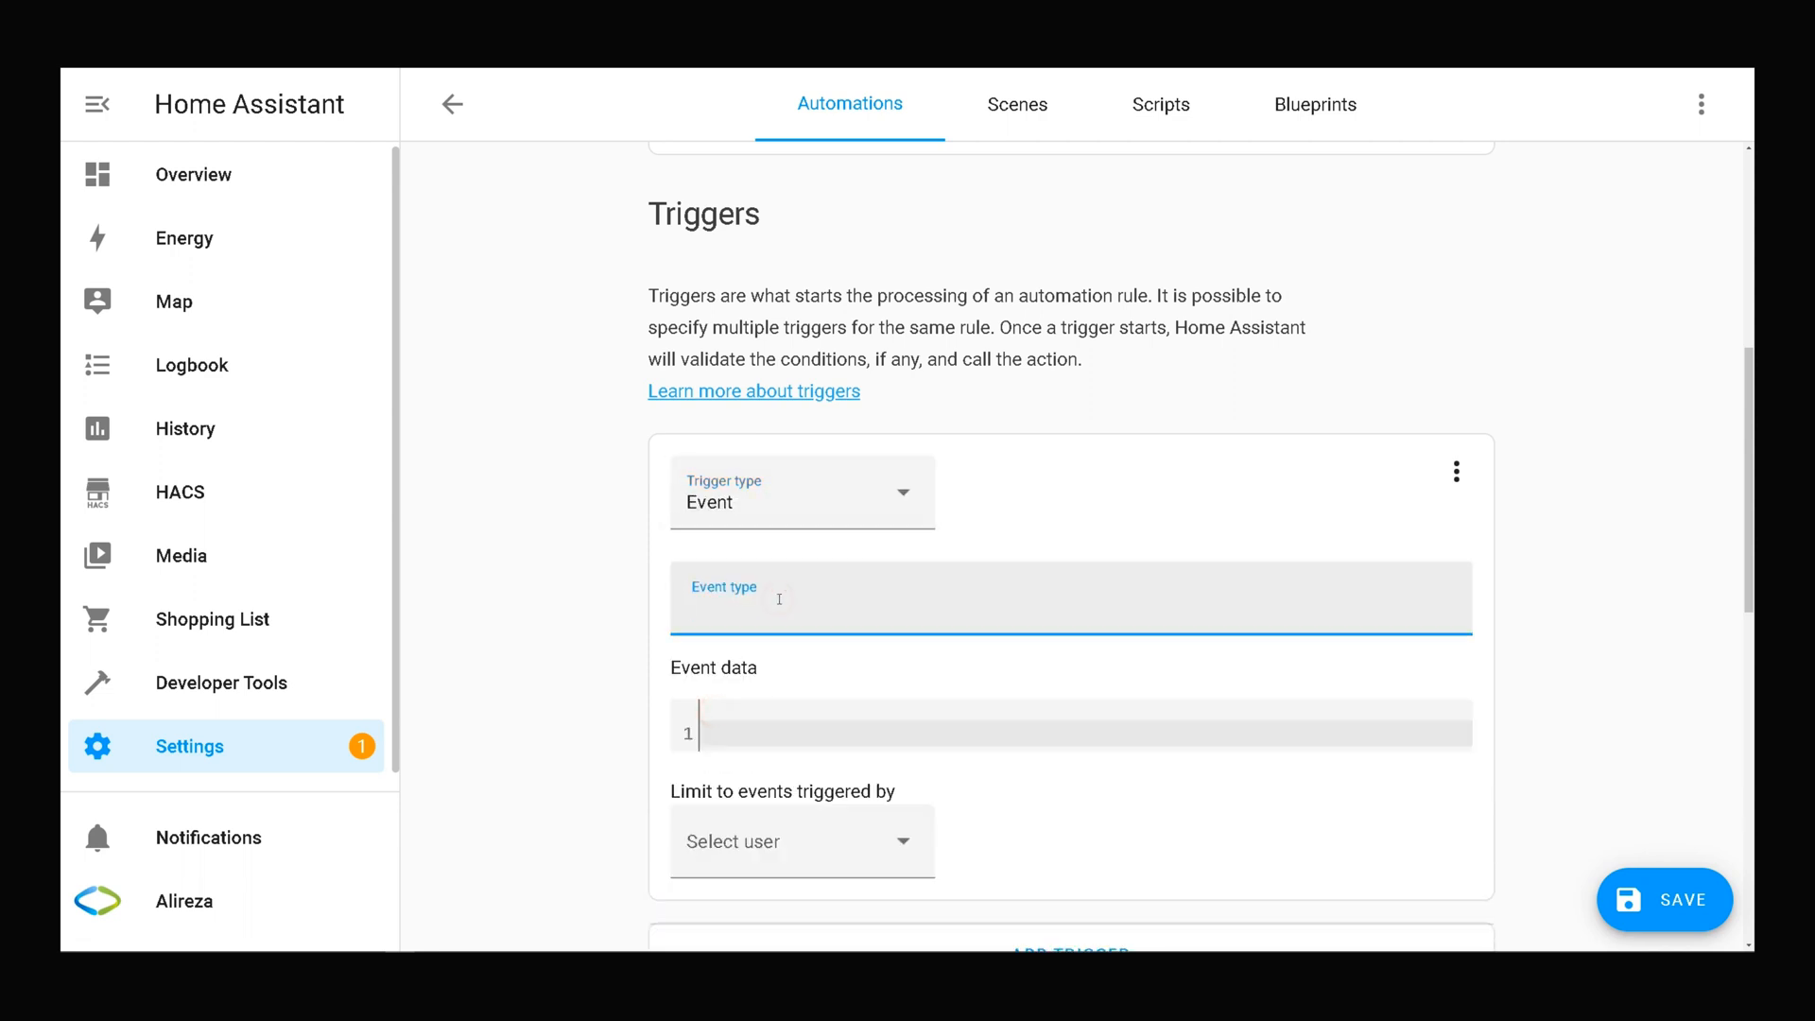
pyautogui.write('system_log_')
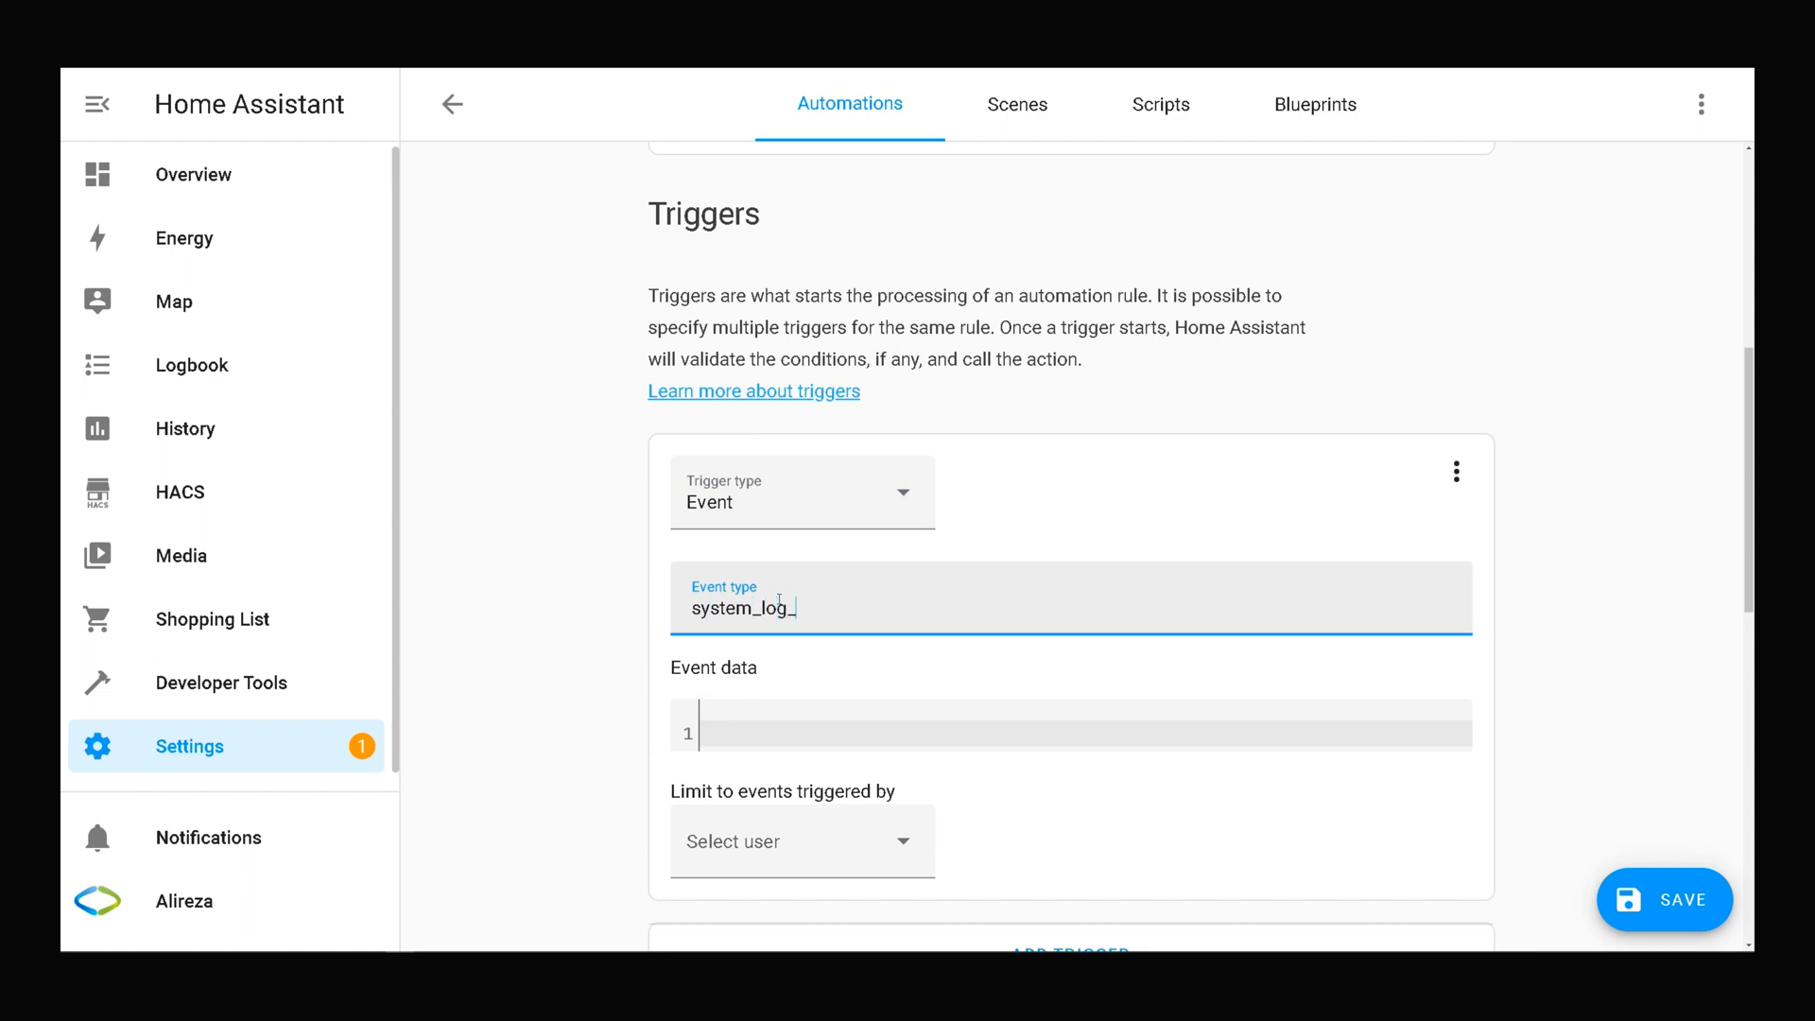
pyautogui.write('event')
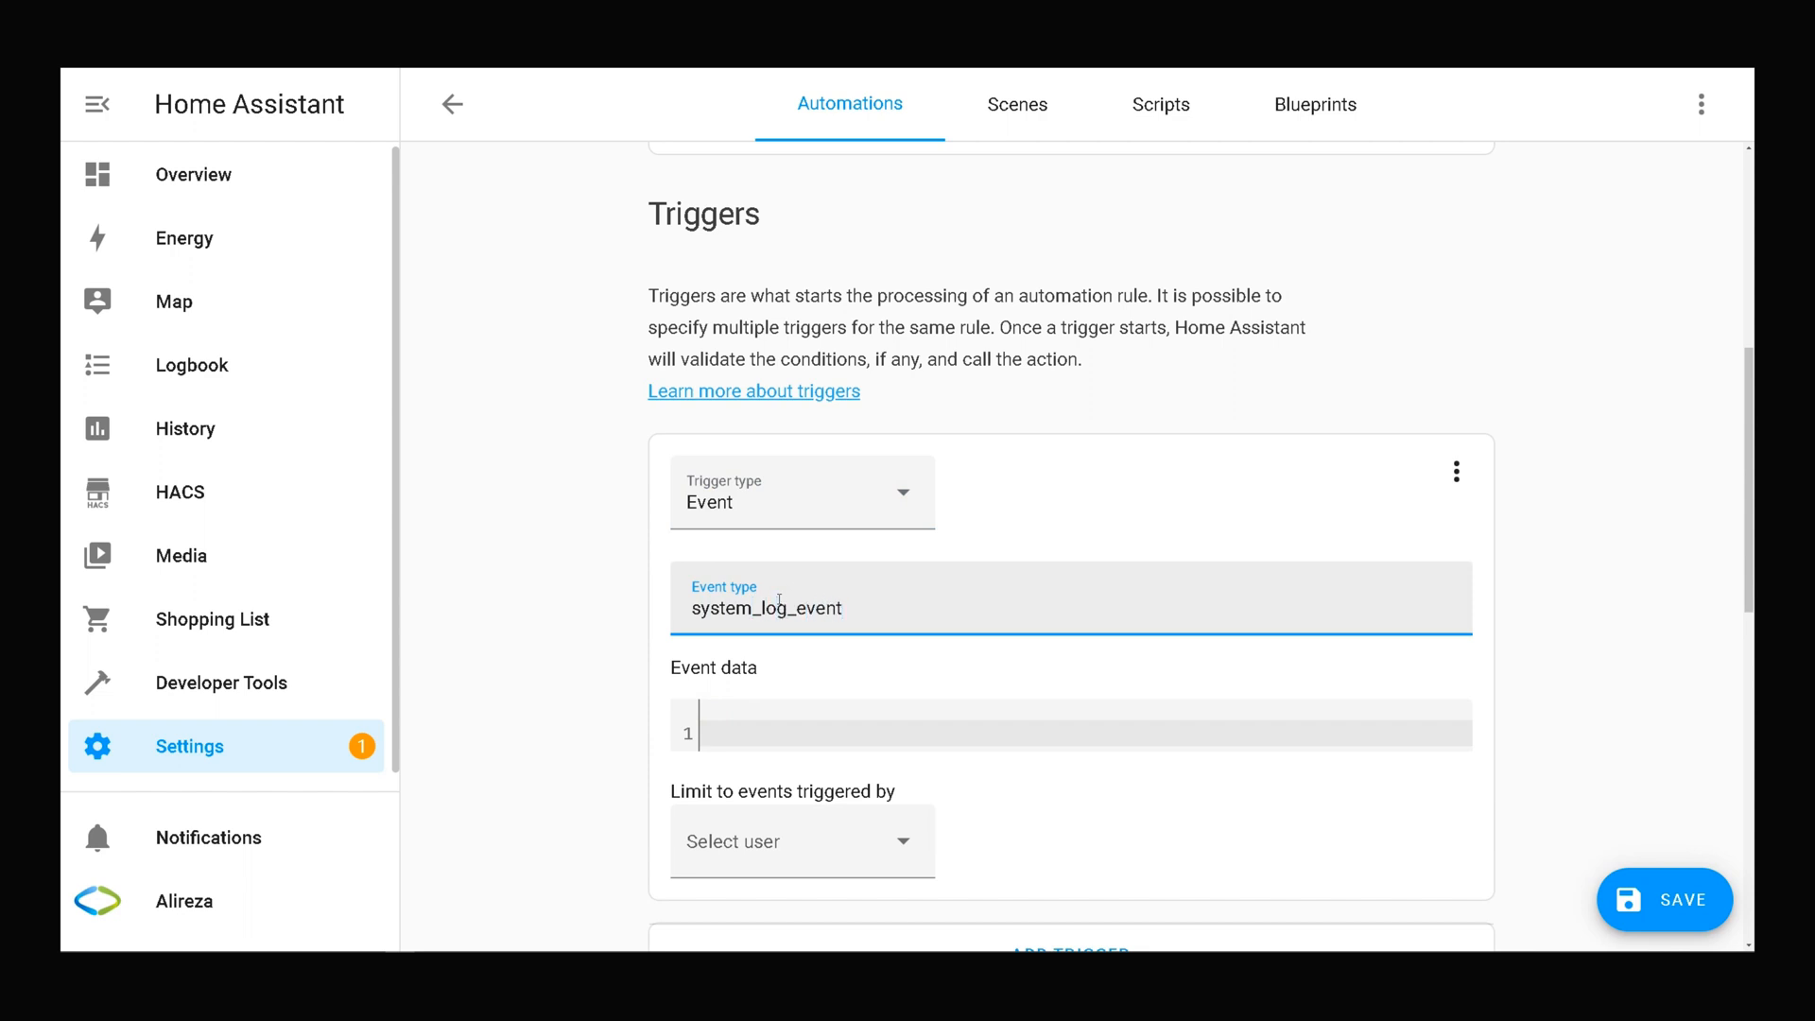
pyautogui.doubleClick(826, 608)
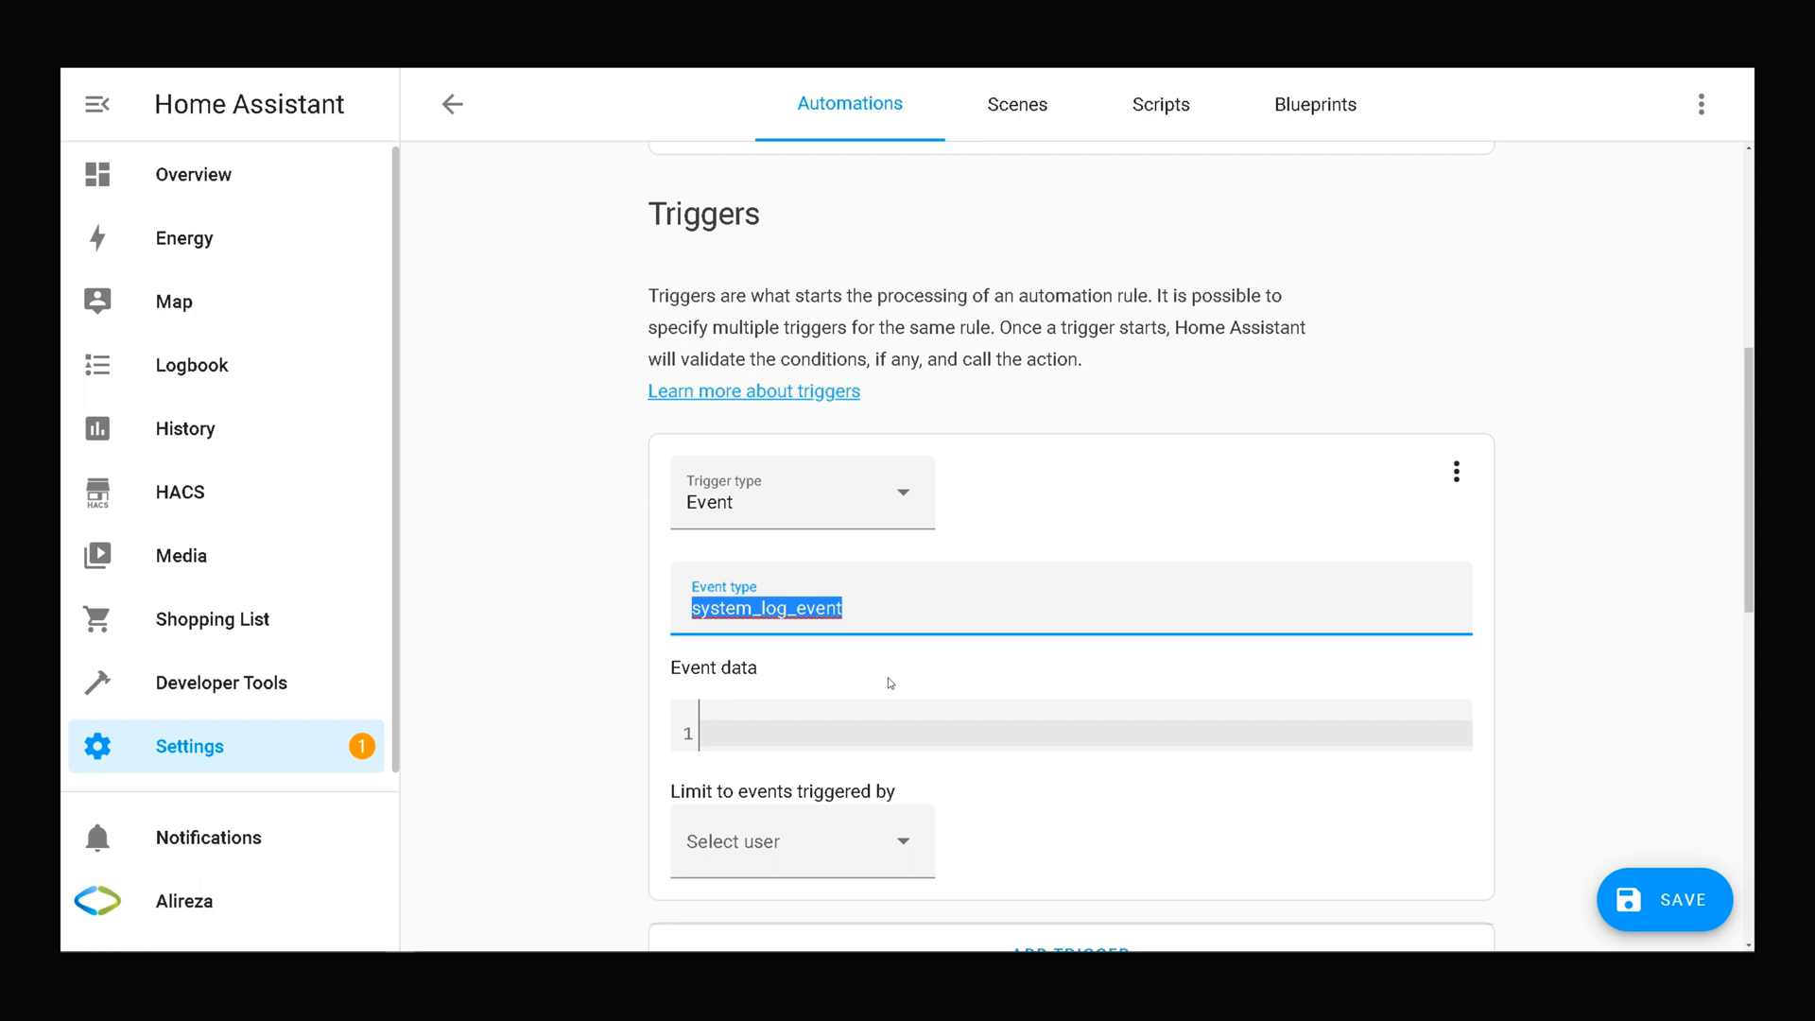
pyautogui.moveTo(768, 738)
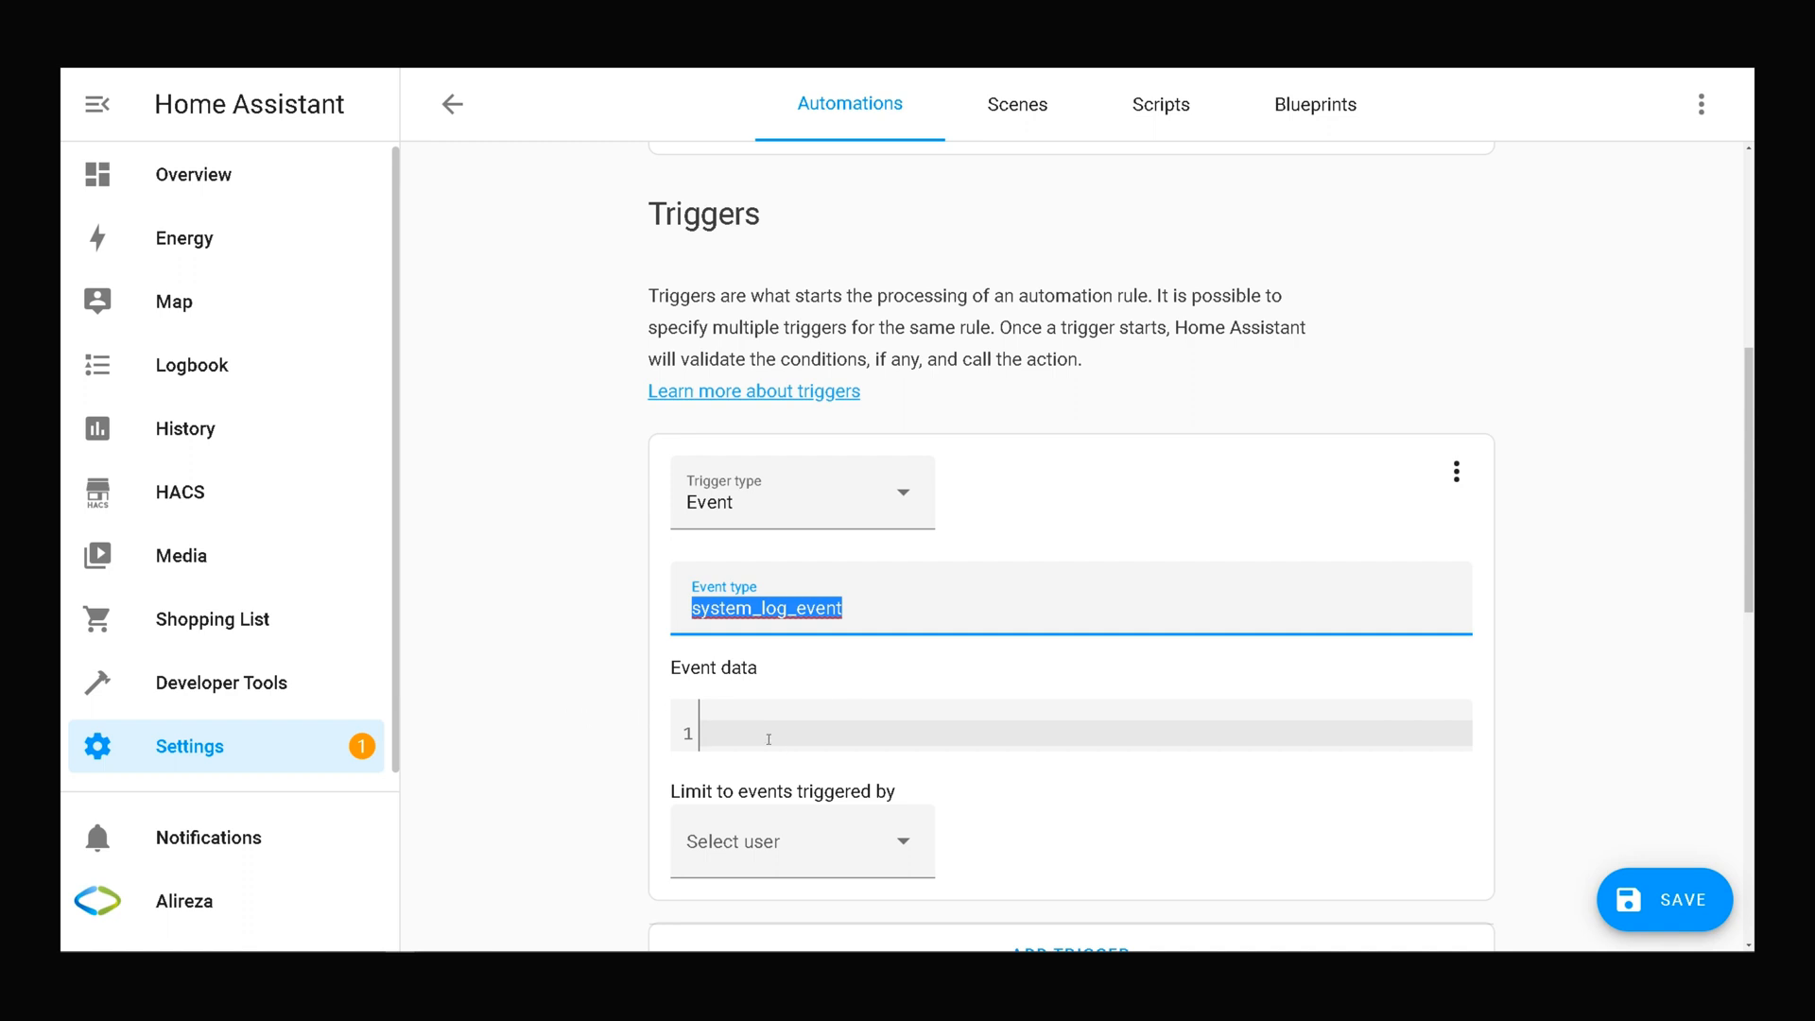
# - Paste the copied esp32 connection-failure YAML, level WARNING, into the trigger's Event data
pyautogui.scroll(-3)
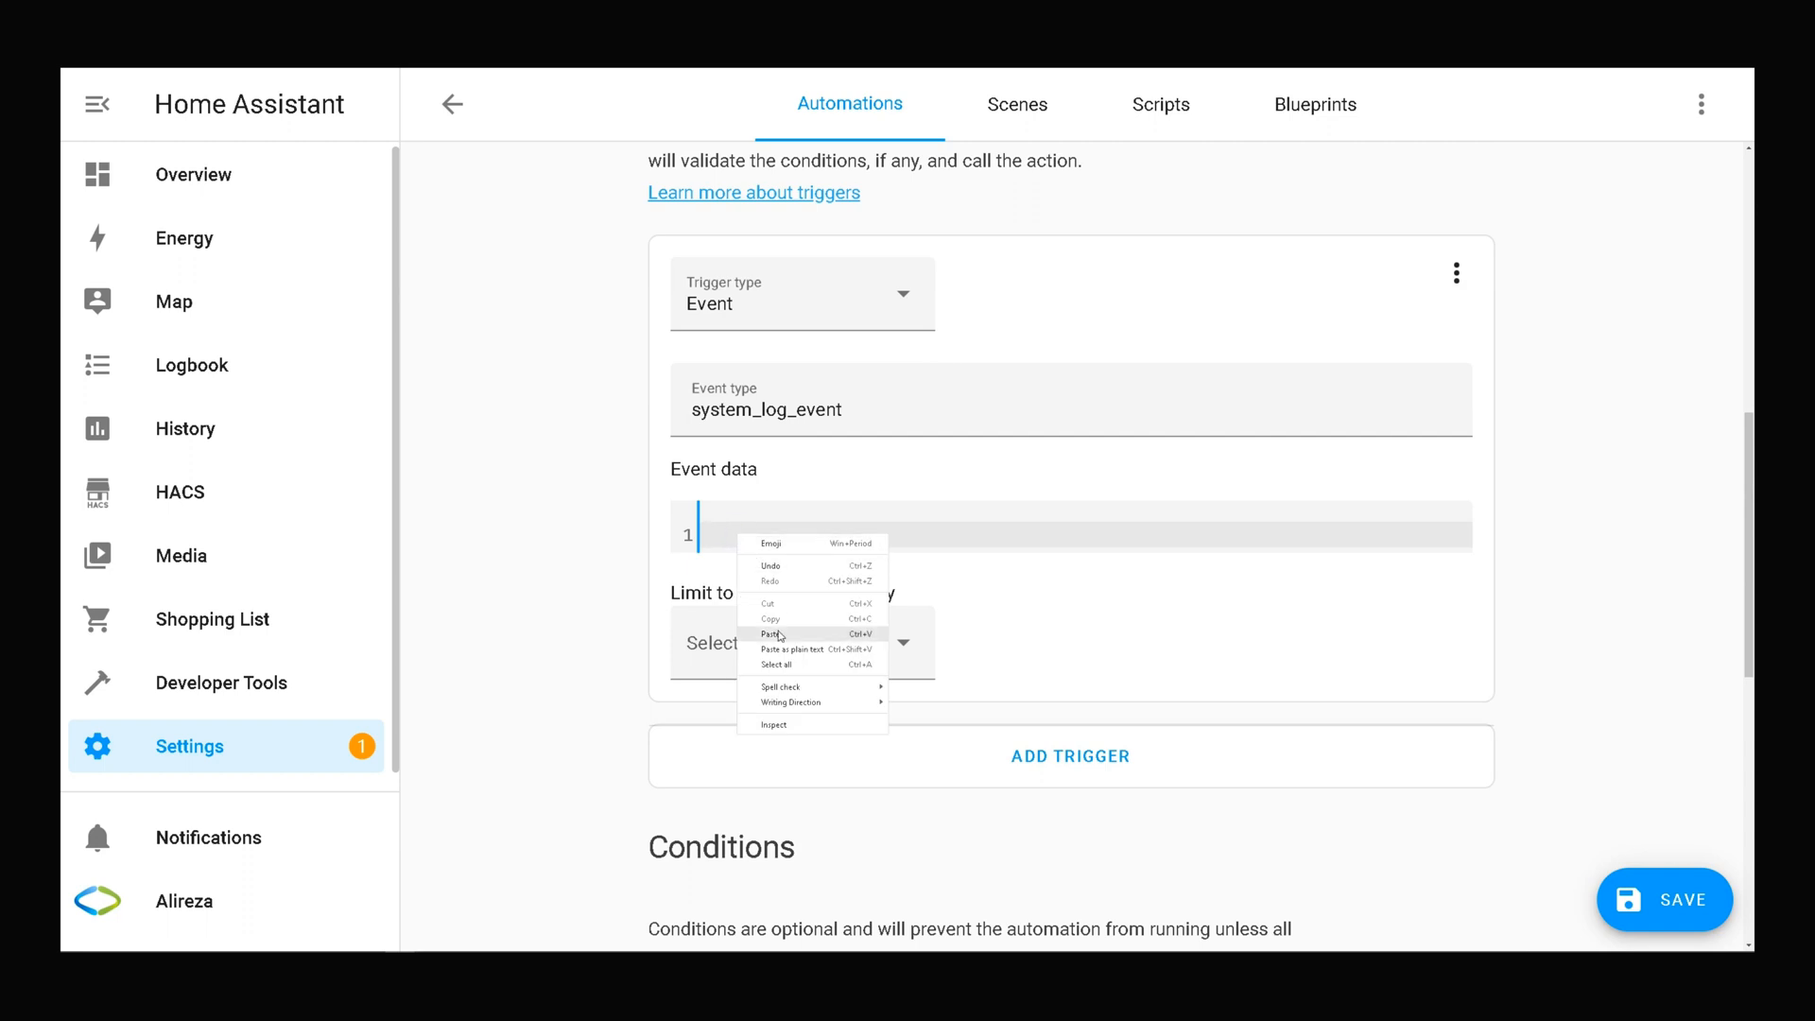
pyautogui.click(769, 633)
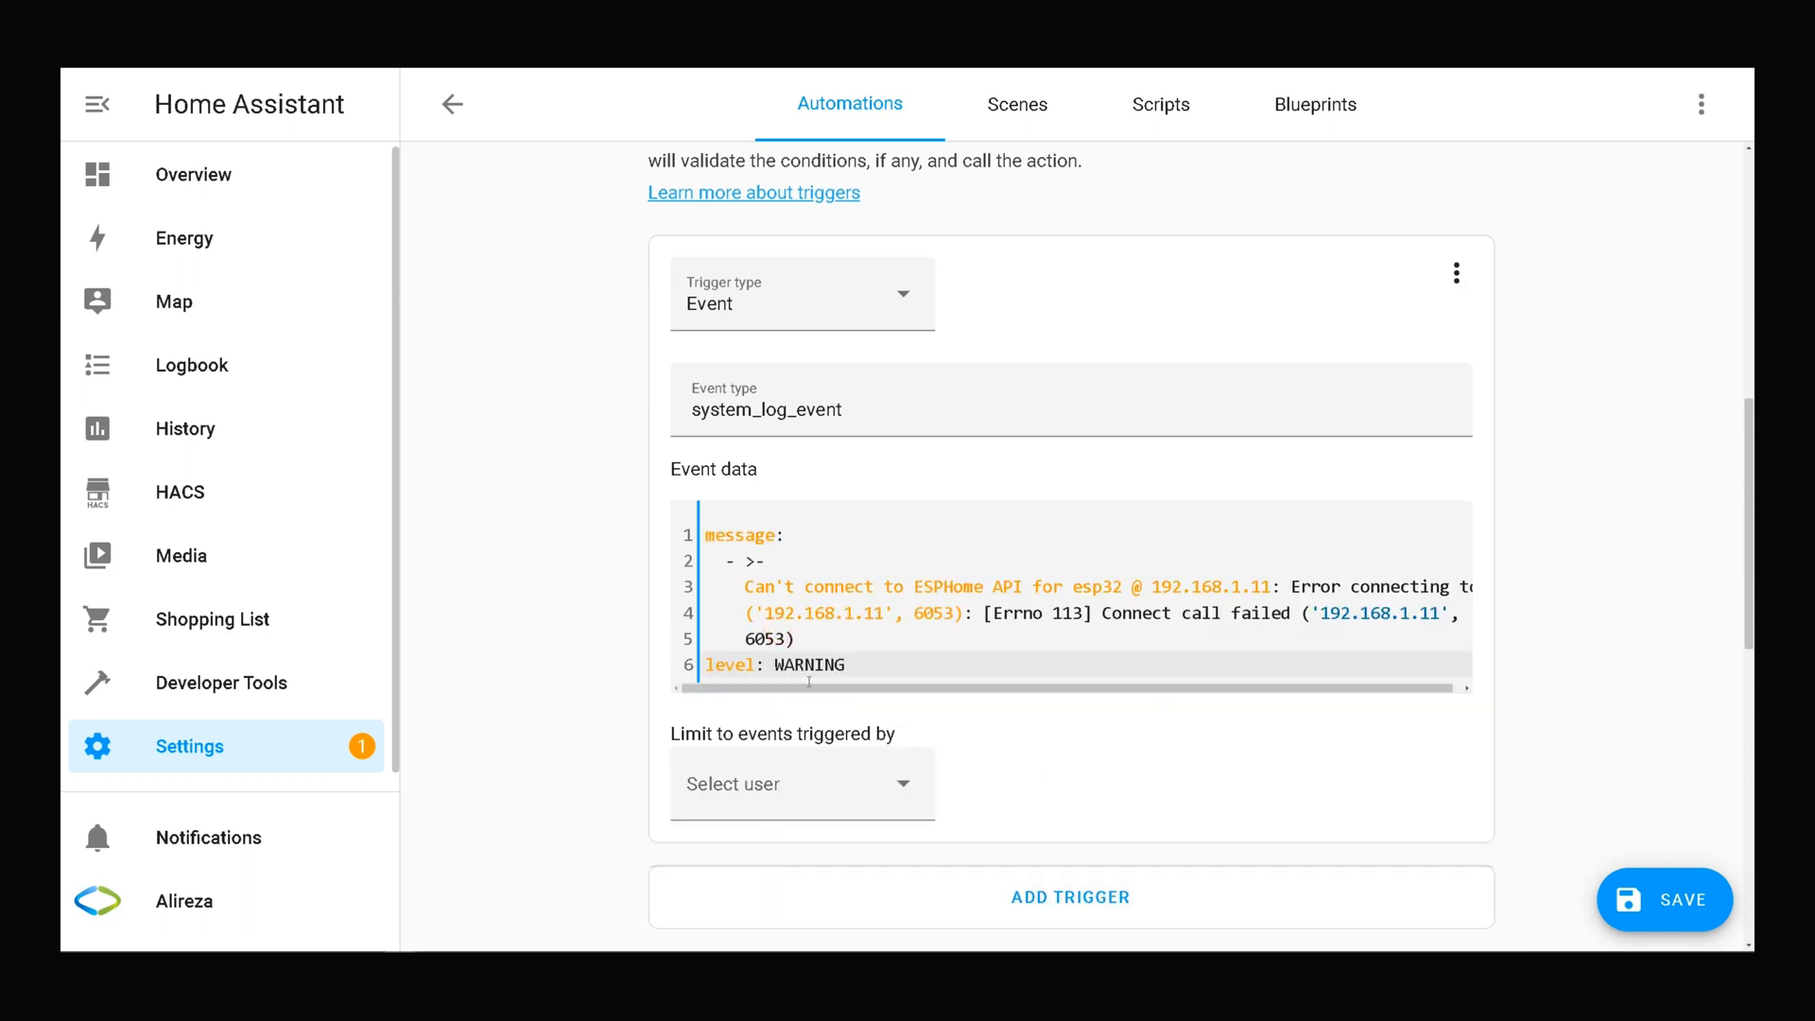
# - Add an action that turns on NSPanel, then return to the automations list
pyautogui.click(844, 665)
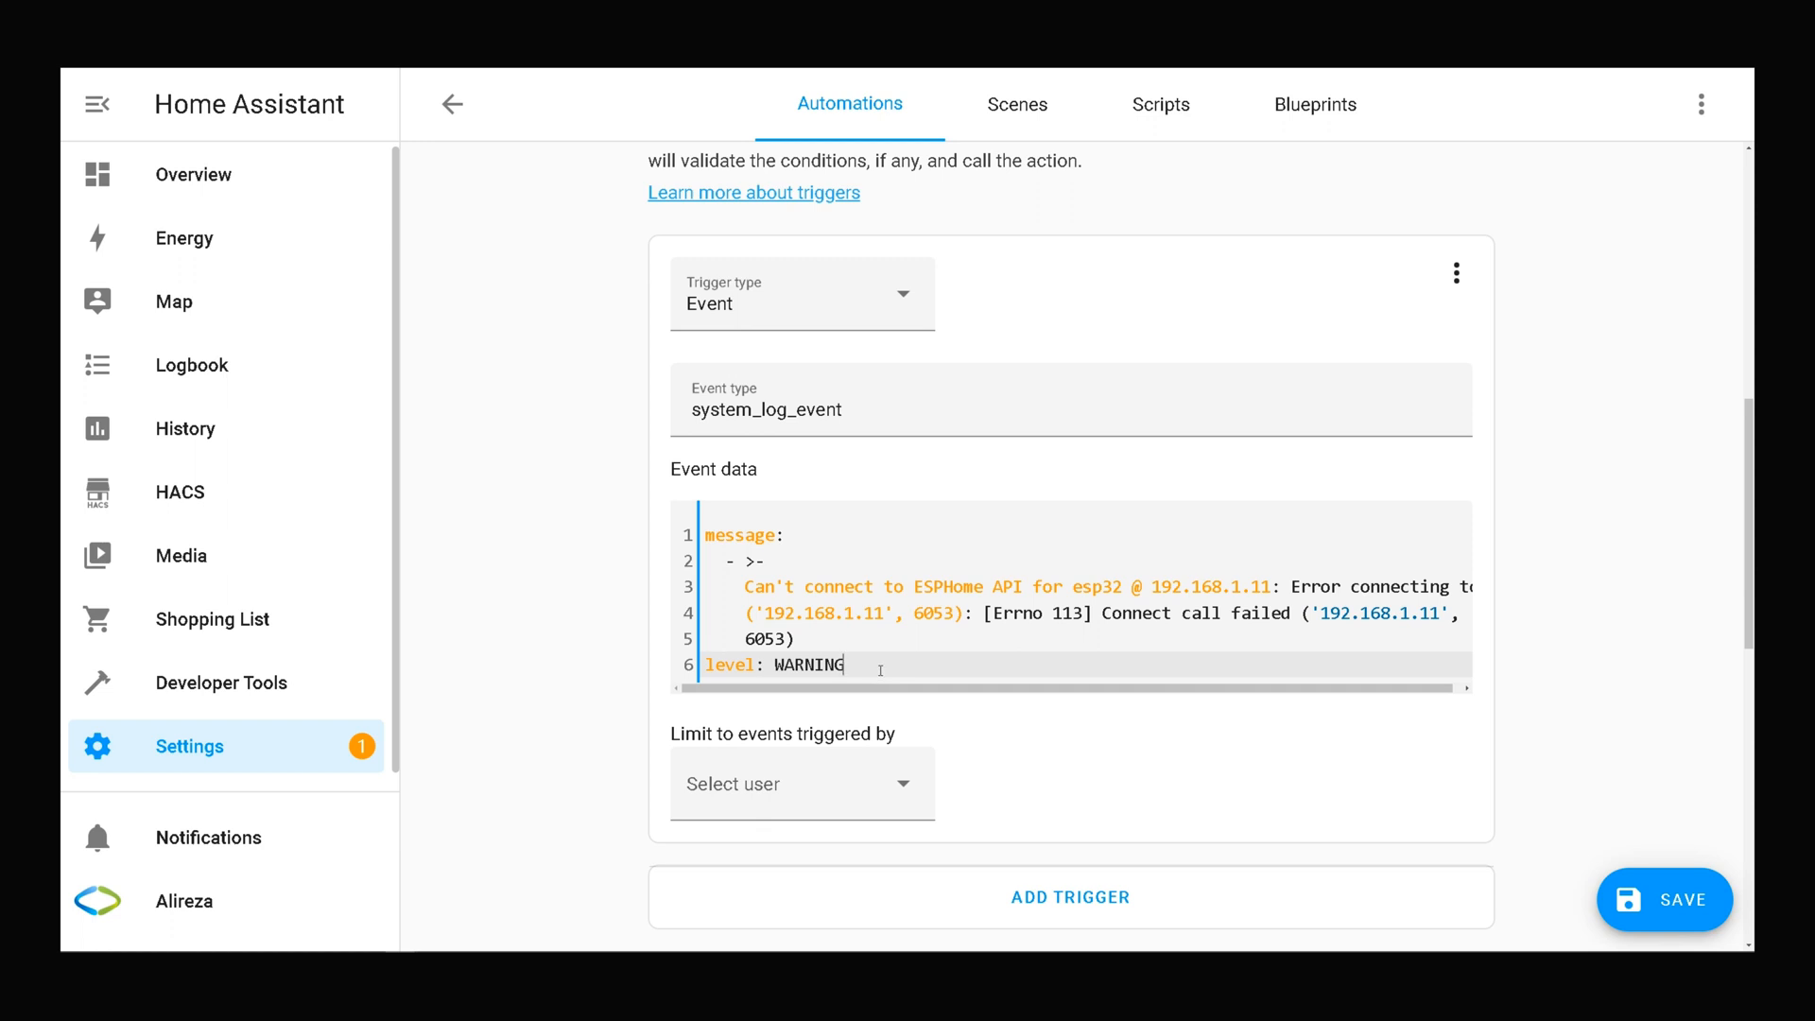
pyautogui.moveTo(1454, 805)
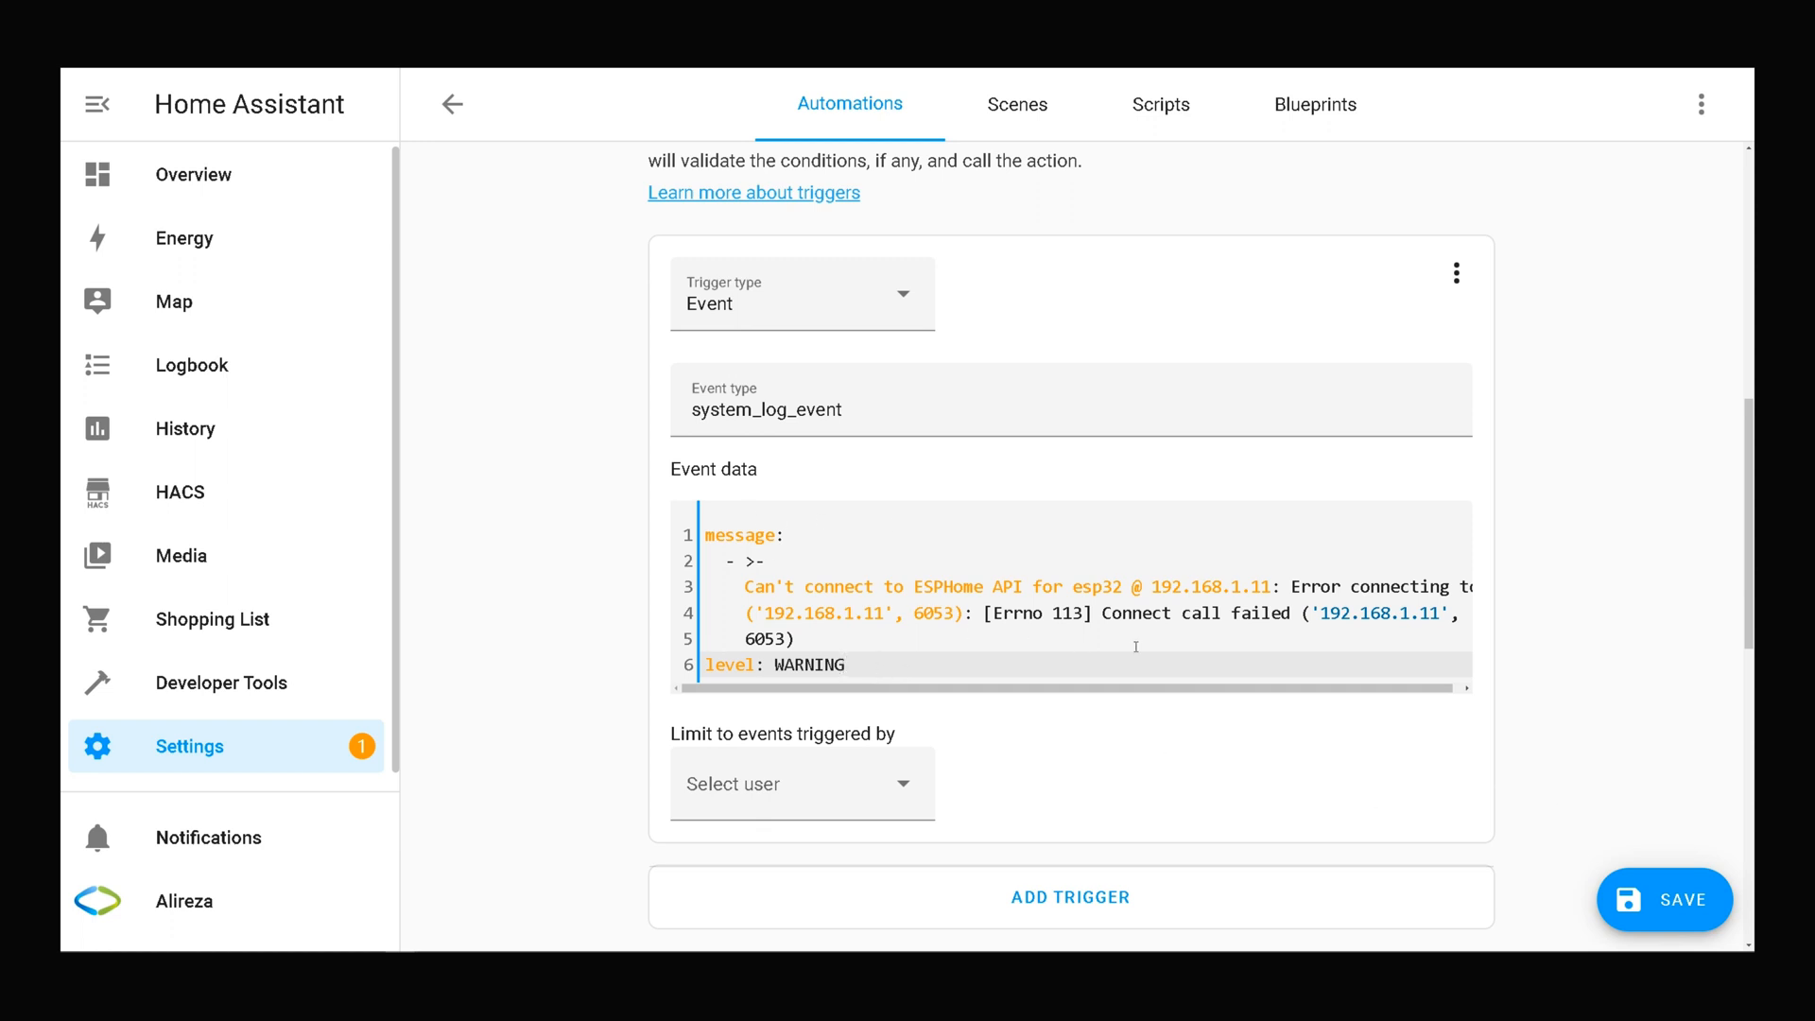
pyautogui.scroll(-3)
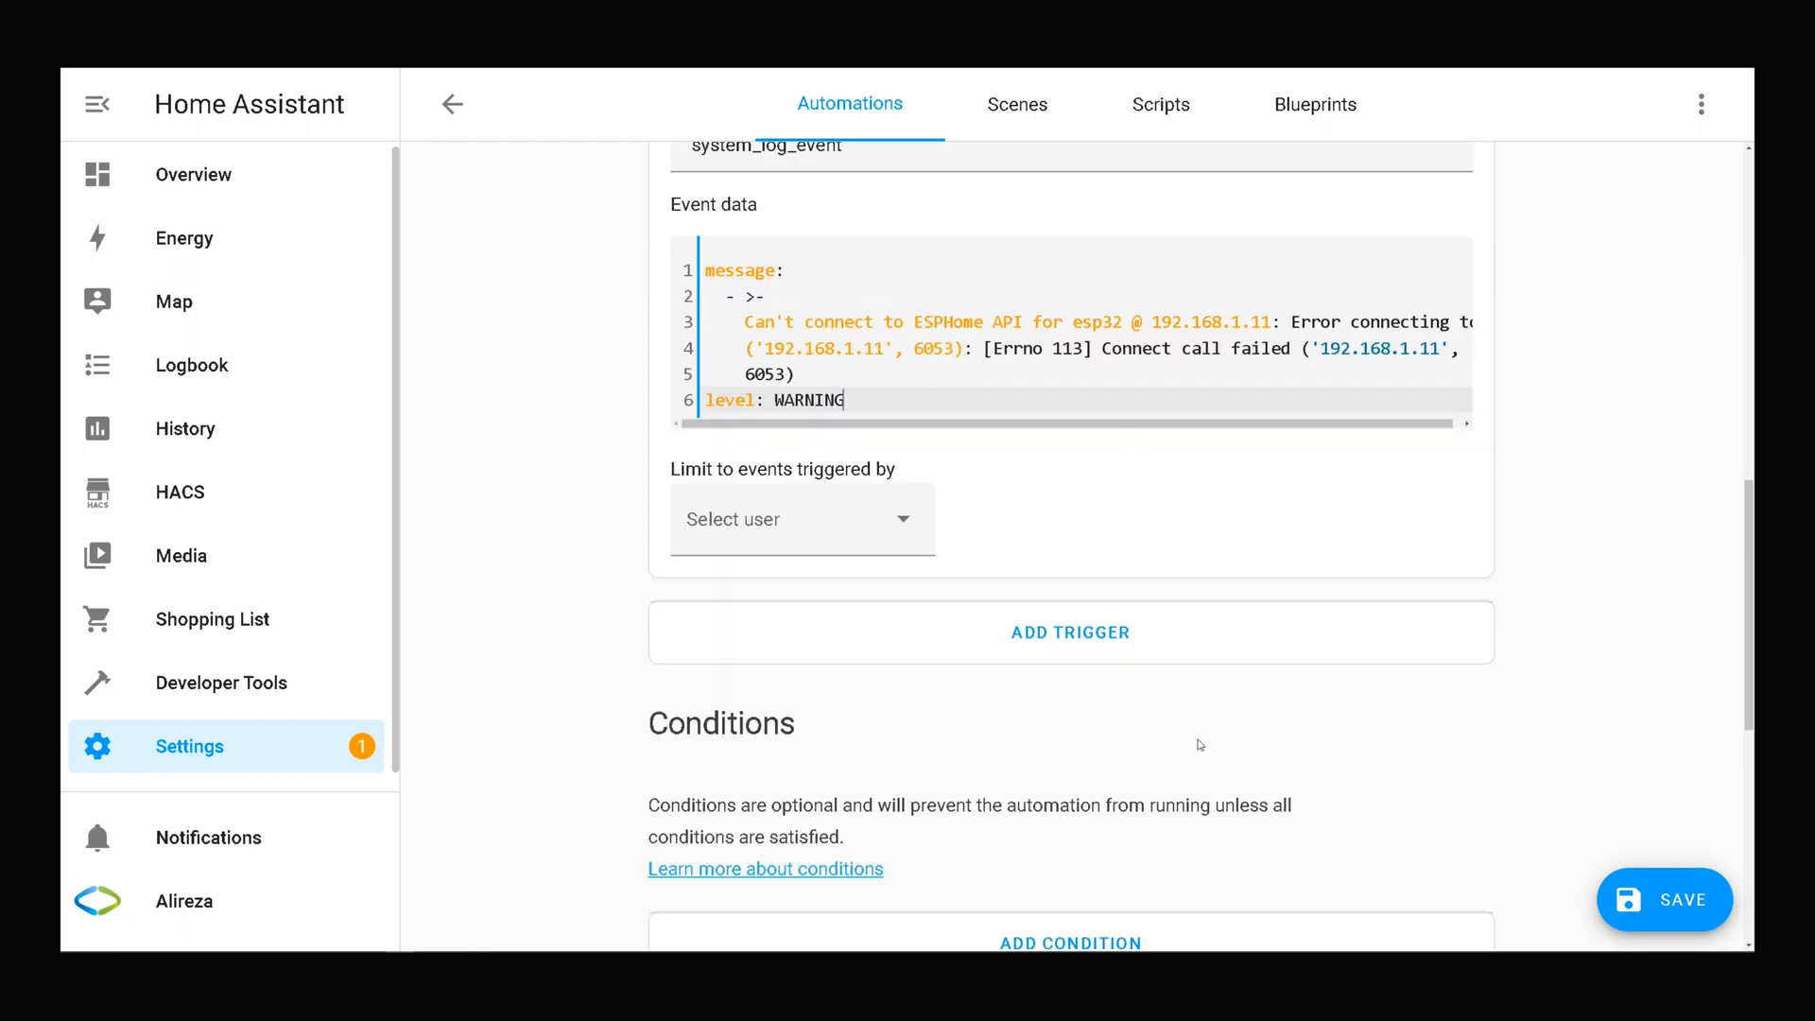
pyautogui.scroll(-3)
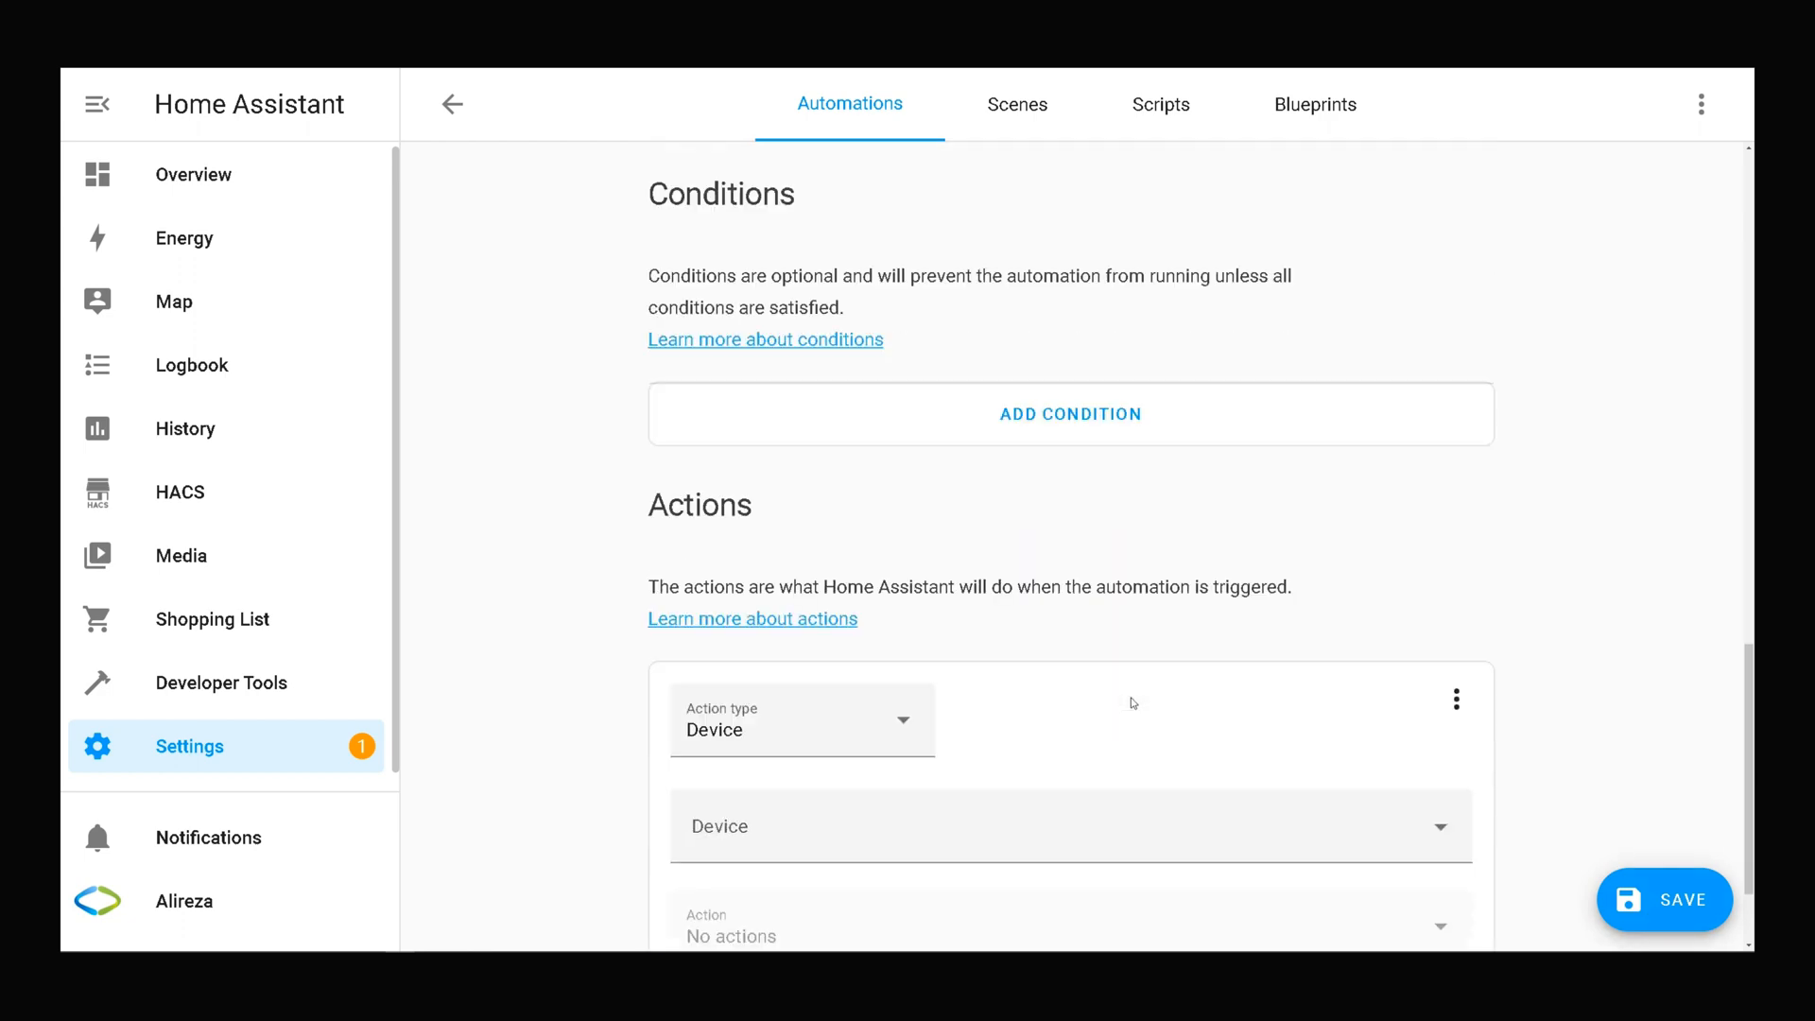
pyautogui.scroll(-3)
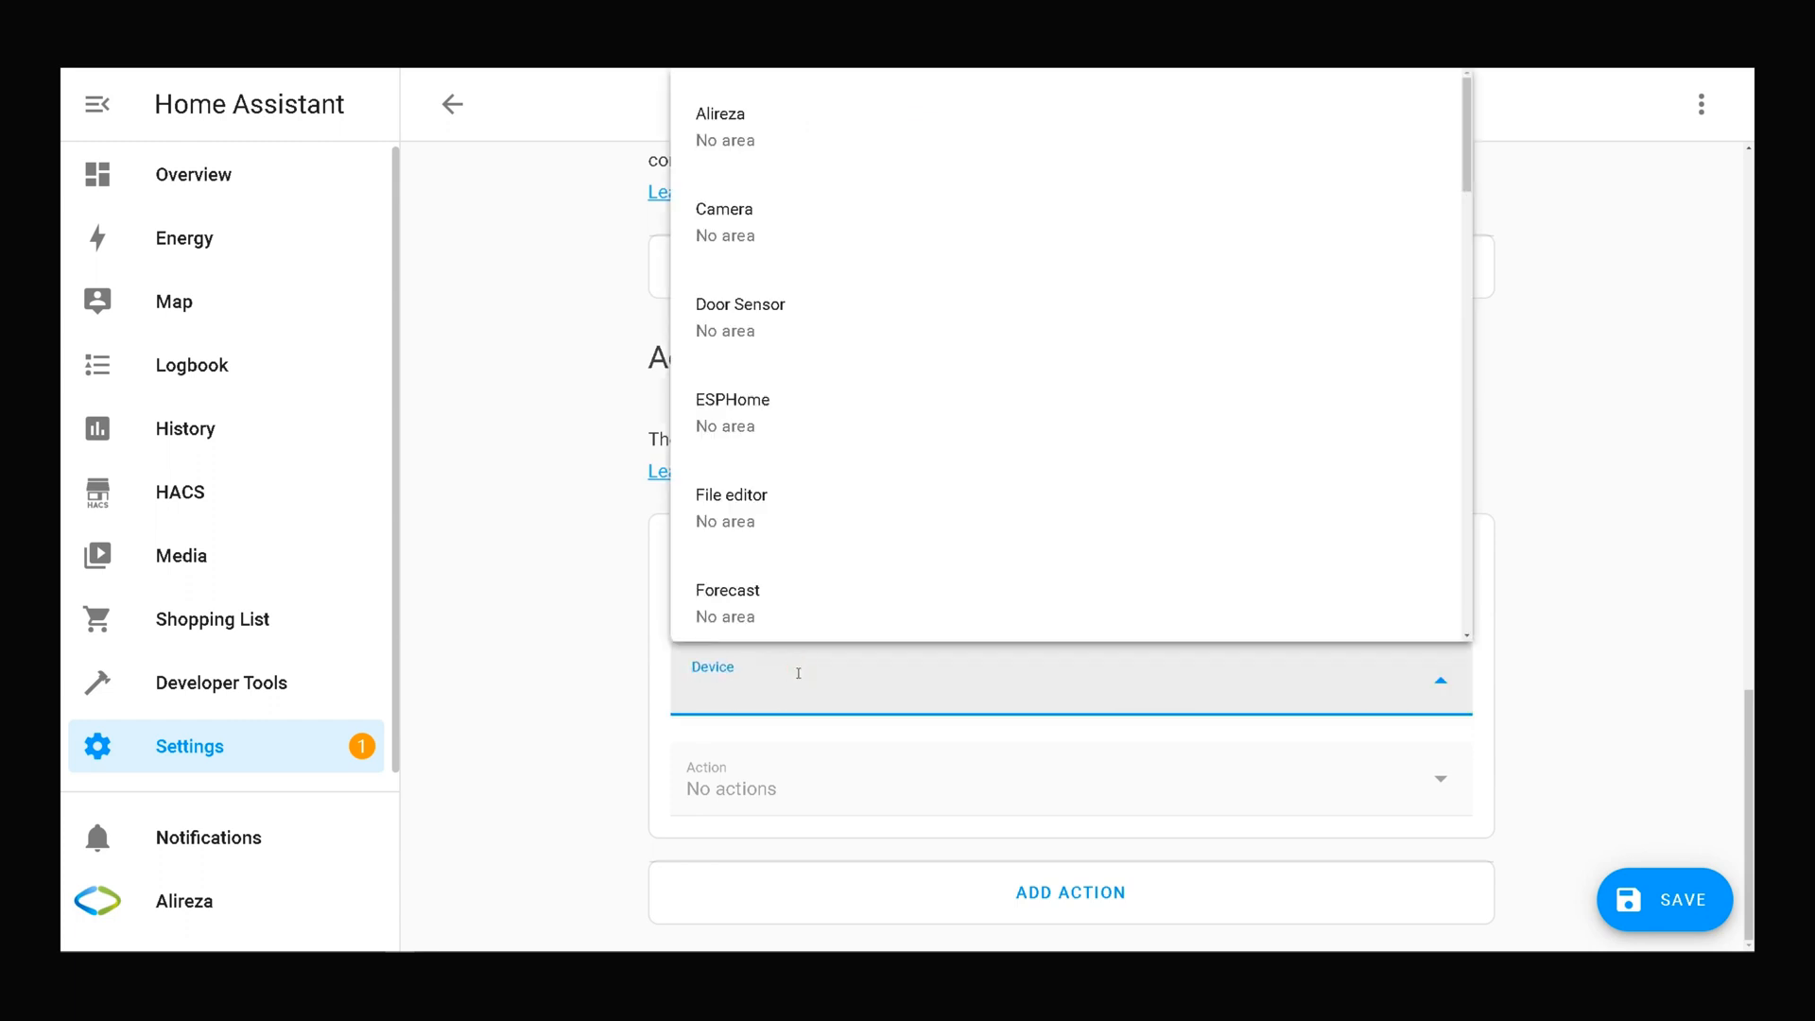
pyautogui.write('ns')
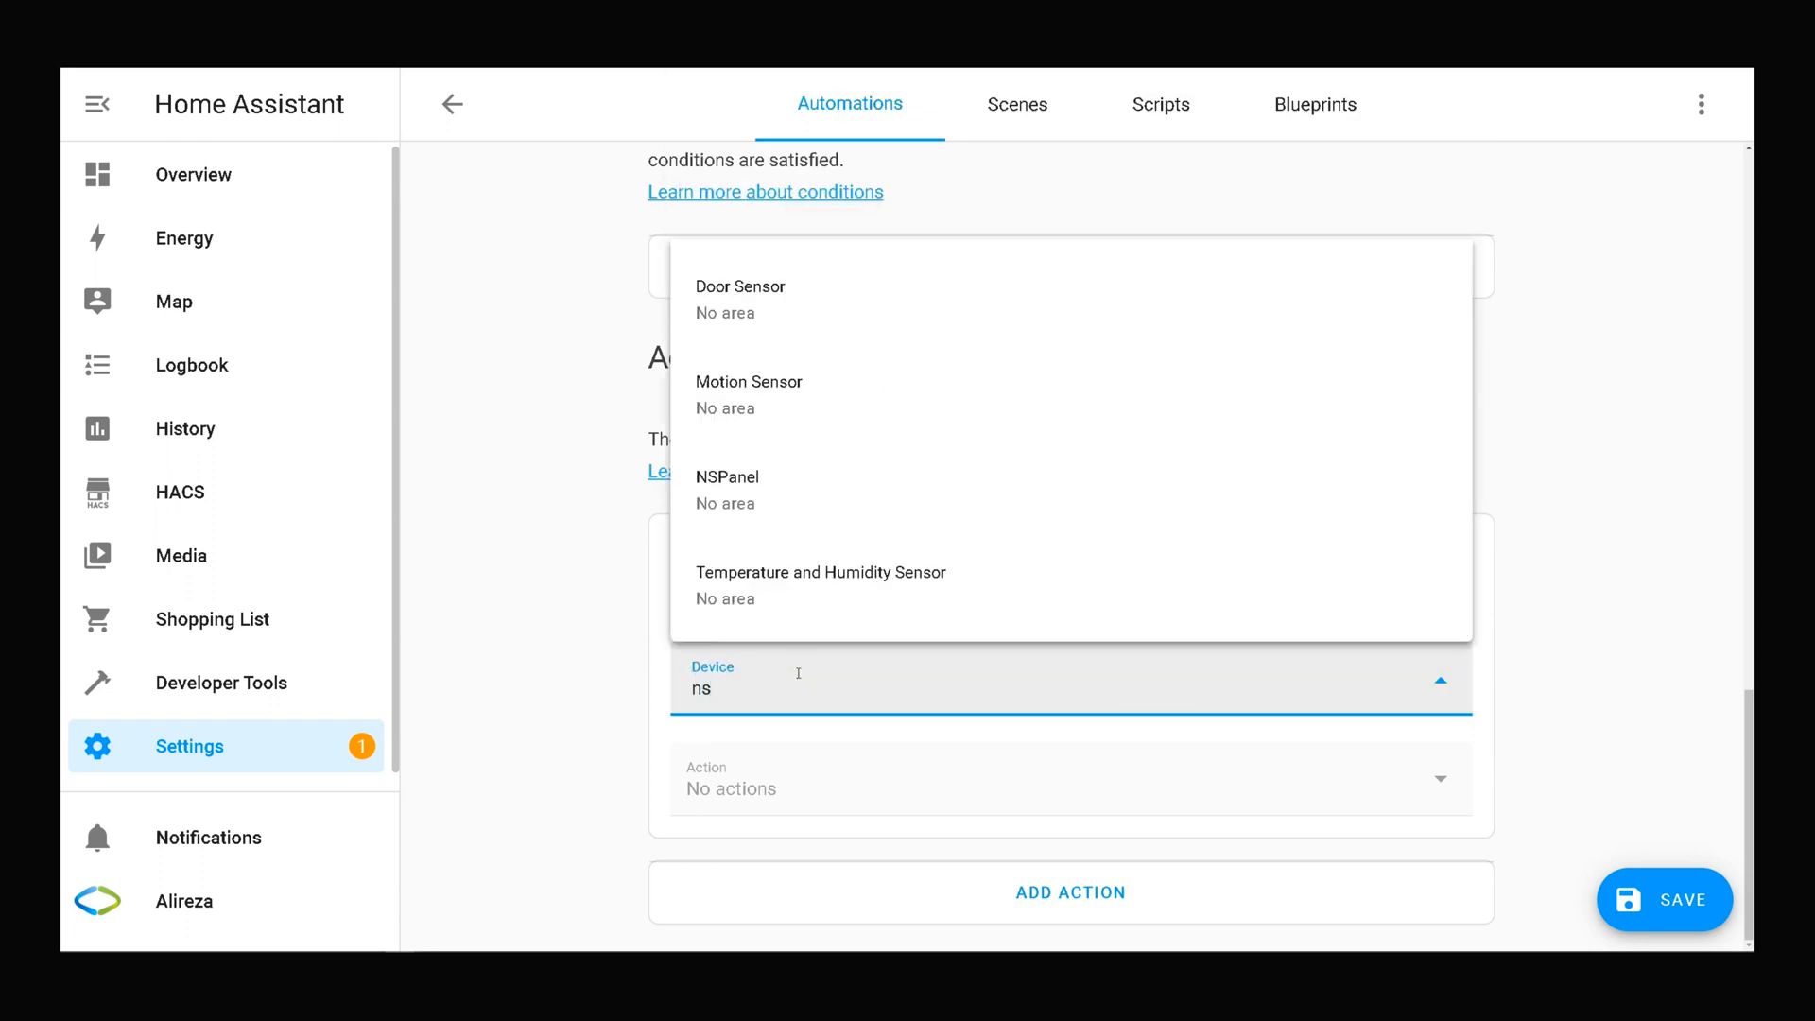
pyautogui.click(728, 476)
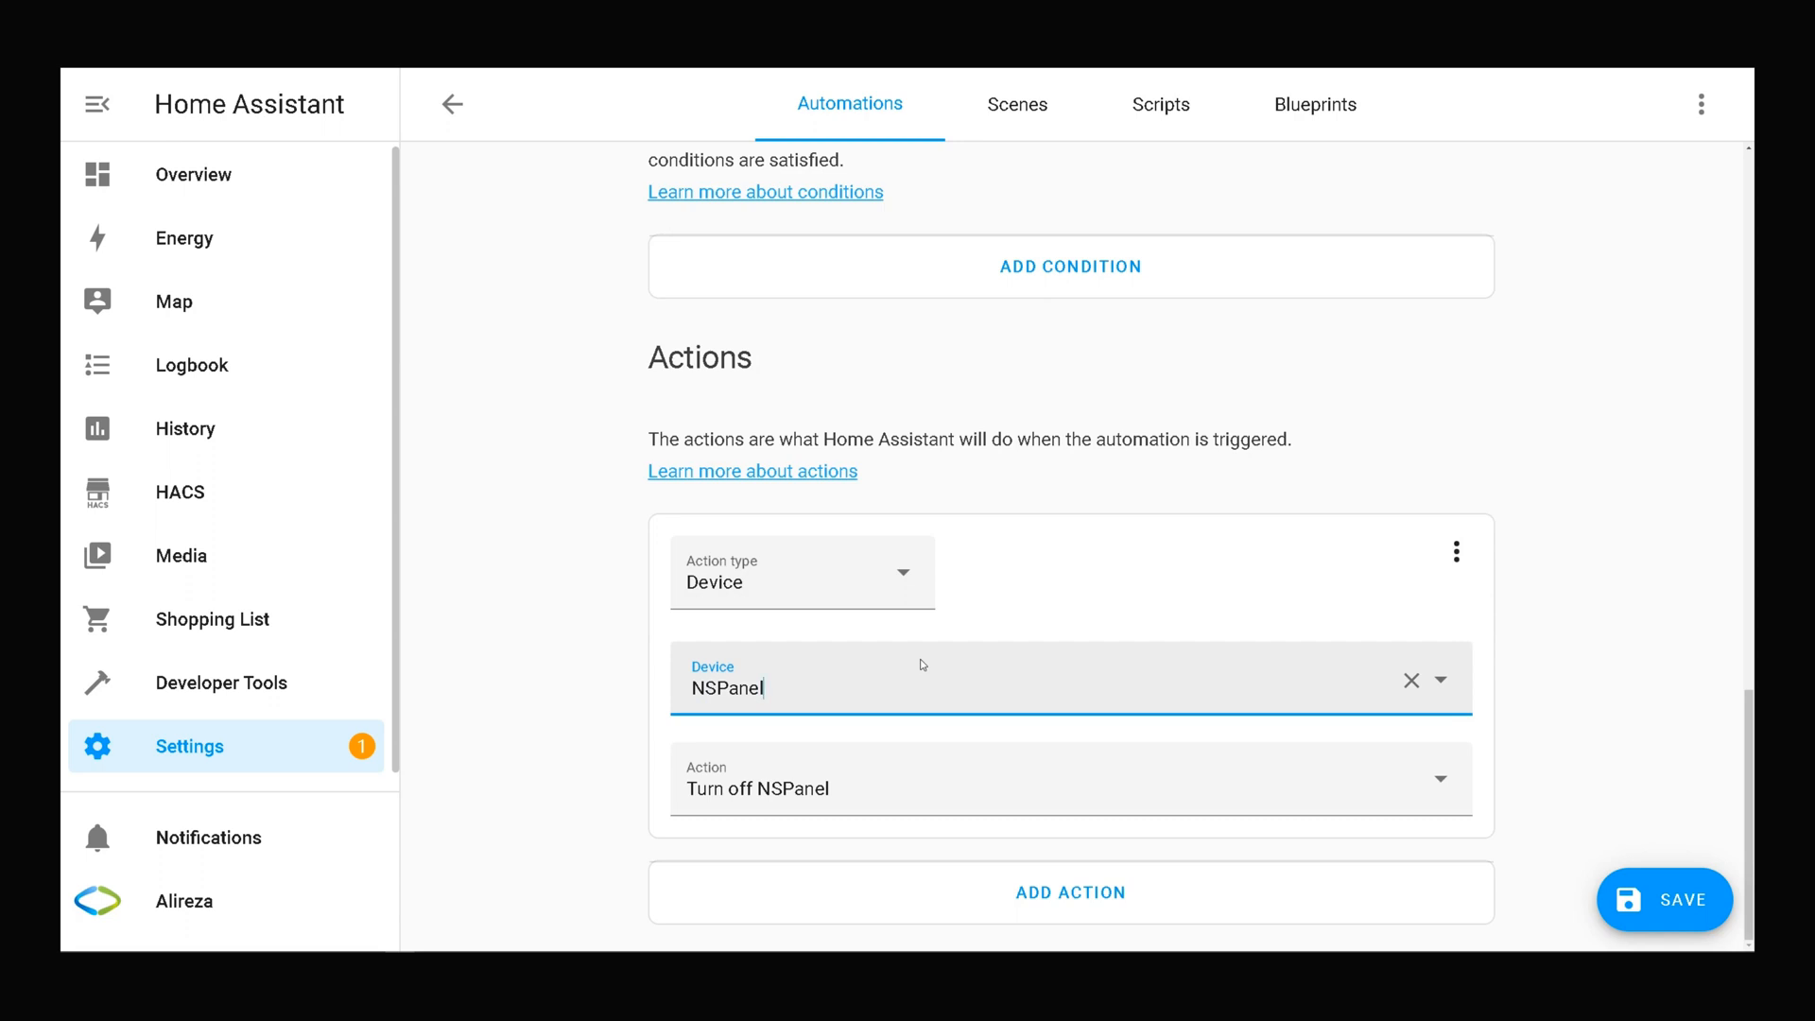
pyautogui.moveTo(876, 781)
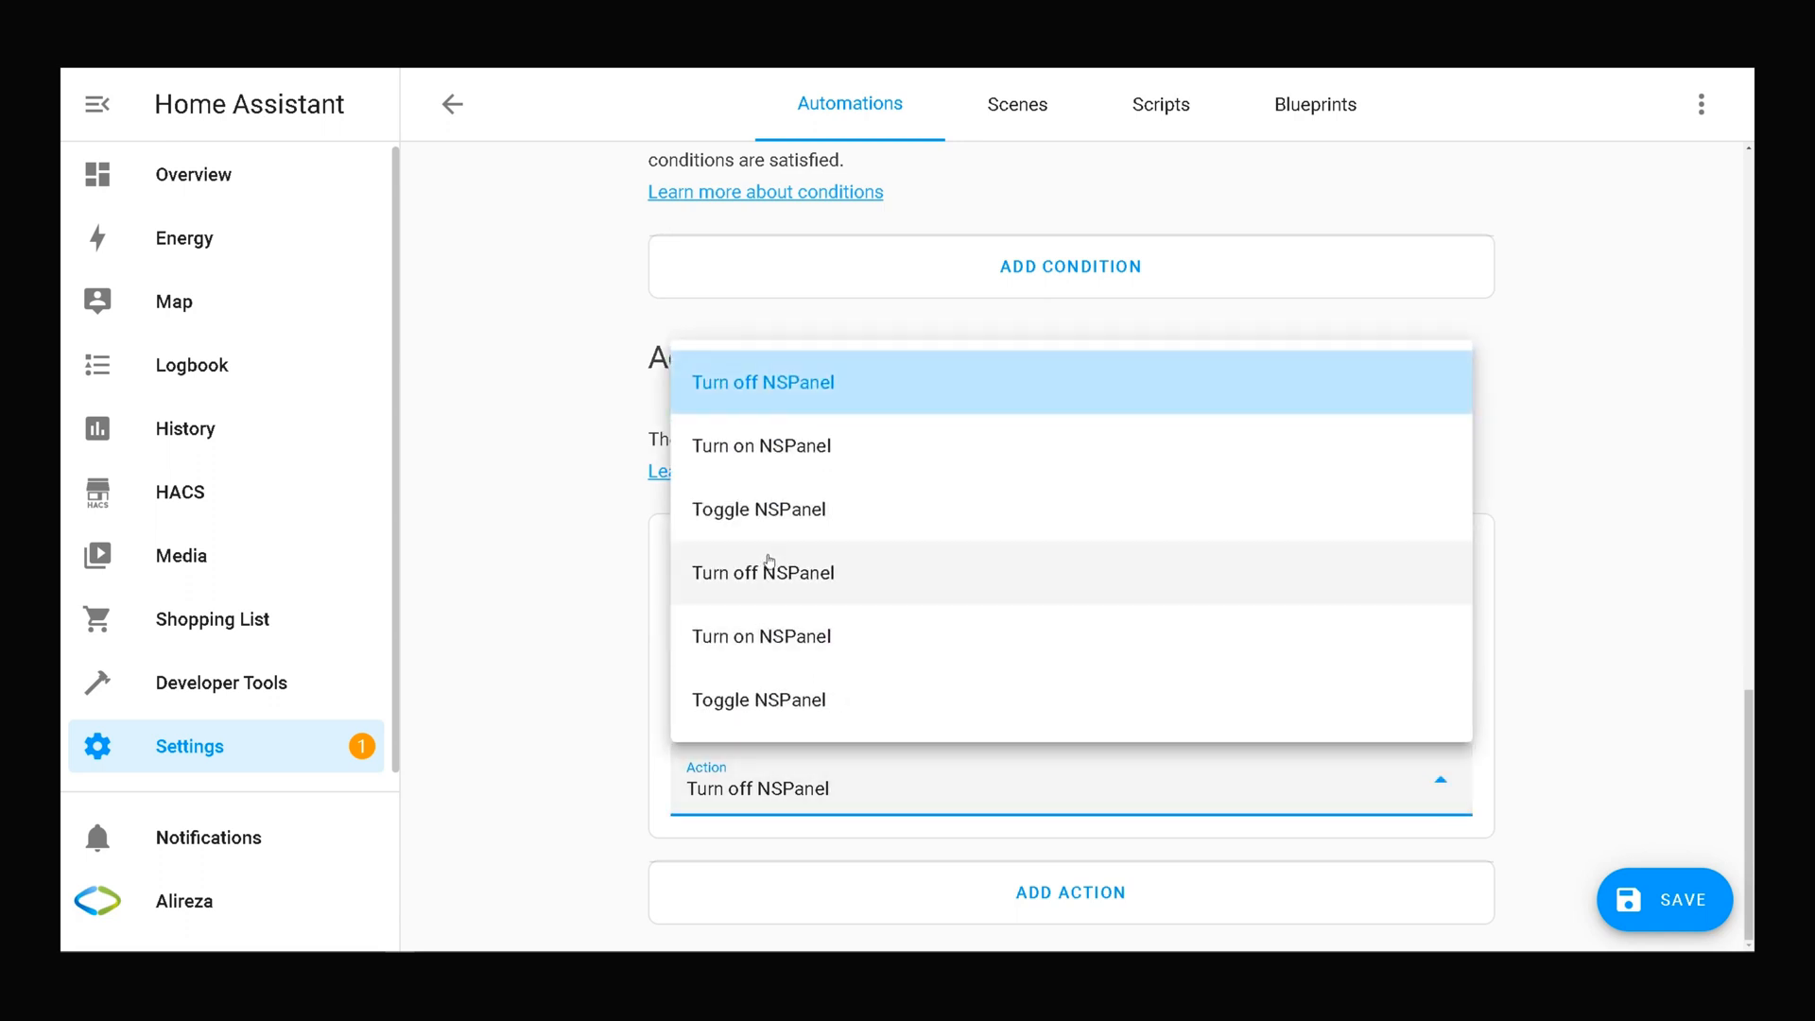
pyautogui.click(761, 635)
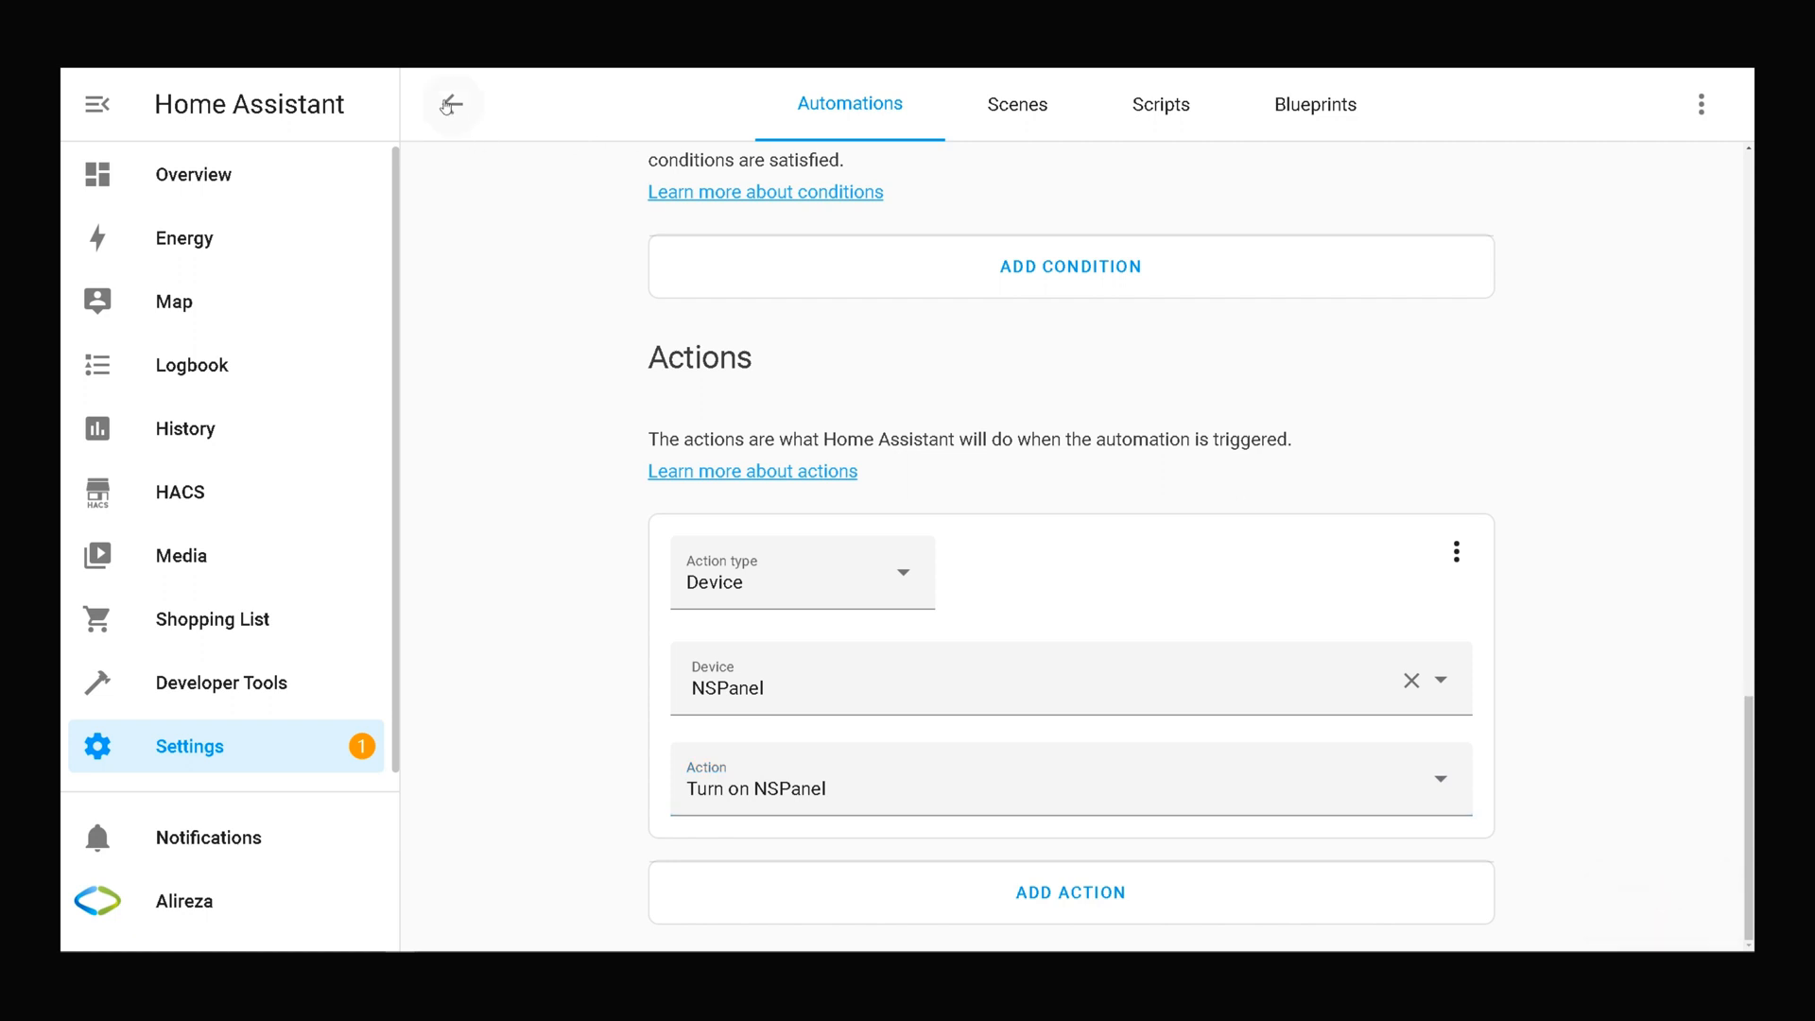
pyautogui.click(451, 104)
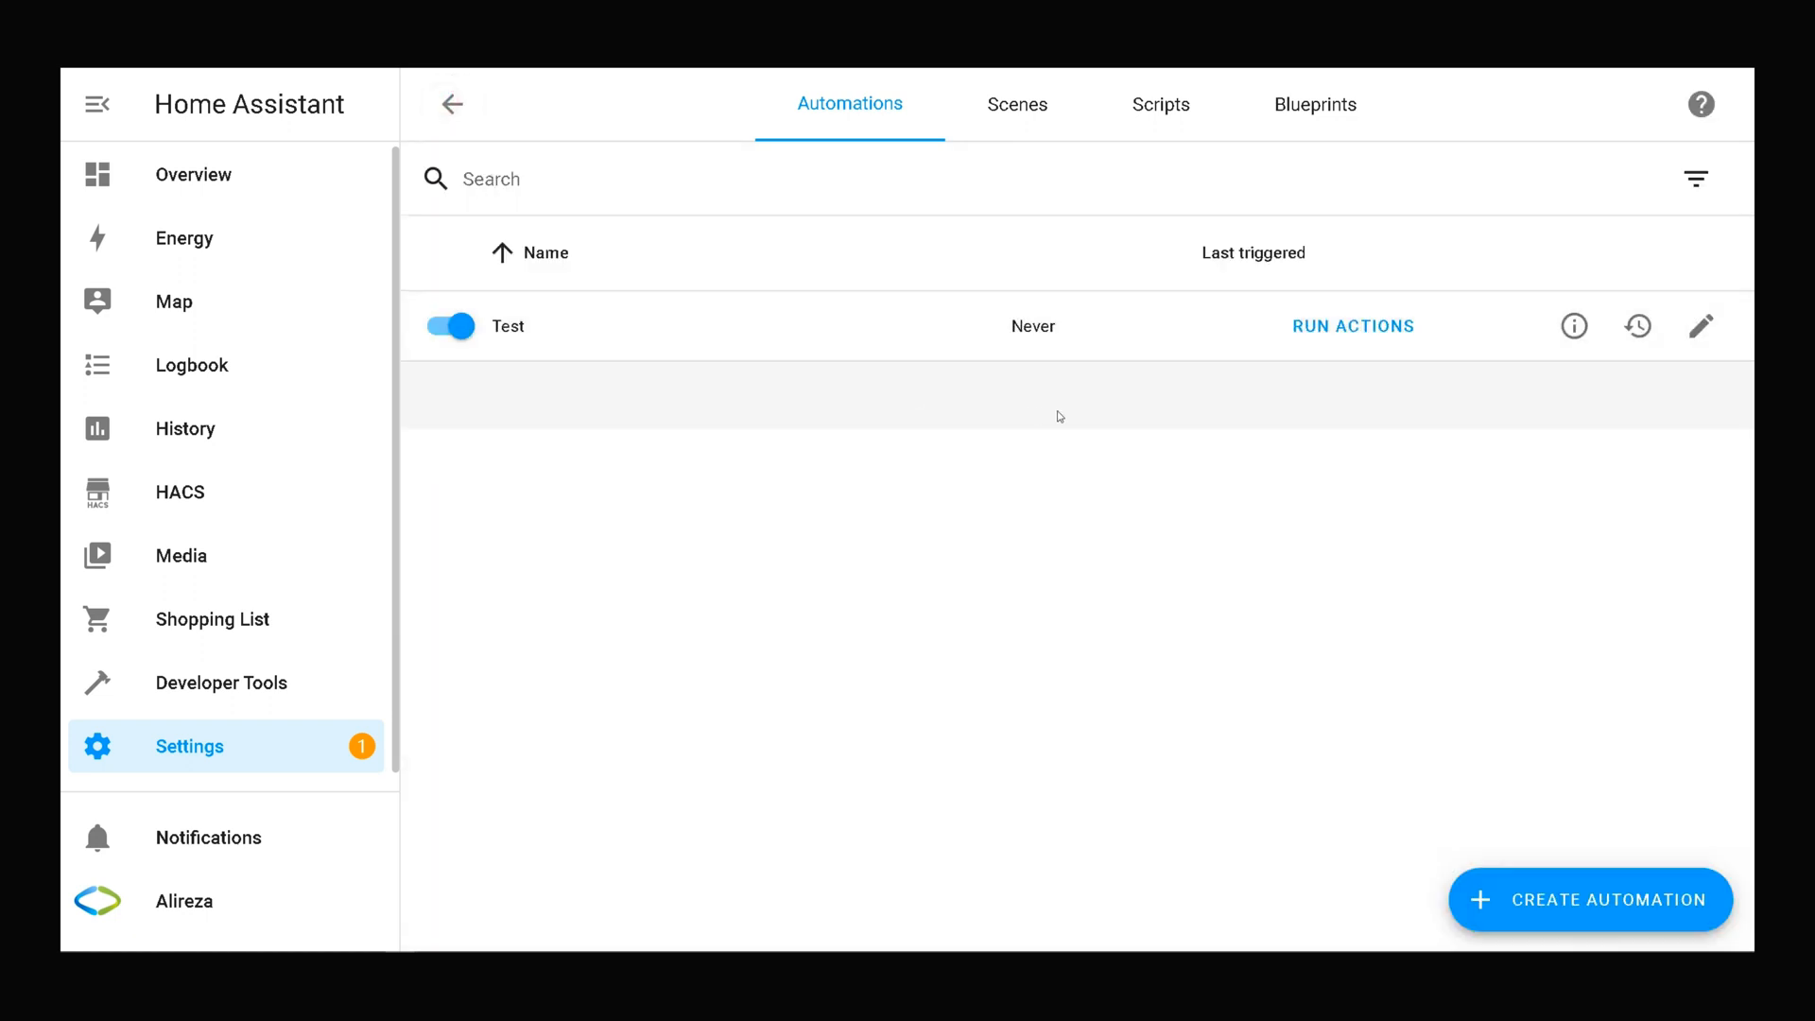
pyautogui.moveTo(527, 344)
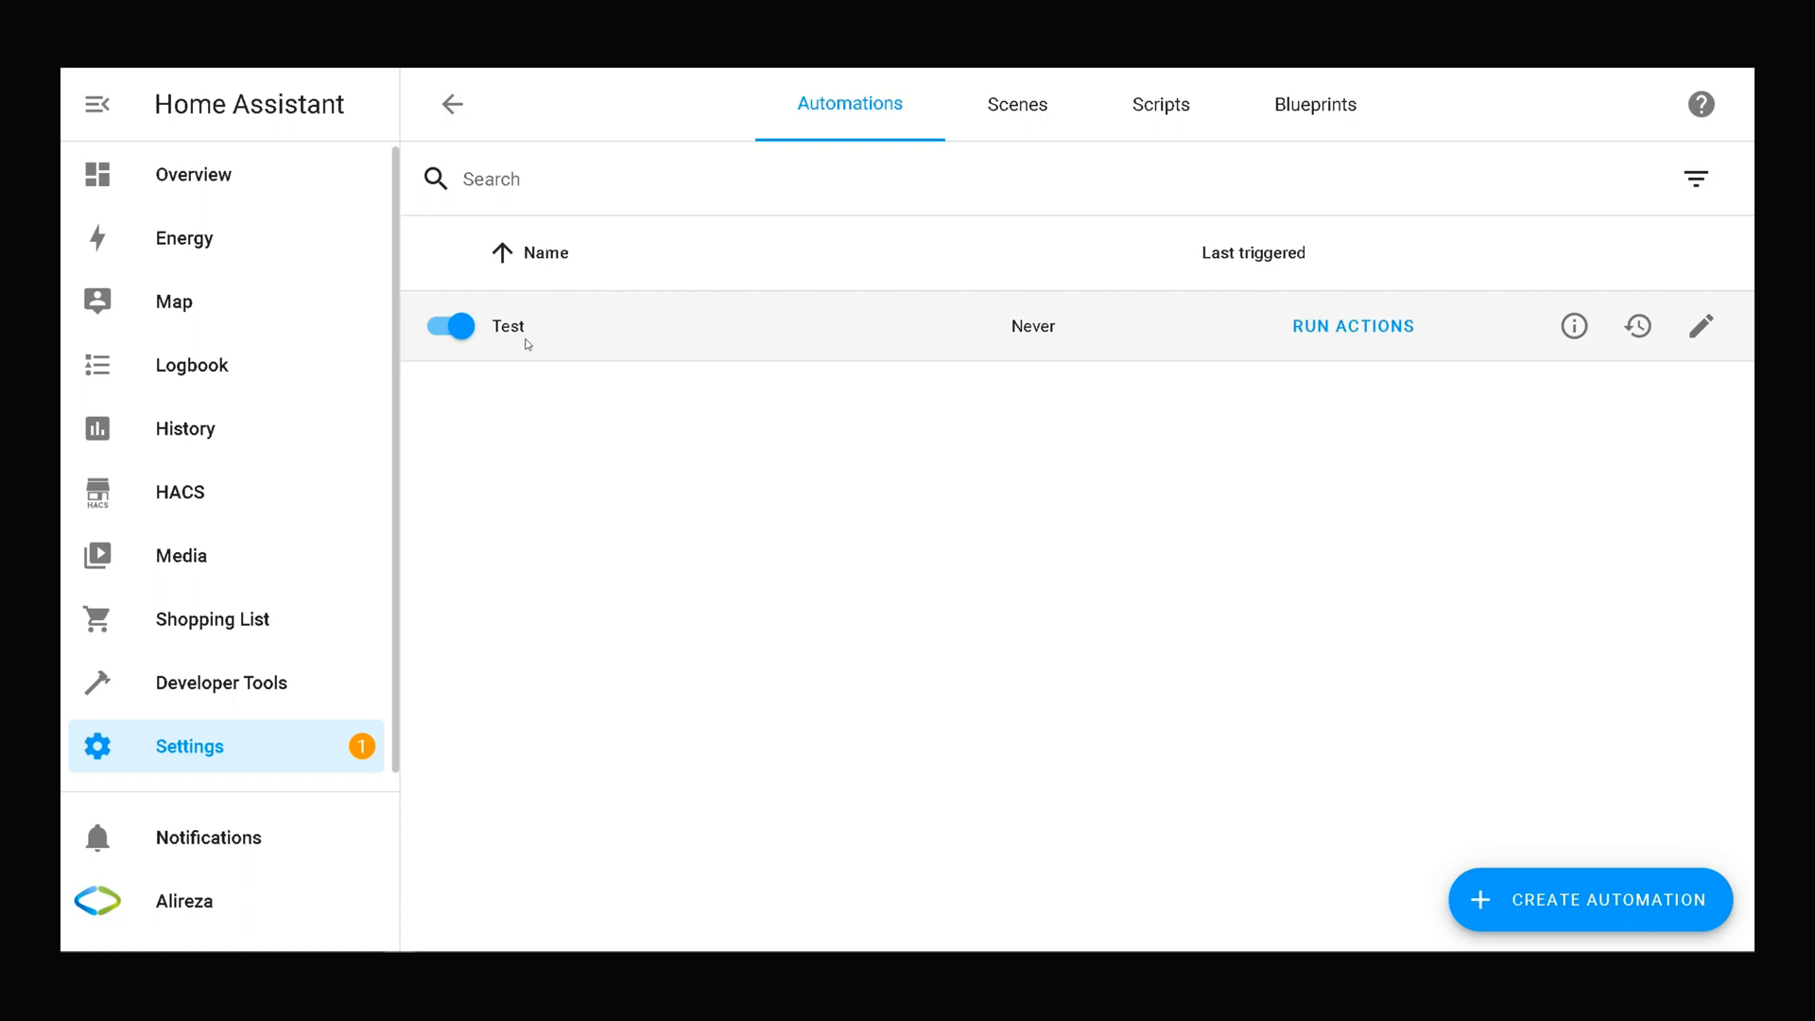
pyautogui.moveTo(1037, 354)
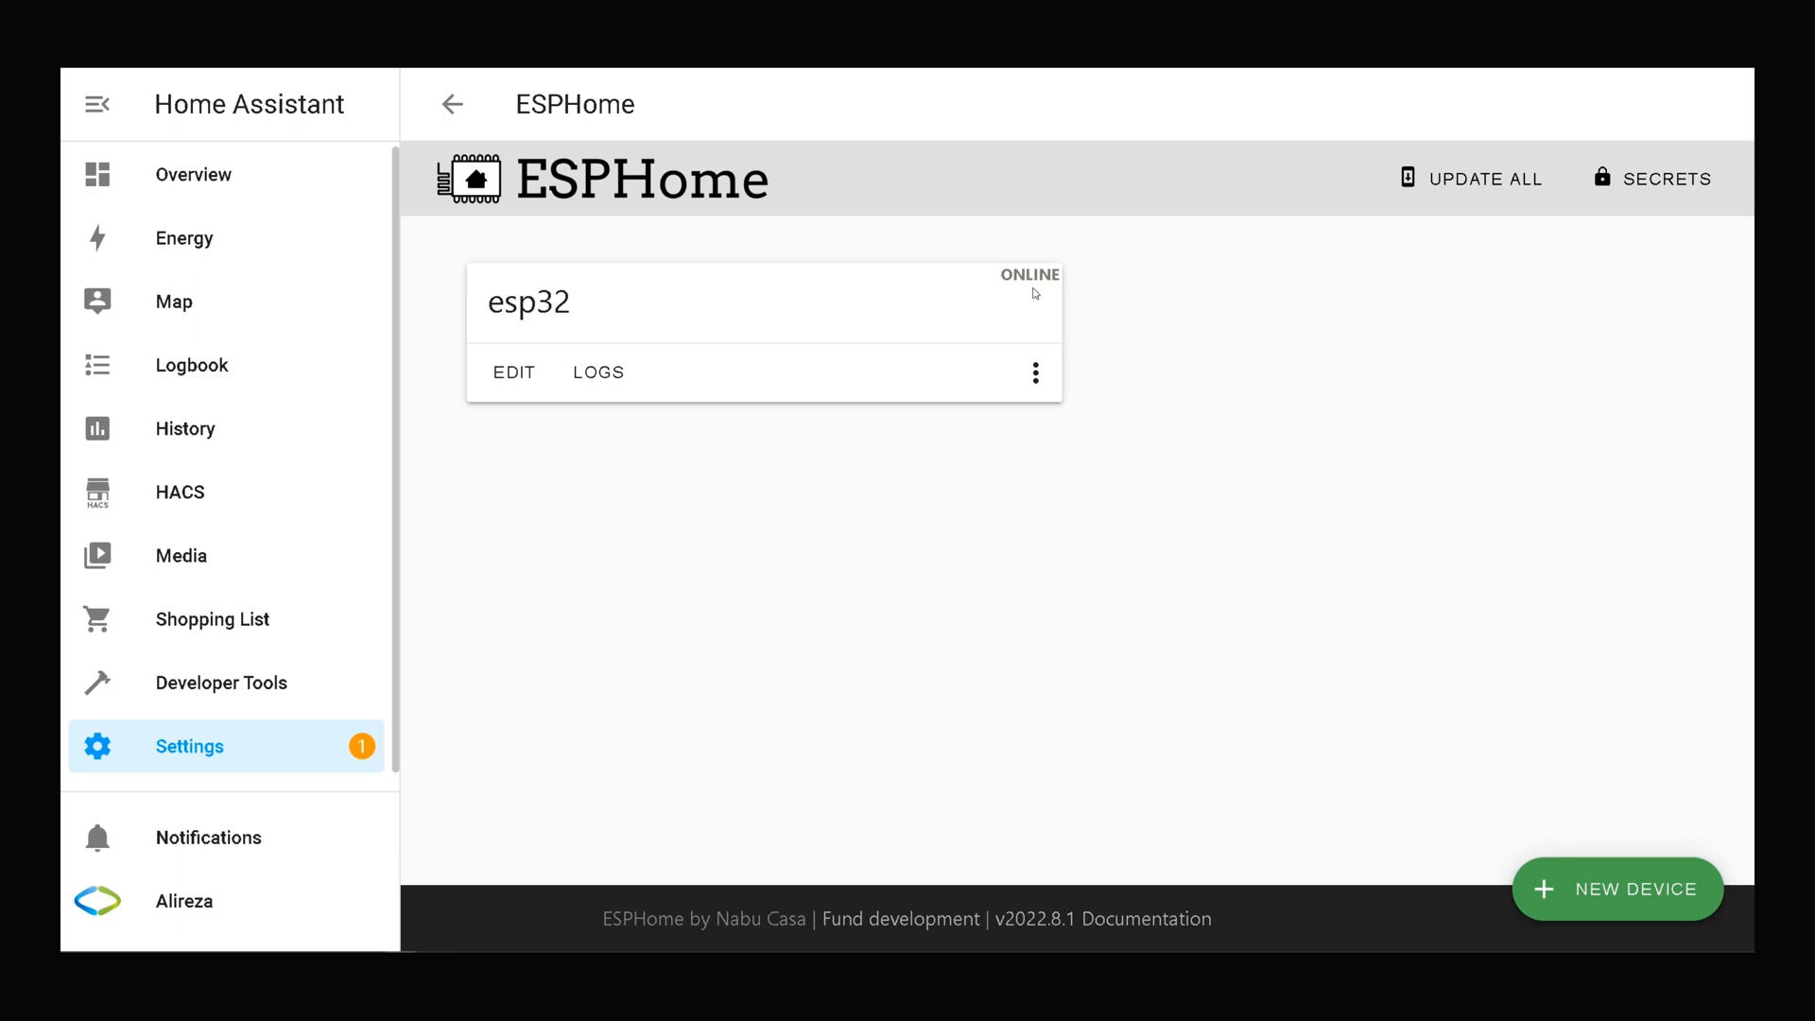
pyautogui.moveTo(672, 87)
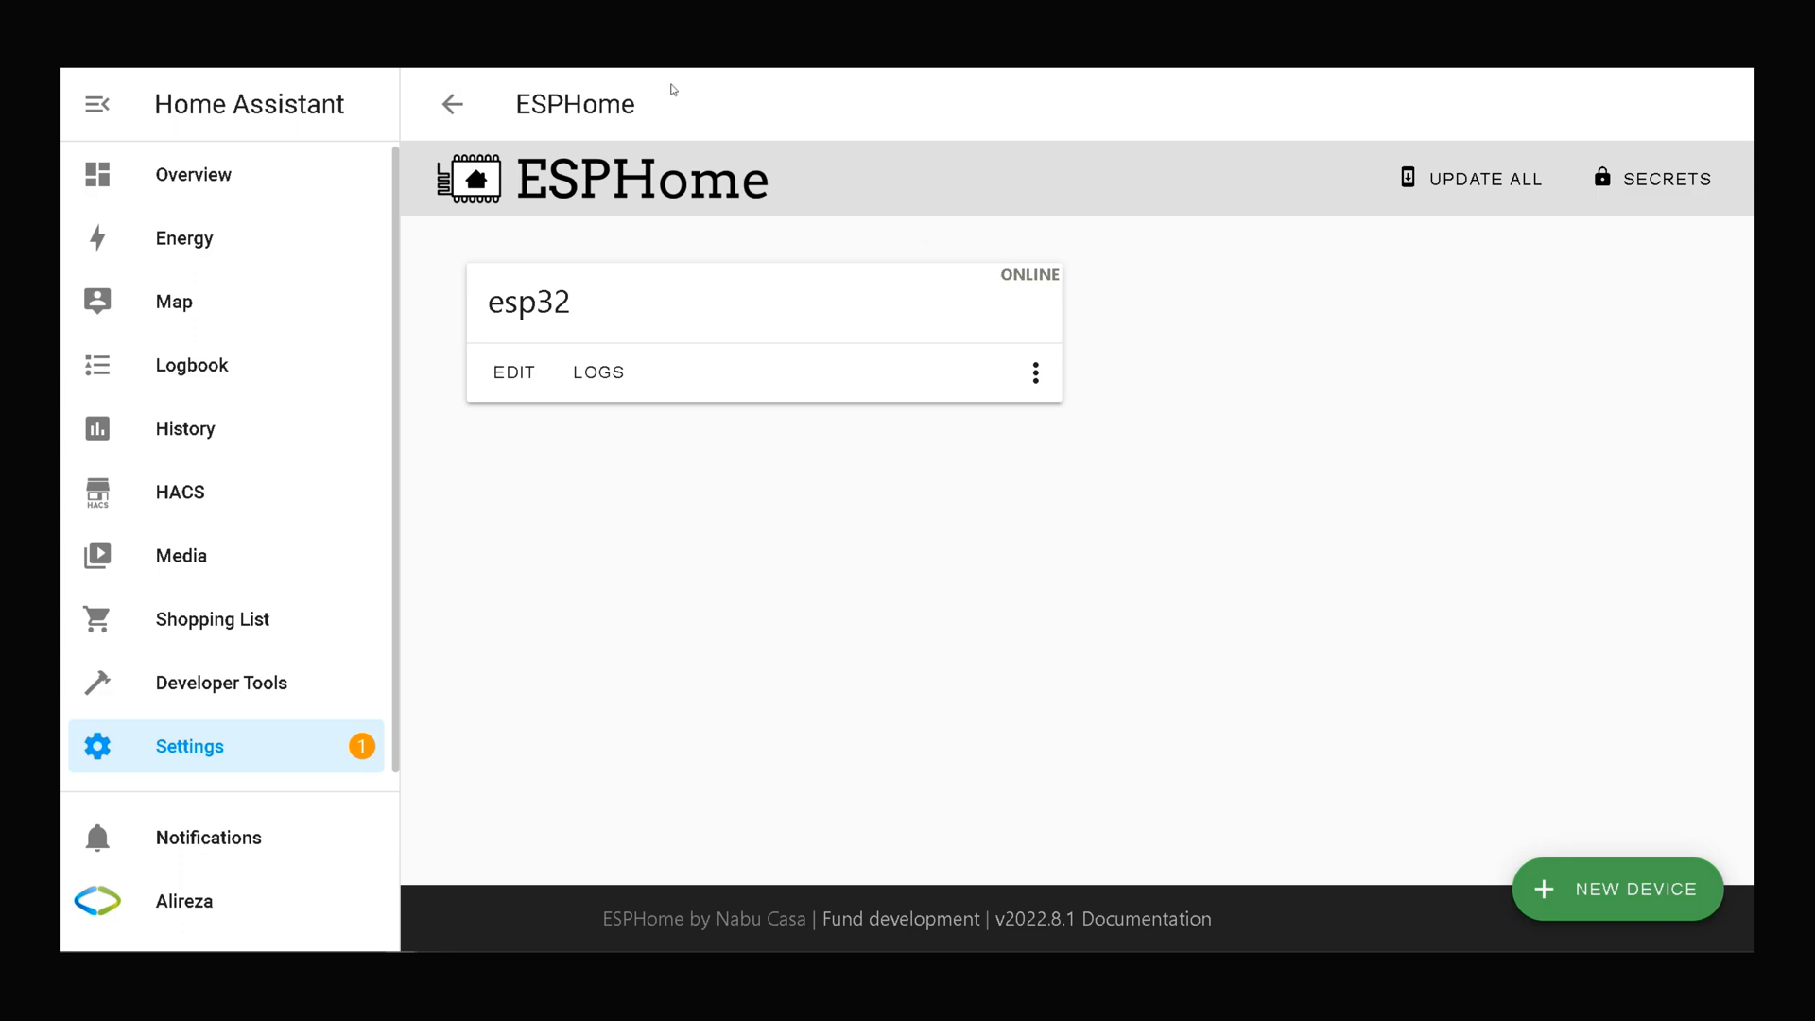
pyautogui.moveTo(1034, 298)
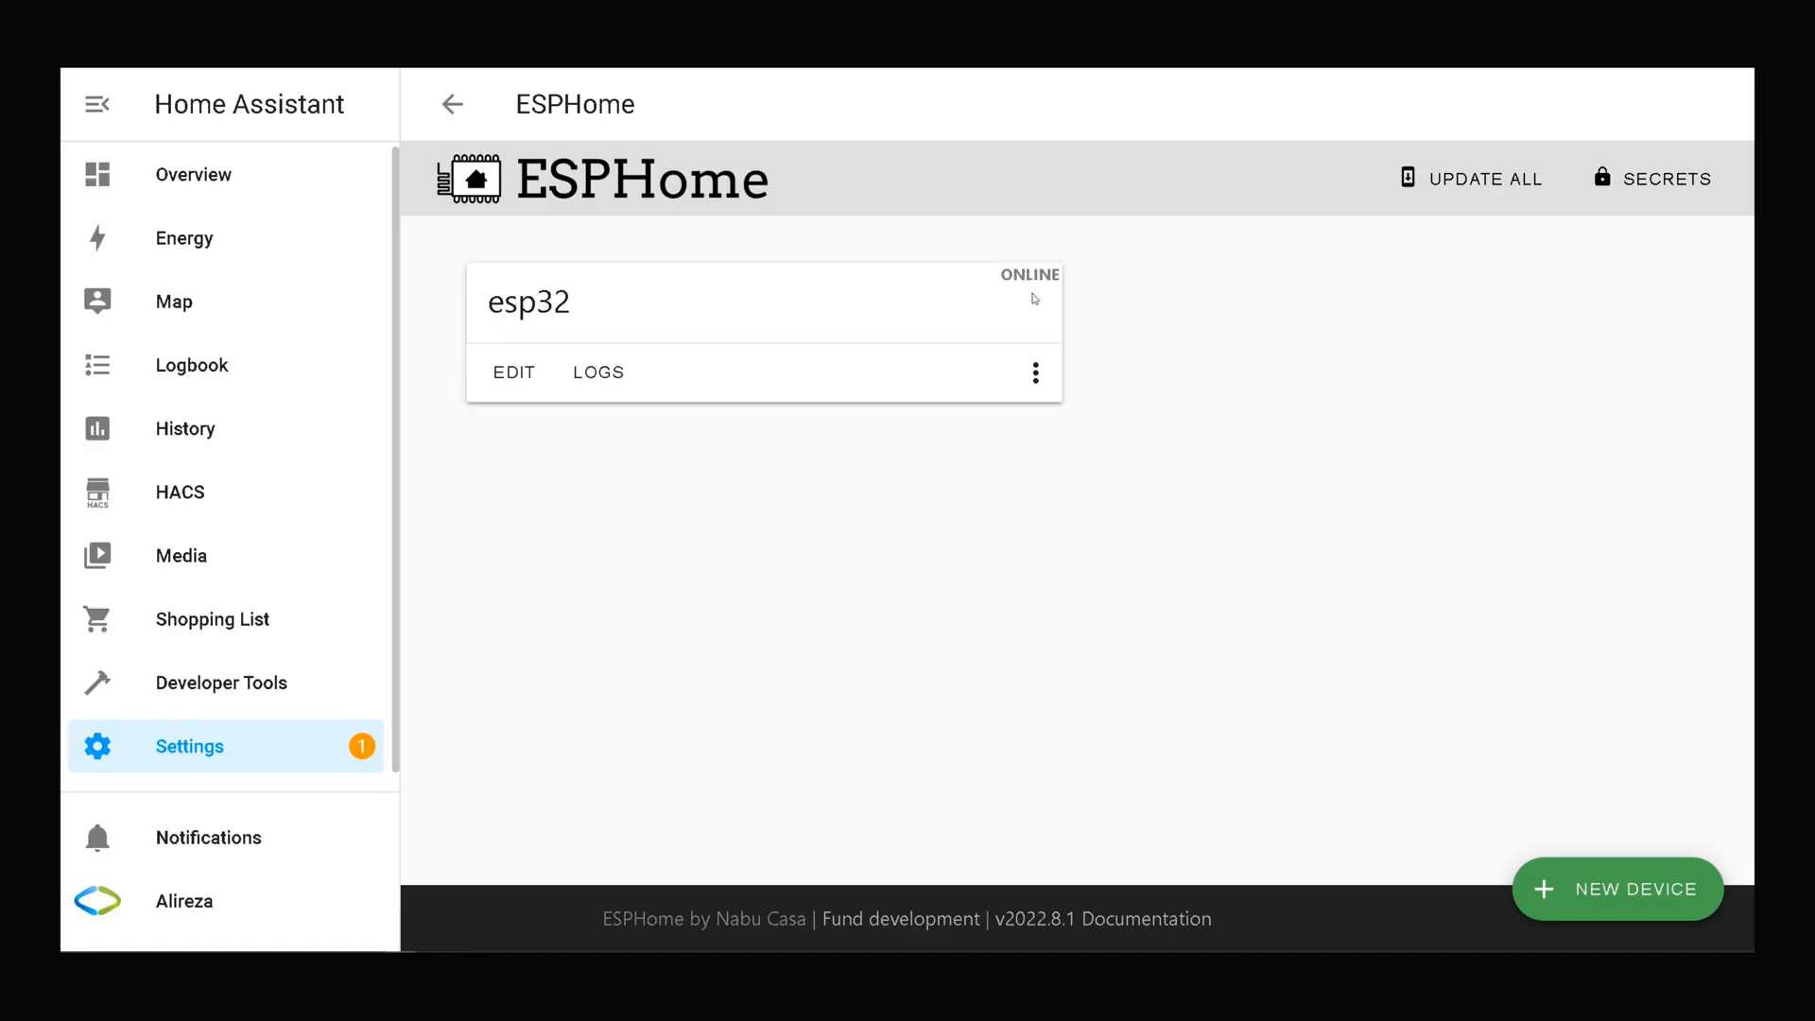
pyautogui.moveTo(1275, 295)
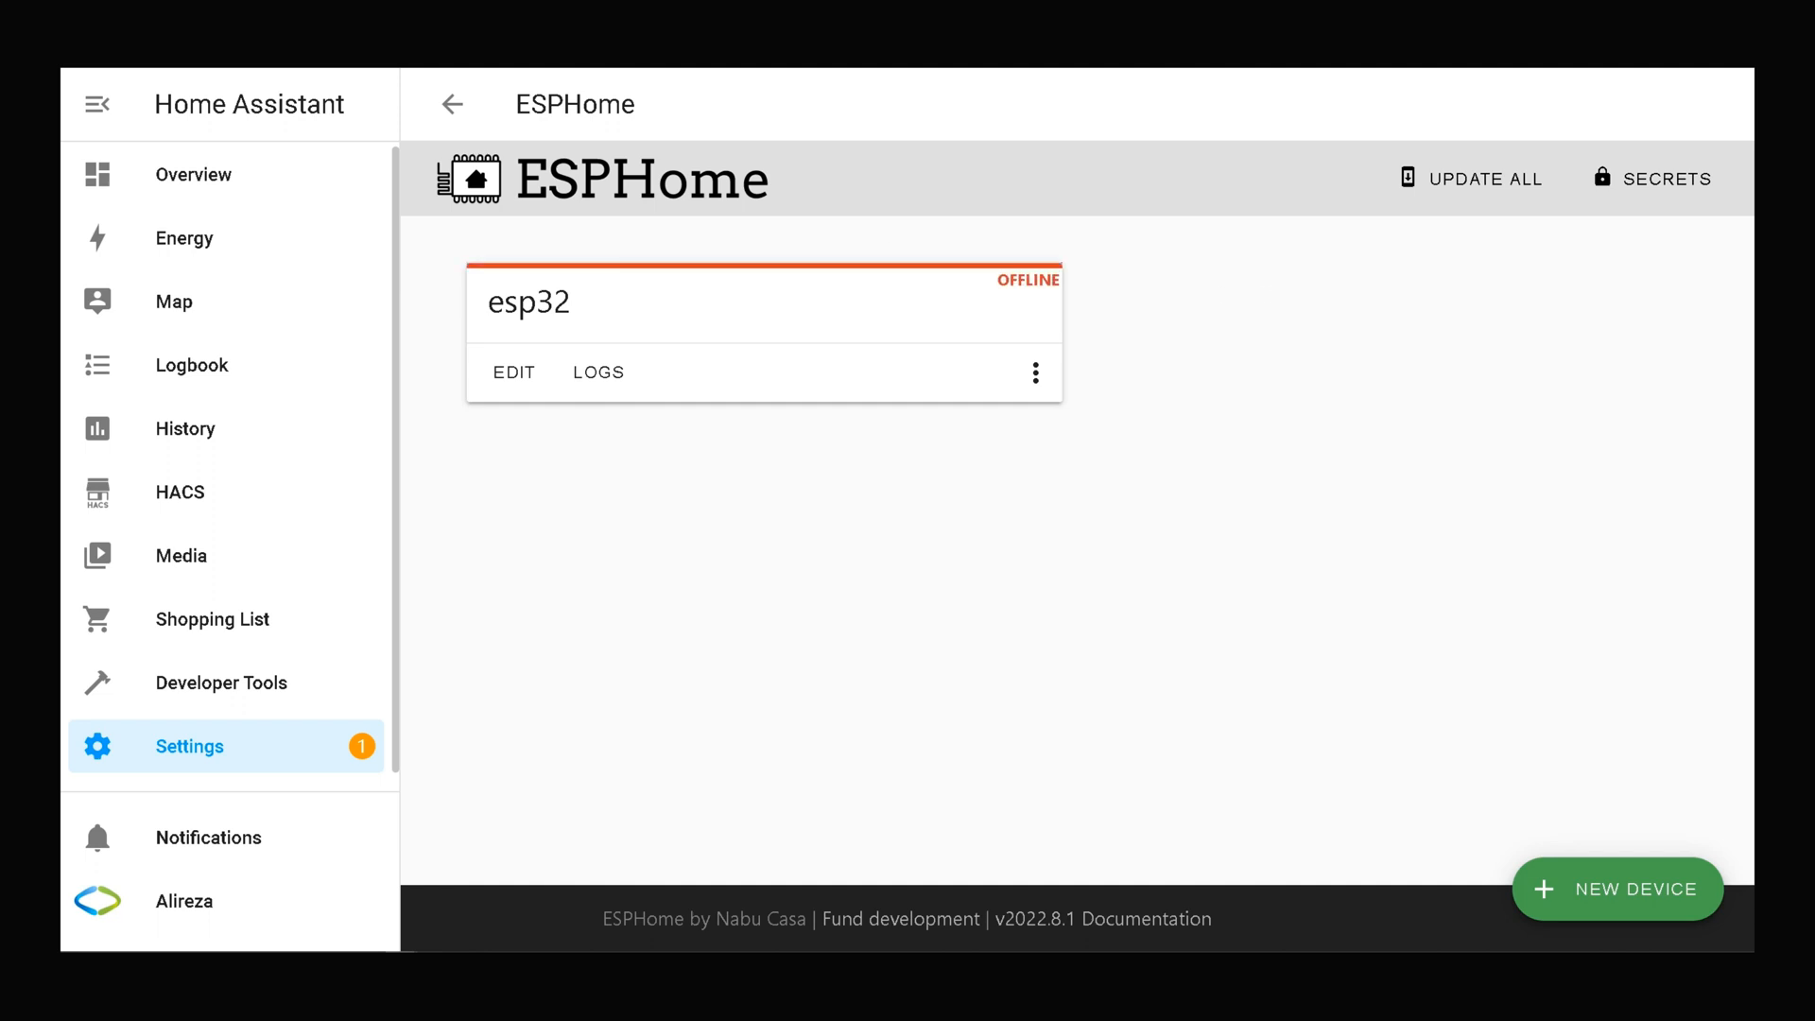
# - Return to the automations list, where Test shows last triggered September 6, 2022 at 10:43
pyautogui.click(221, 683)
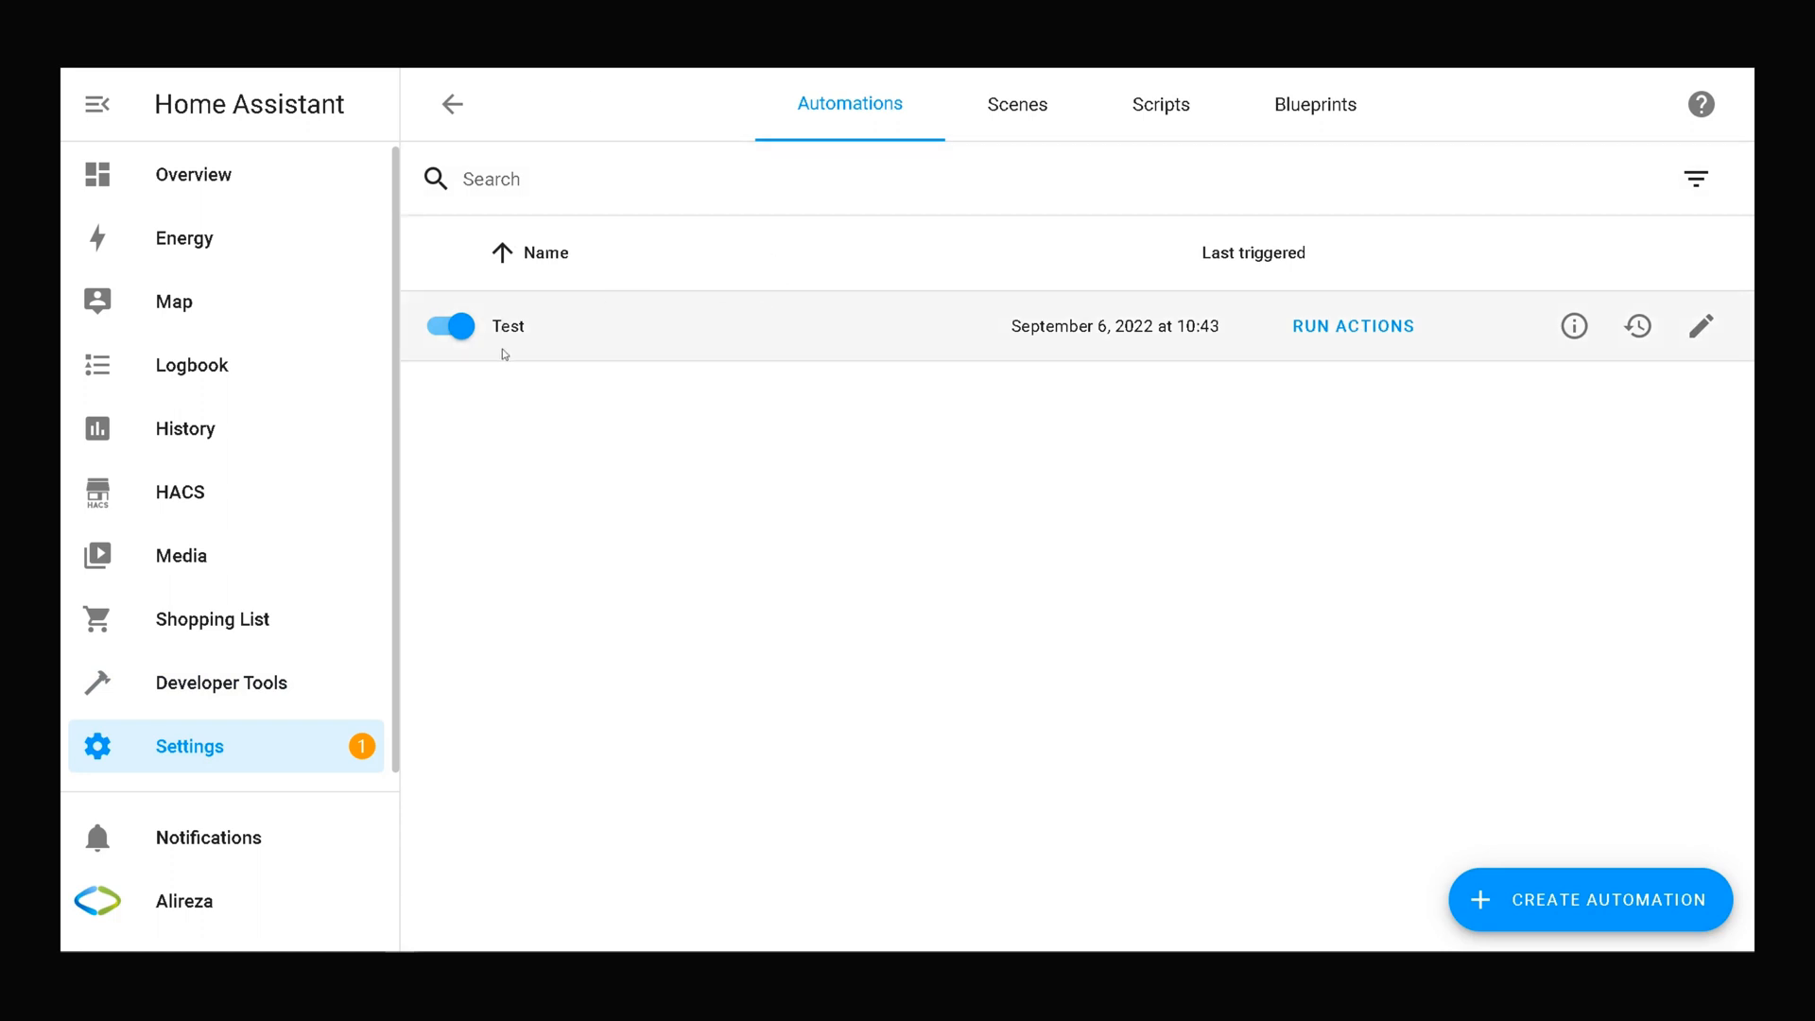
pyautogui.moveTo(1116, 348)
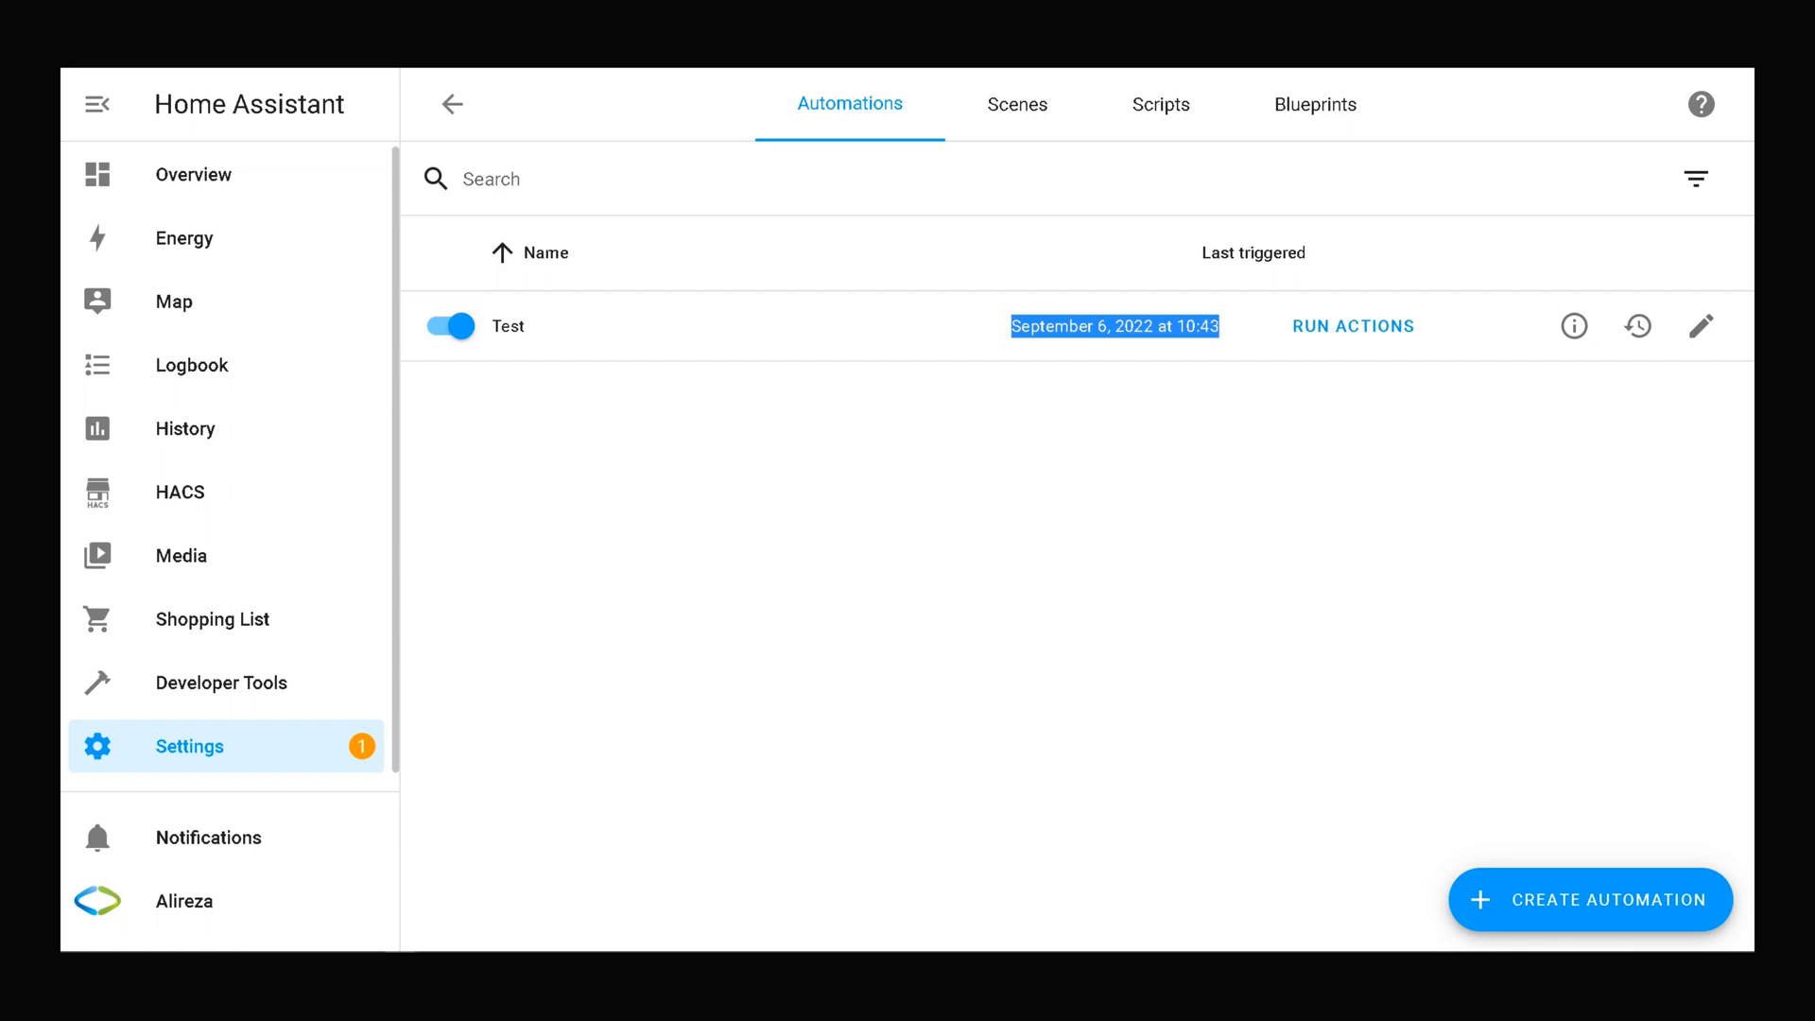
# - Start listening for system_log_event in the Developer Tools Events section
pyautogui.click(221, 683)
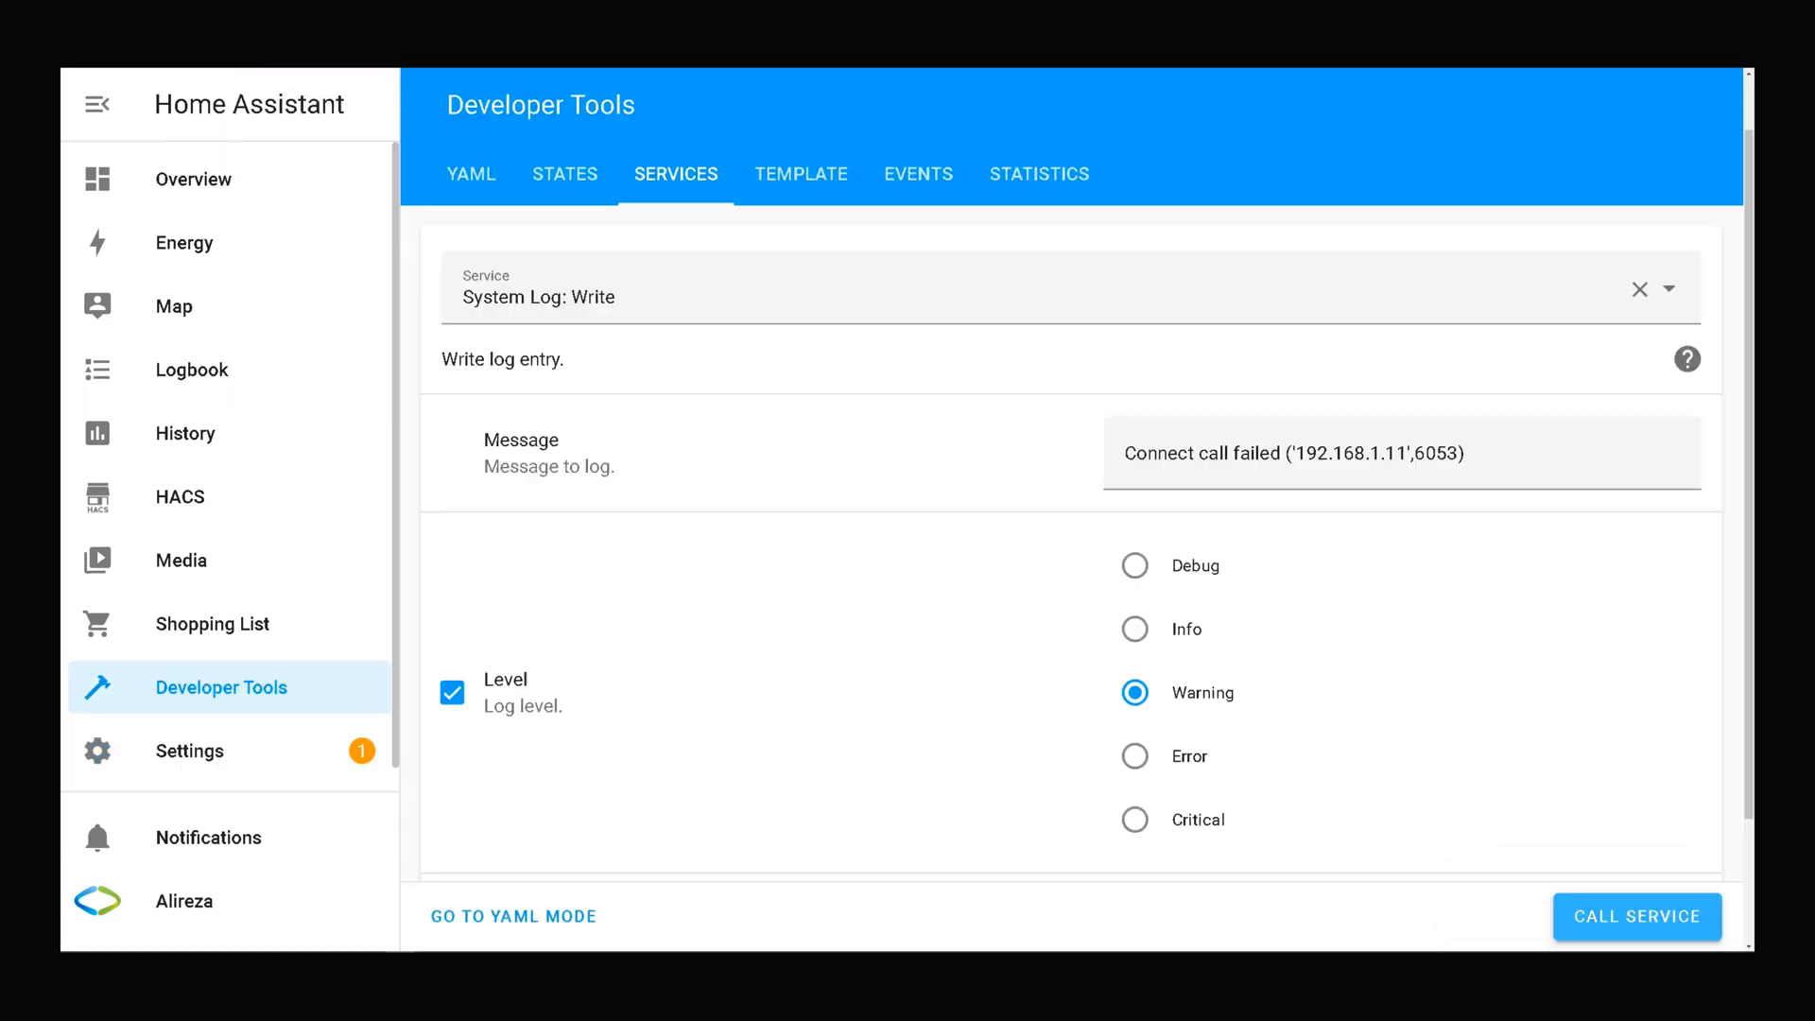
pyautogui.moveTo(344, 656)
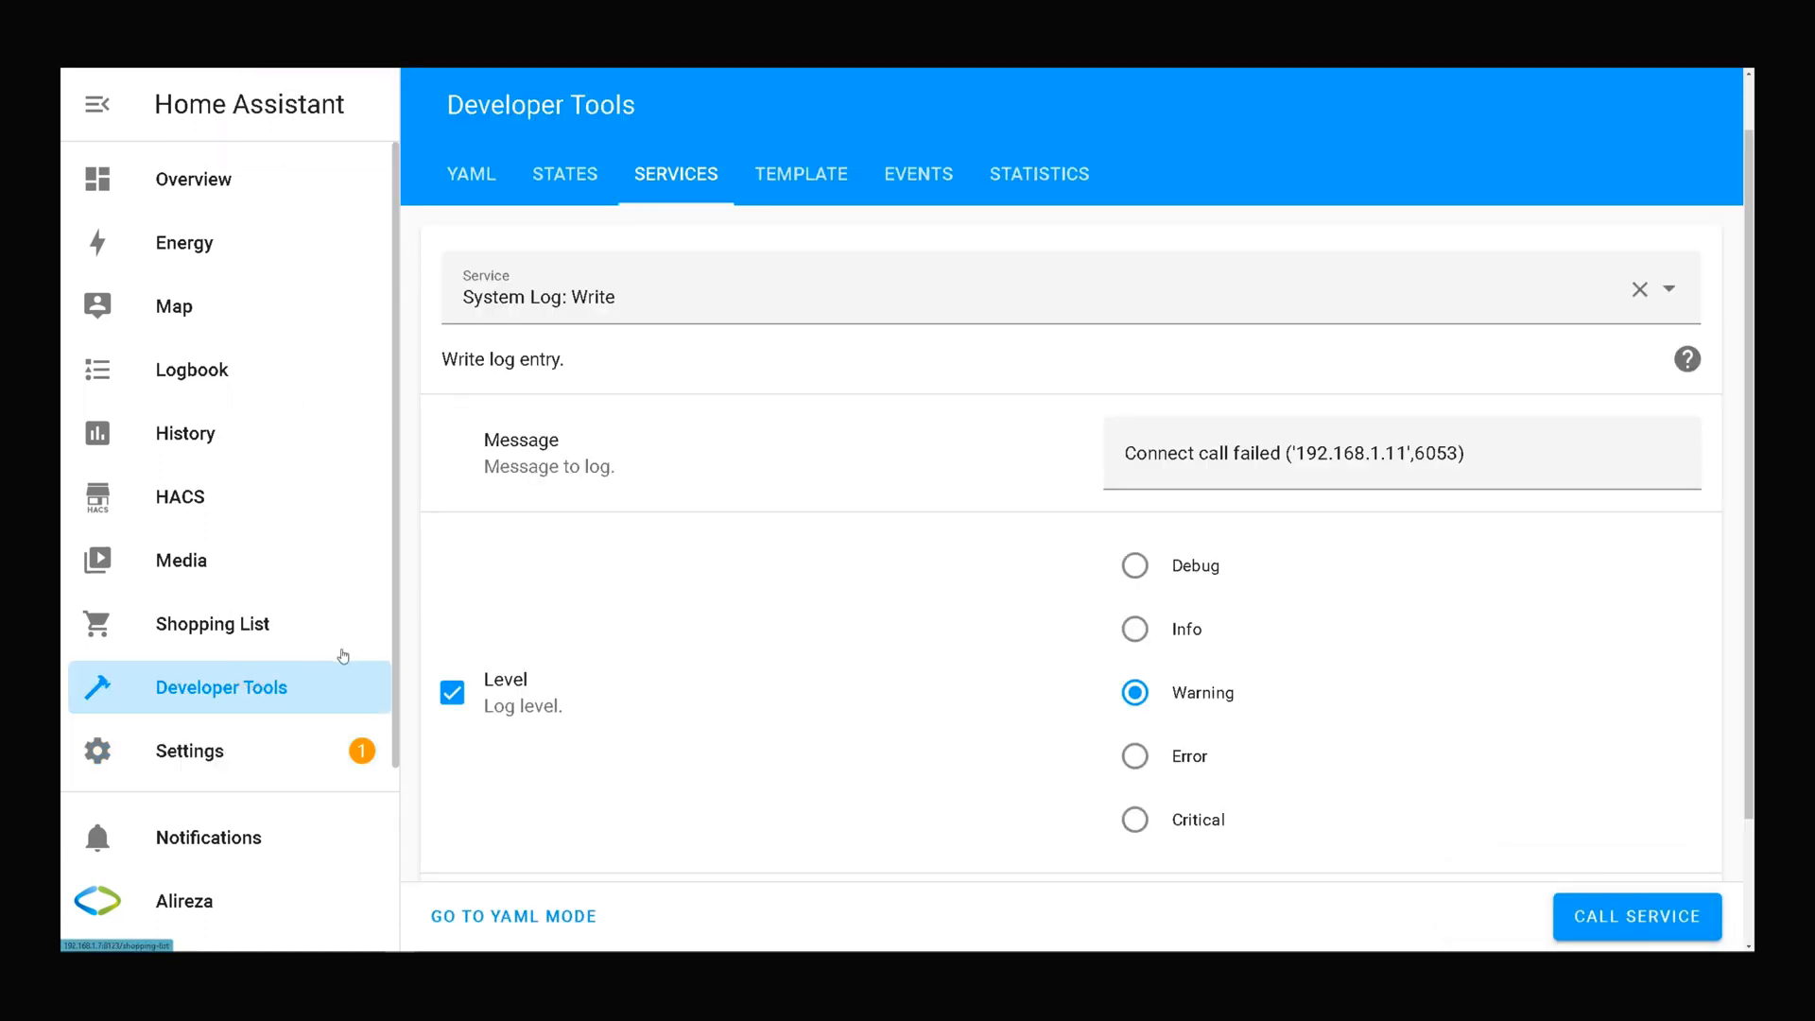
pyautogui.click(189, 750)
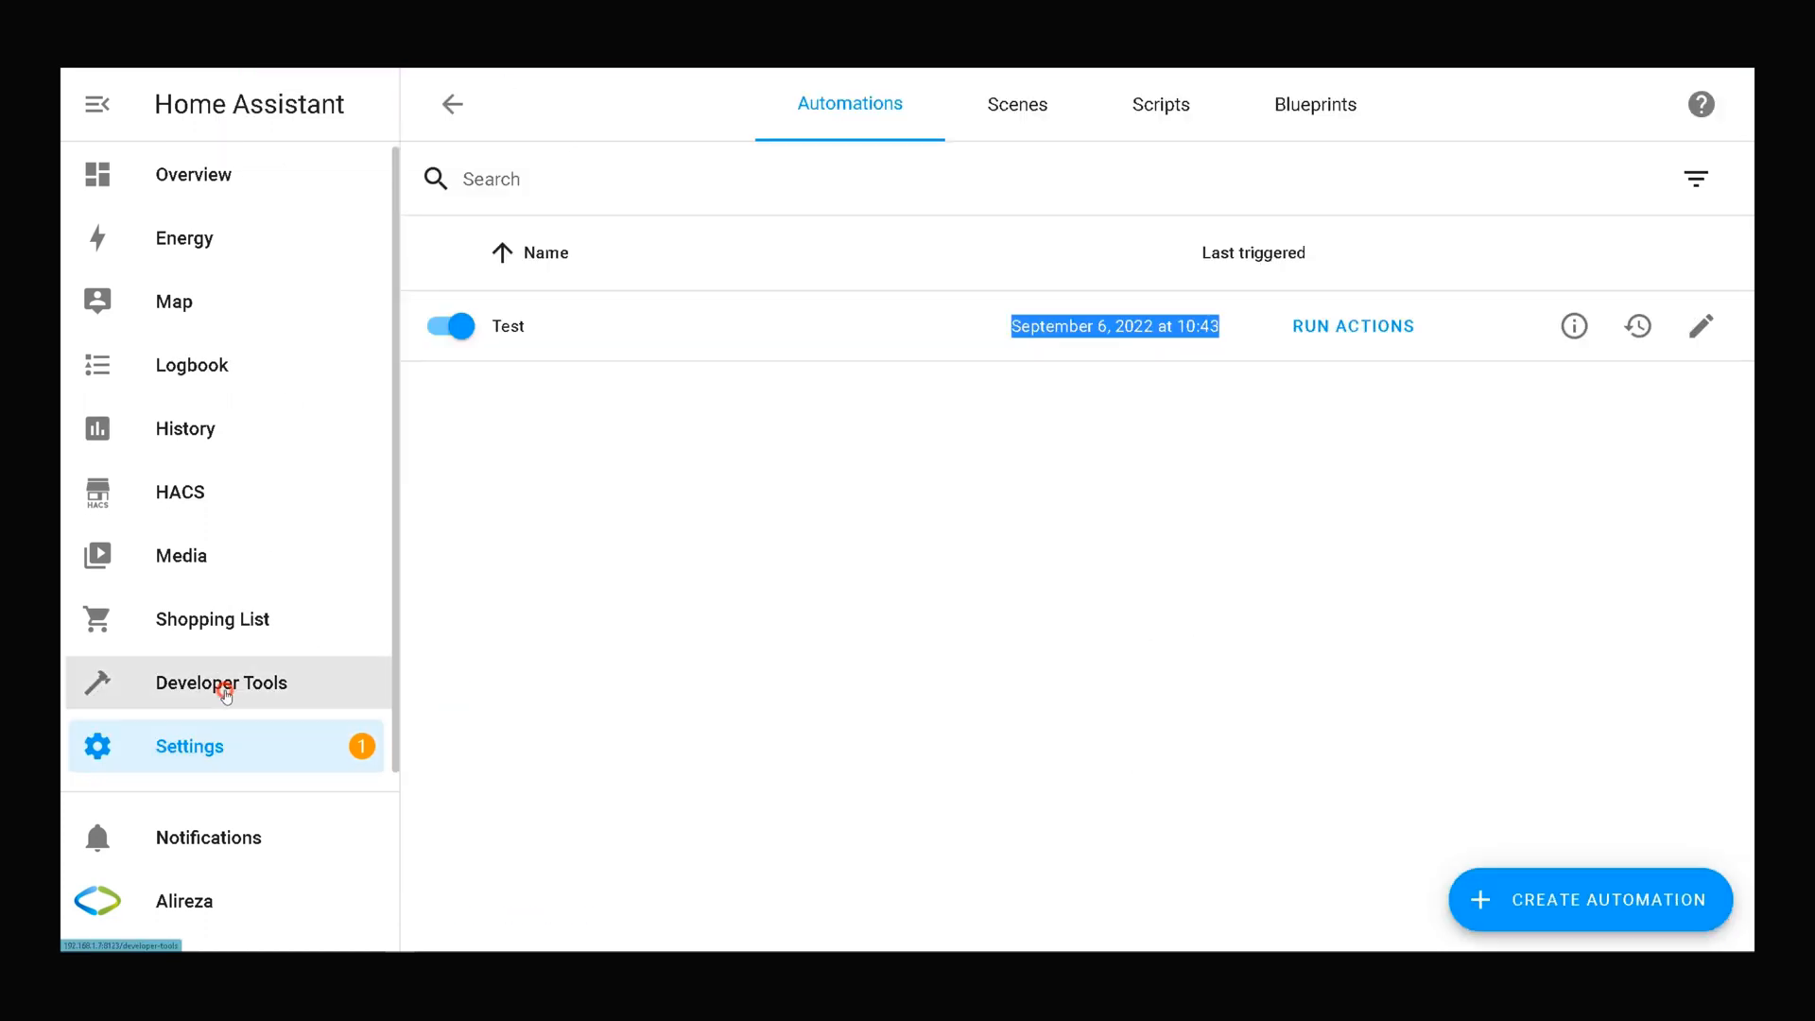
pyautogui.click(221, 683)
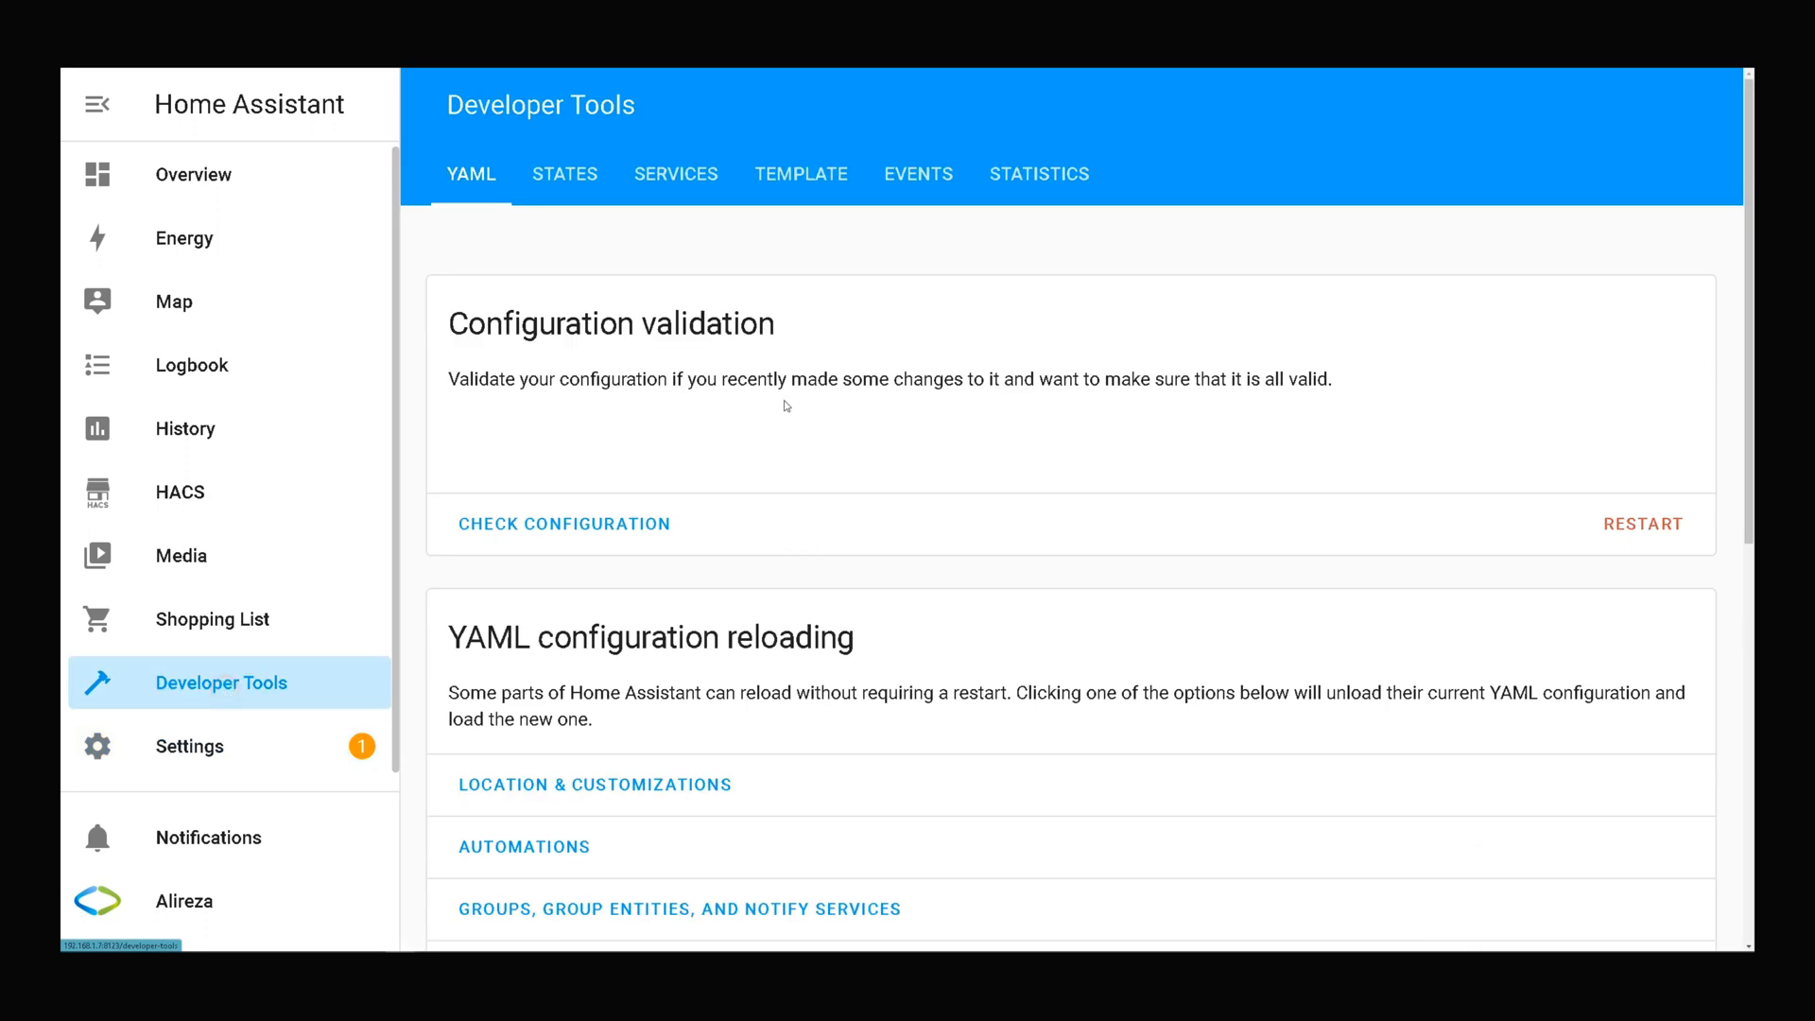
pyautogui.click(919, 174)
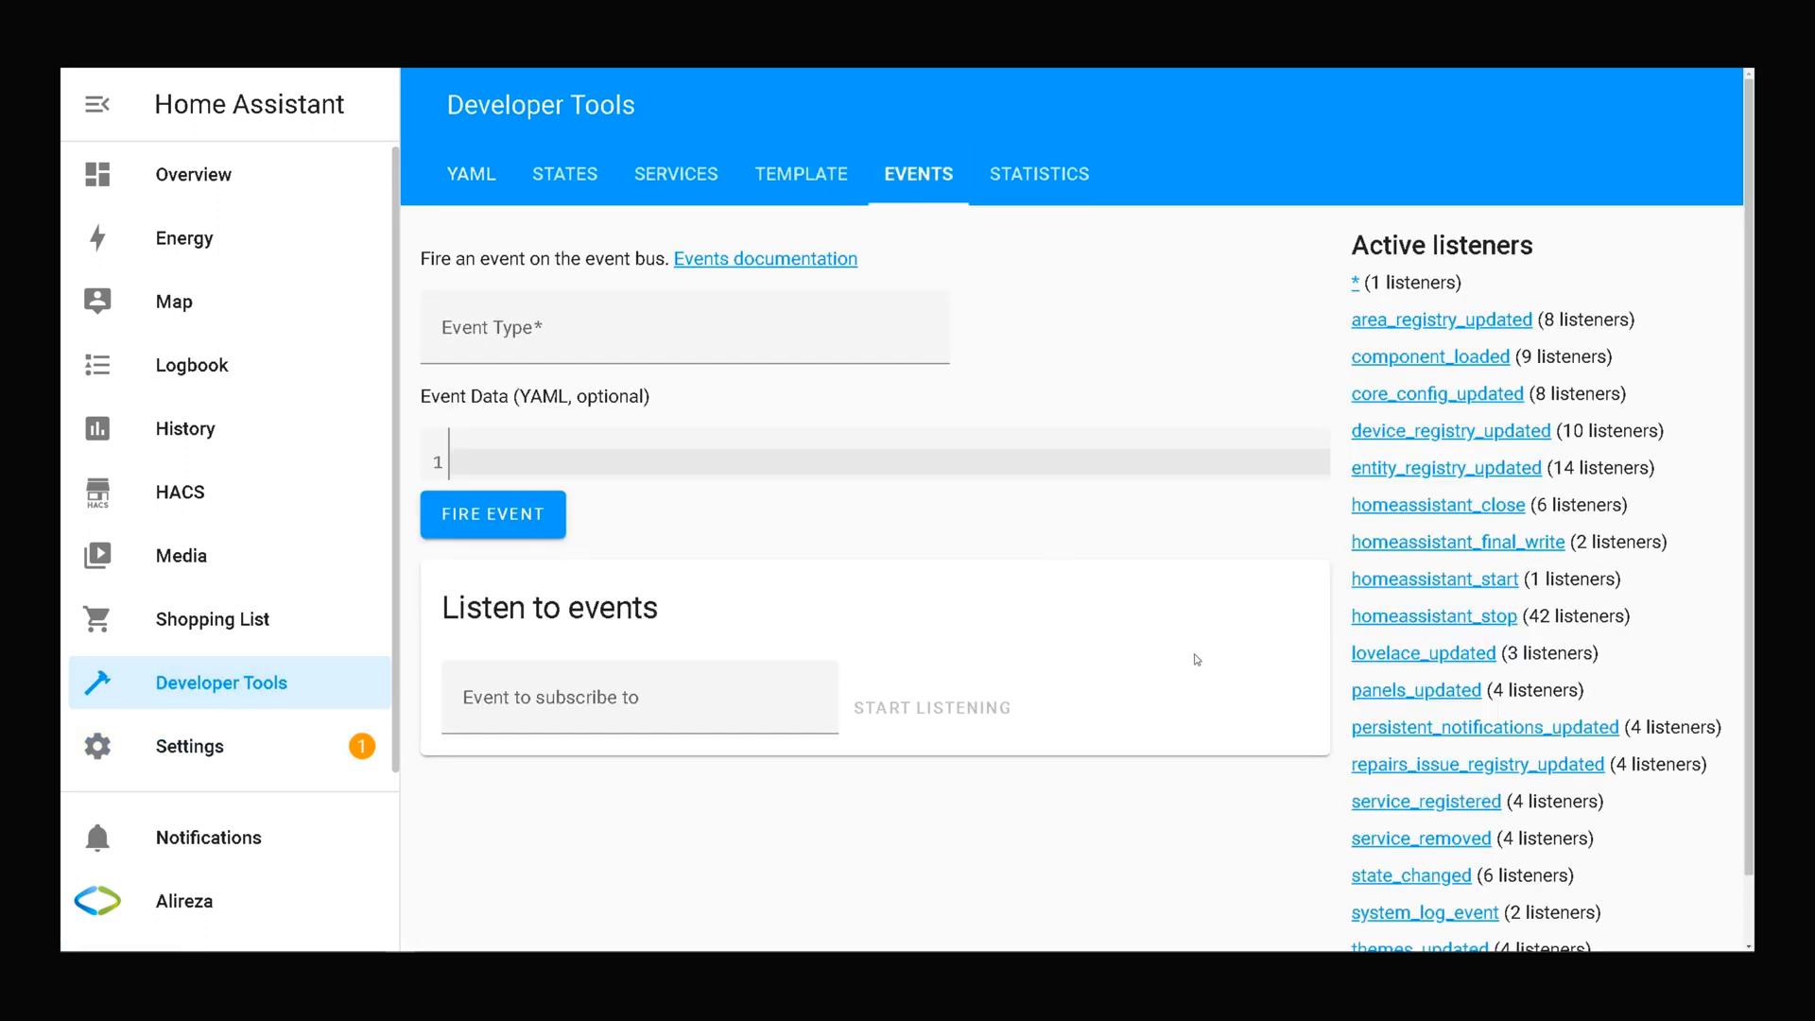
pyautogui.moveTo(1473, 678)
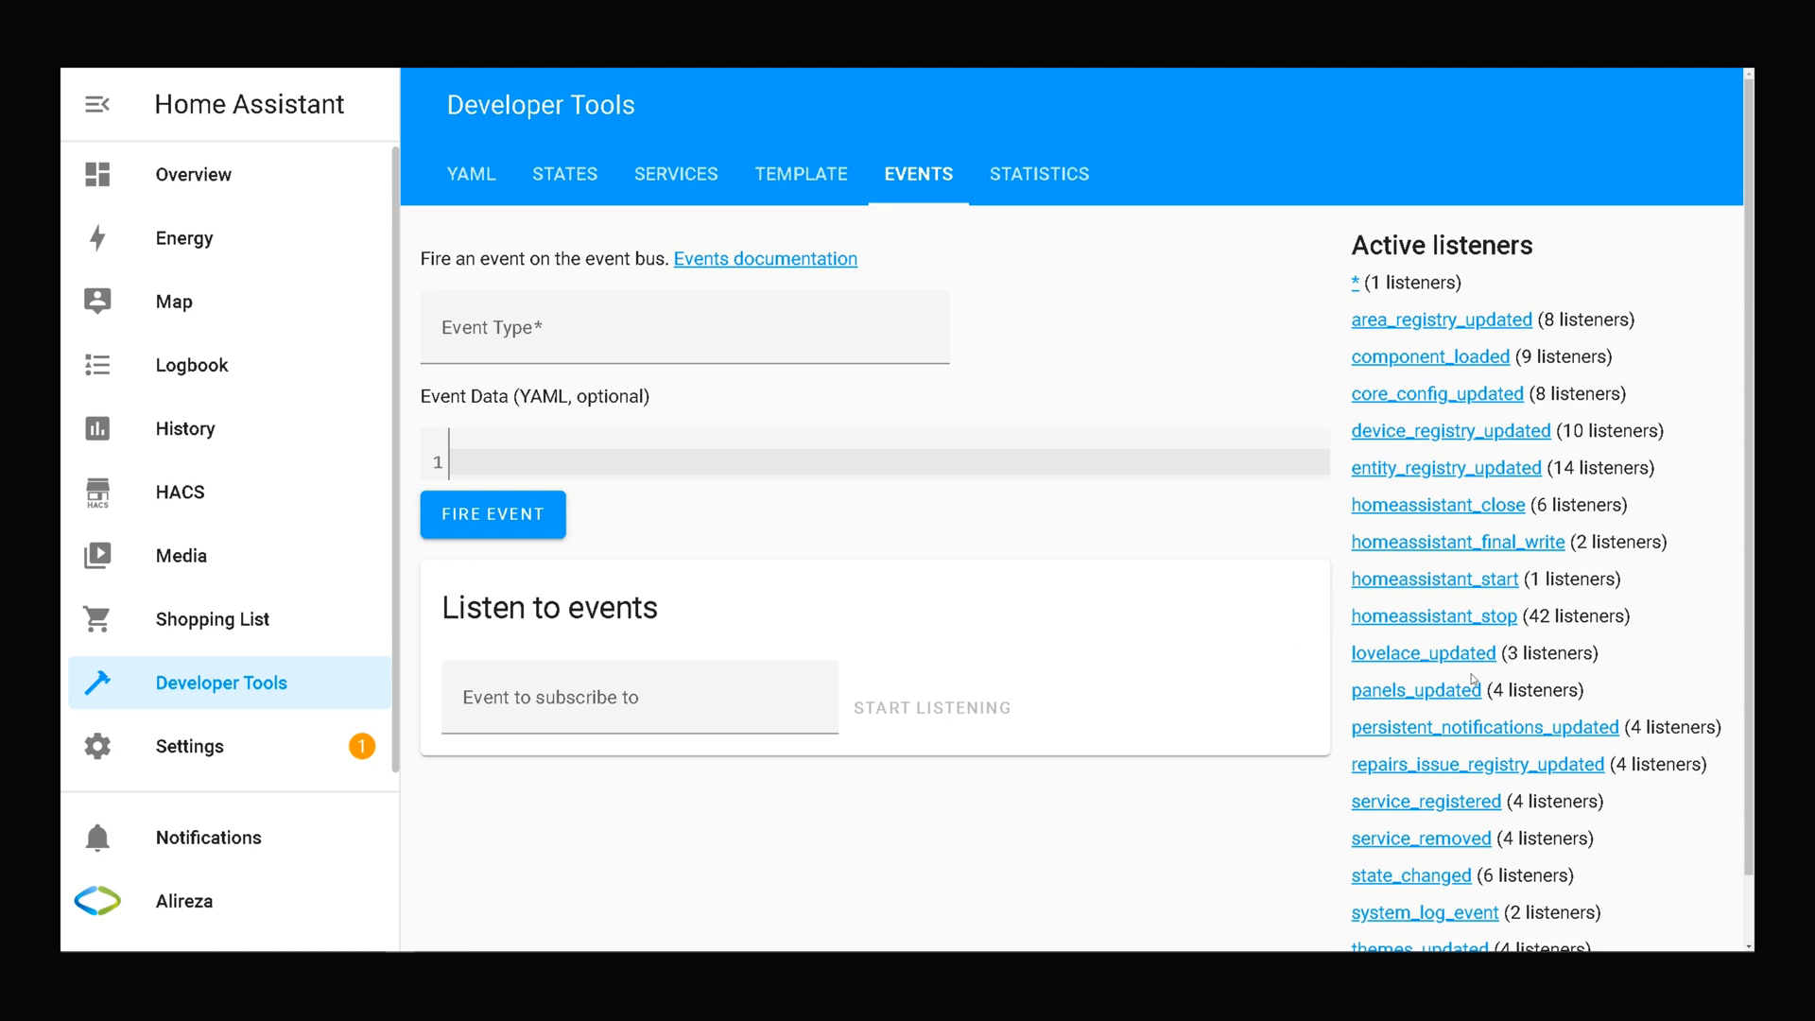
pyautogui.click(642, 721)
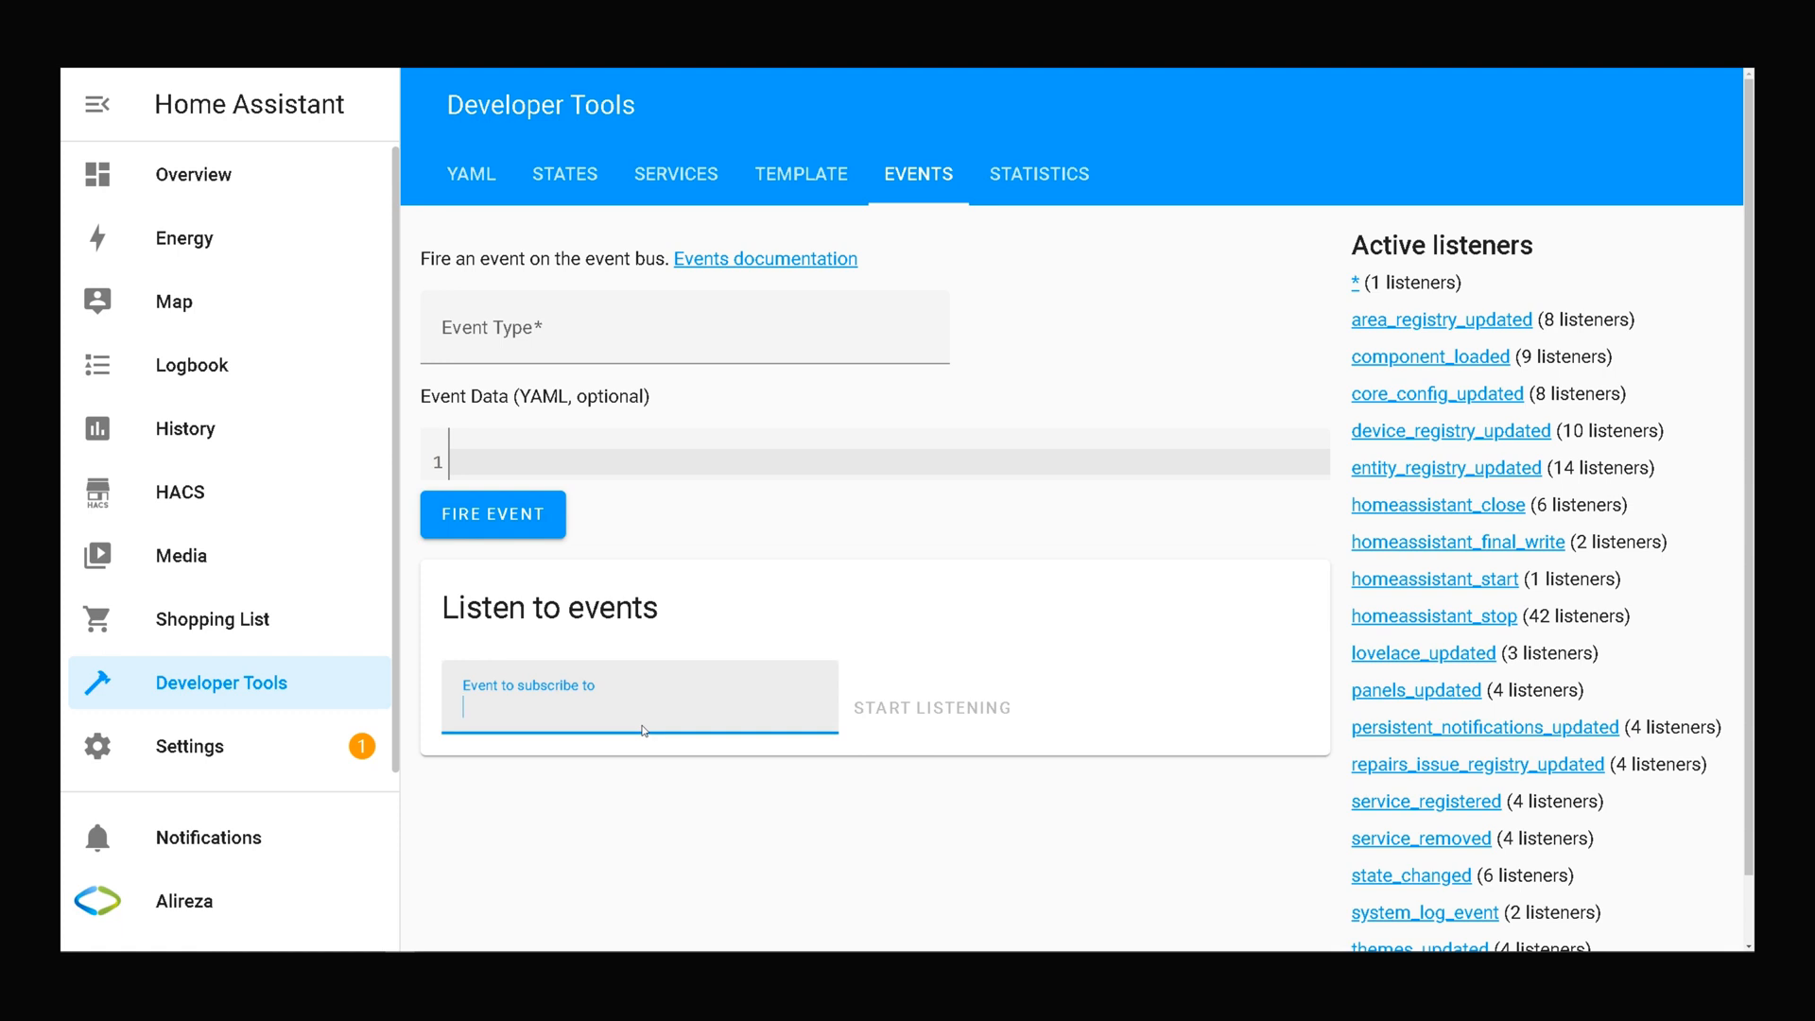
pyautogui.write('system_log_event')
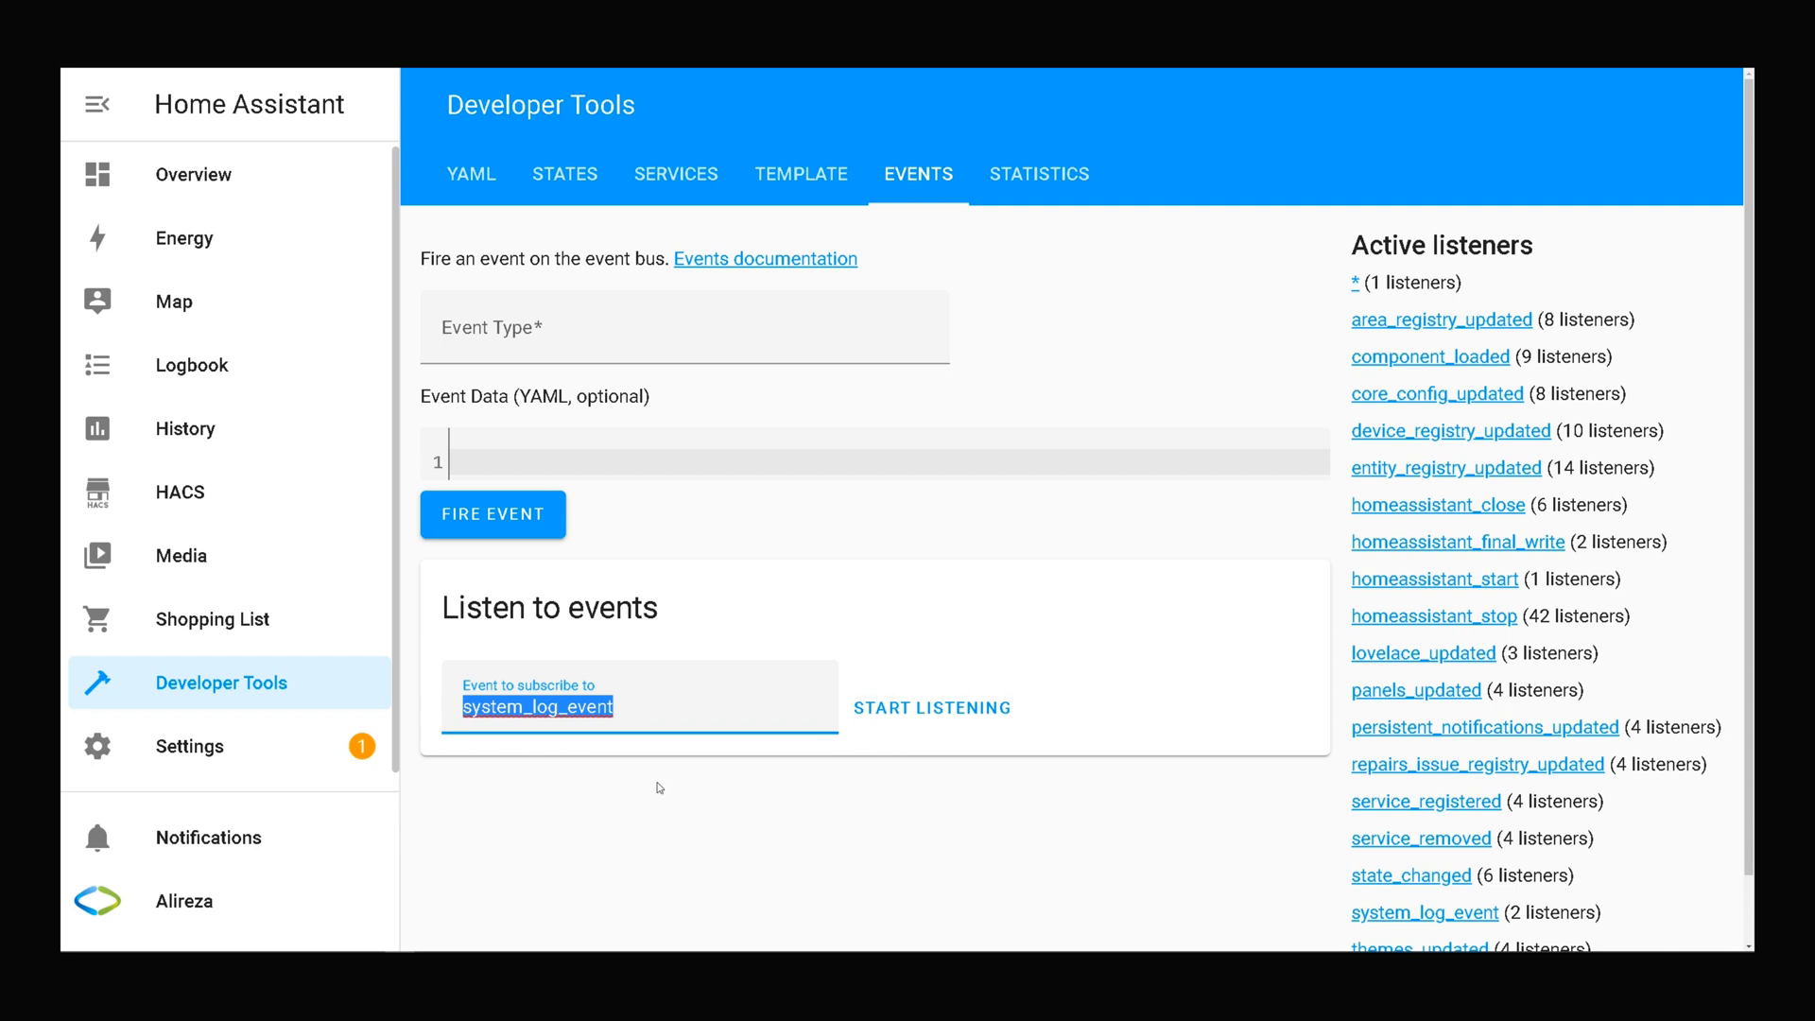
pyautogui.moveTo(985, 697)
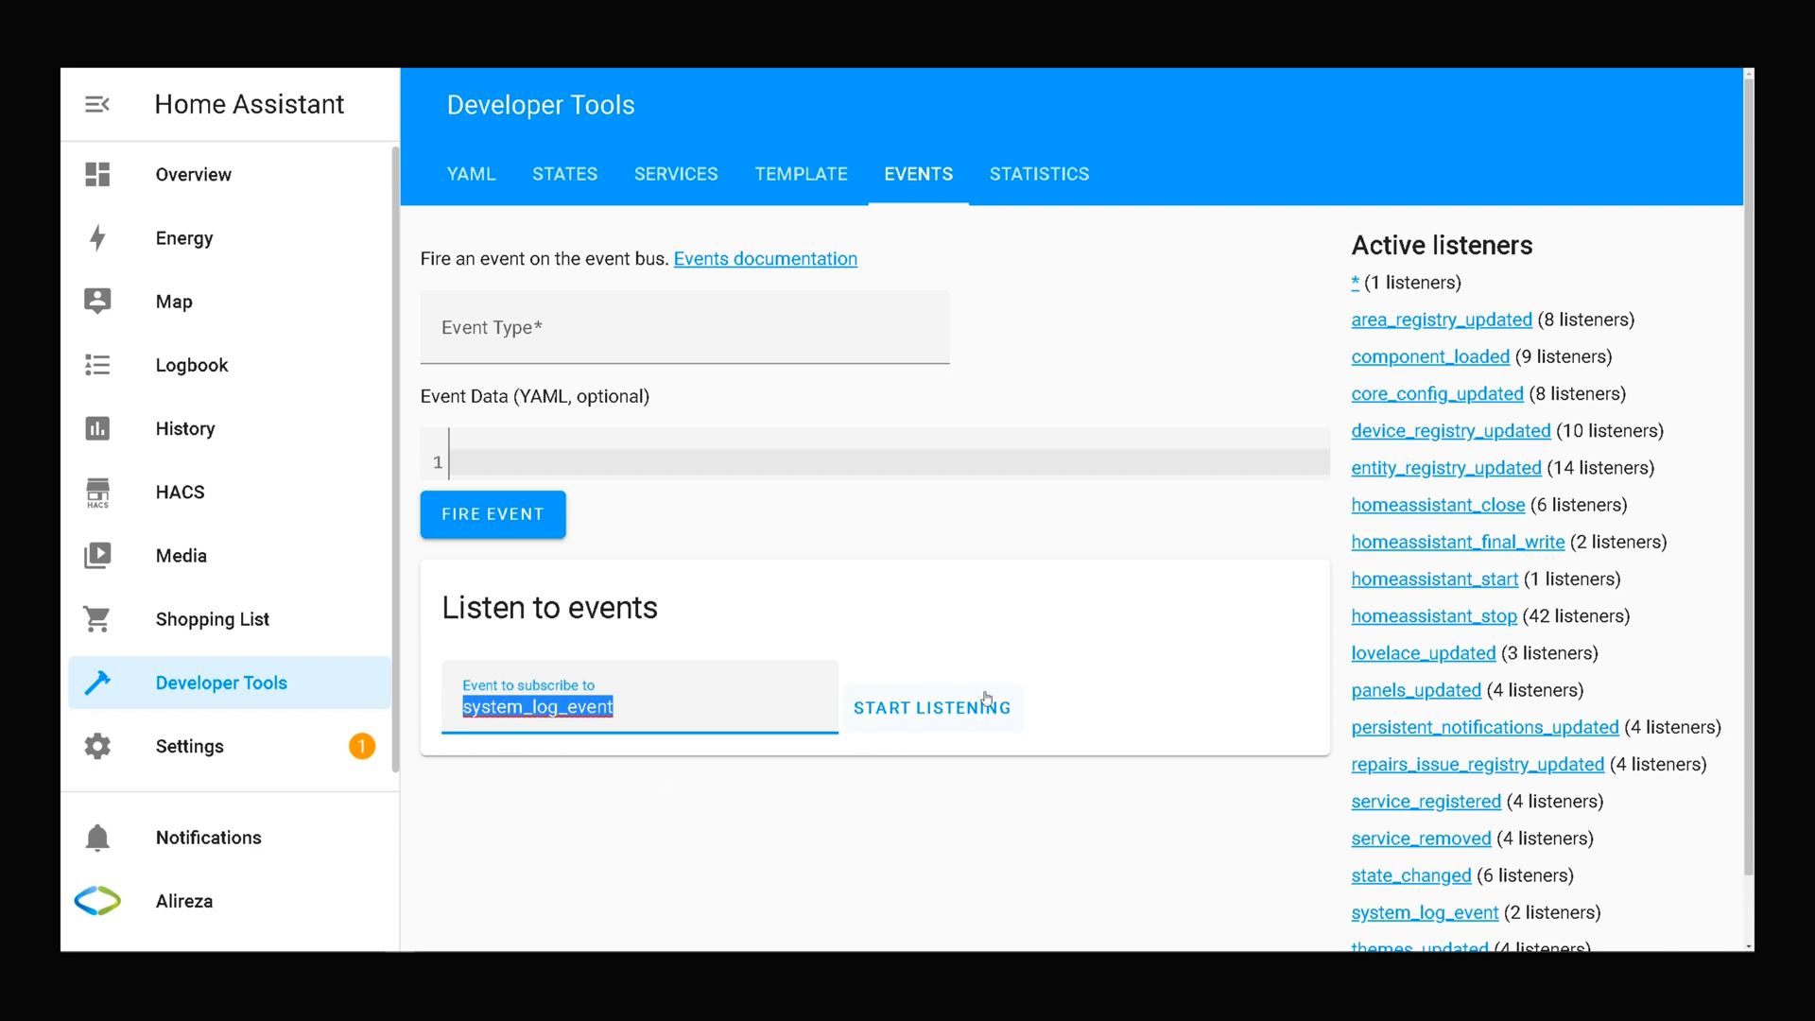
pyautogui.click(933, 709)
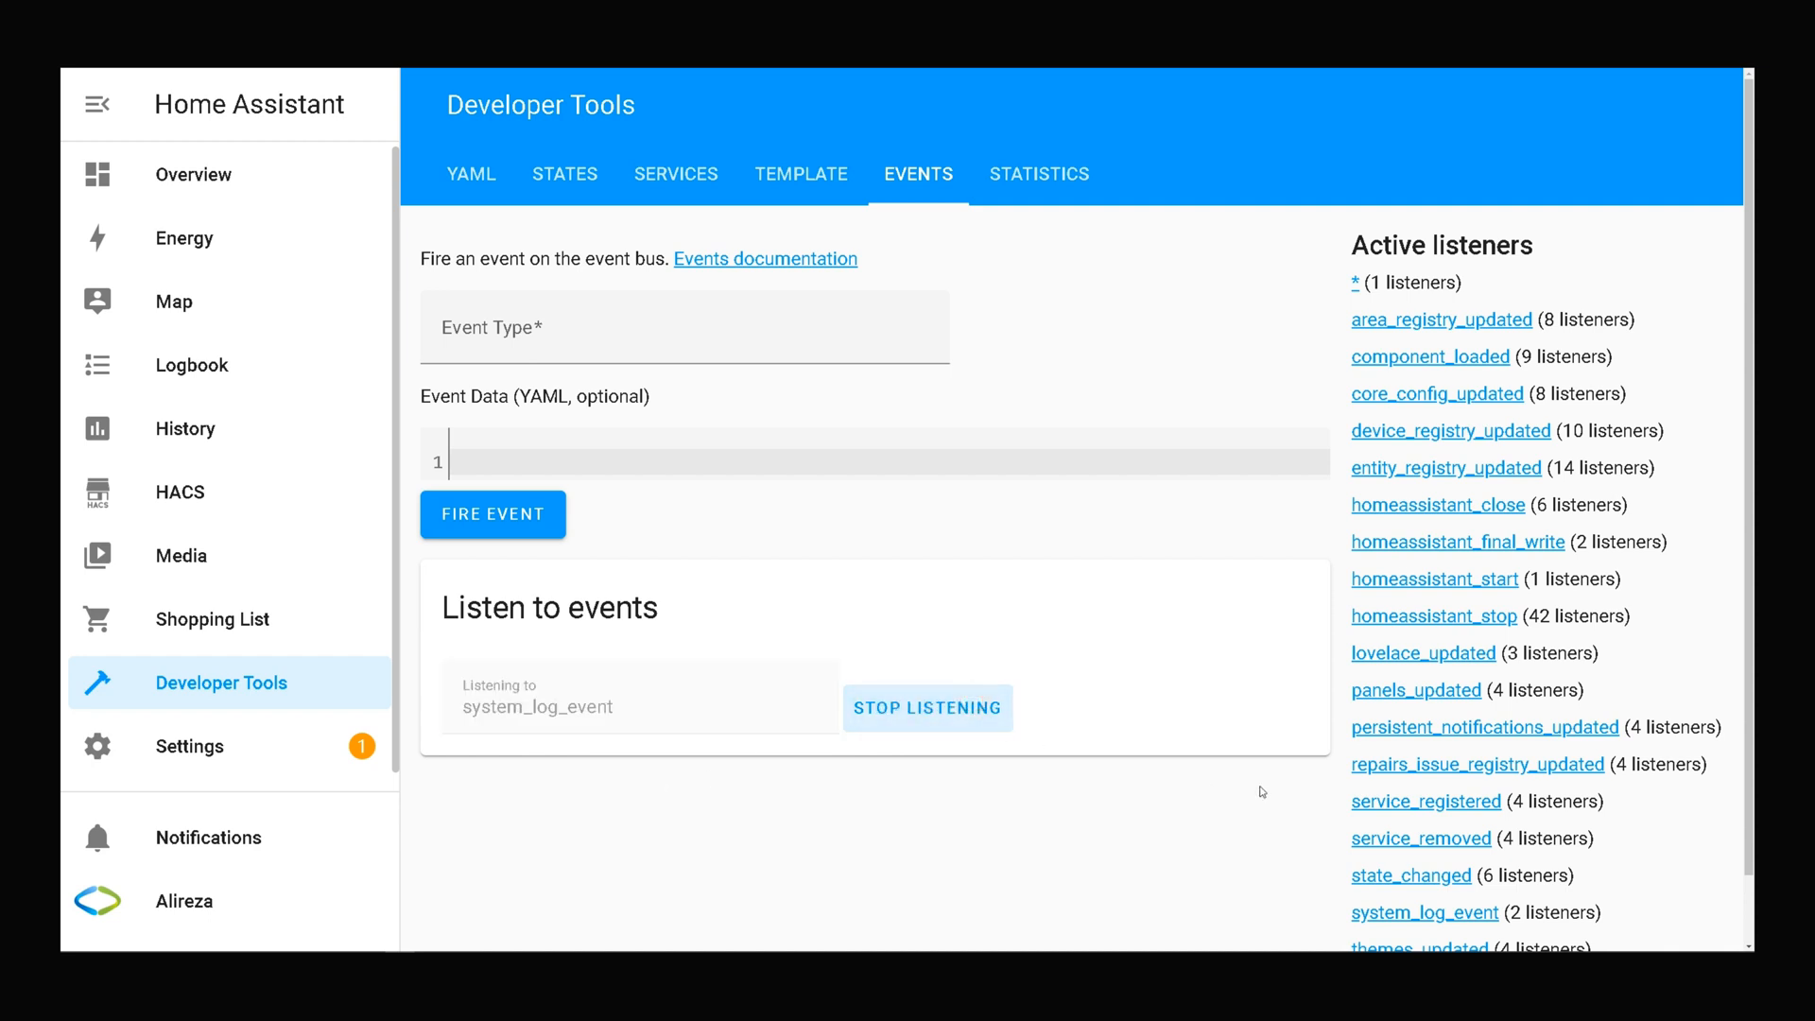
pyautogui.moveTo(1165, 542)
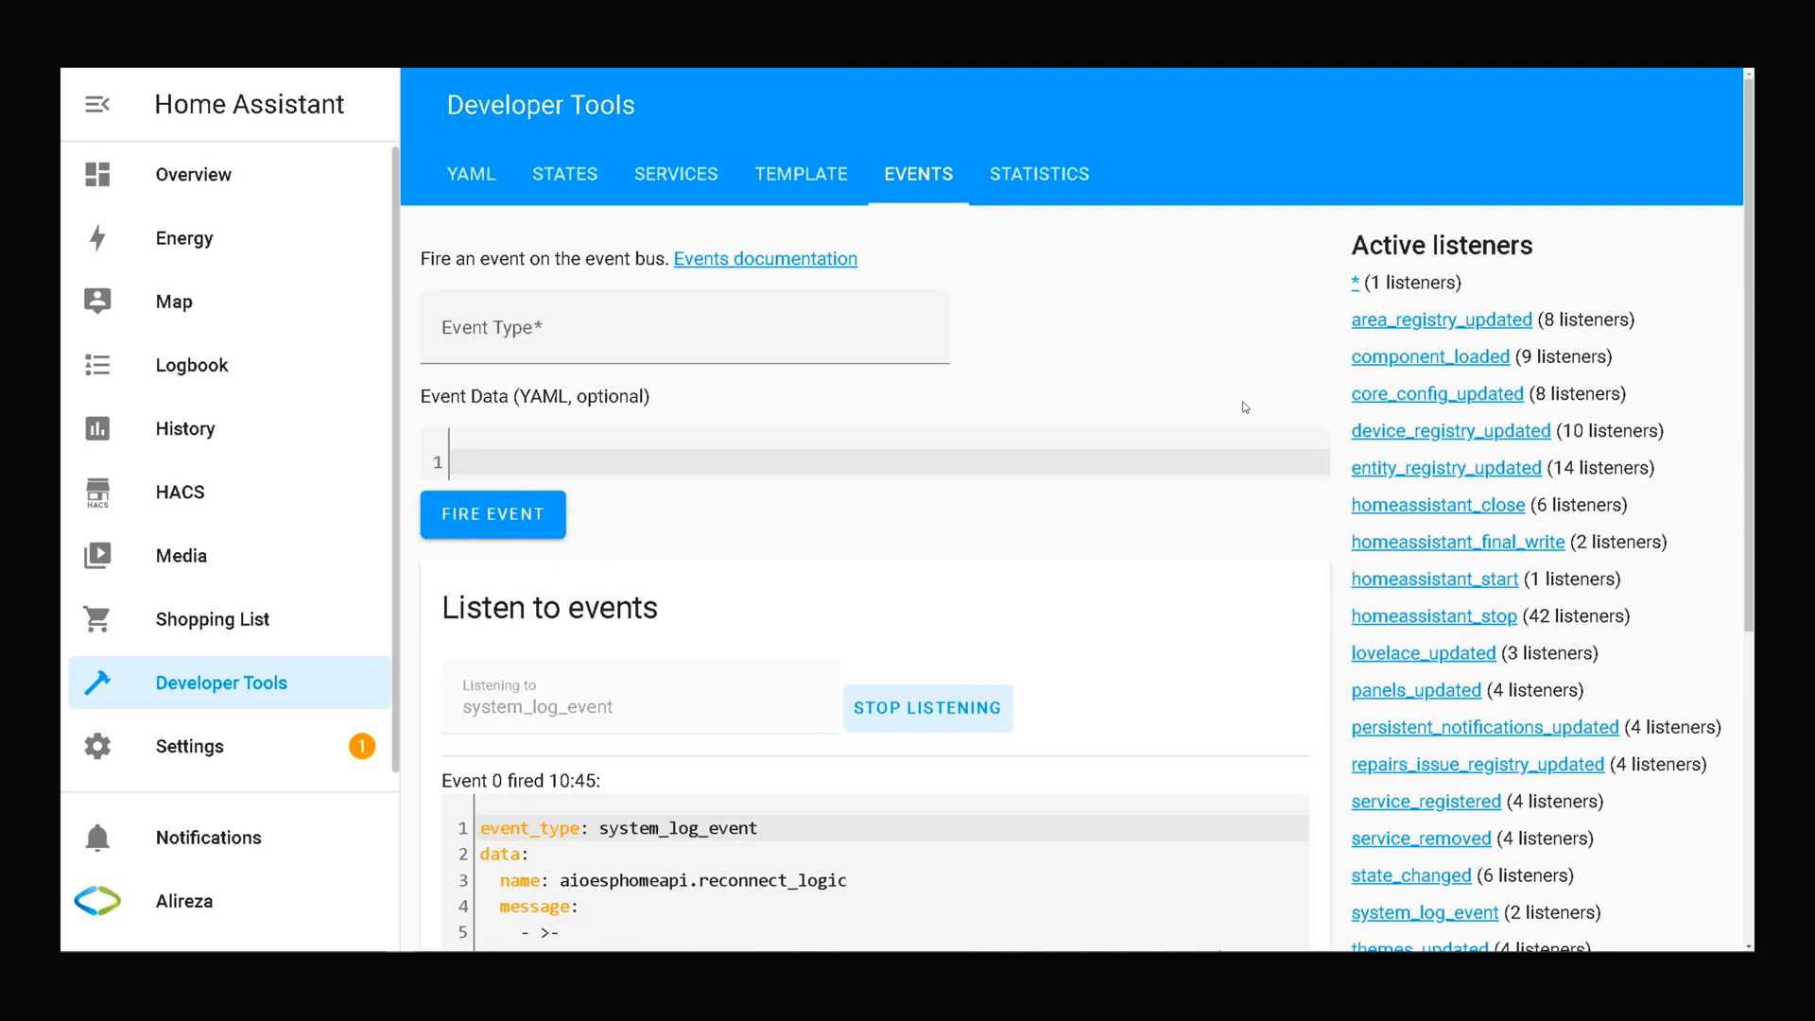
# - Scroll to the bluetooth ERROR event and highlight its name, message and level lines
pyautogui.scroll(-3)
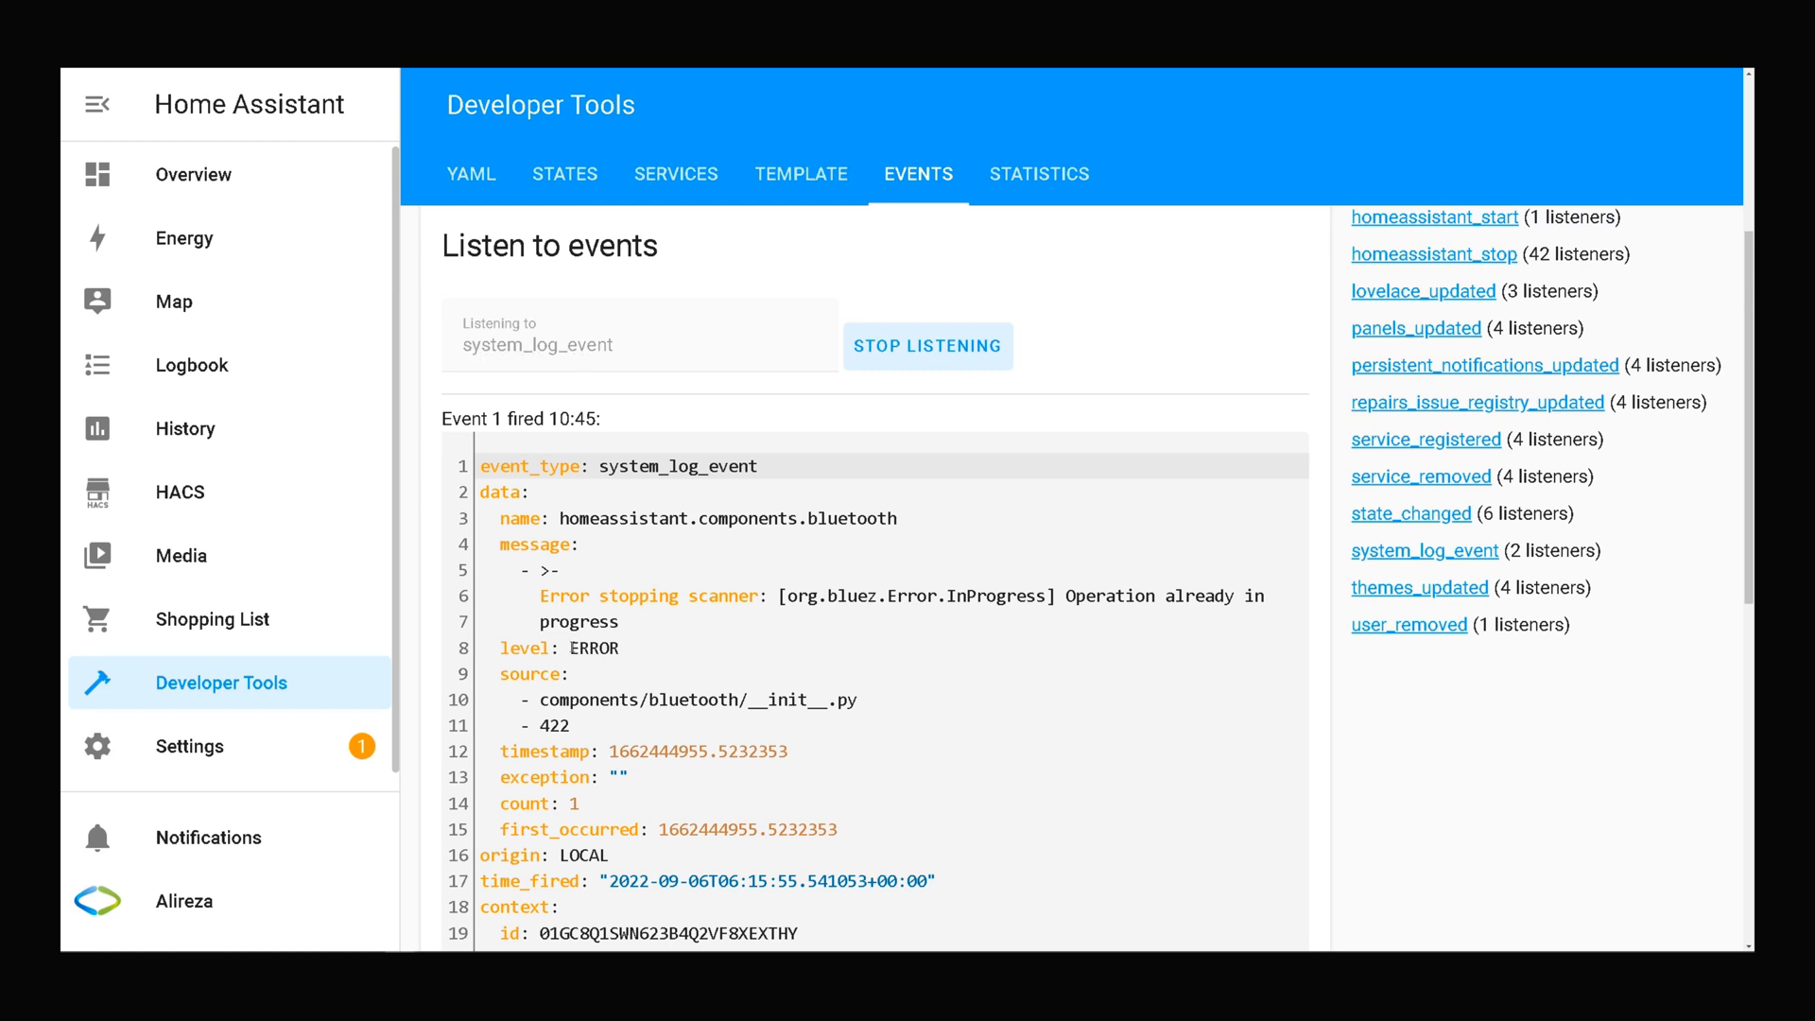
pyautogui.doubleClick(594, 648)
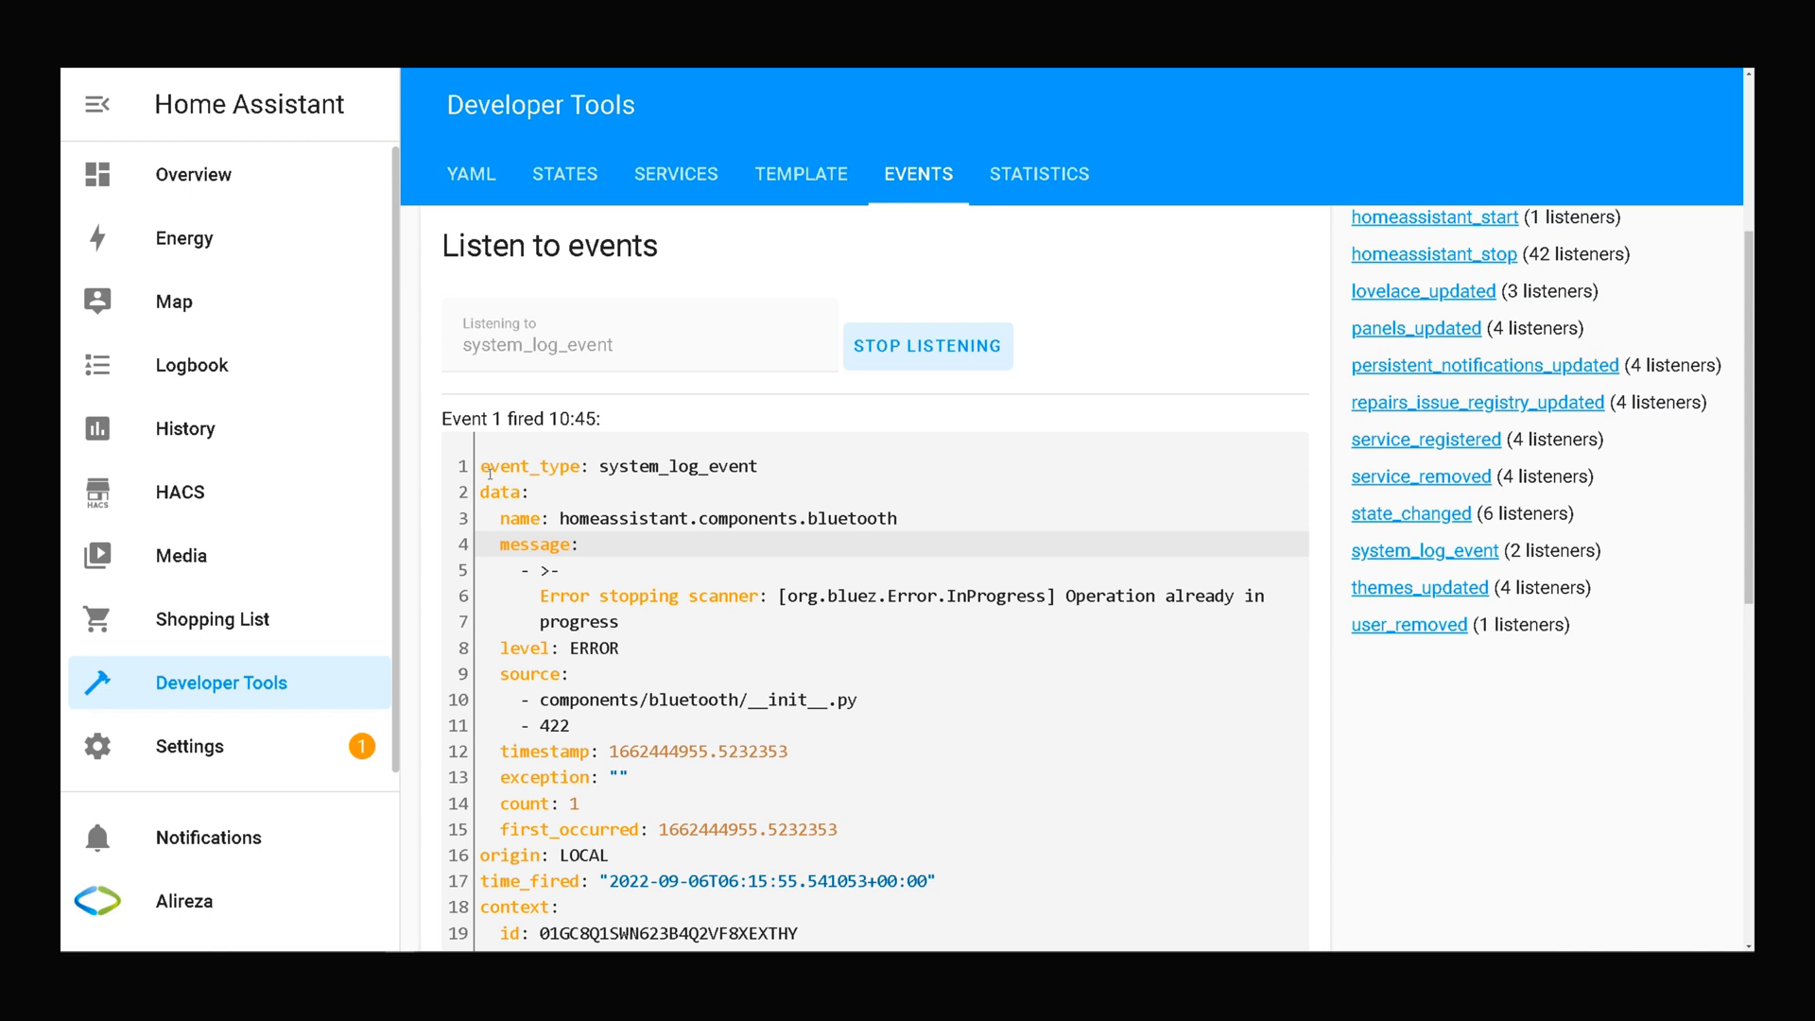
pyautogui.doubleClick(527, 466)
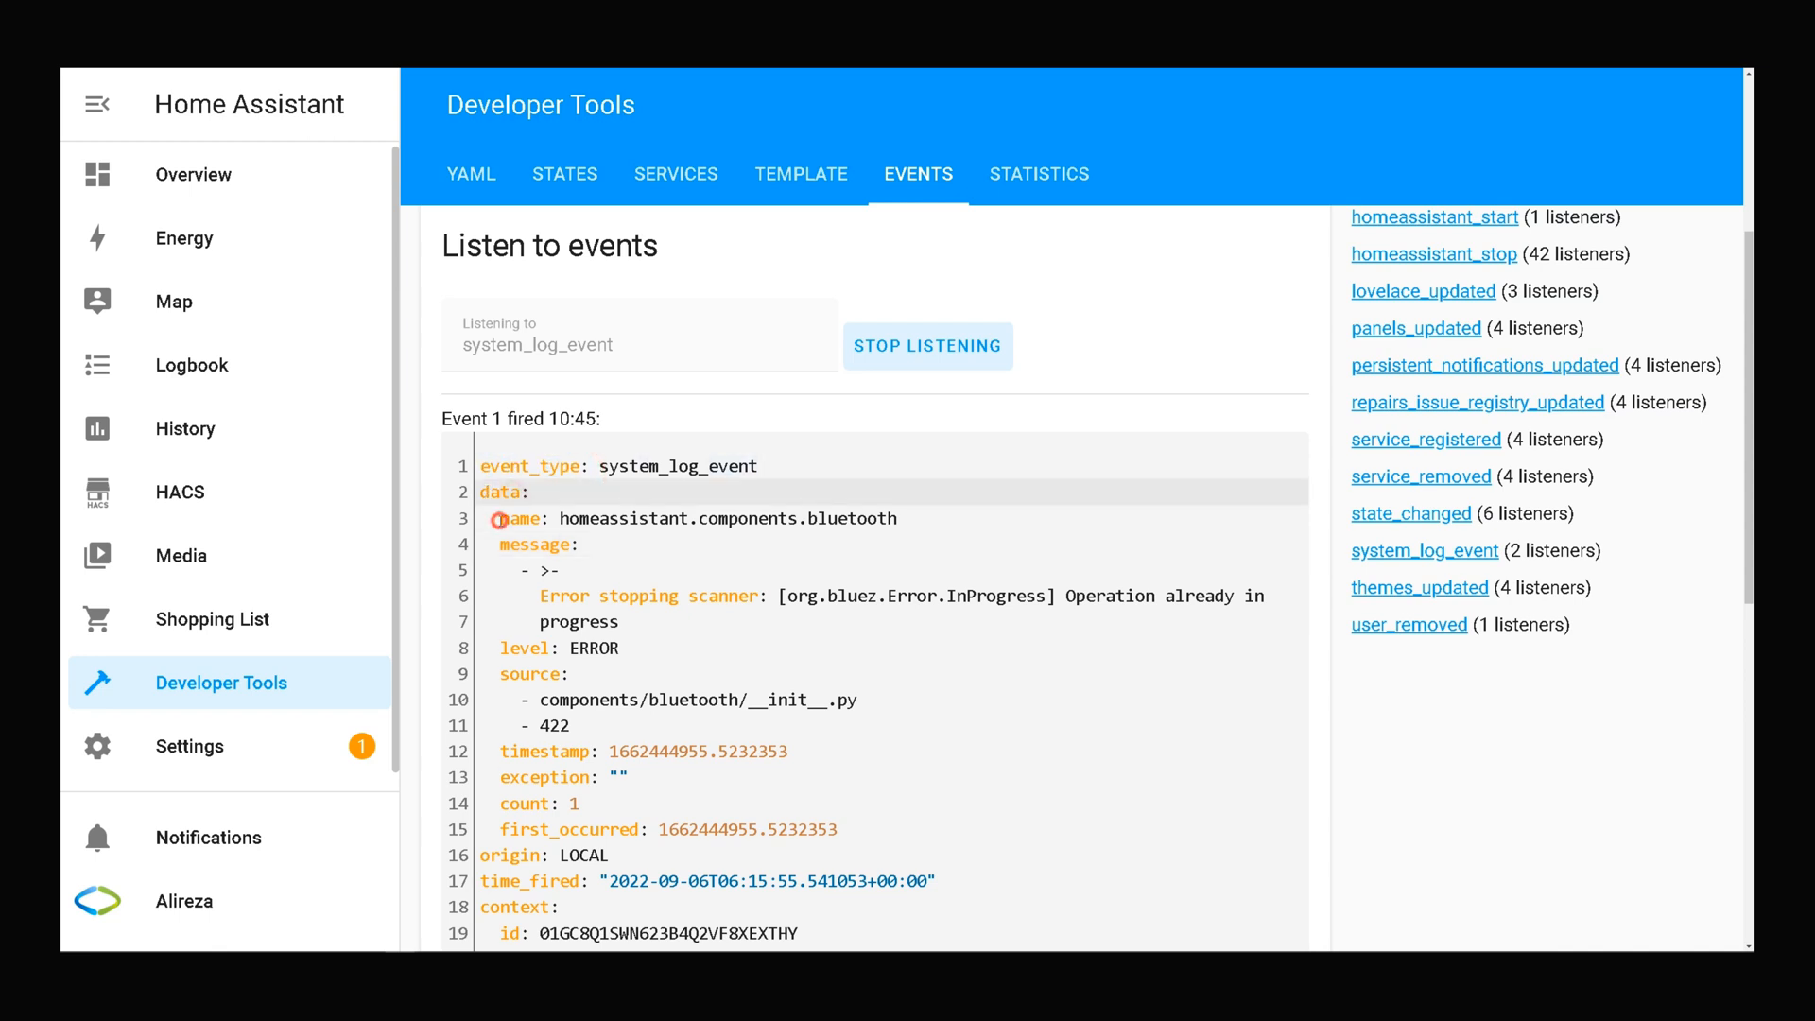
pyautogui.moveTo(502, 519); pyautogui.dragTo(643, 647)
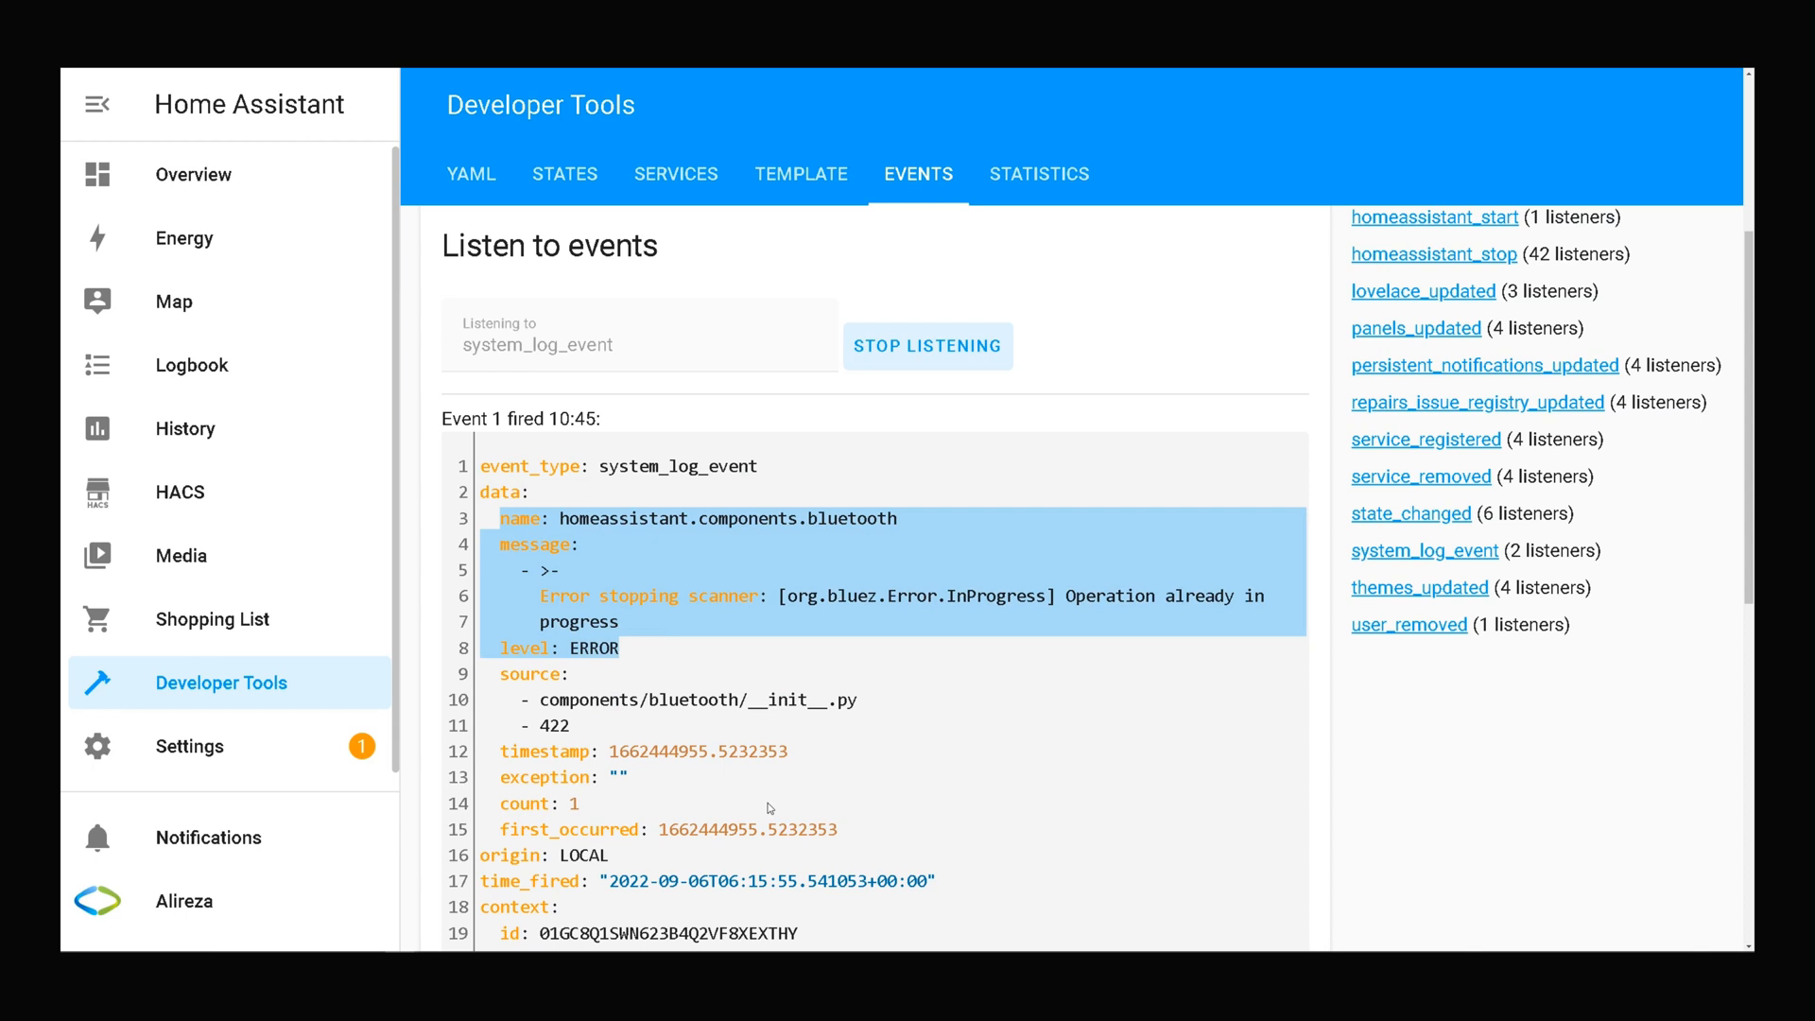
pyautogui.moveTo(761, 806)
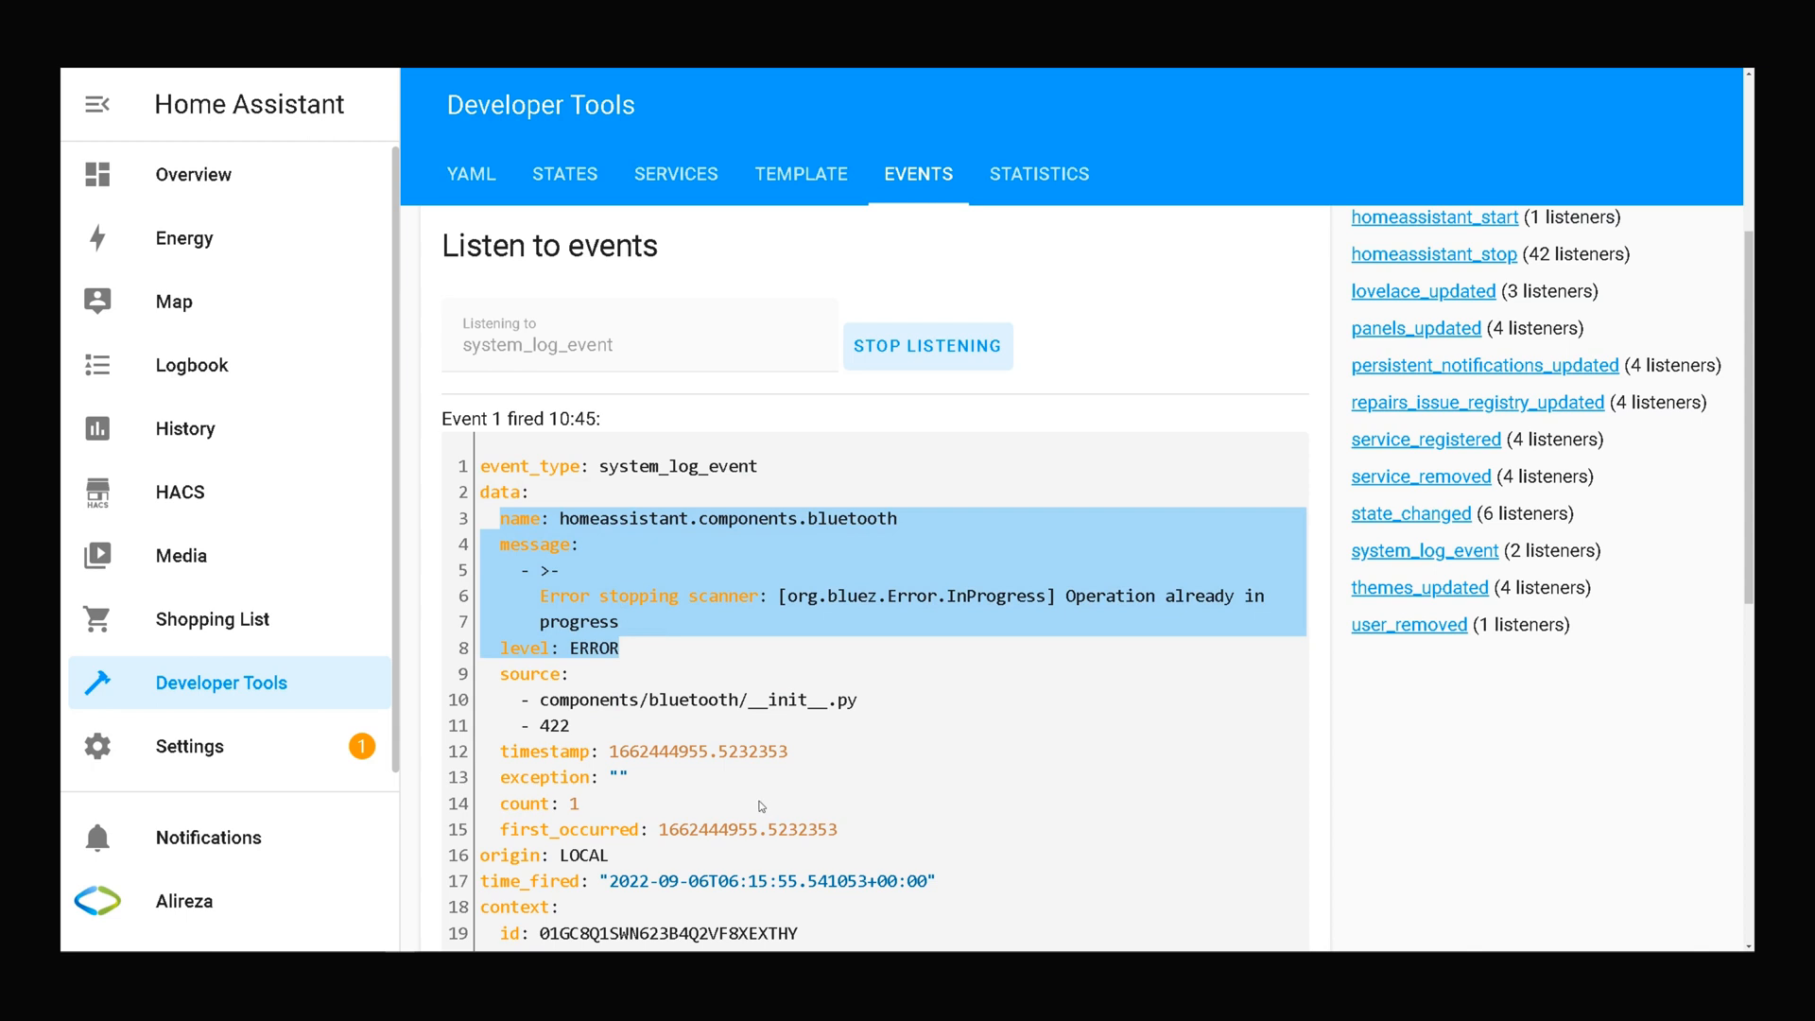